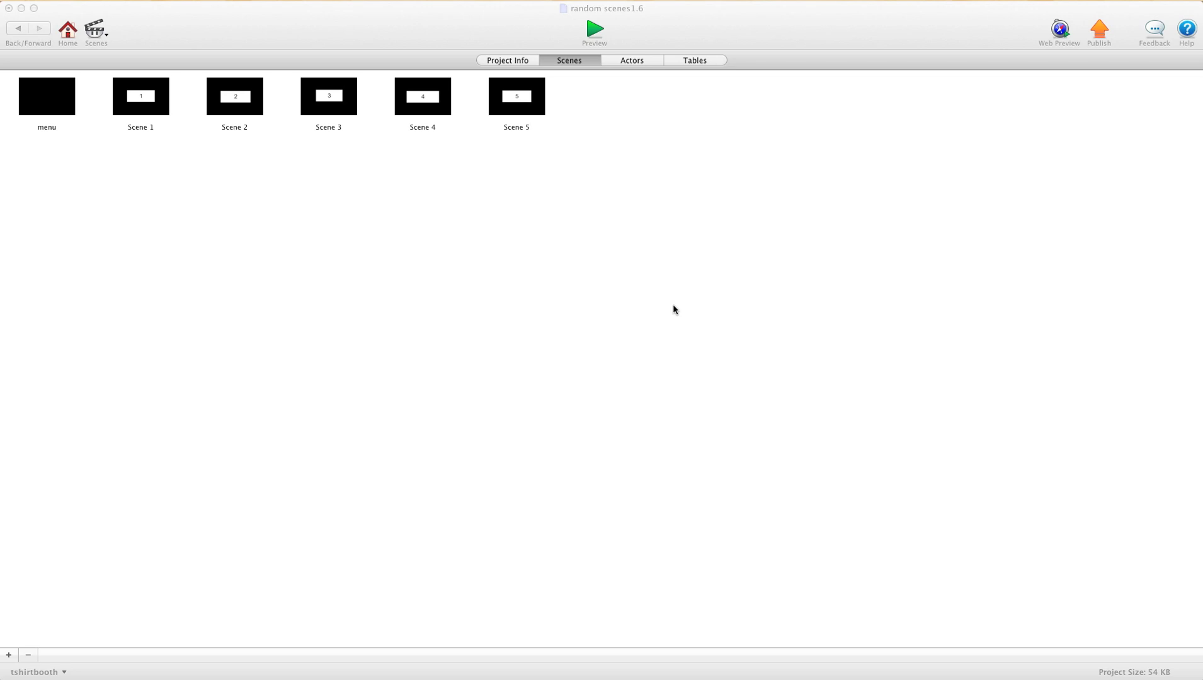
mouse_move(198, 94)
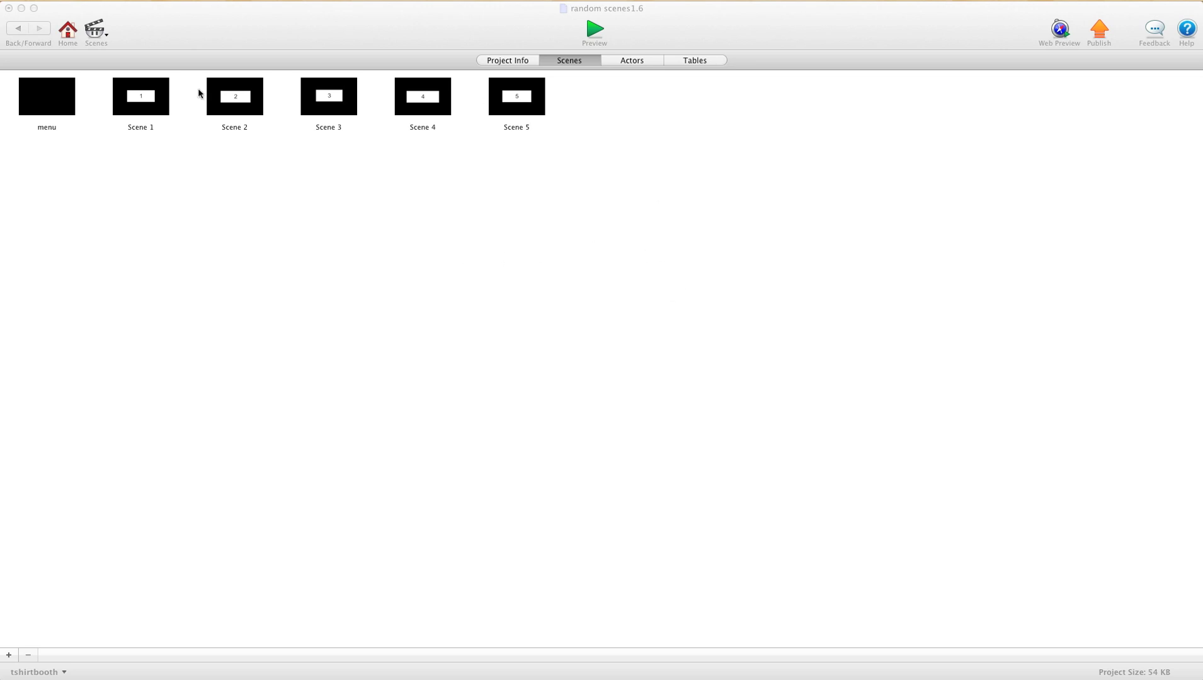
mouse_move(480, 151)
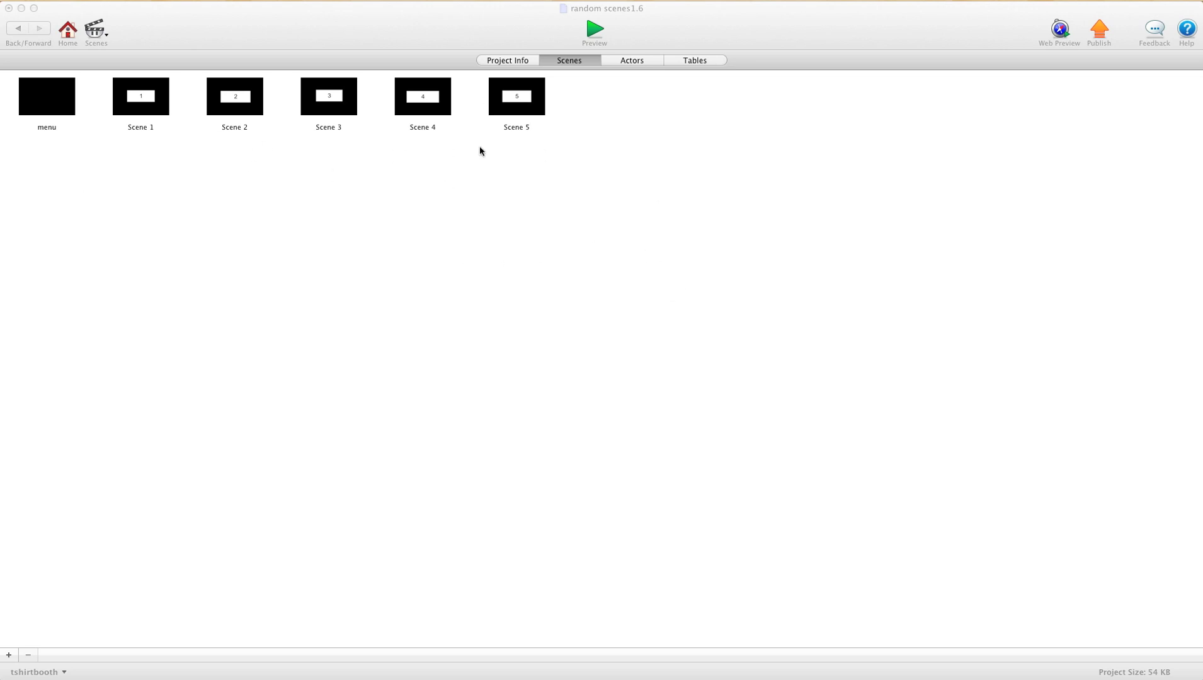
mouse_move(193, 116)
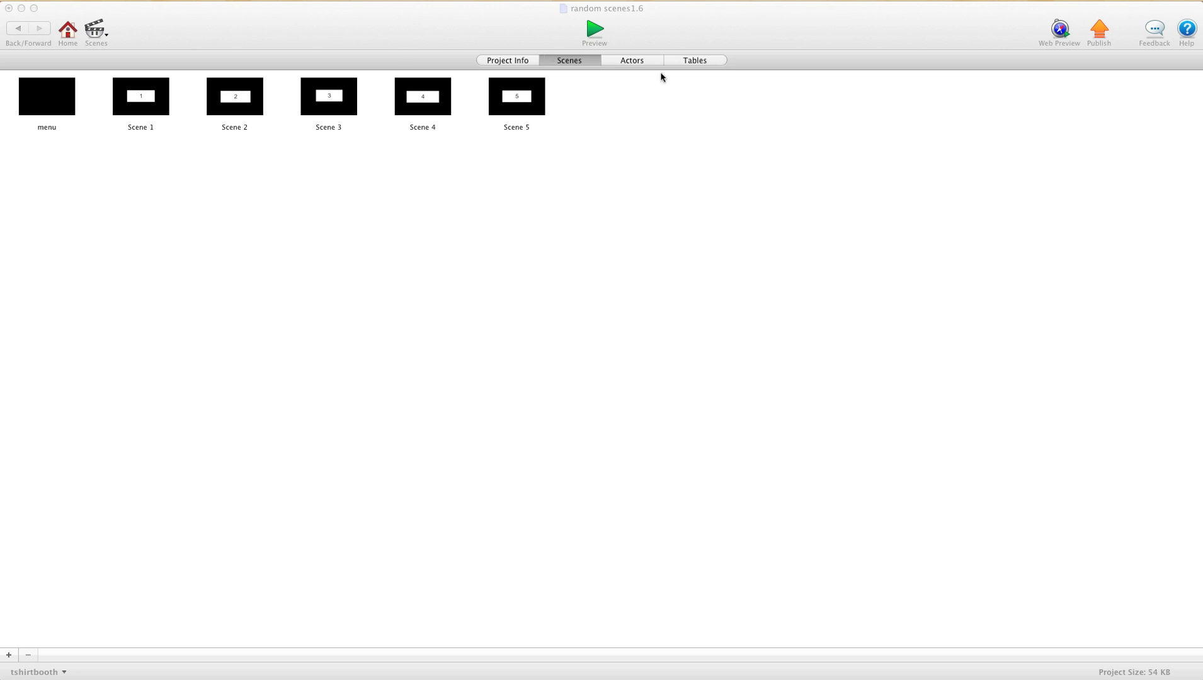
Step: Show the project's tables, where Table 1 is listed
click(692, 60)
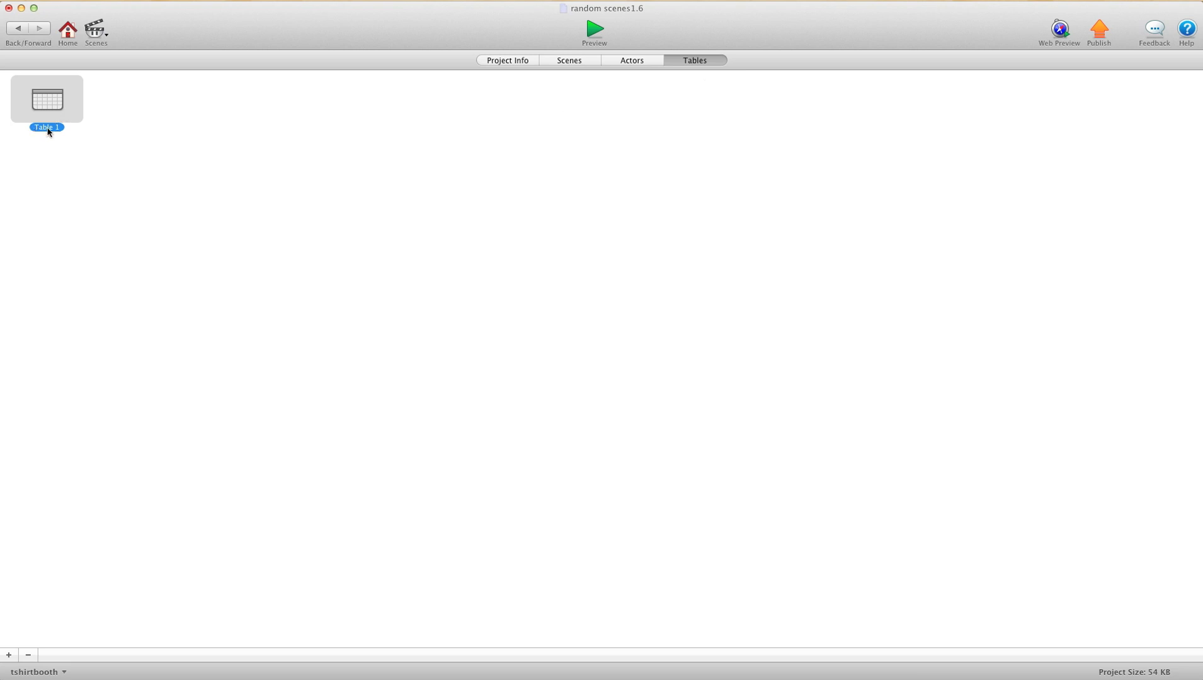
mouse_move(46, 566)
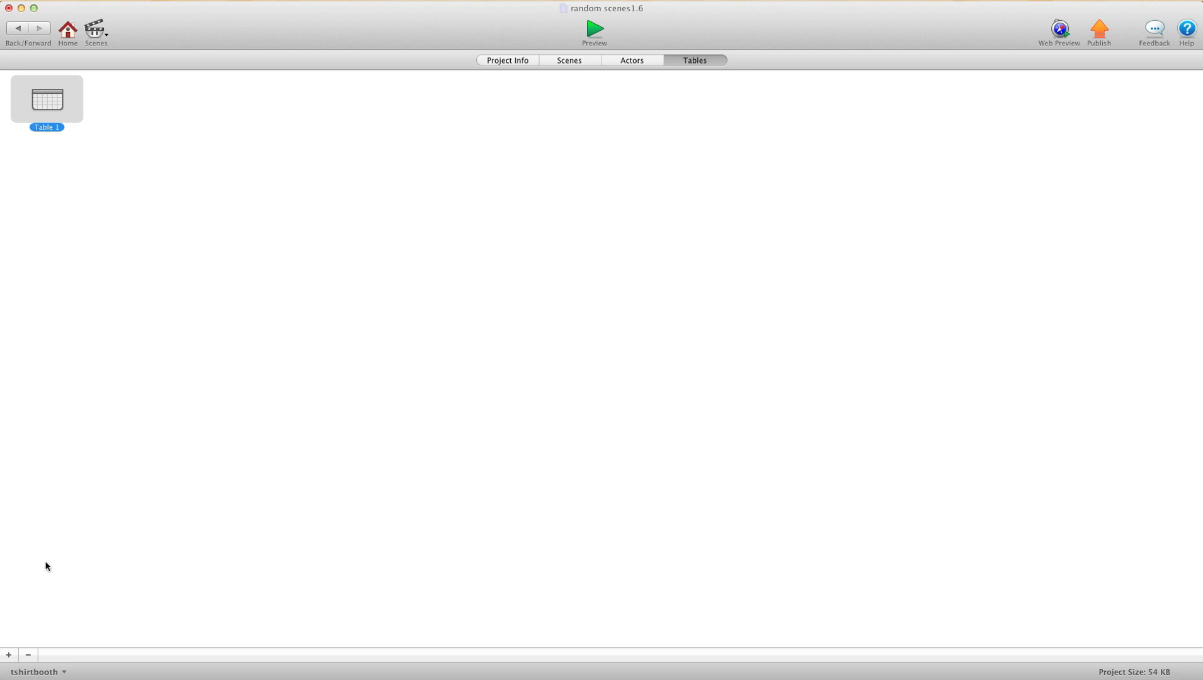
mouse_move(96, 219)
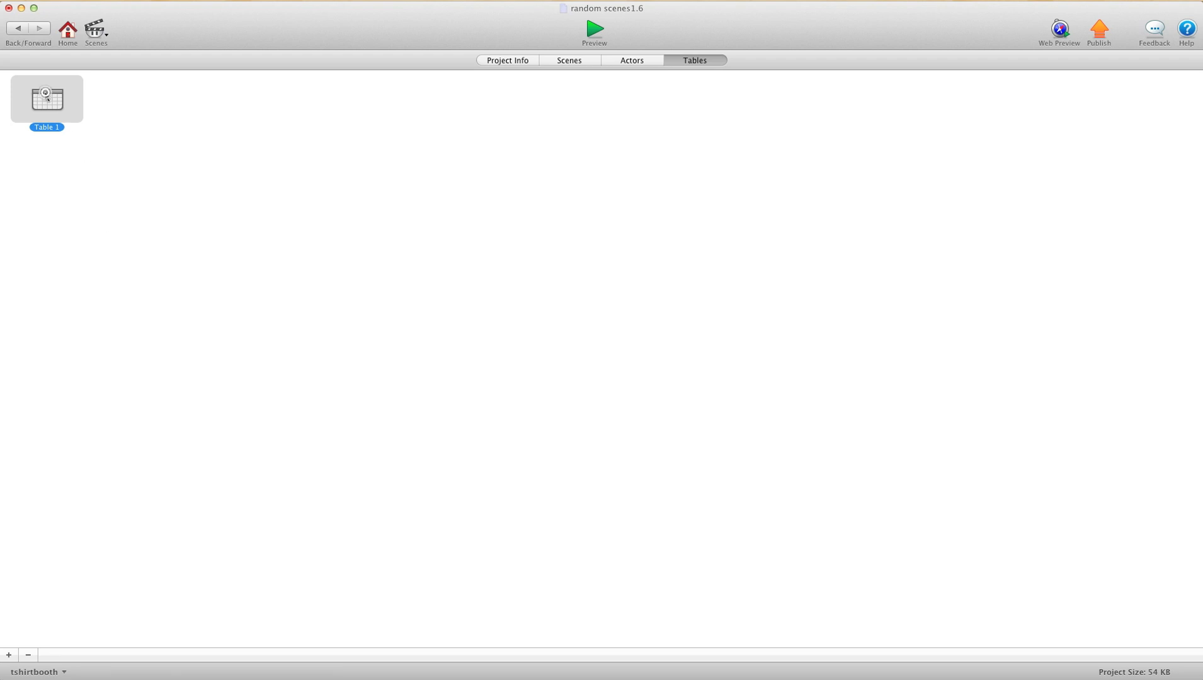
Step: Open Table 1 in the table editor to work on its values
double_click(46, 98)
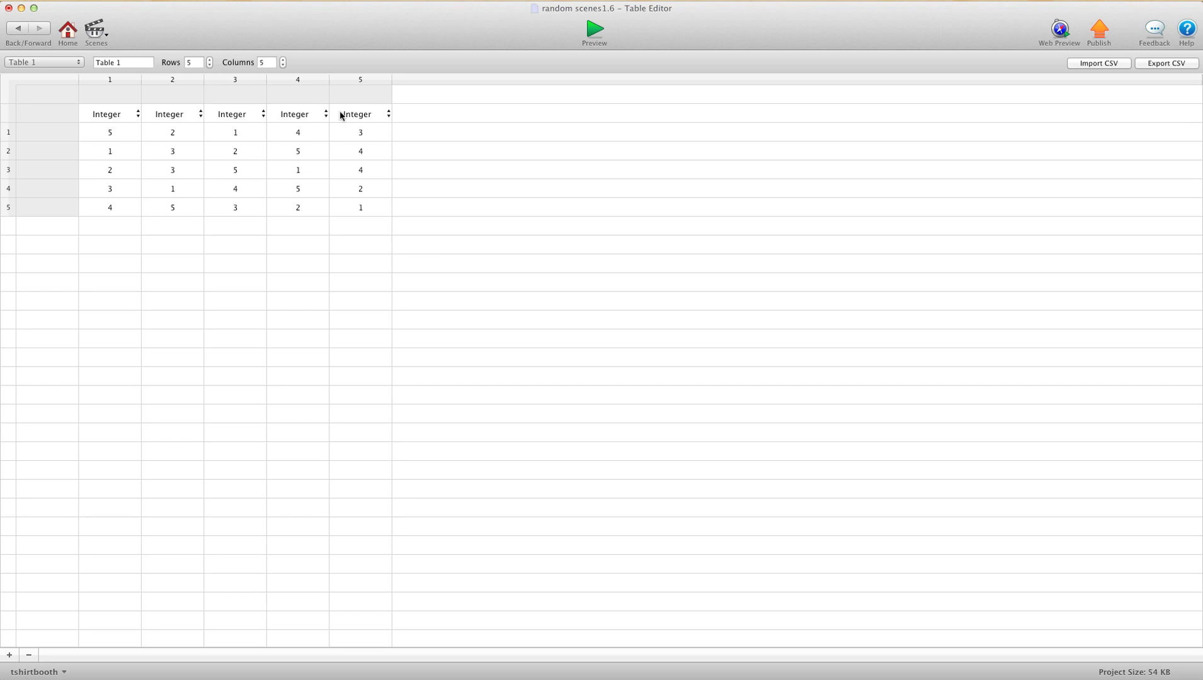
mouse_move(360, 132)
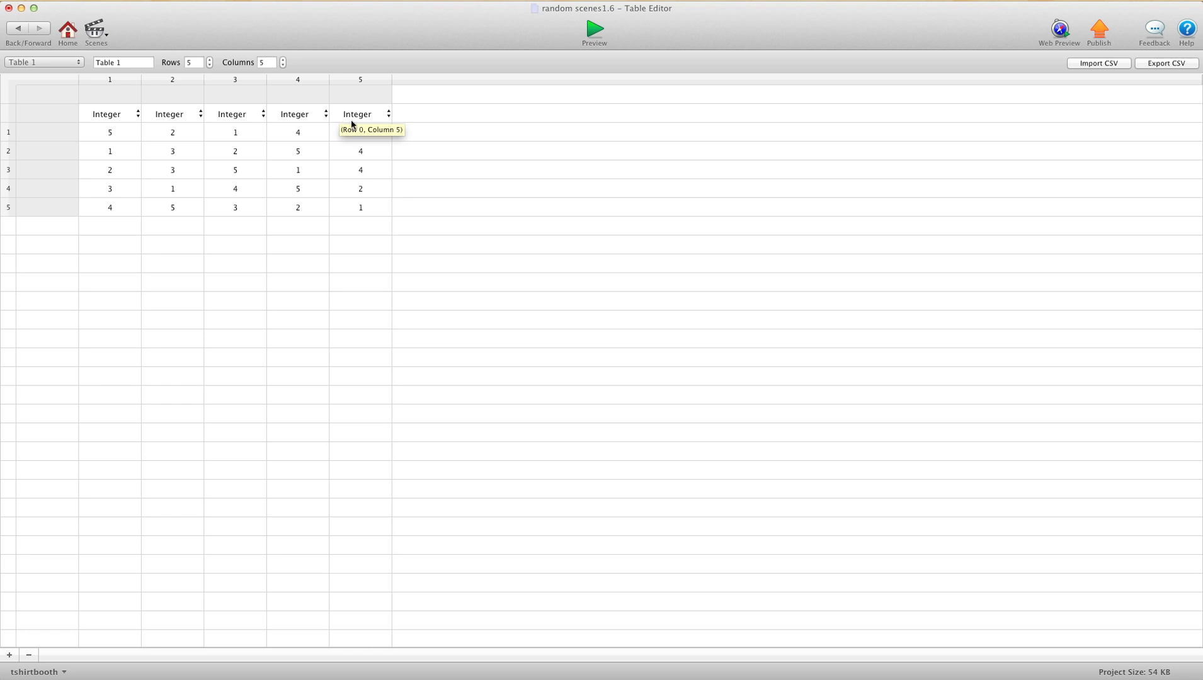
mouse_move(595, 186)
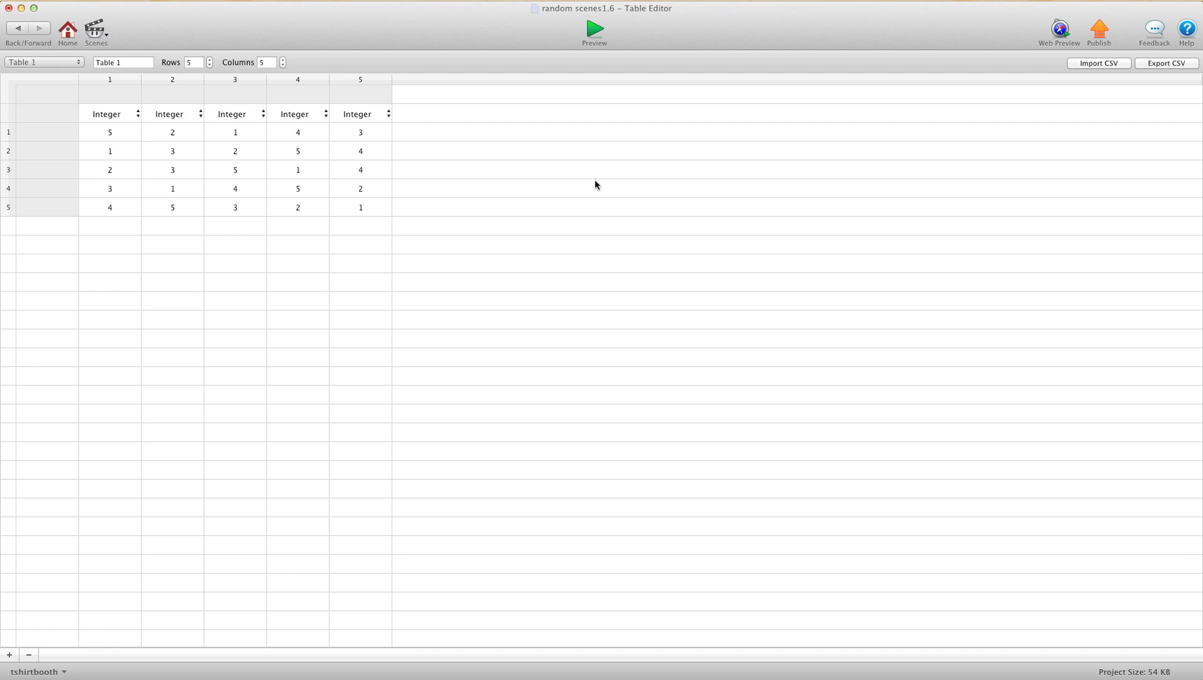
mouse_move(376, 96)
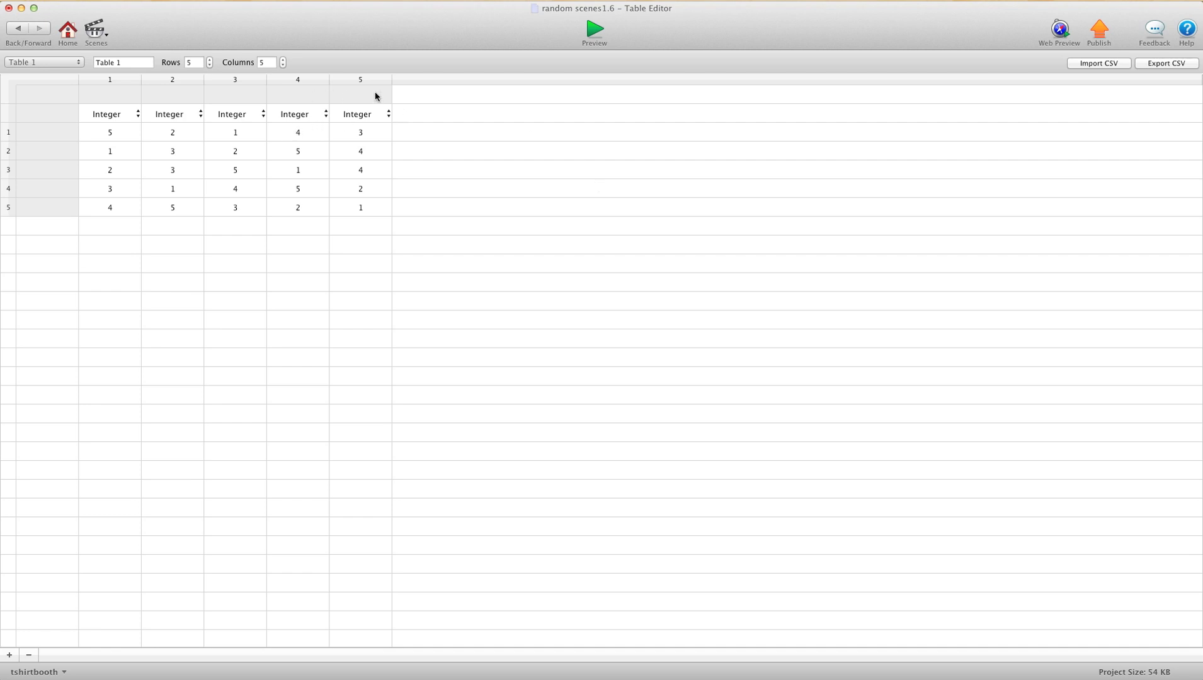
mouse_move(305, 91)
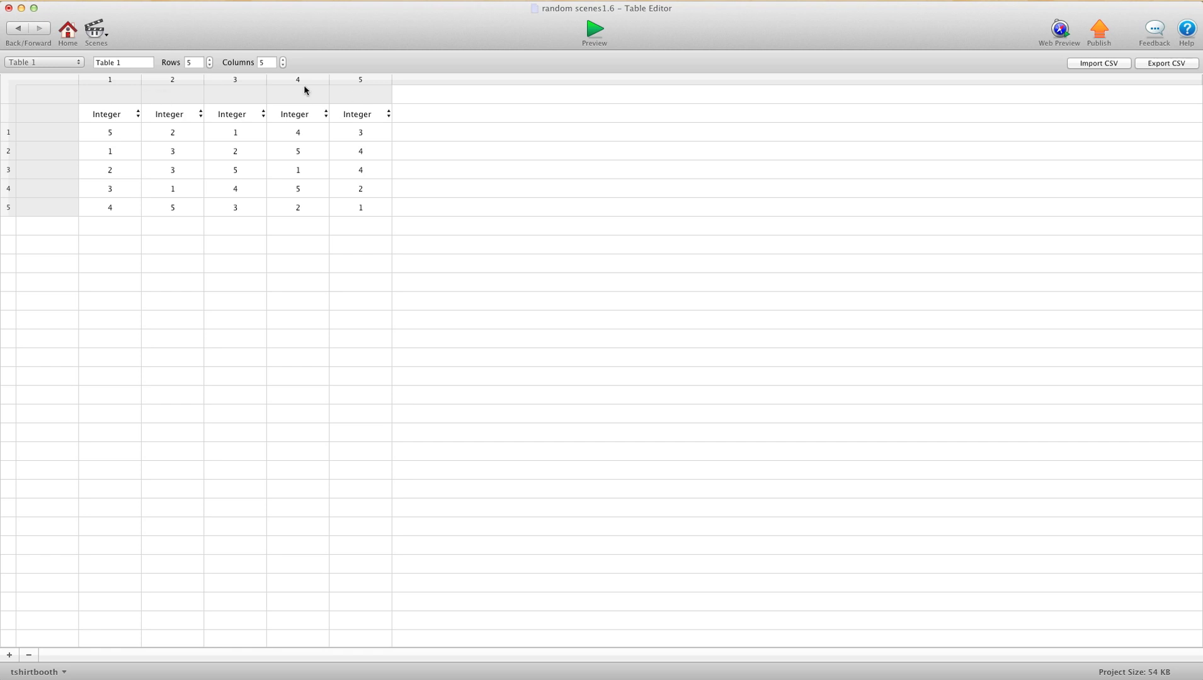
mouse_move(340, 94)
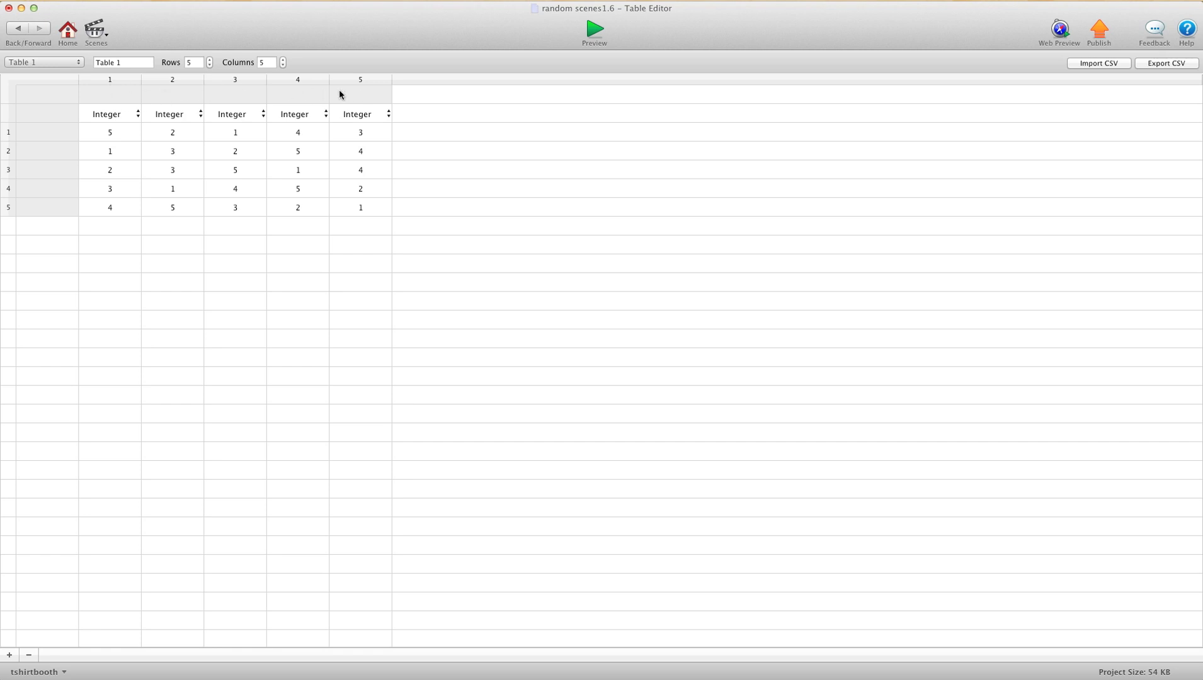
mouse_move(345, 92)
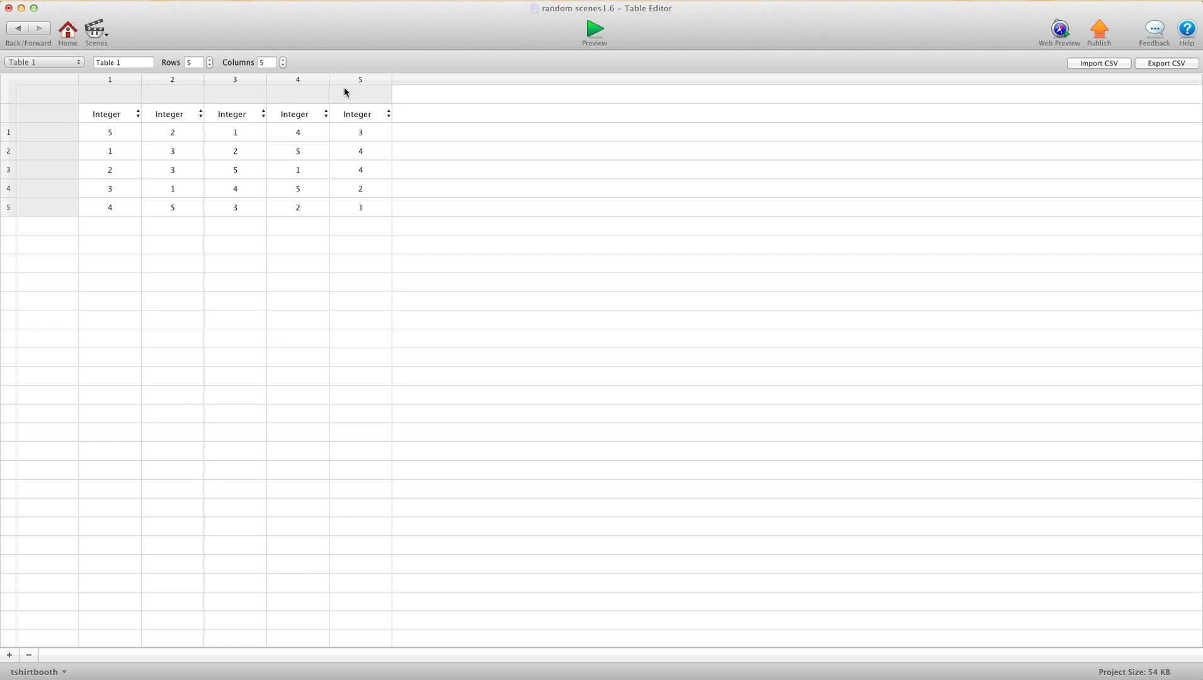
mouse_move(105, 138)
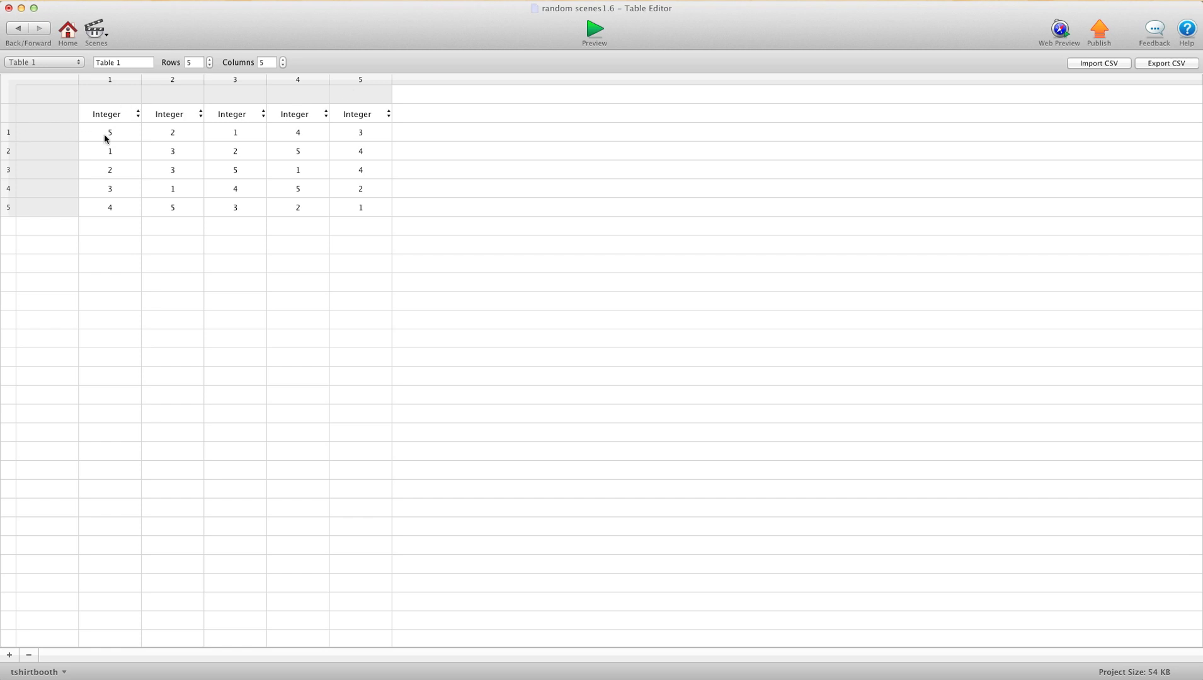
mouse_move(113, 138)
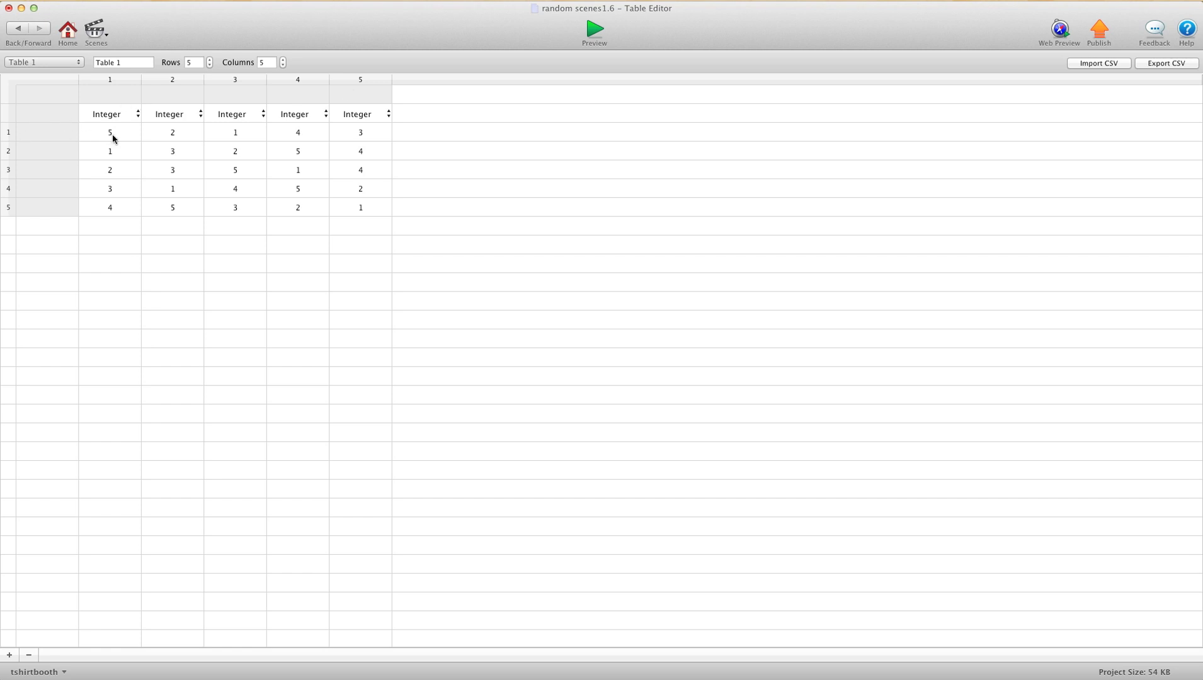
mouse_move(367, 138)
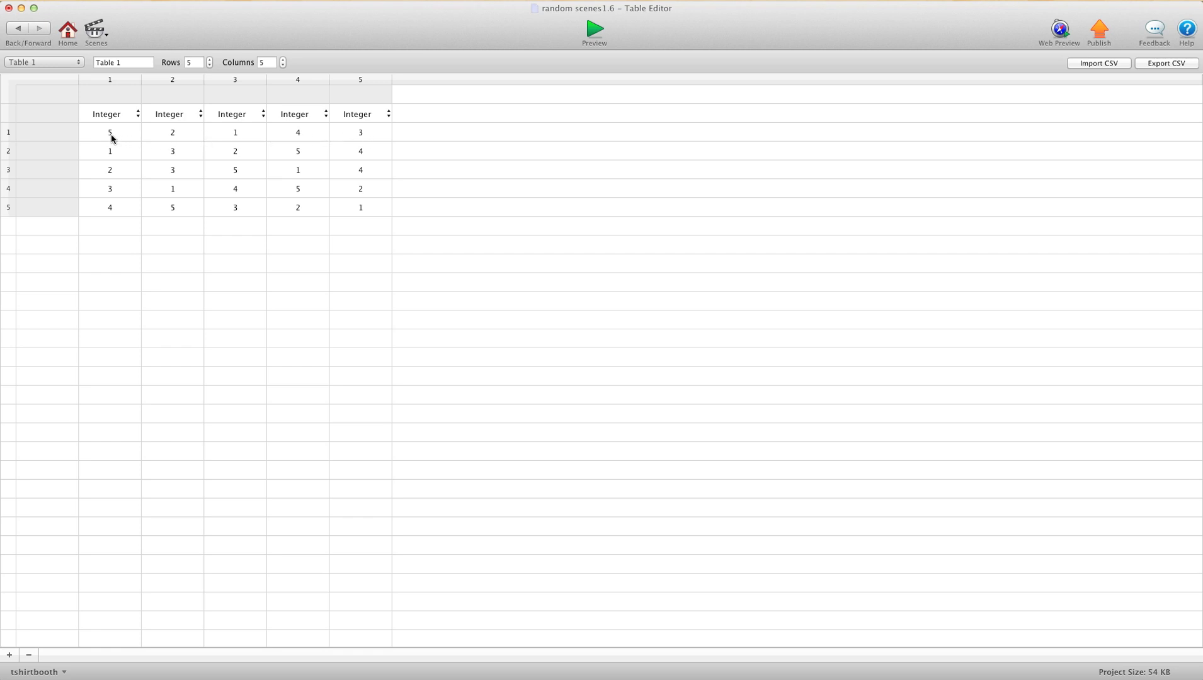
mouse_move(245, 136)
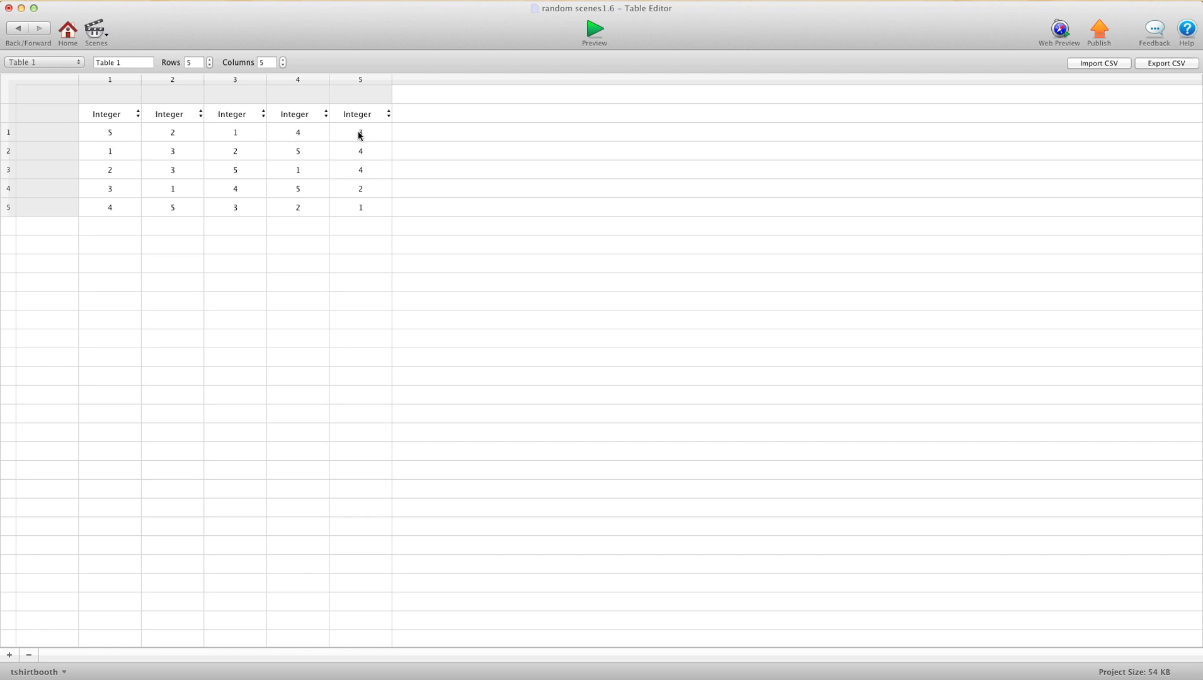
mouse_move(116, 159)
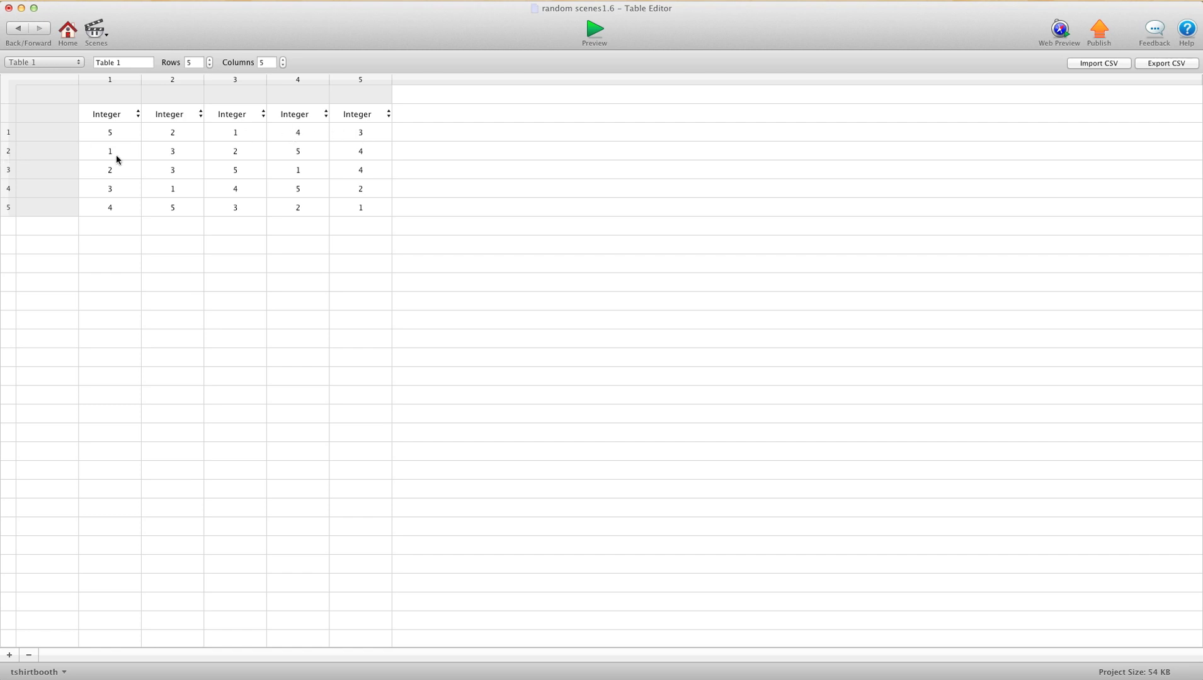
mouse_move(274, 155)
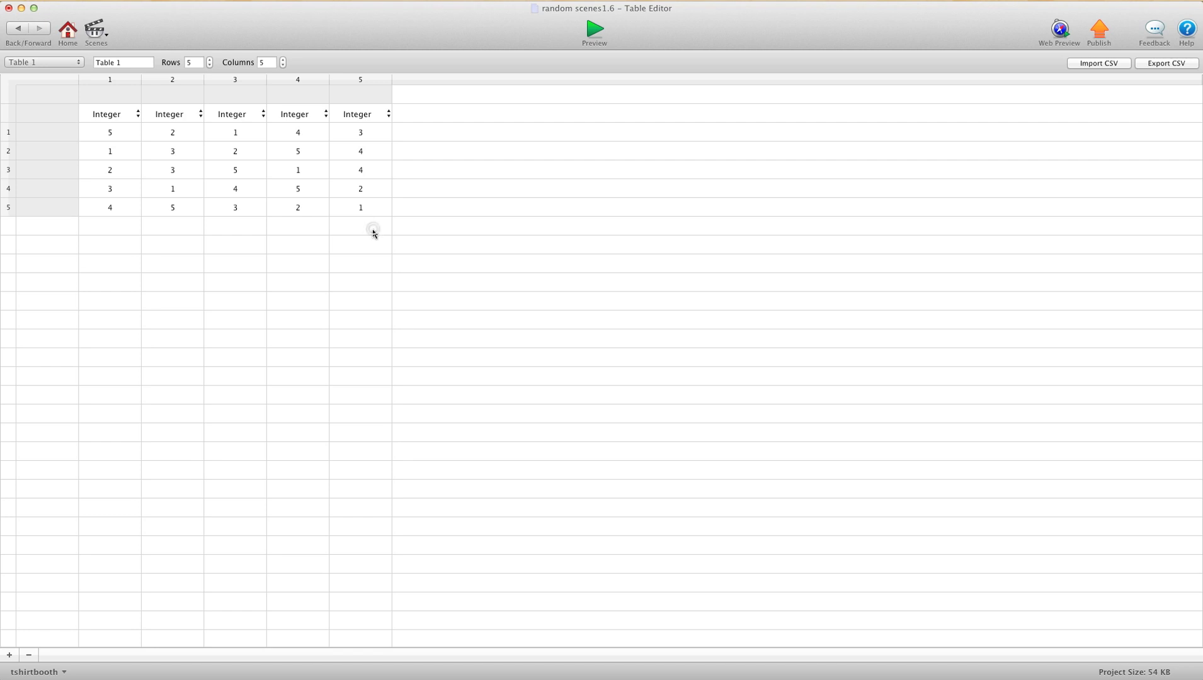
mouse_move(51, 220)
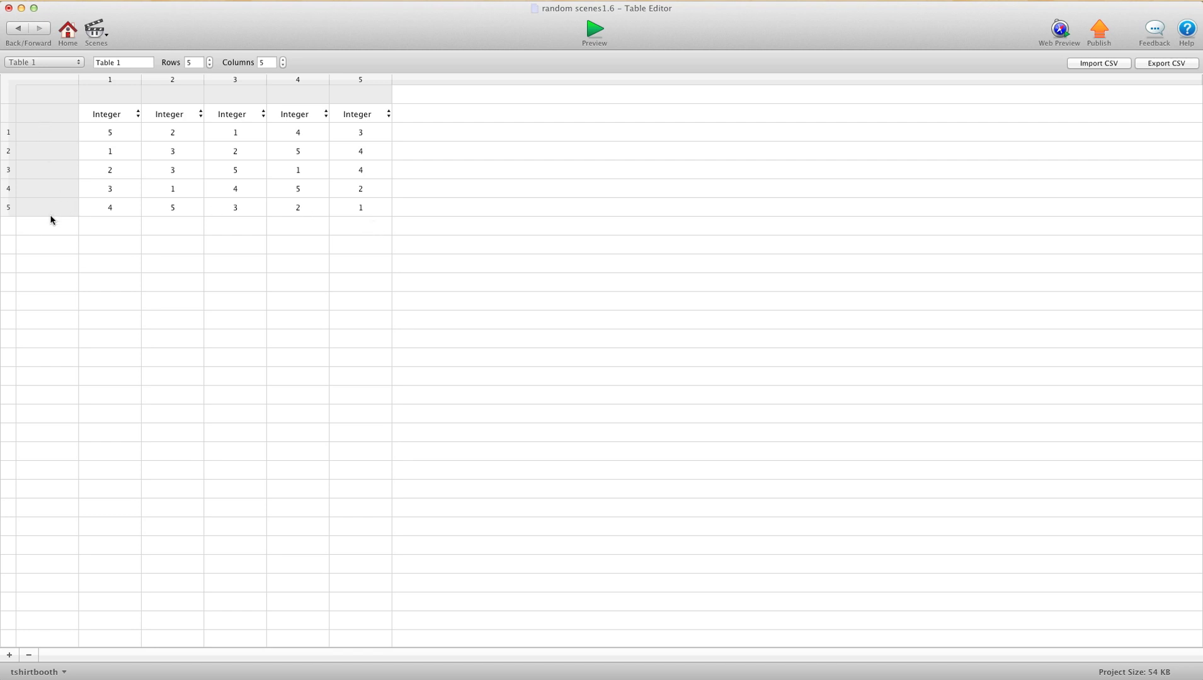
mouse_move(268, 170)
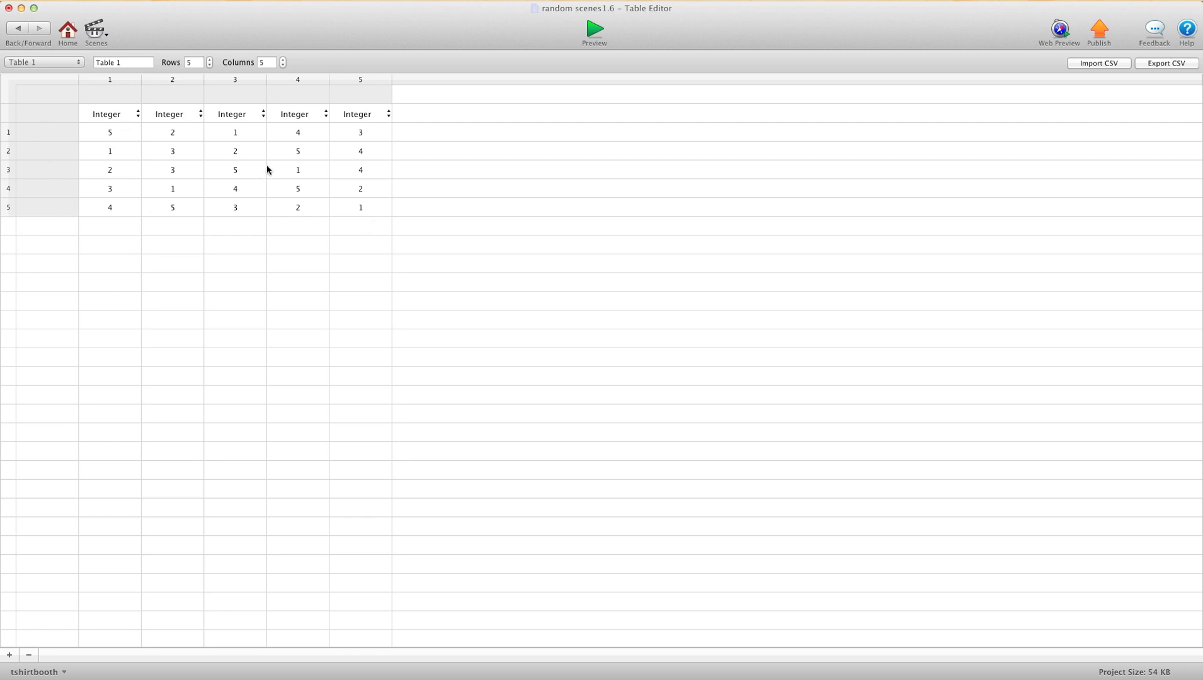
mouse_move(173, 175)
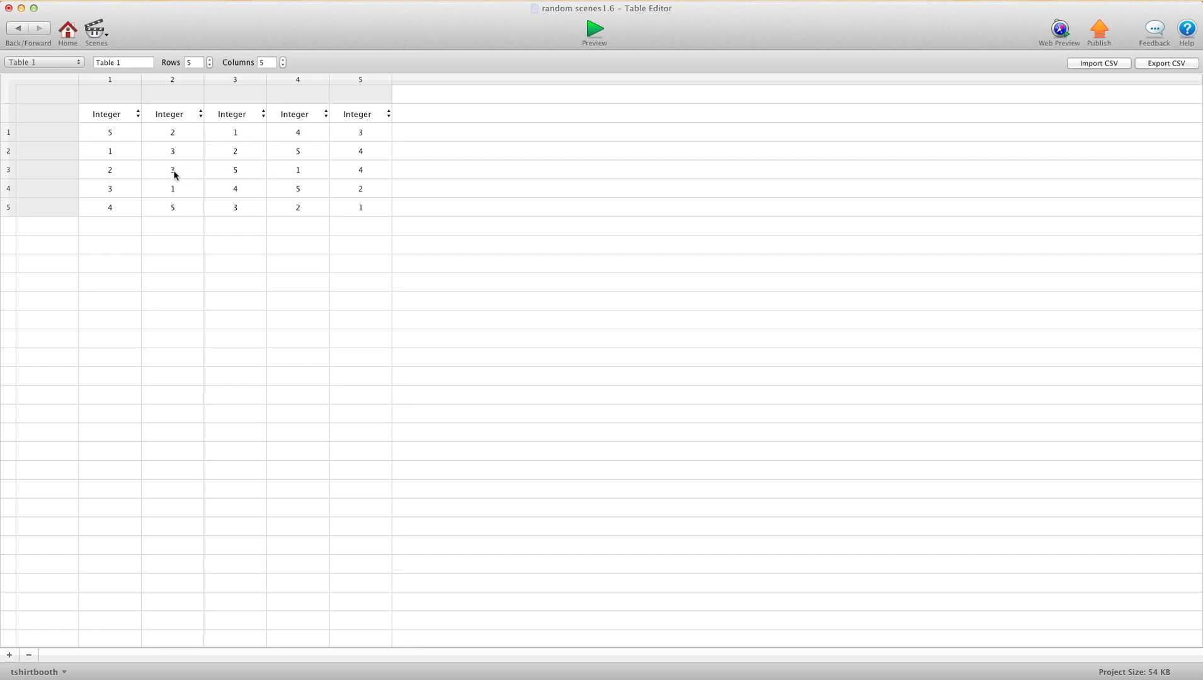
mouse_move(172, 169)
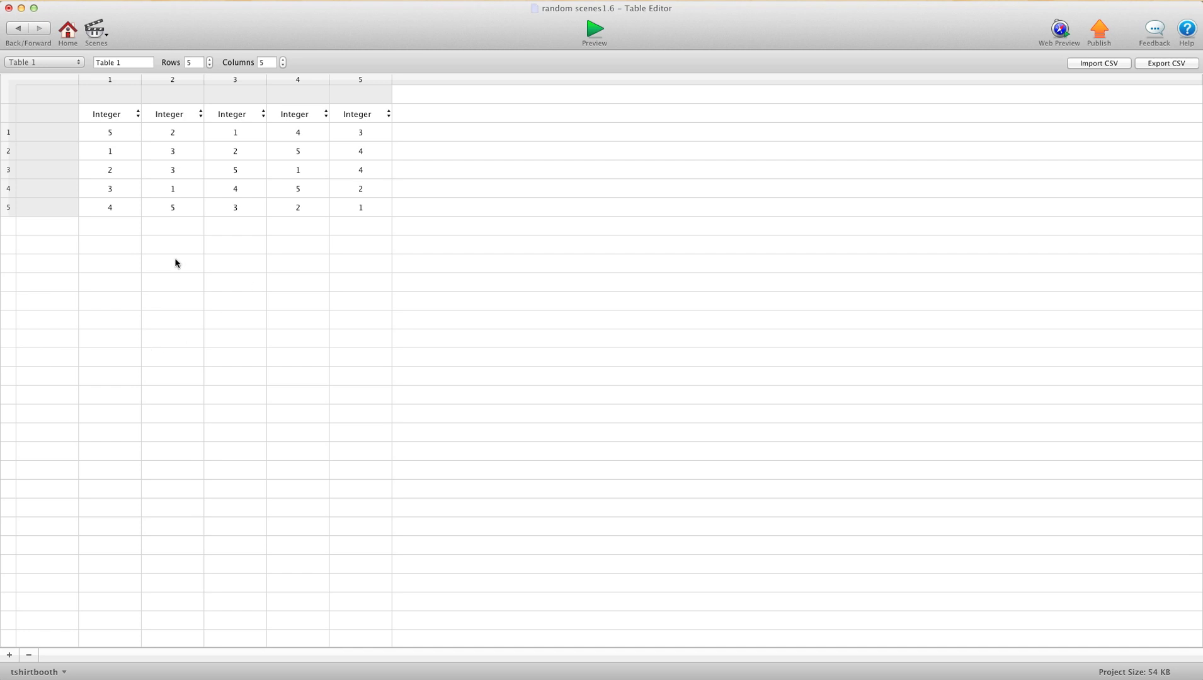
mouse_move(301, 306)
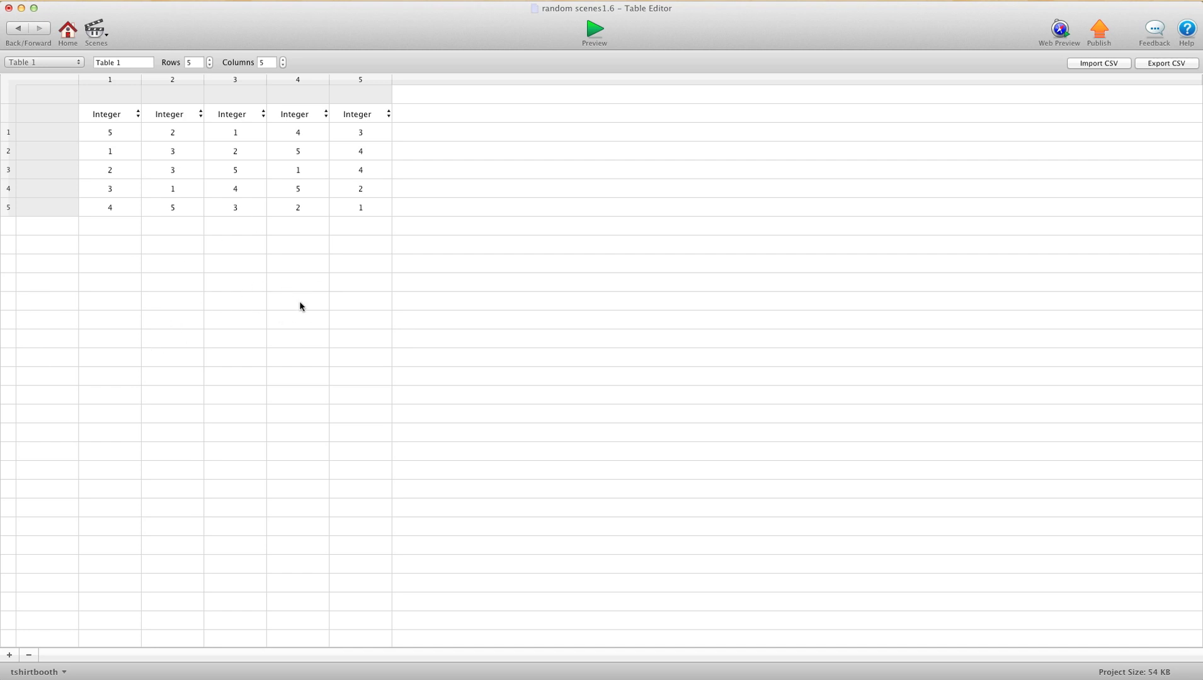
mouse_move(7, 401)
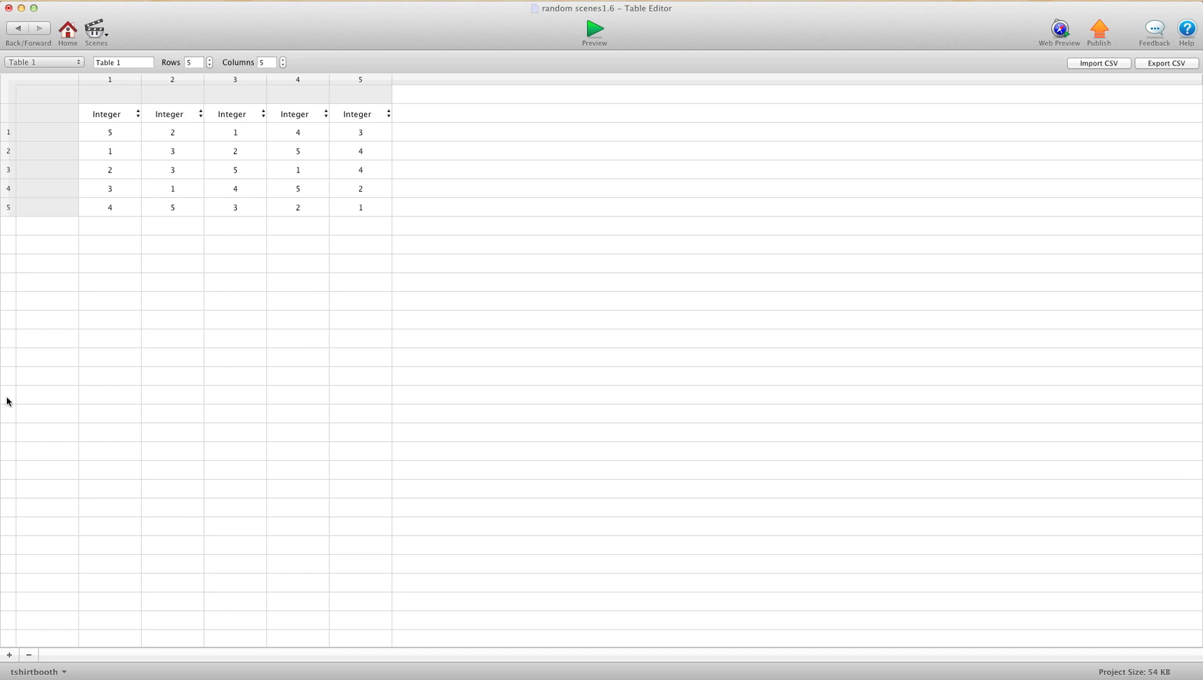
mouse_move(355, 298)
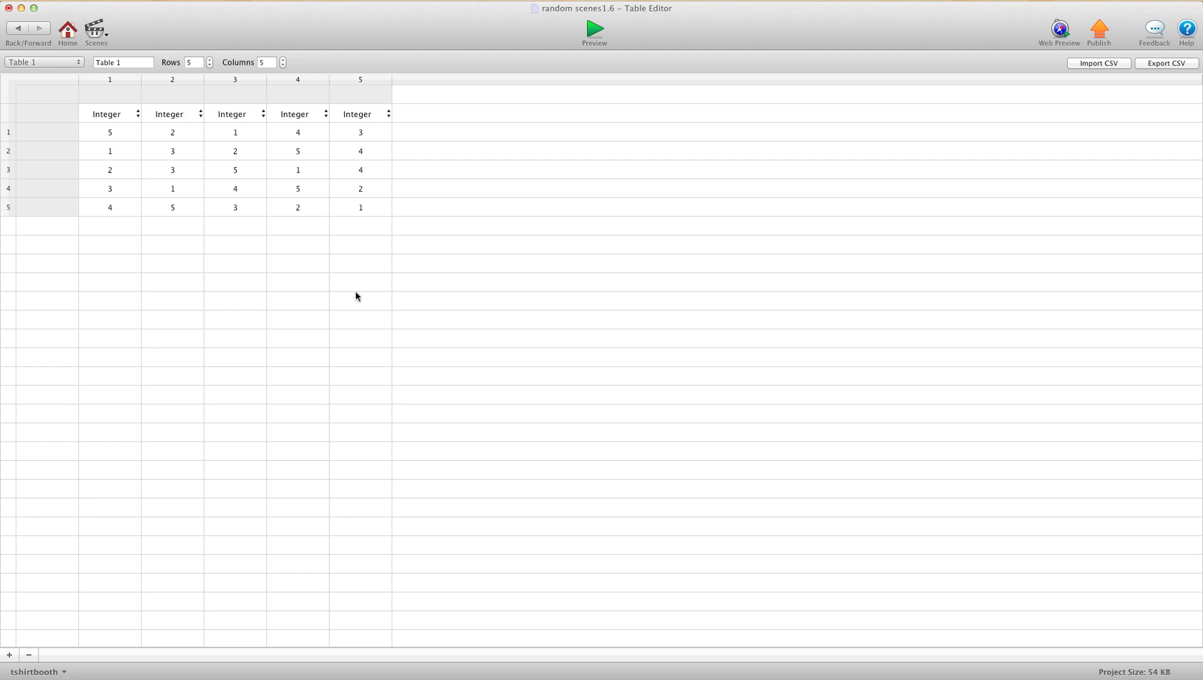
mouse_move(104, 314)
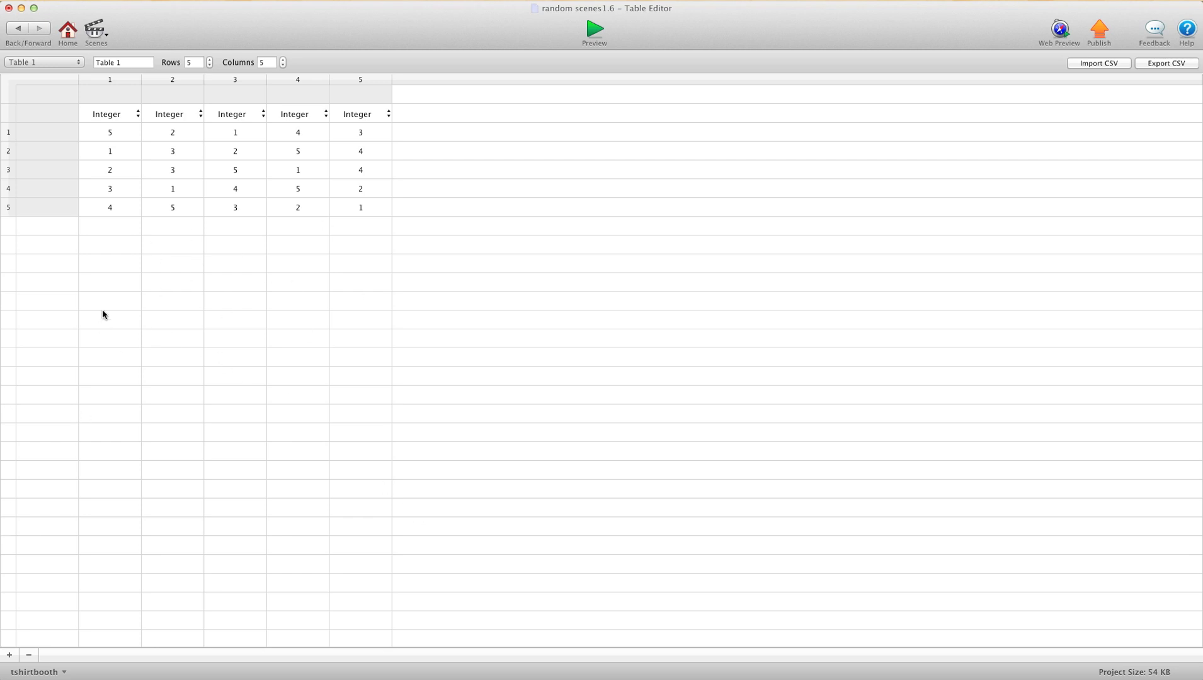
mouse_move(349, 264)
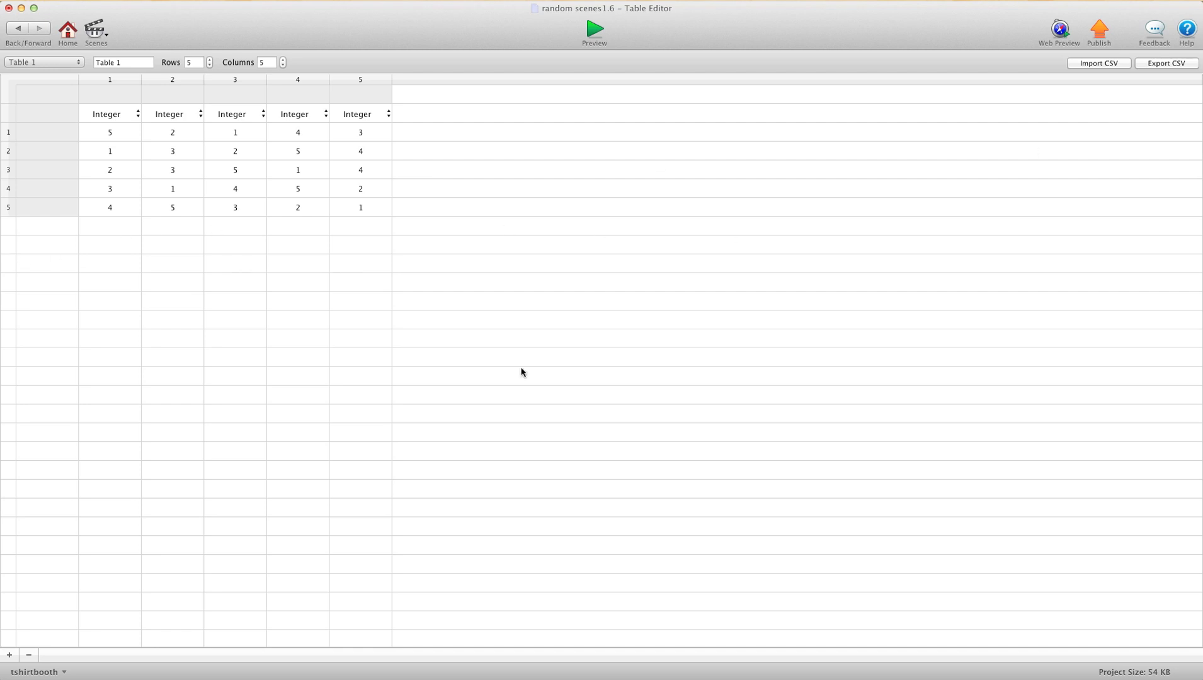
mouse_move(95, 201)
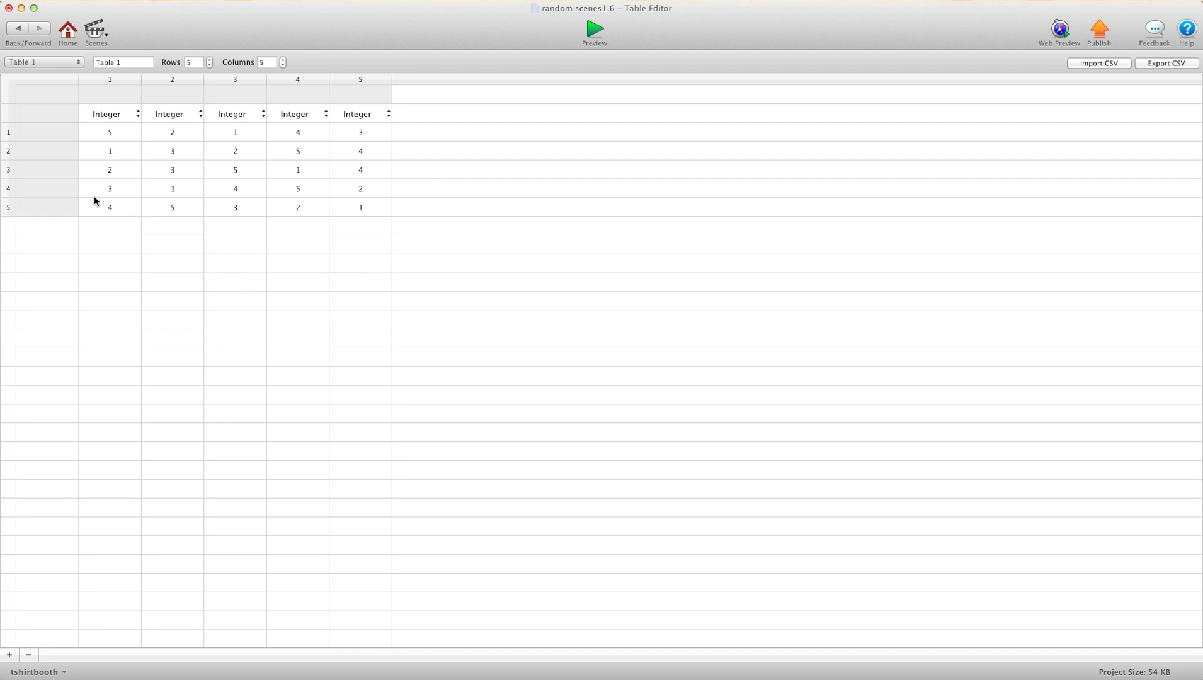
mouse_move(235, 290)
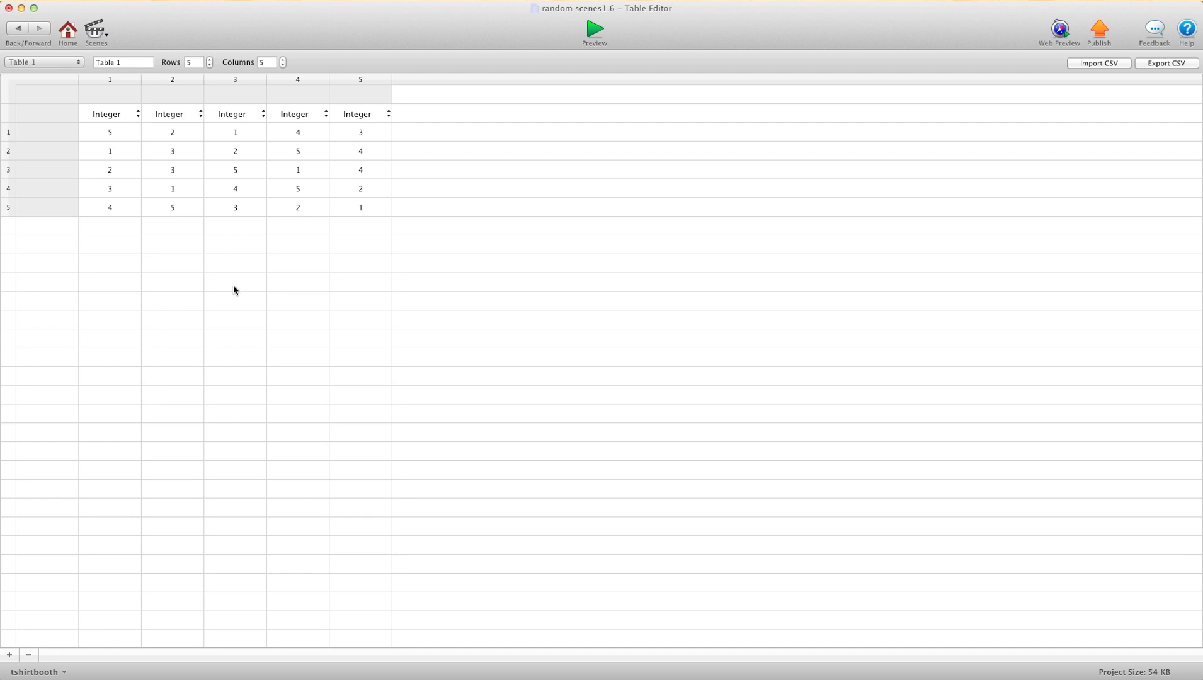
mouse_move(323, 377)
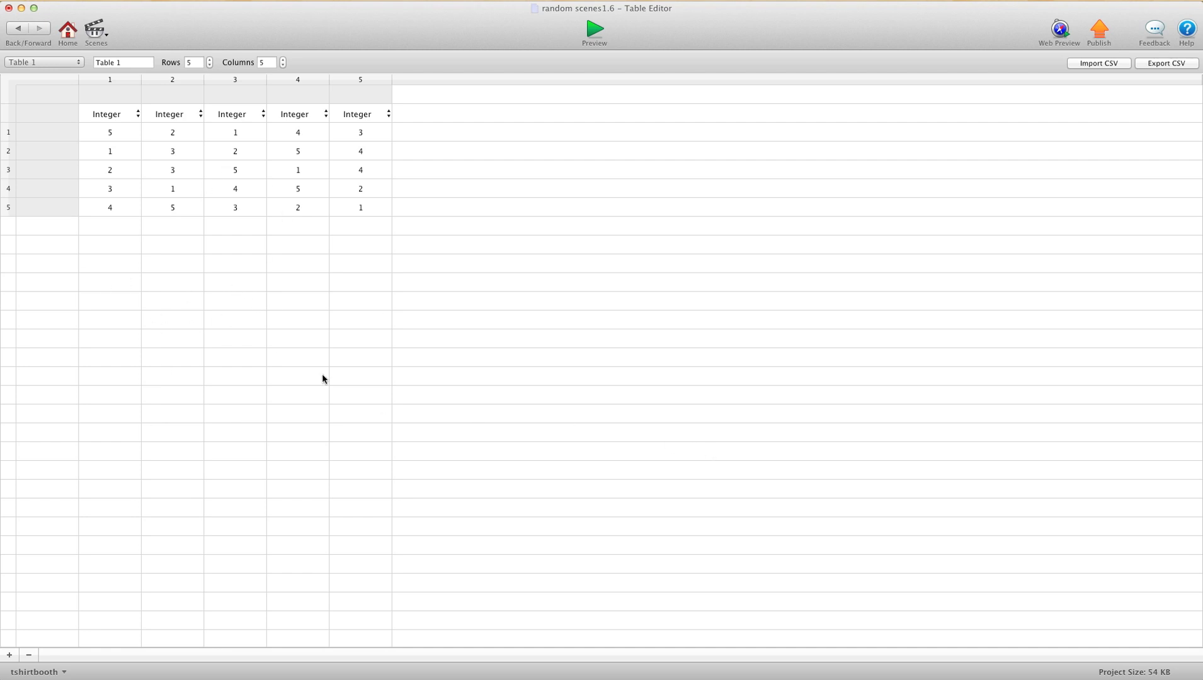
mouse_move(387, 218)
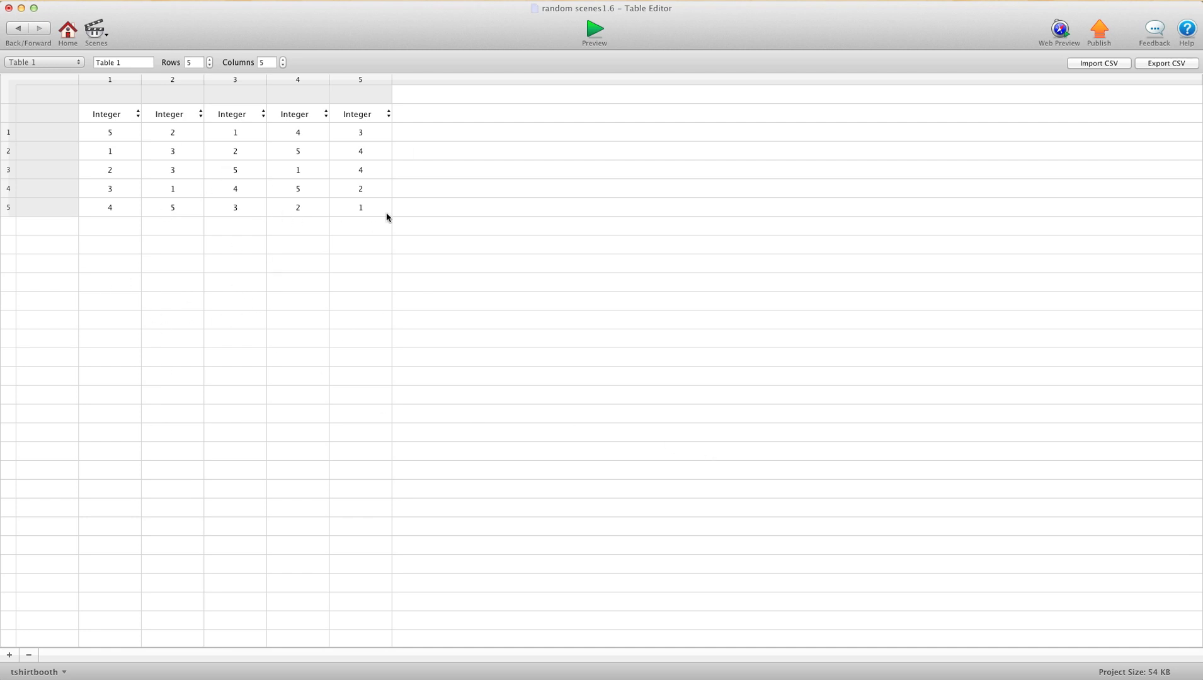
mouse_move(127, 138)
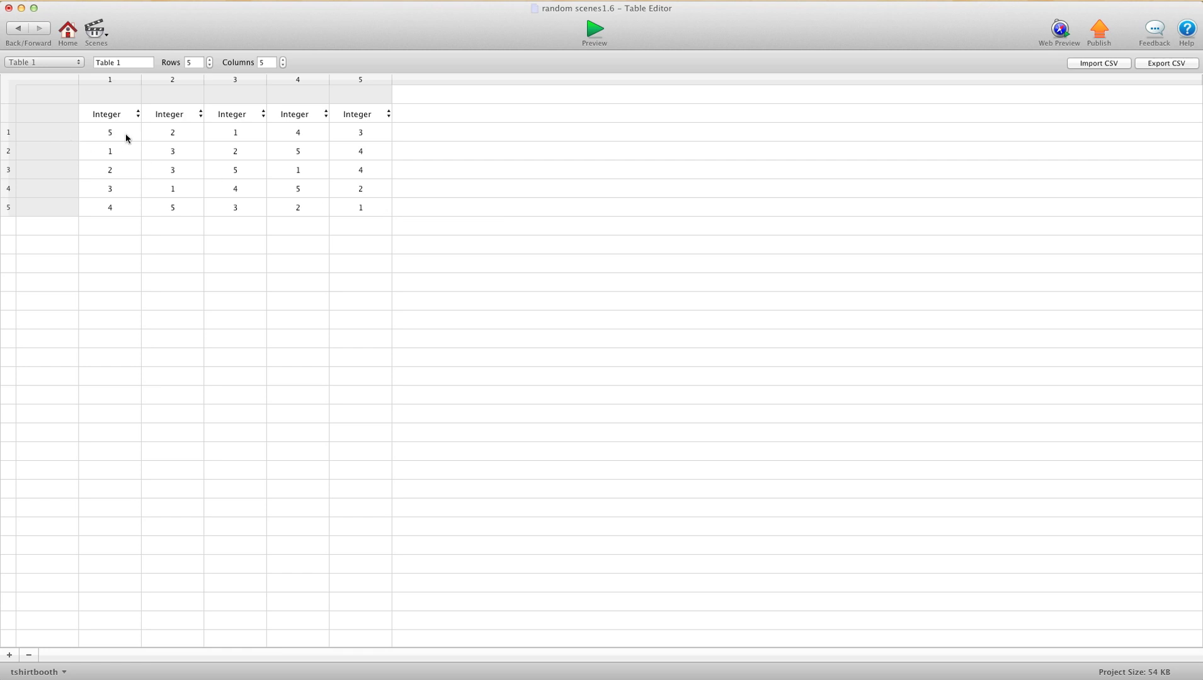
mouse_move(454, 147)
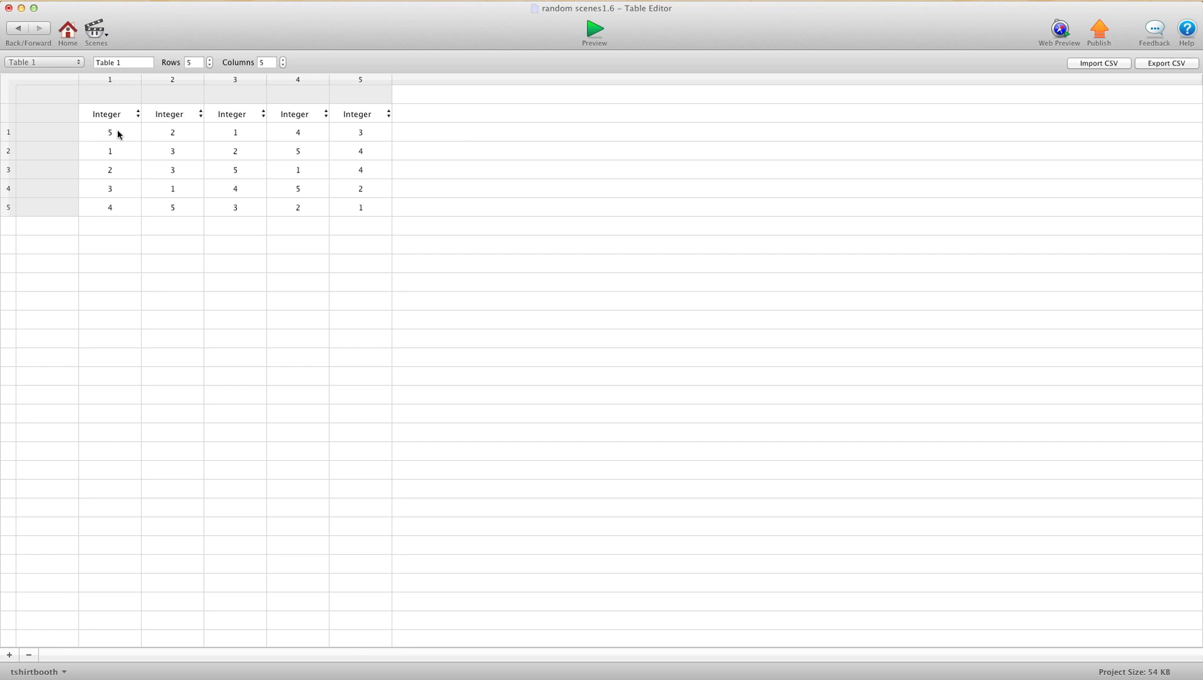
mouse_move(212, 134)
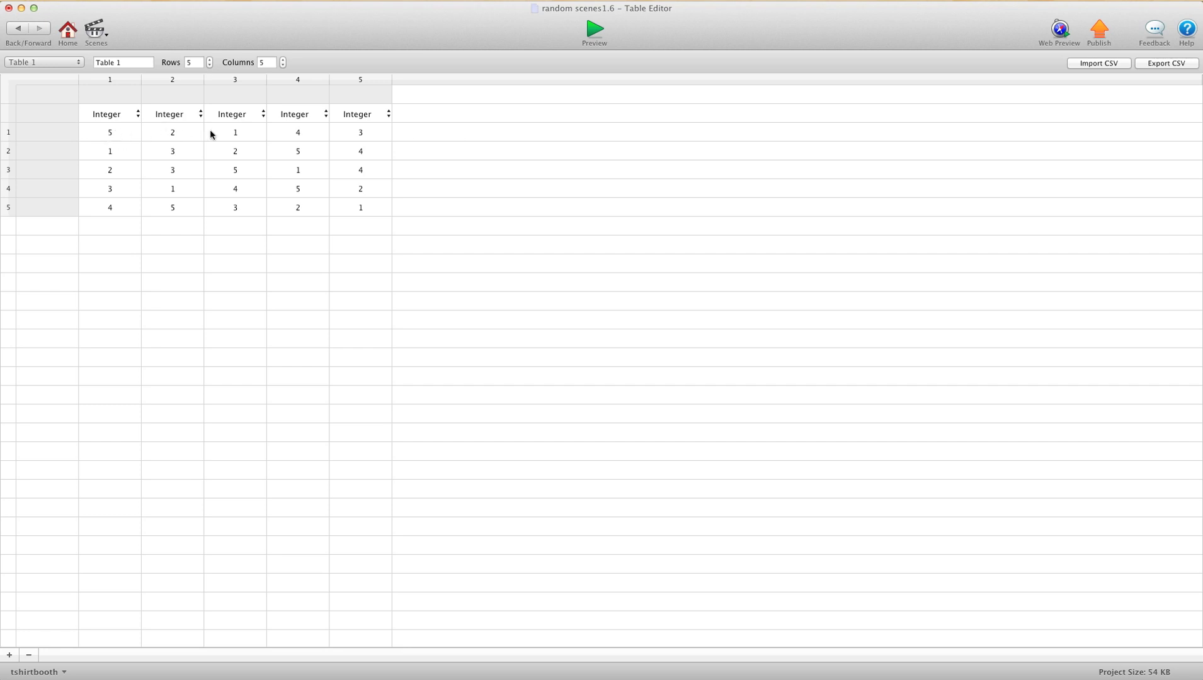
mouse_move(318, 136)
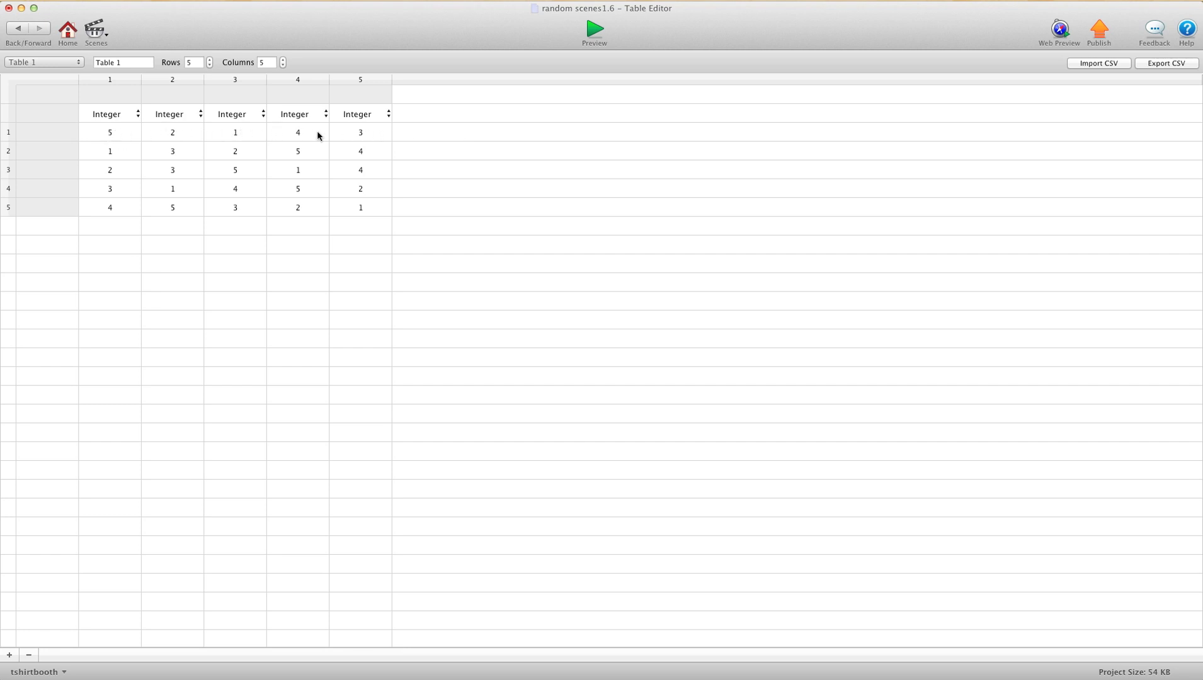
mouse_move(281, 140)
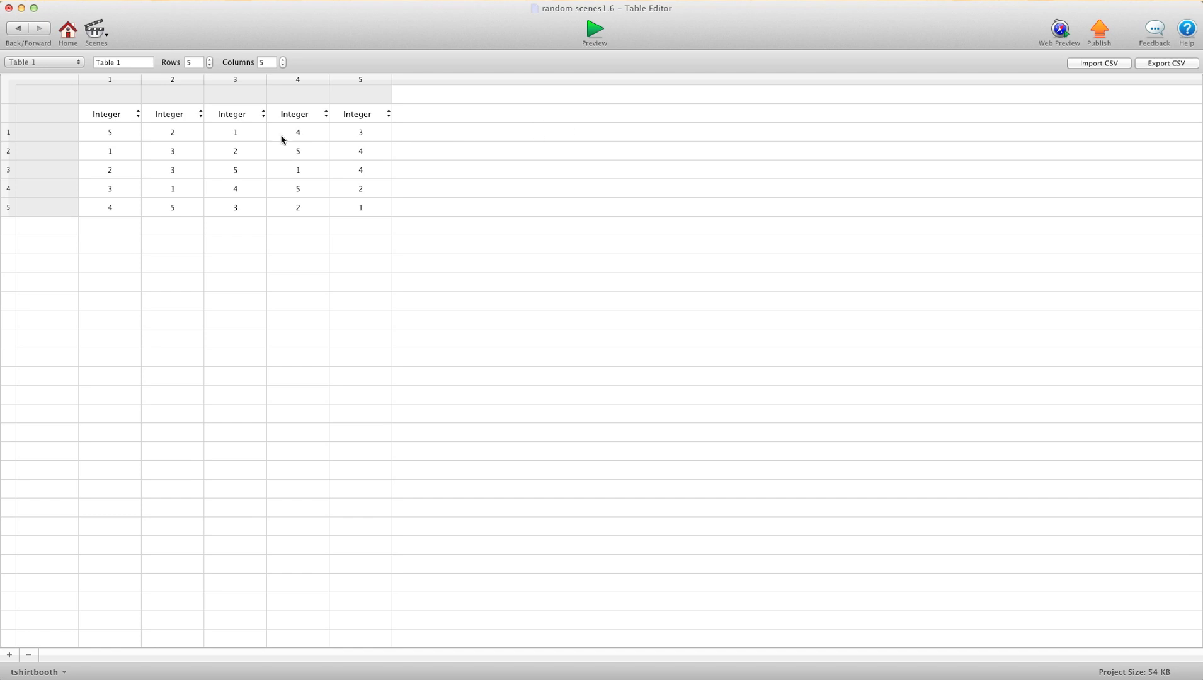
mouse_move(188, 151)
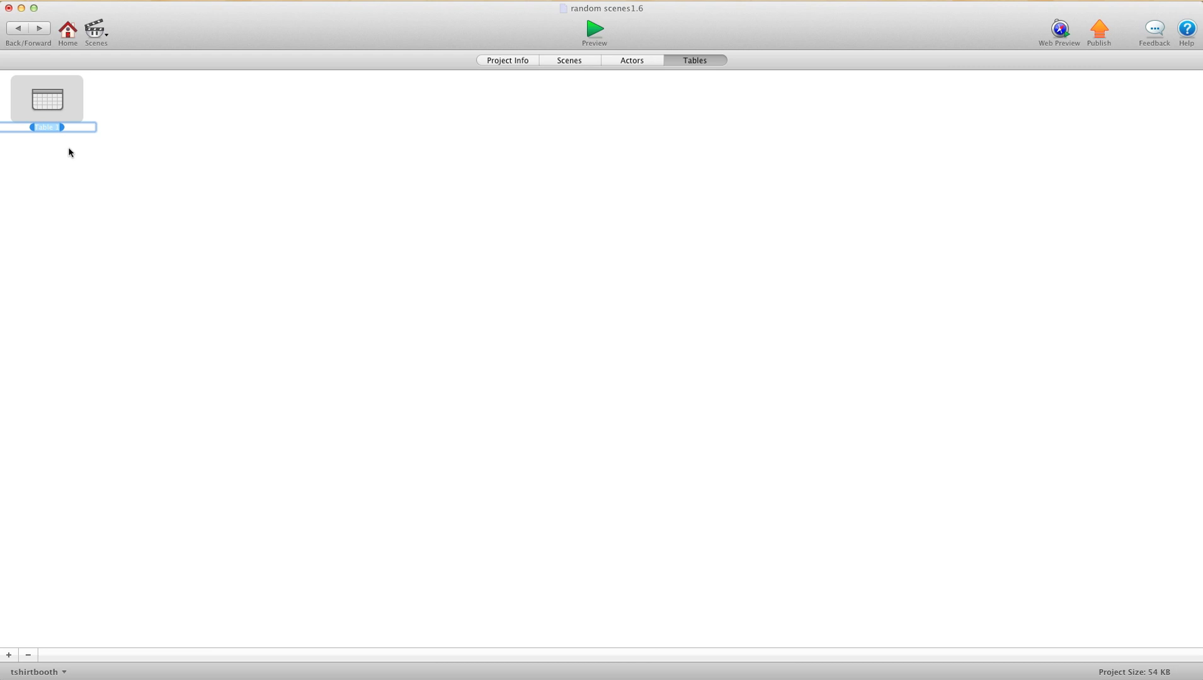
Step: Rename the table to 'TB random level' and confirm the name
text(TB)
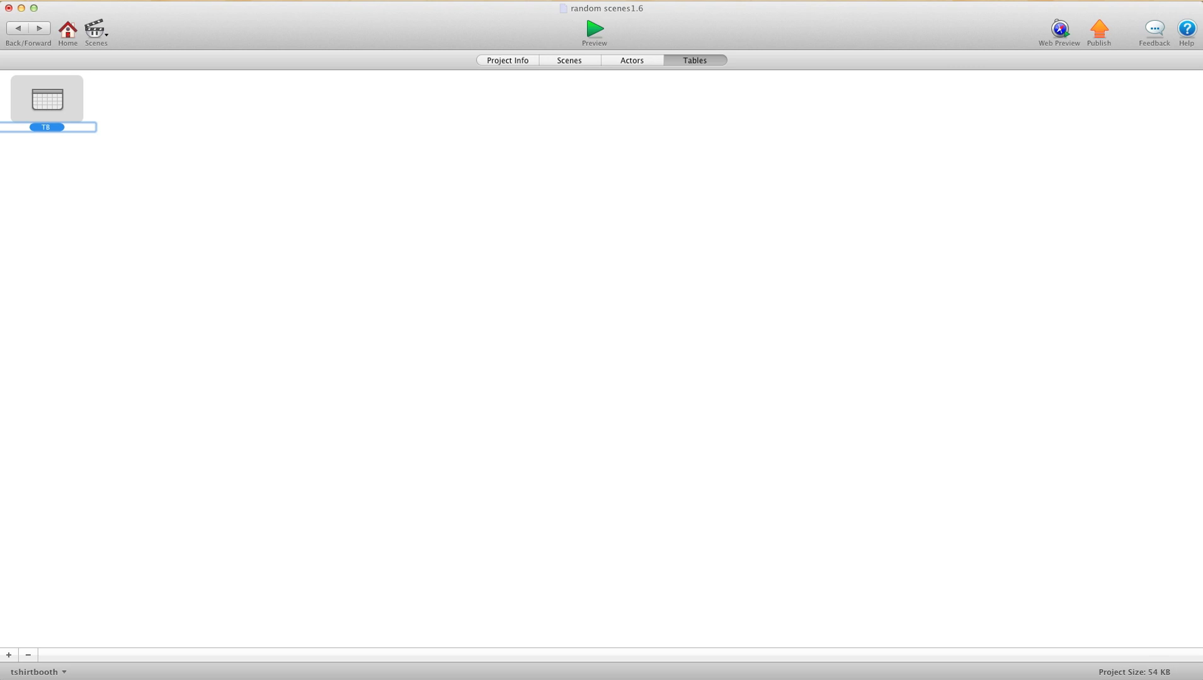
double_click(46, 127)
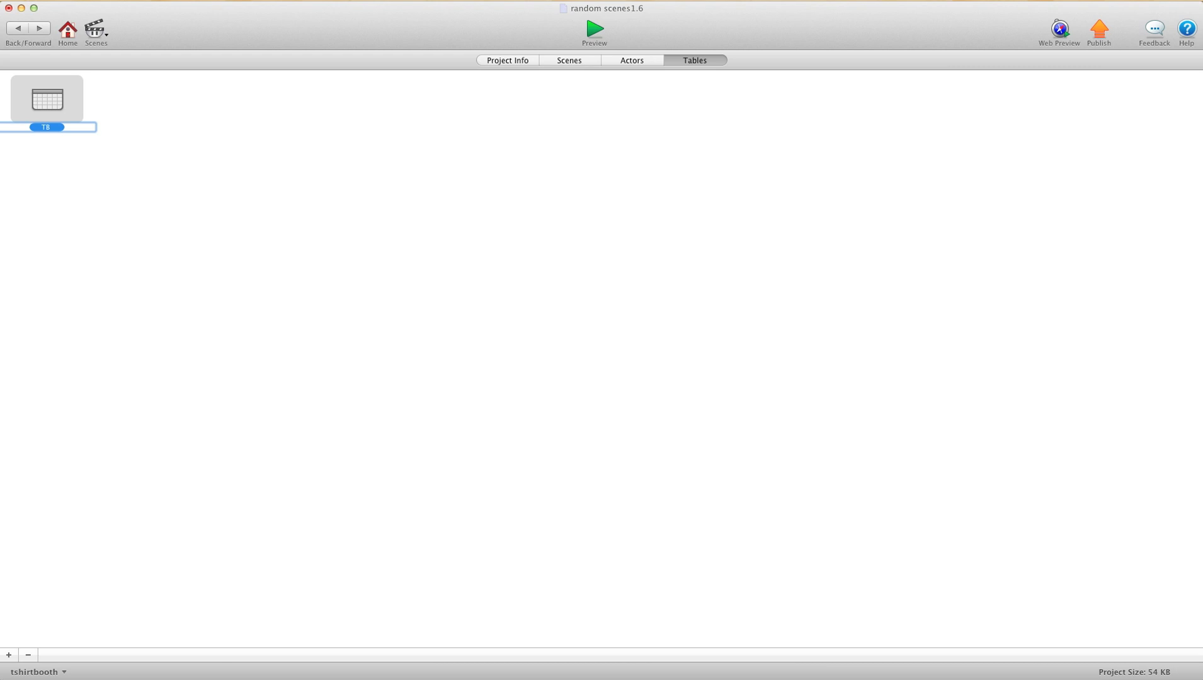
text(random le)
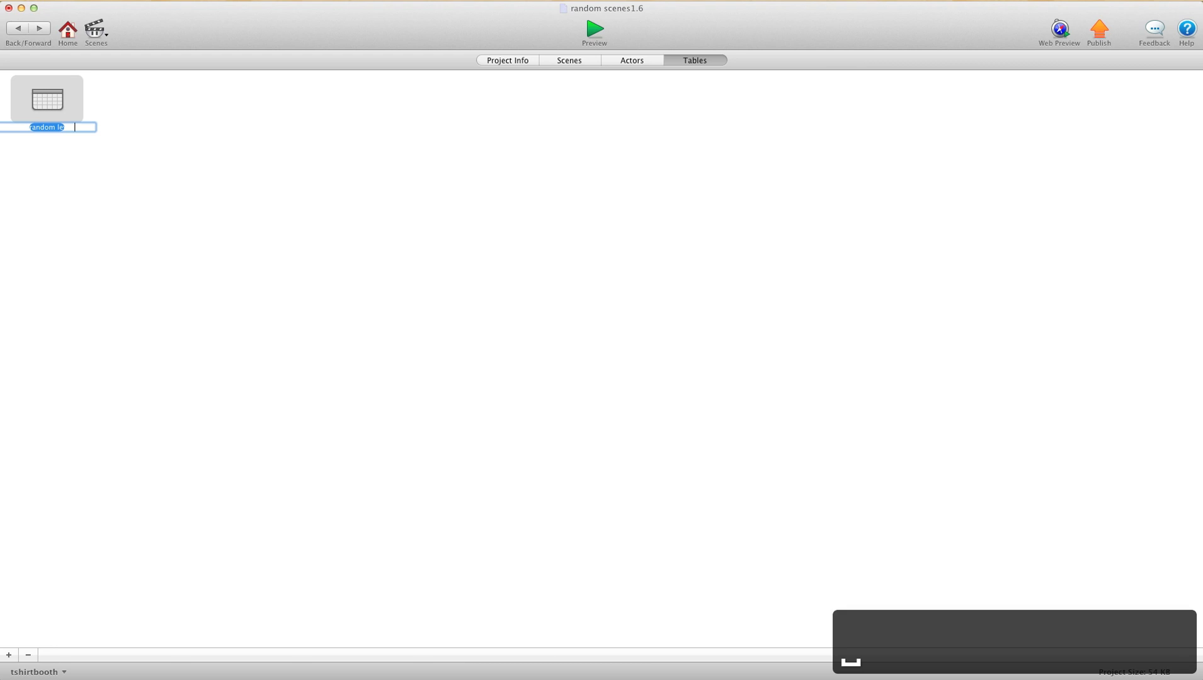
key(Return)
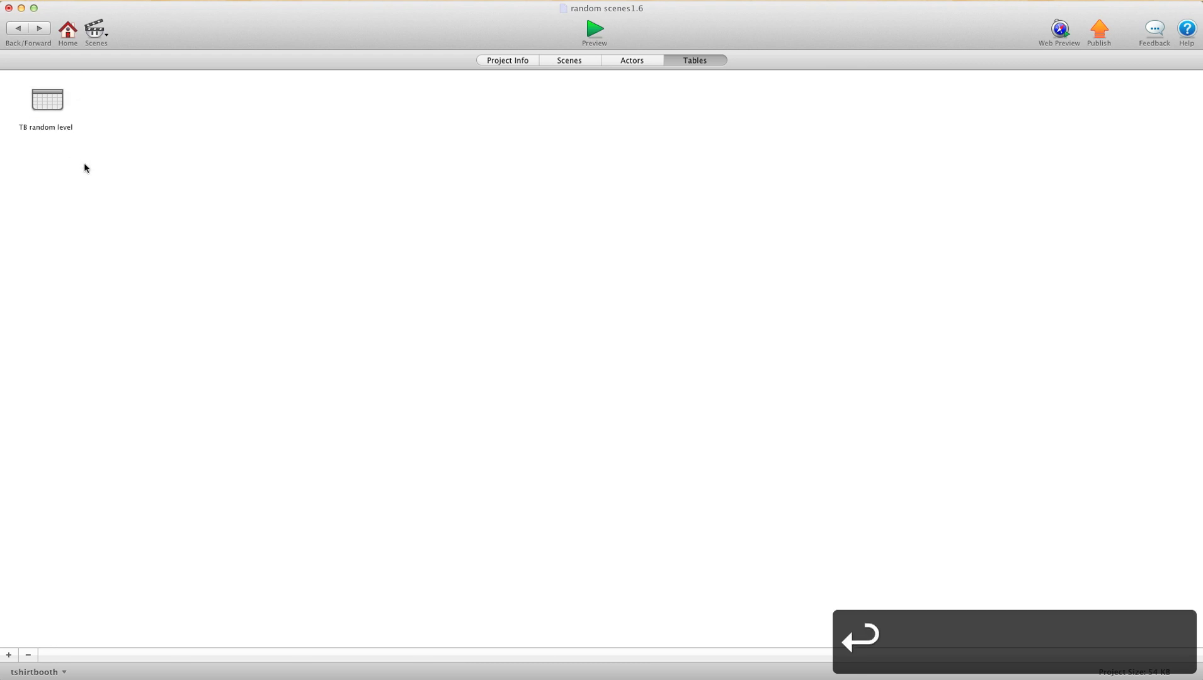
Step: Show the project's scene list with the menu and Scenes 1–5
click(569, 60)
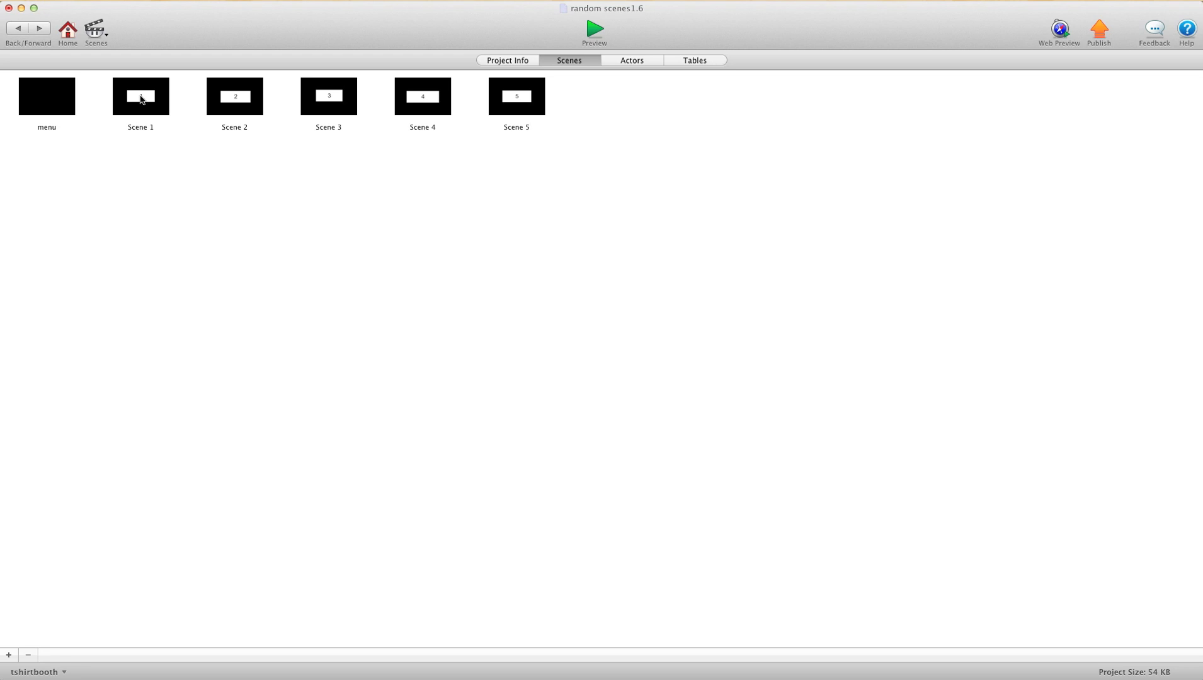
mouse_move(534, 116)
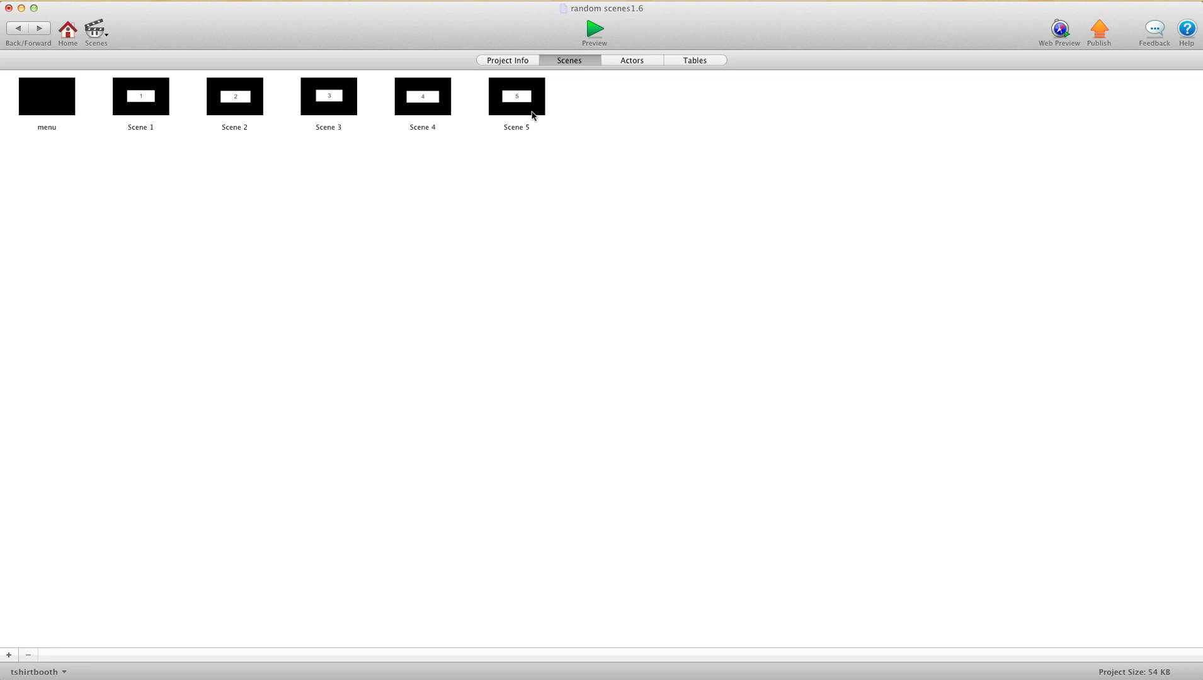
mouse_move(146, 109)
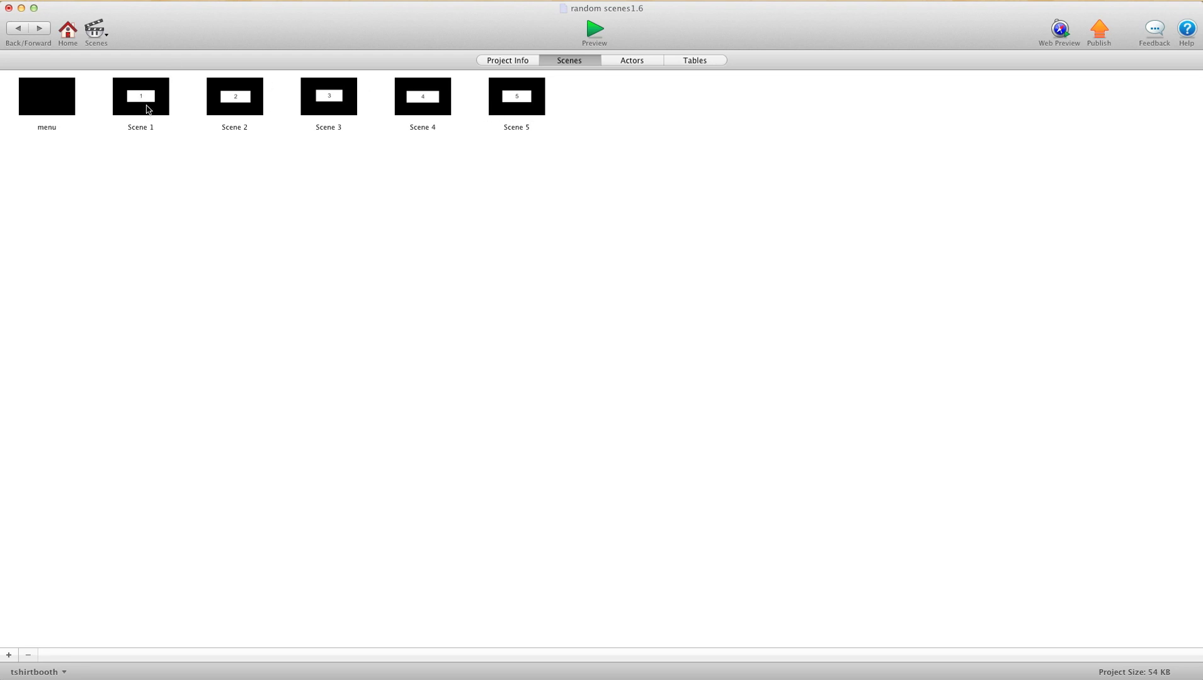
mouse_move(258, 124)
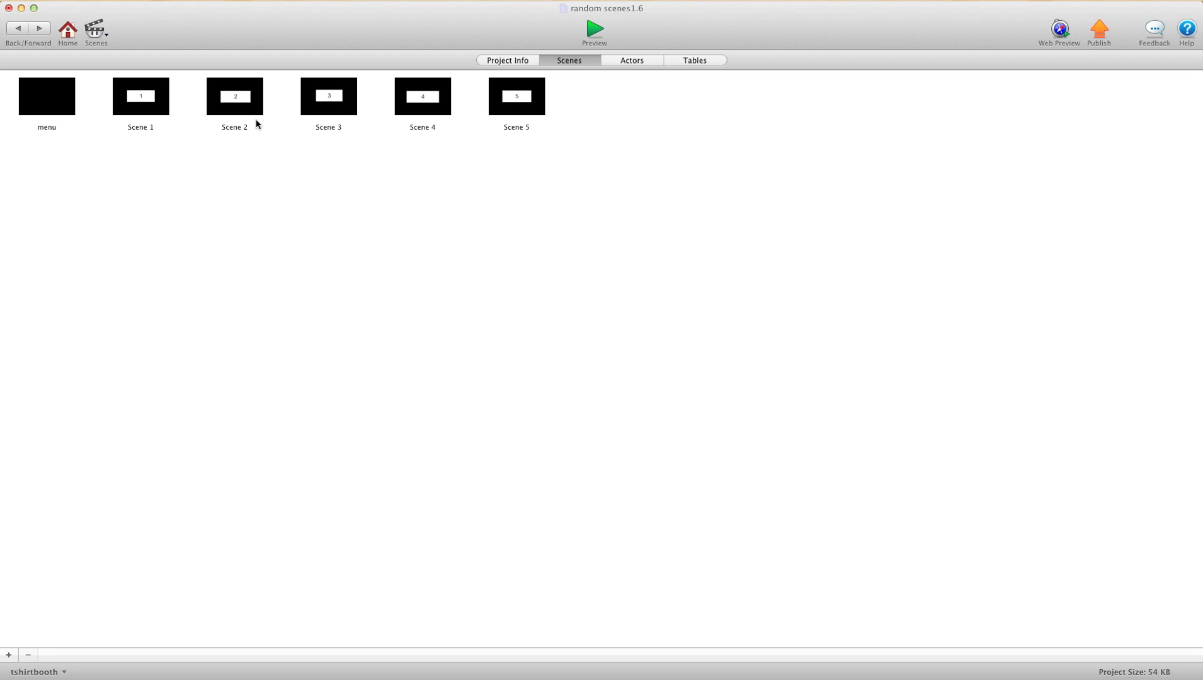
mouse_move(137, 228)
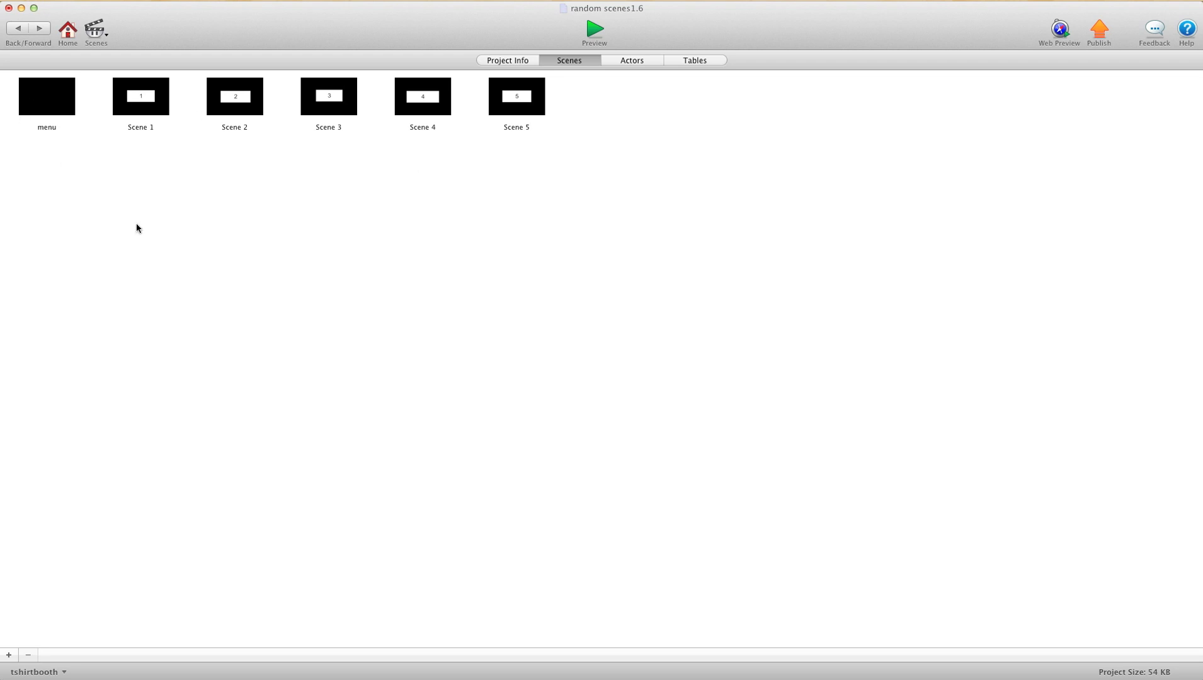
Step: Open the menu scene, remove the display text actor and select the green control actor
double_click(46, 97)
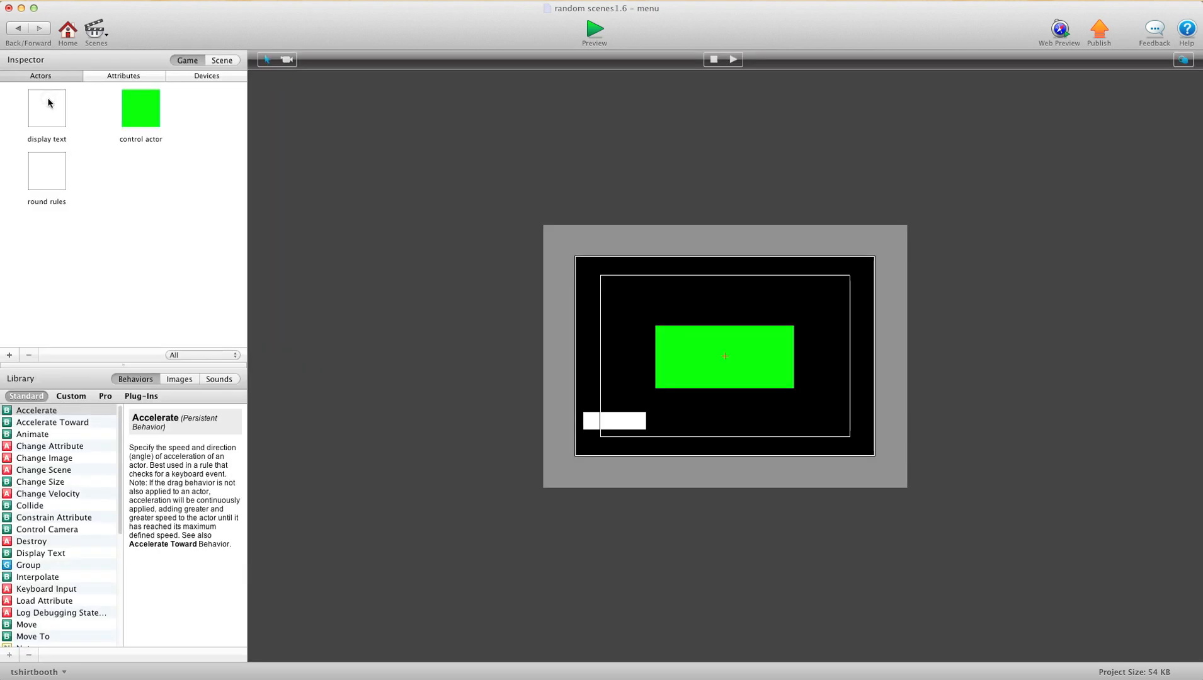
click(46, 106)
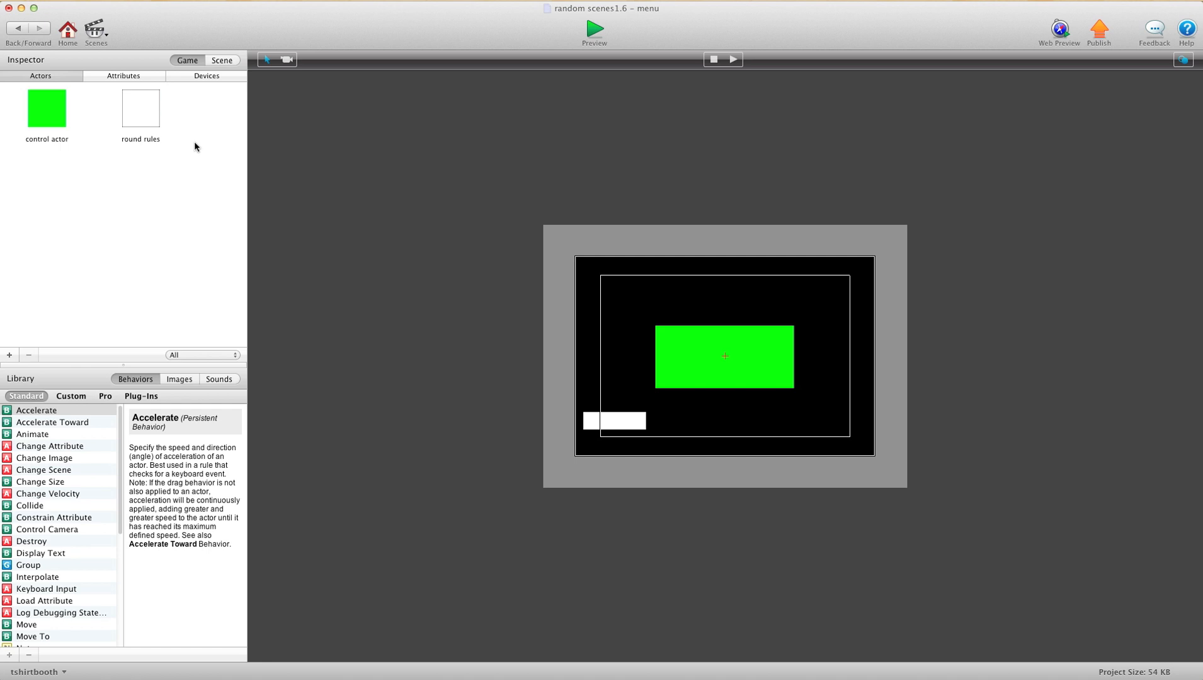
mouse_move(64, 114)
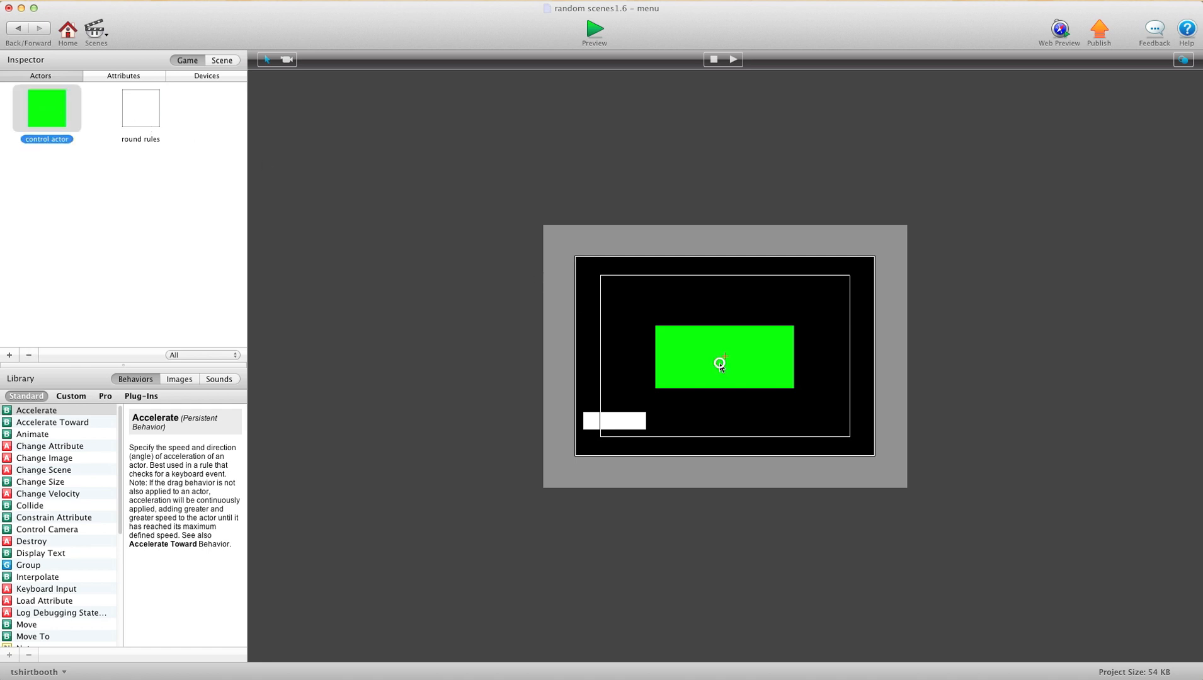
click(721, 357)
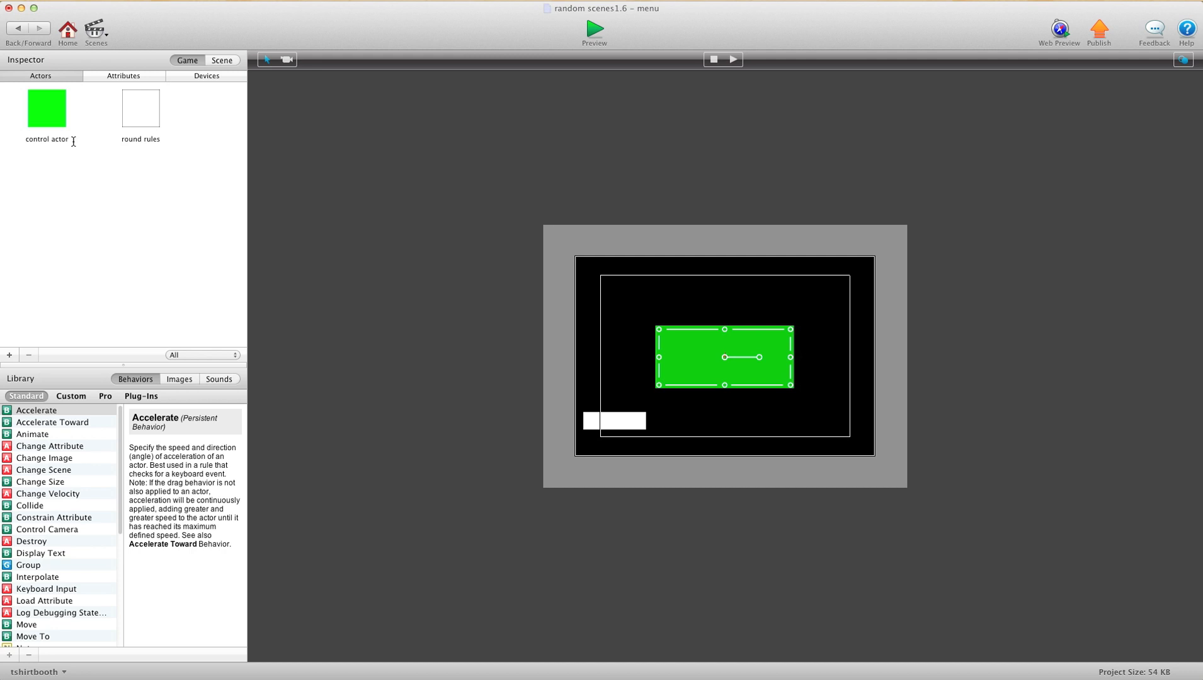
click(47, 107)
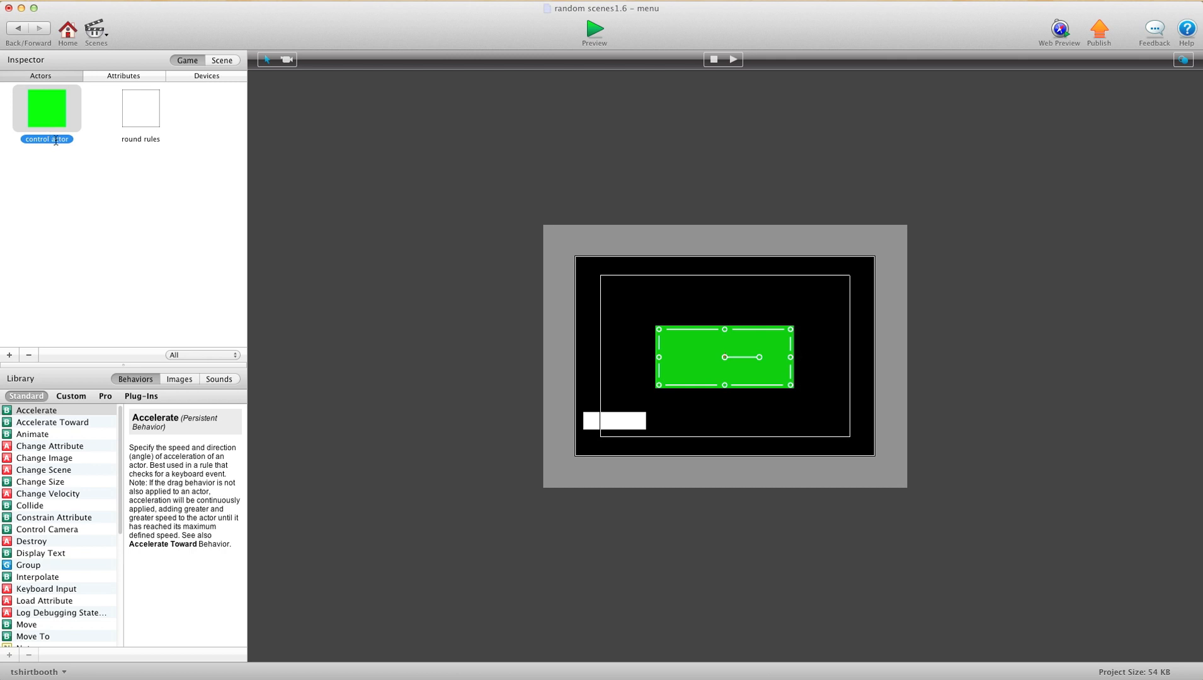
mouse_move(95, 142)
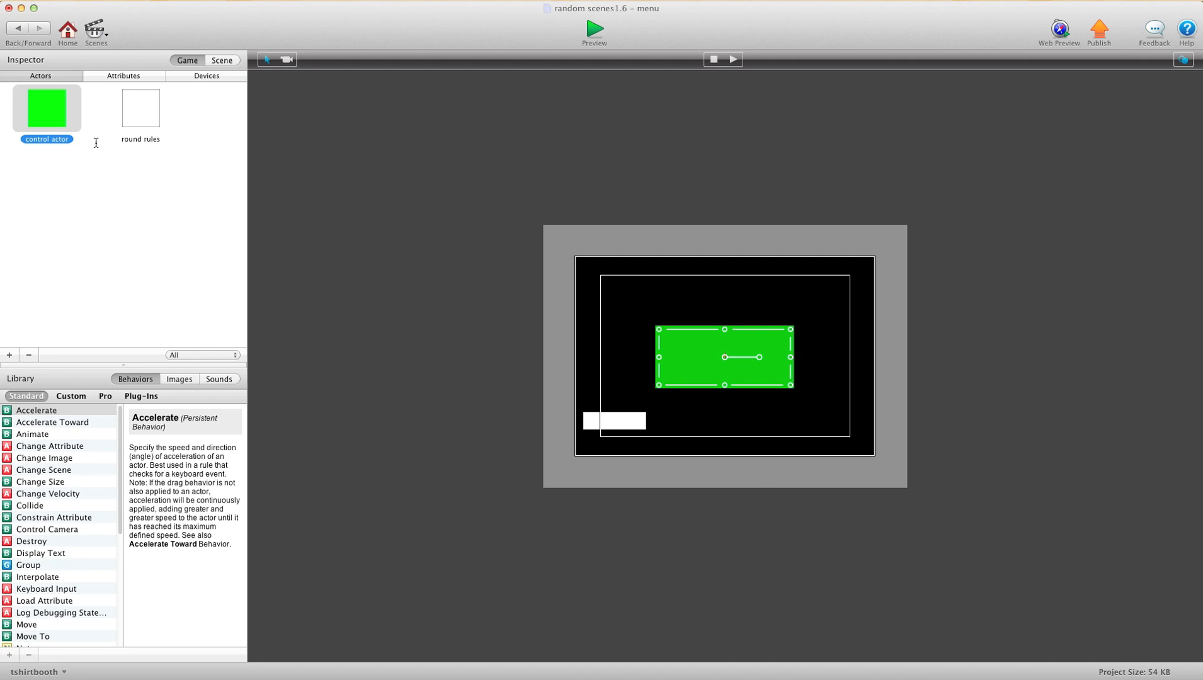
click(124, 75)
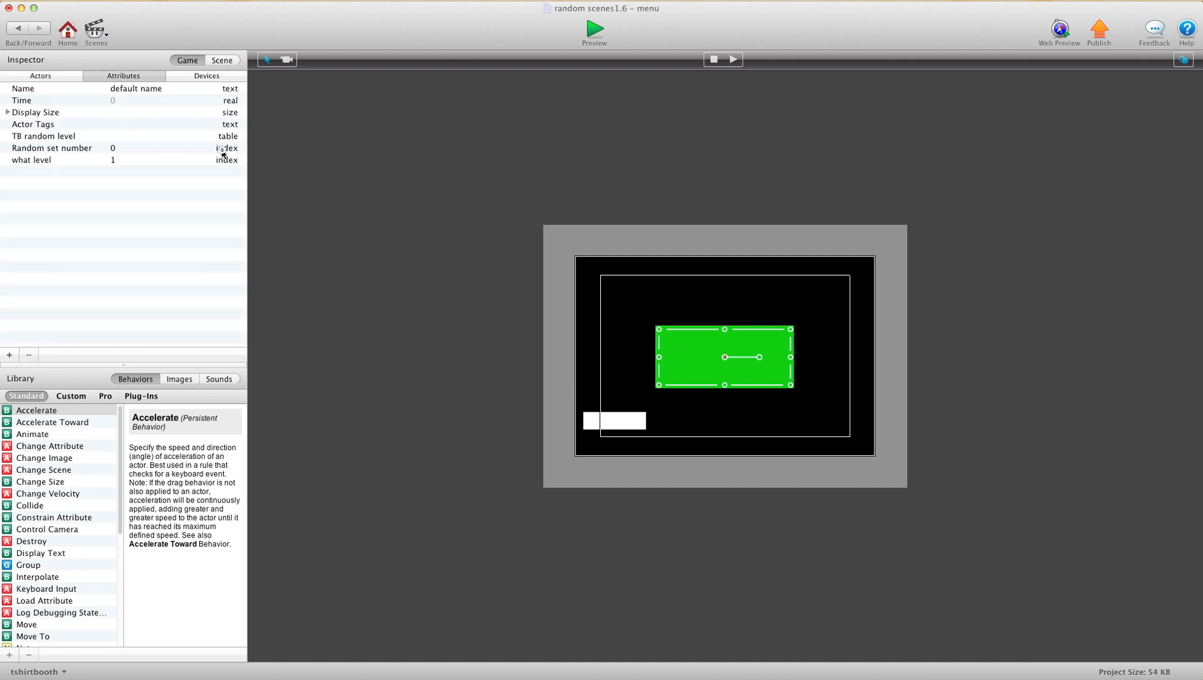
Step: Highlight the what level and Random set number game attributes to review them
click(31, 159)
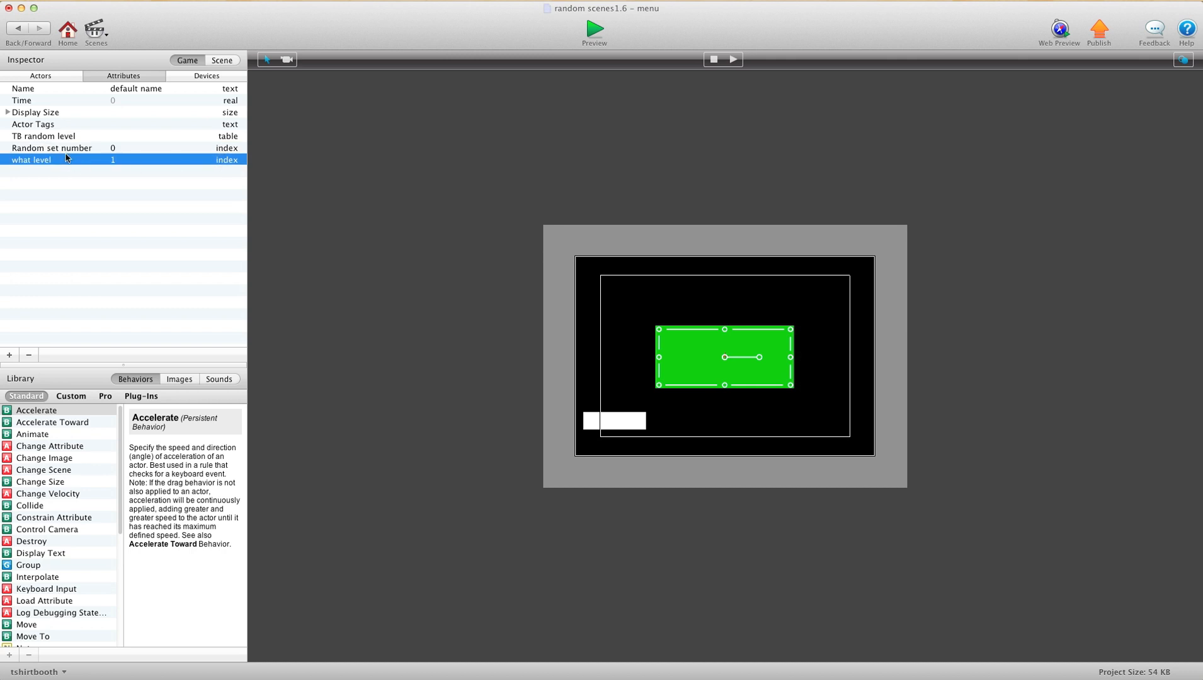
click(51, 147)
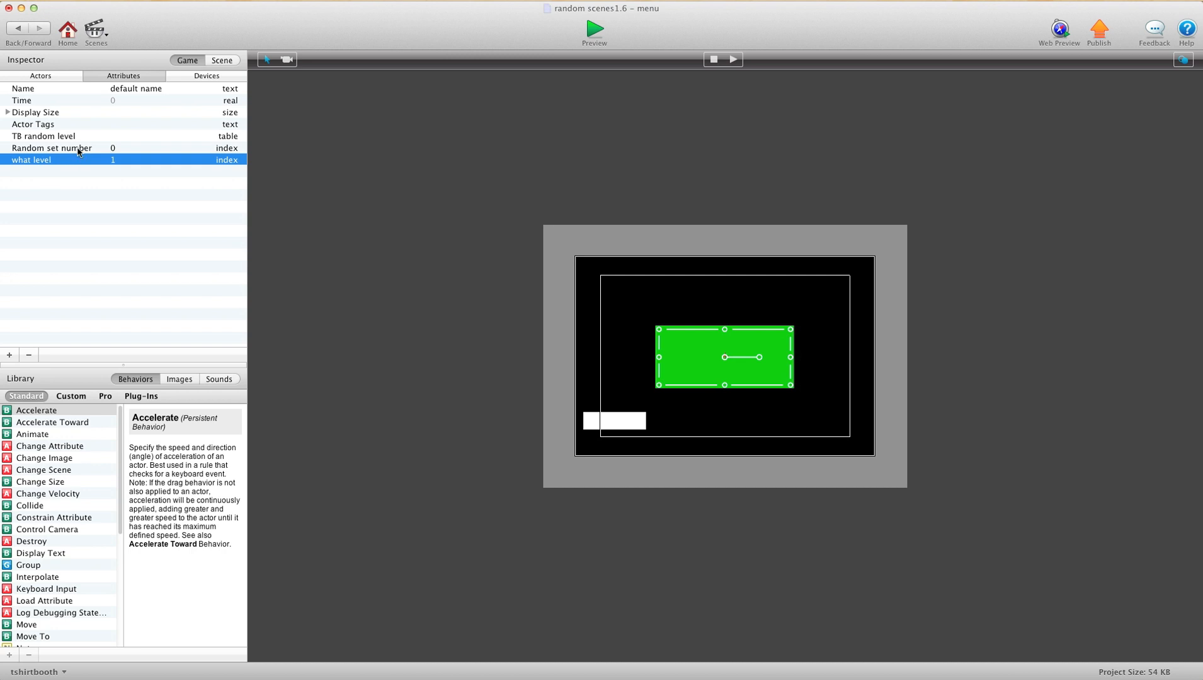
click(77, 148)
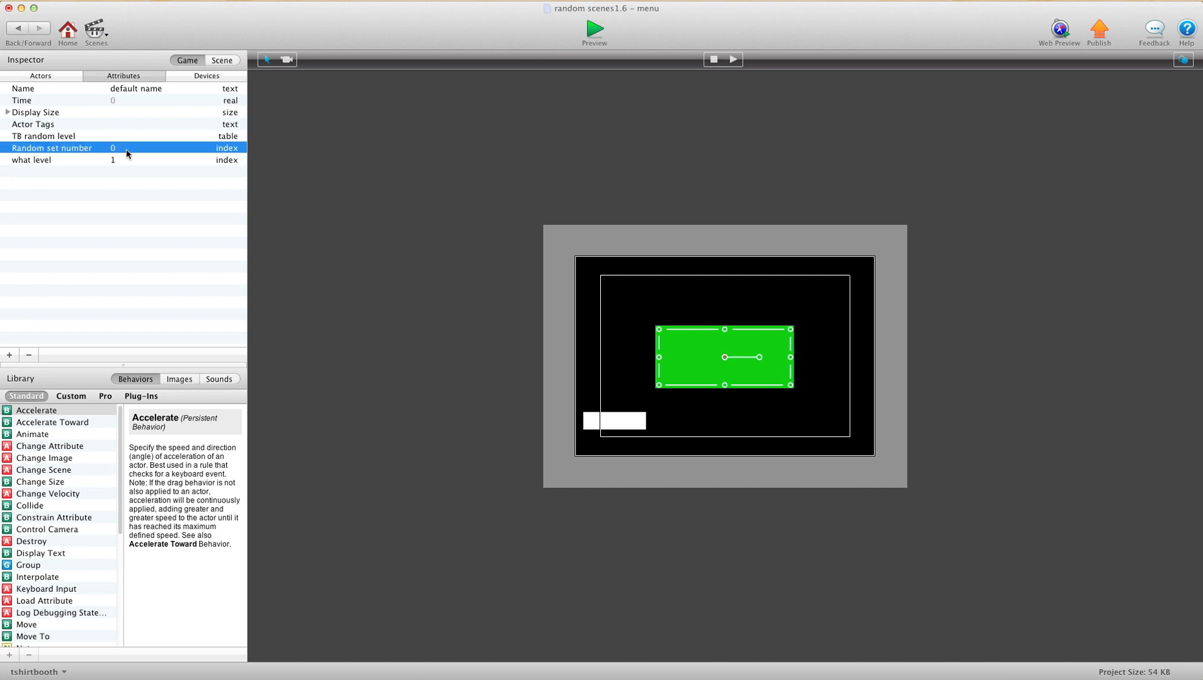
mouse_move(161, 171)
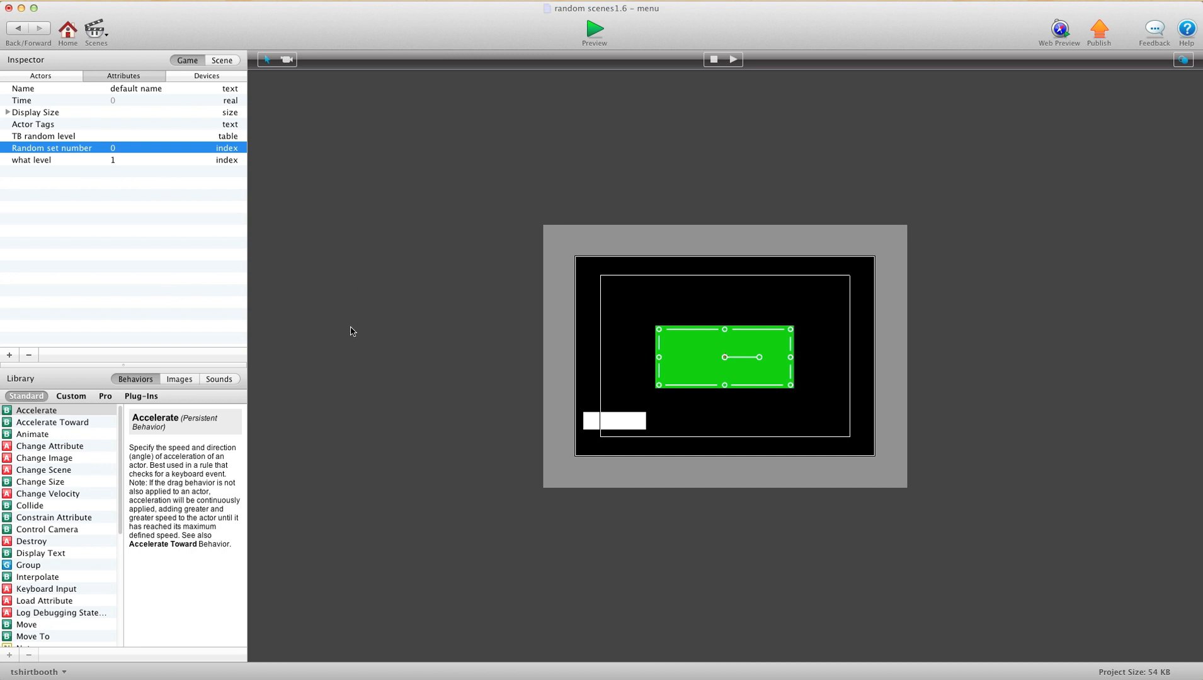
mouse_move(105, 158)
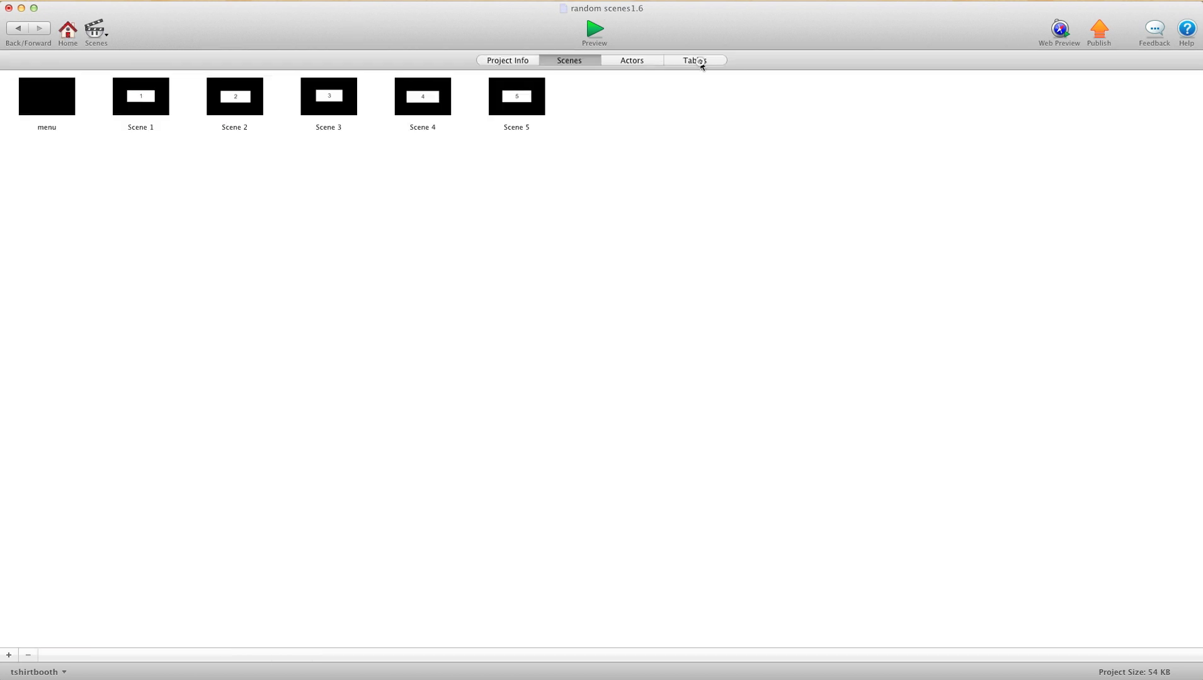
Step: Show the project's tables with the TB random level table
click(694, 60)
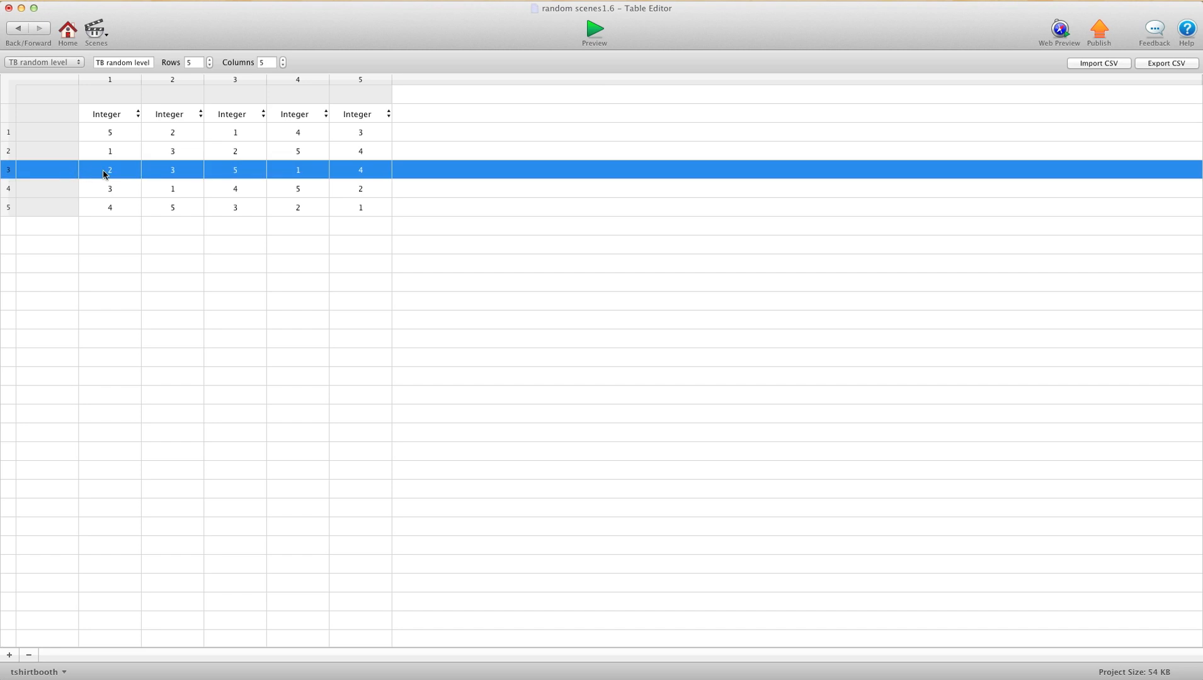
mouse_move(357, 174)
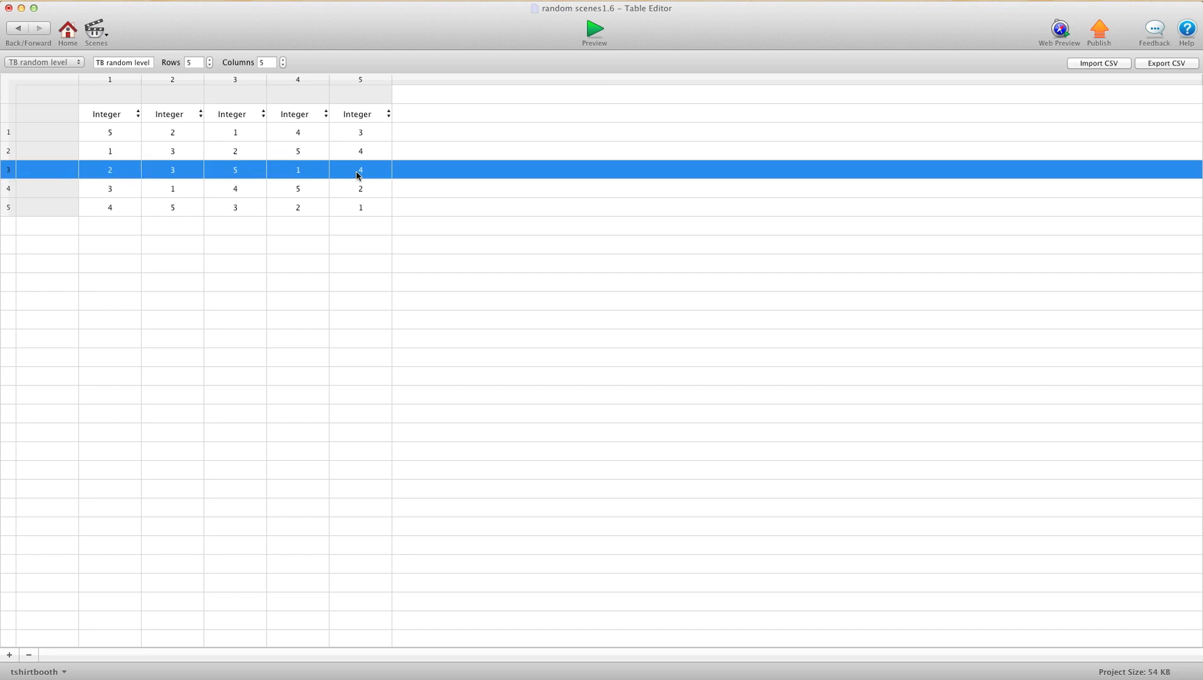
mouse_move(184, 162)
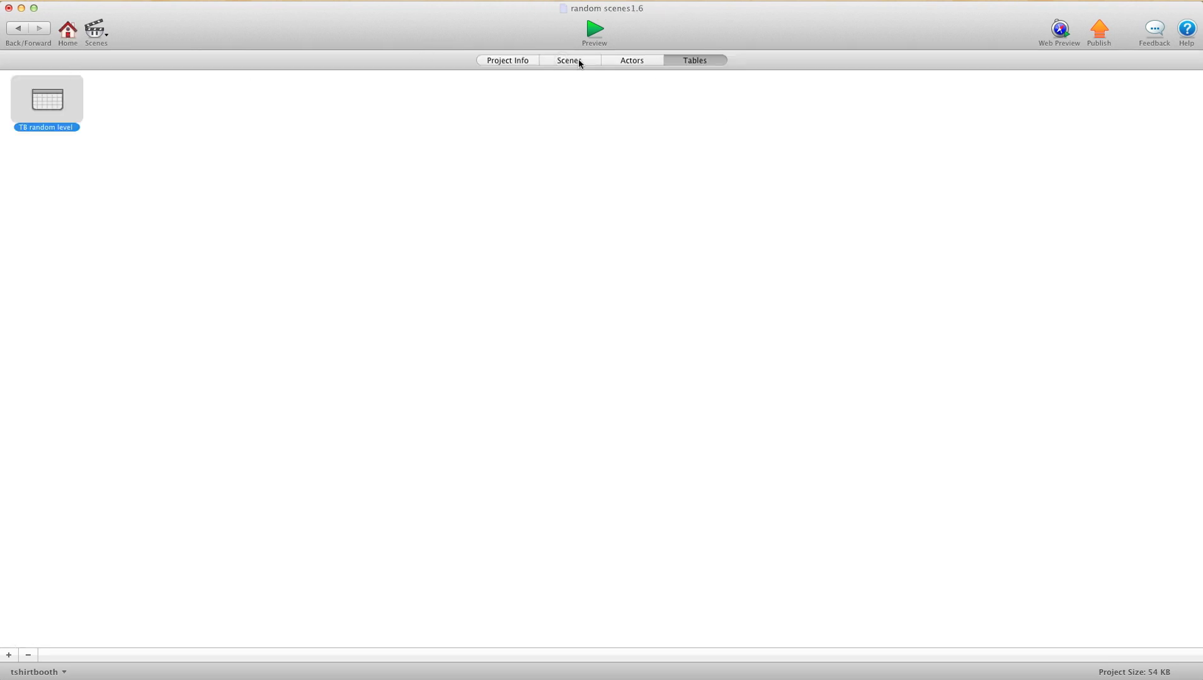
Step: Open the menu scene, review its game attributes, then return to its actor list
double_click(46, 101)
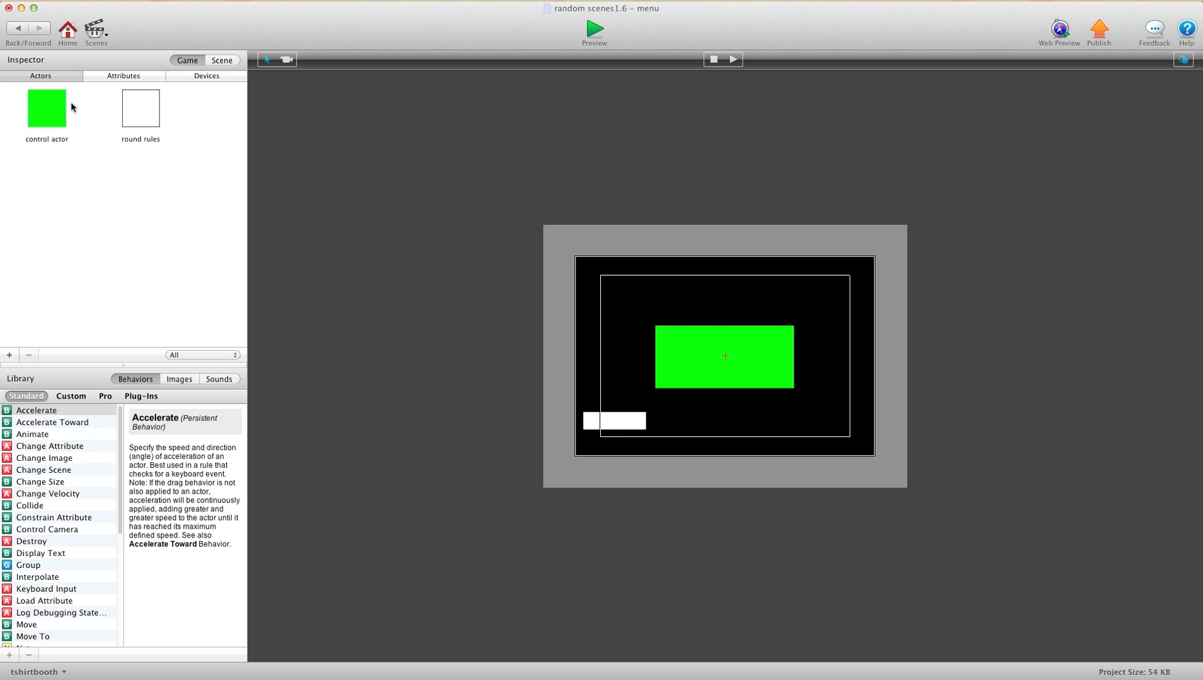
click(123, 75)
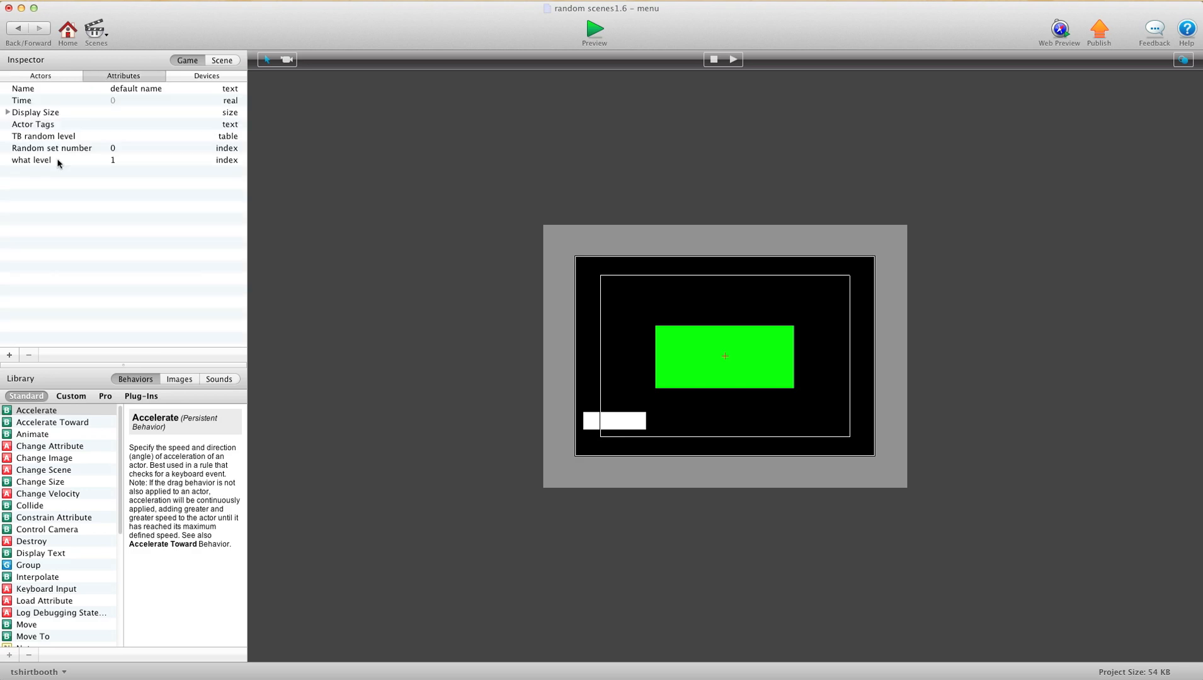
mouse_move(68, 154)
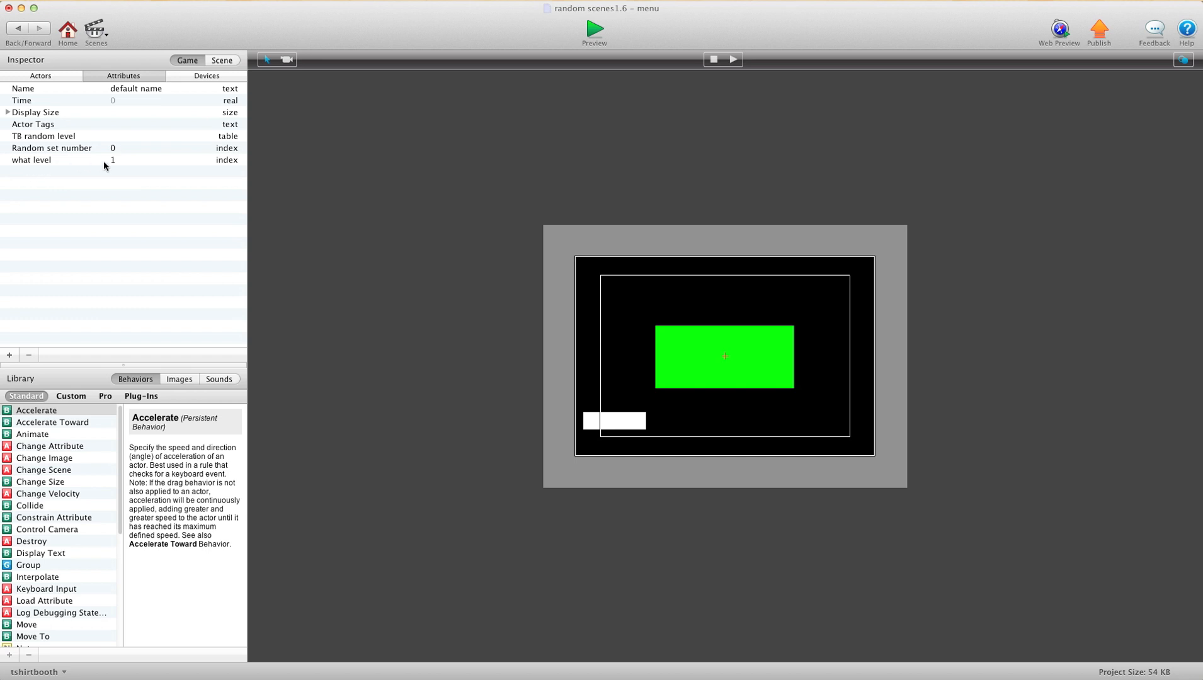
mouse_move(113, 169)
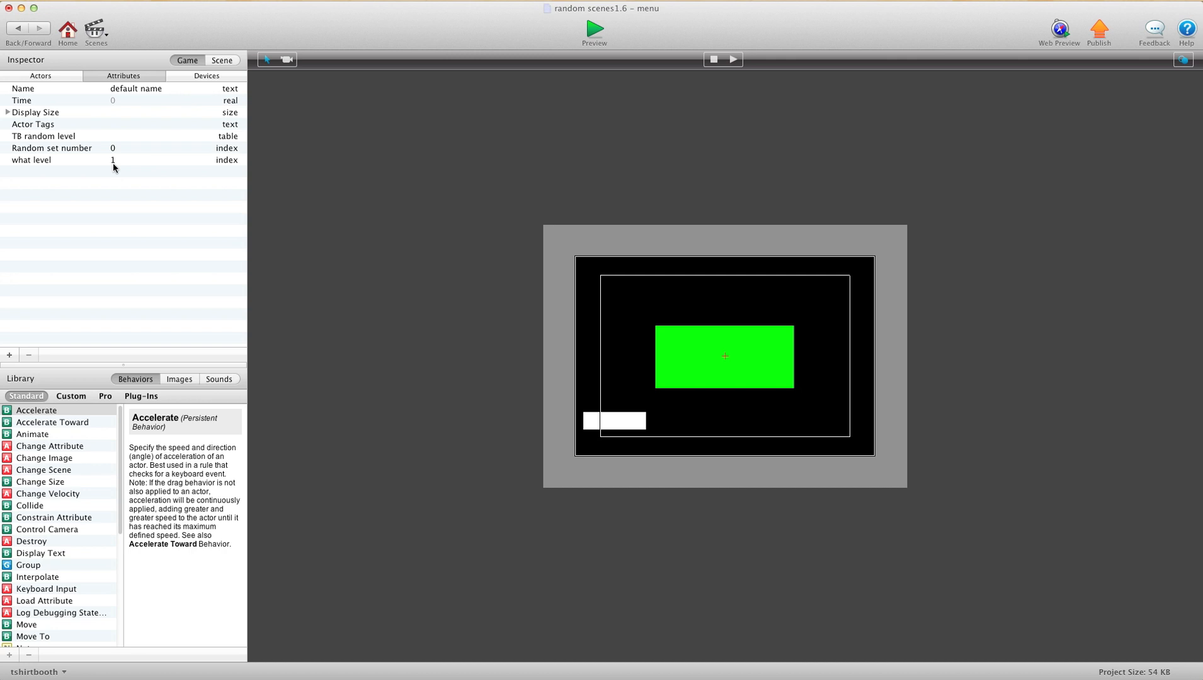
click(39, 75)
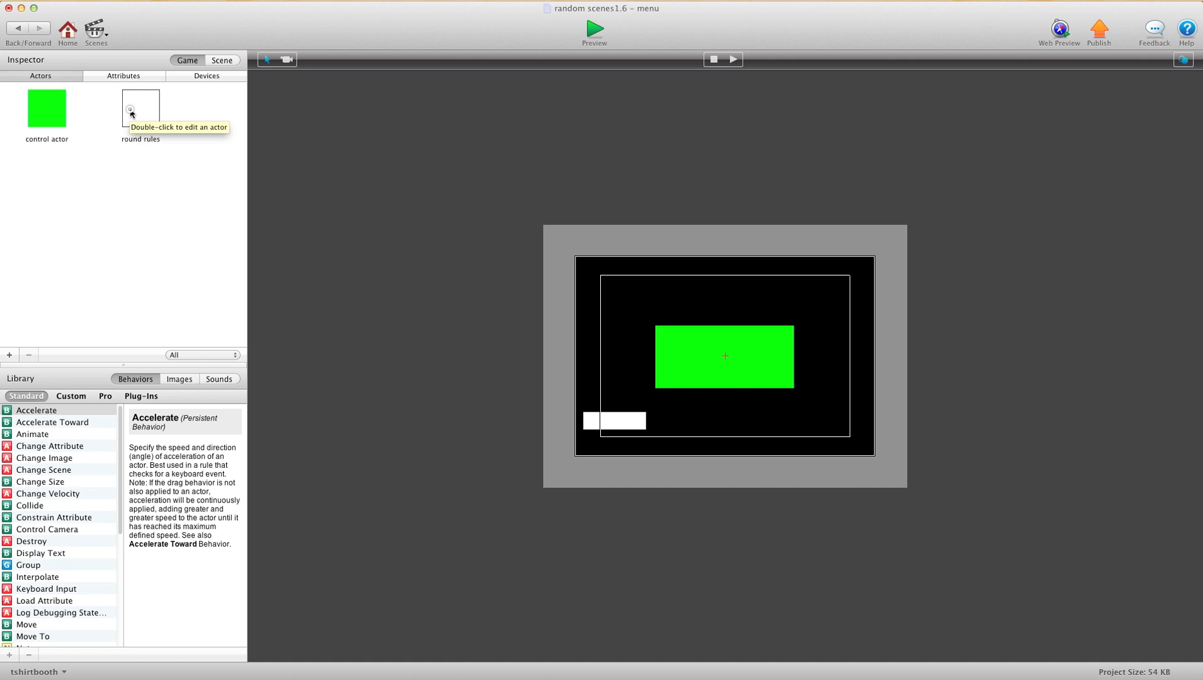
Step: Open the round rules actor and bring up its Random set number expression for editing
double_click(139, 106)
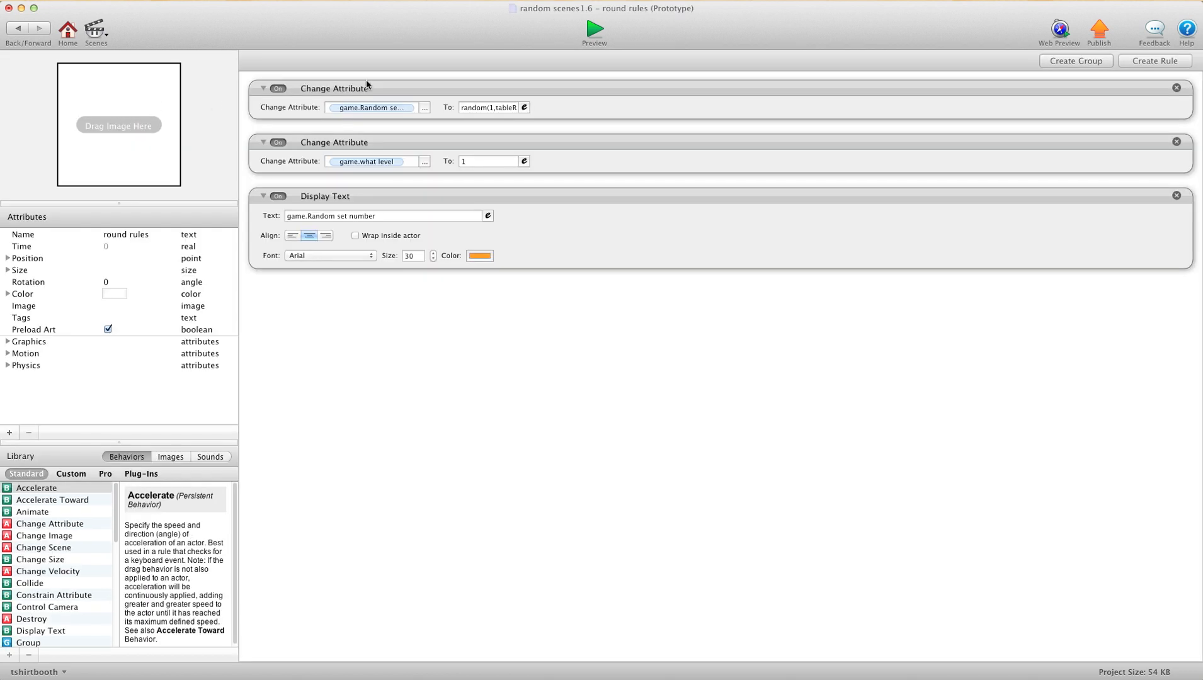
mouse_move(349, 190)
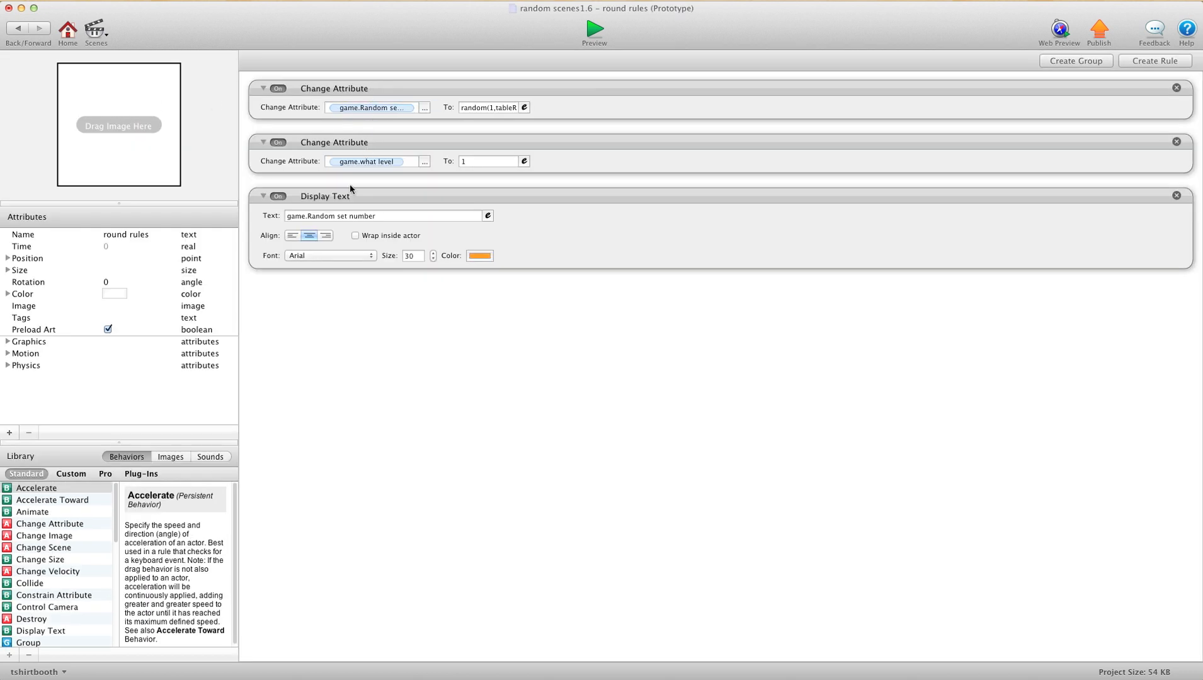
click(264, 195)
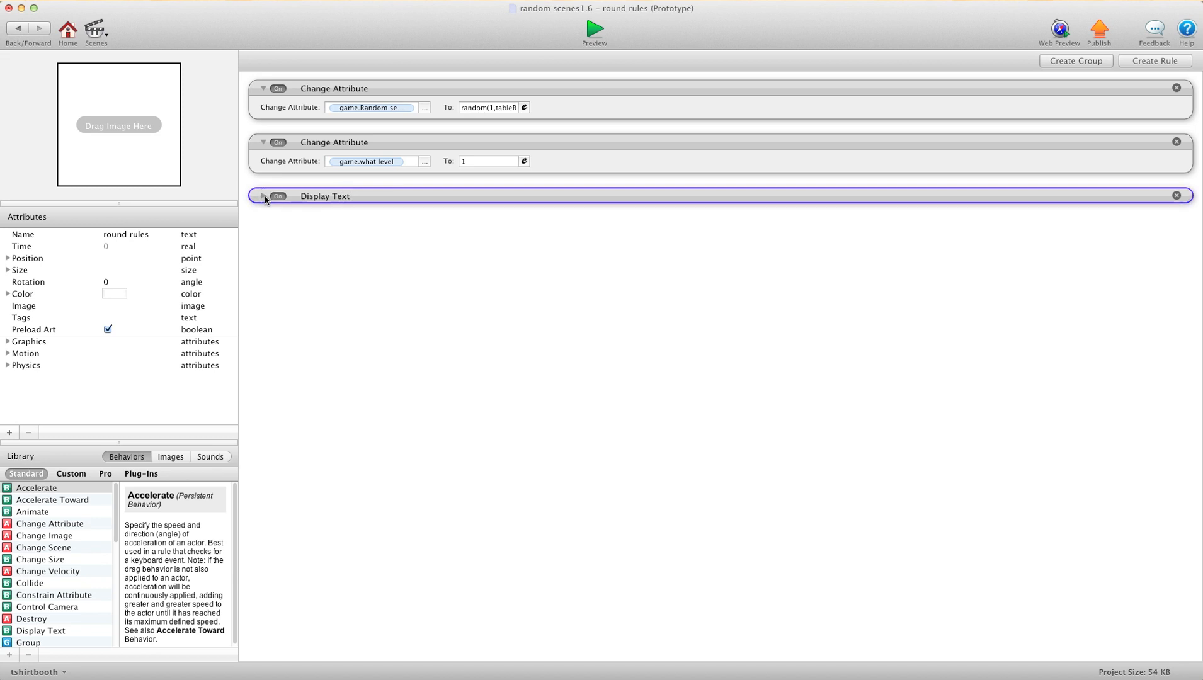
click(263, 197)
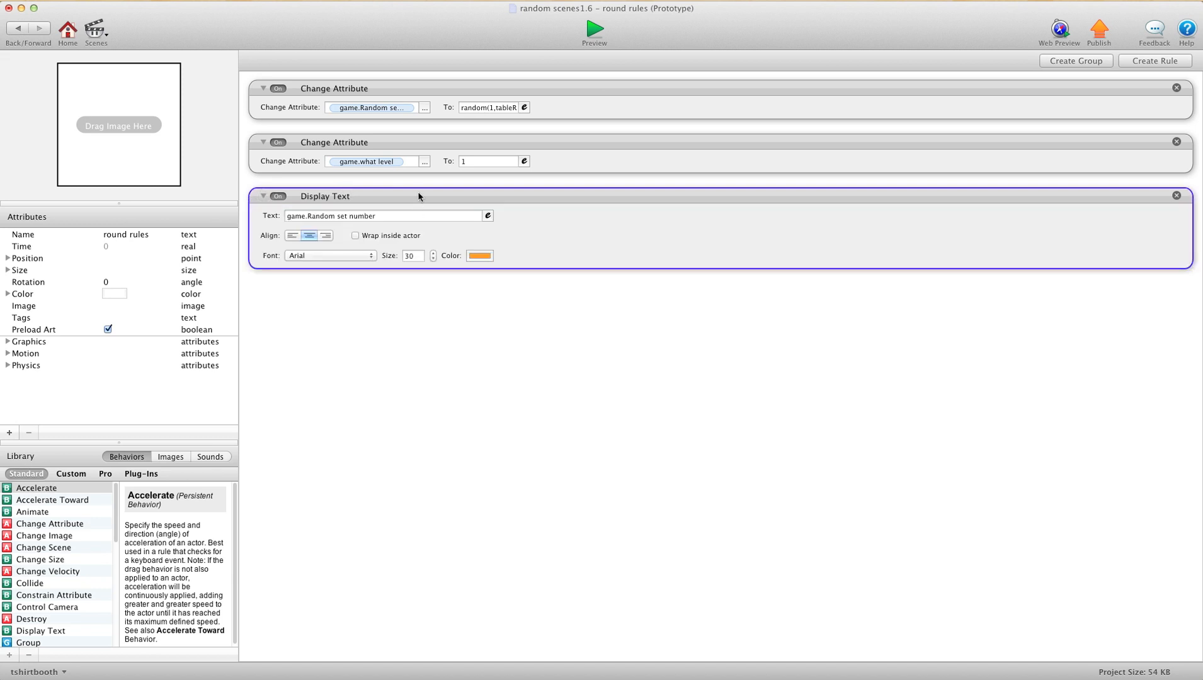
click(372, 107)
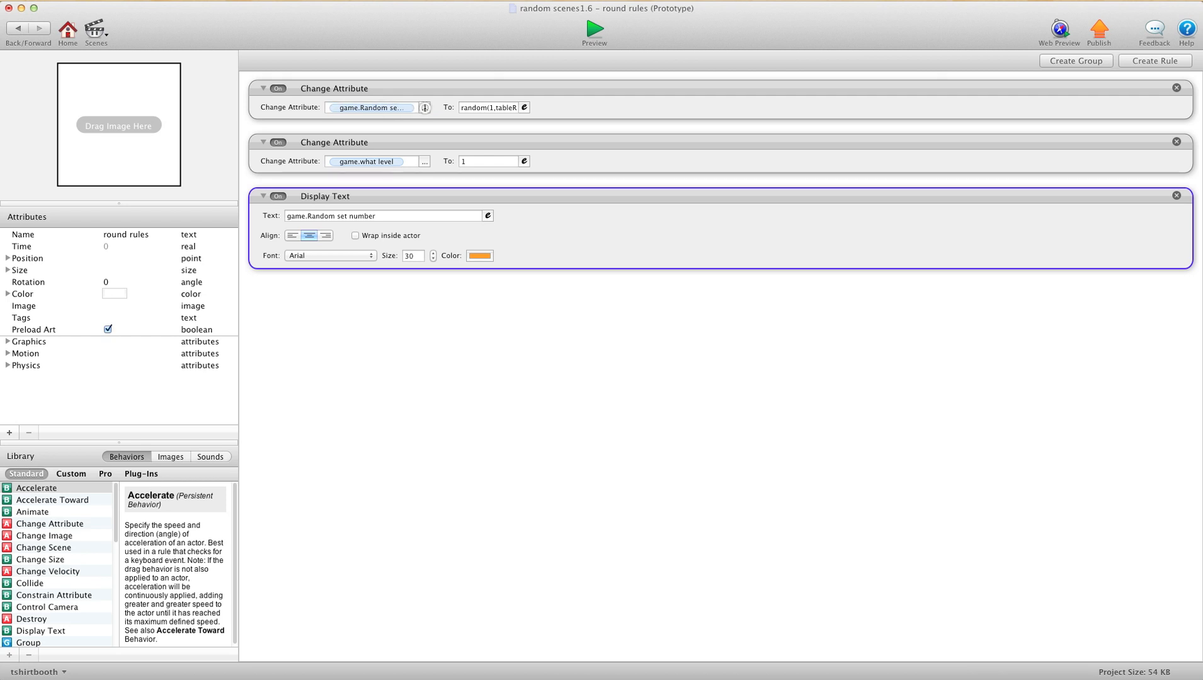
click(370, 106)
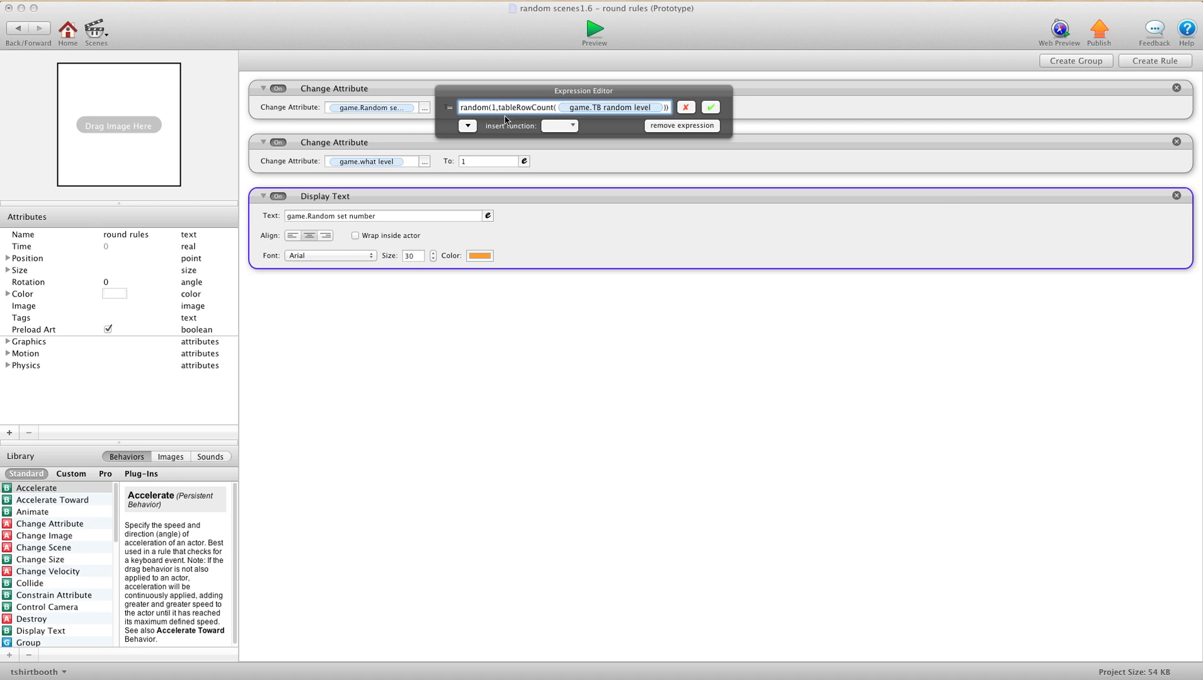
Step: Review the formula, keep it as random(1, tableRowCount of TB random level) and close the editor
click(560, 126)
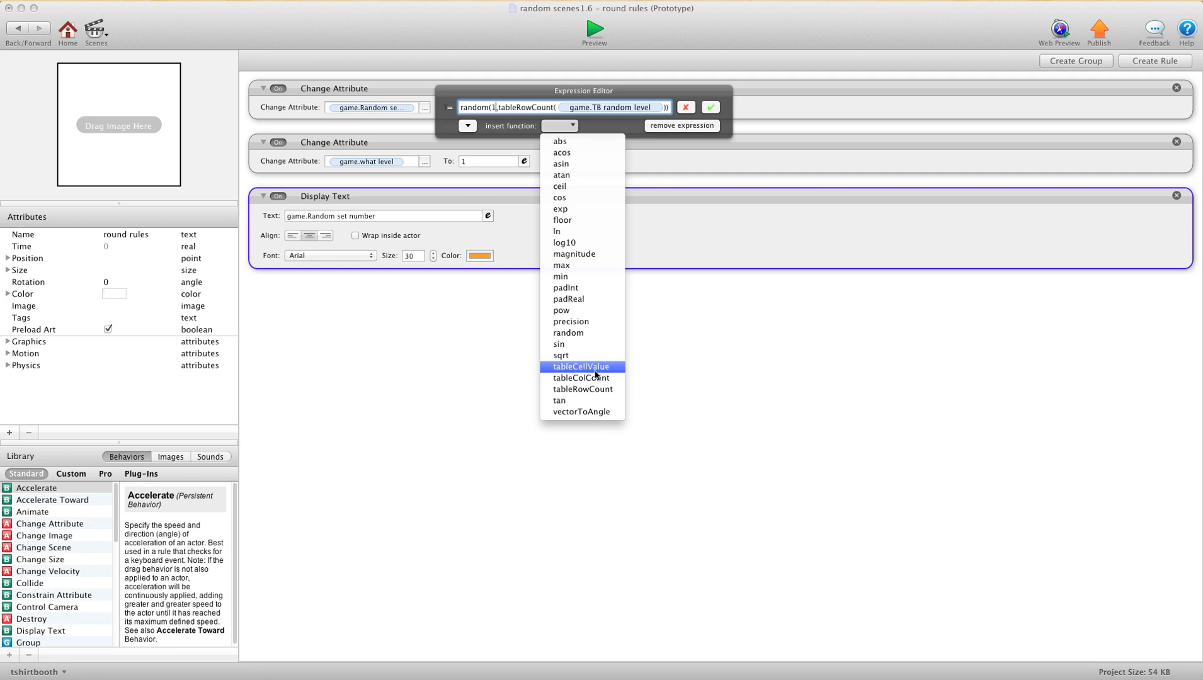
mouse_move(583, 388)
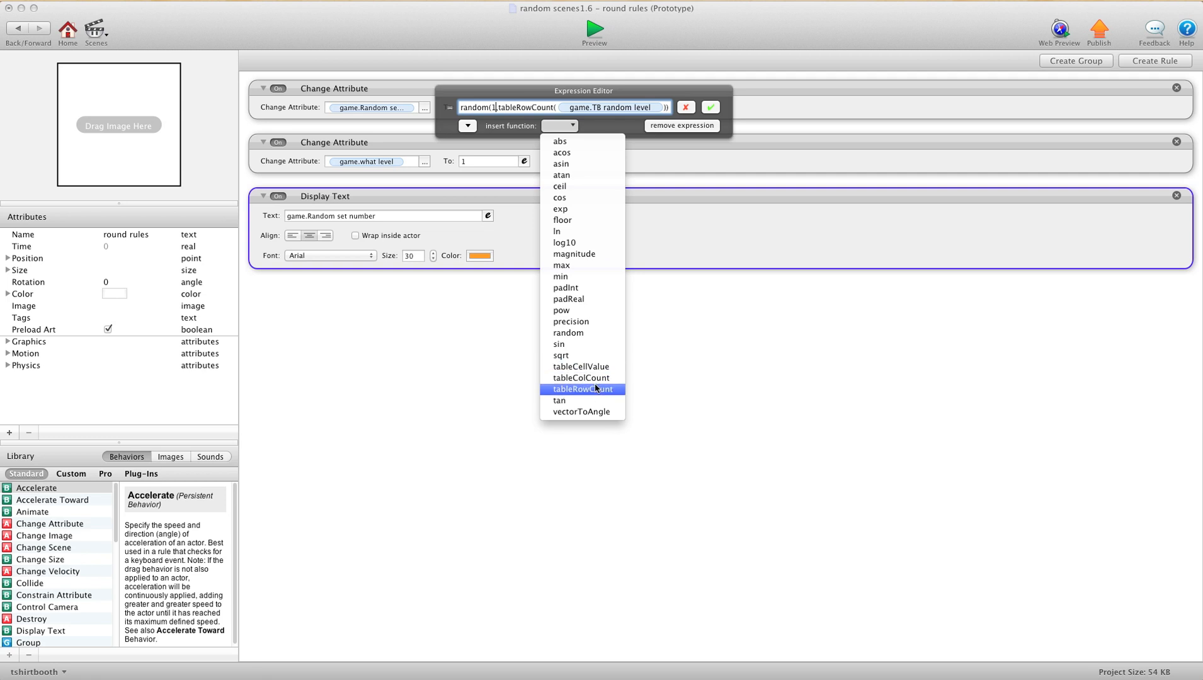
click(583, 390)
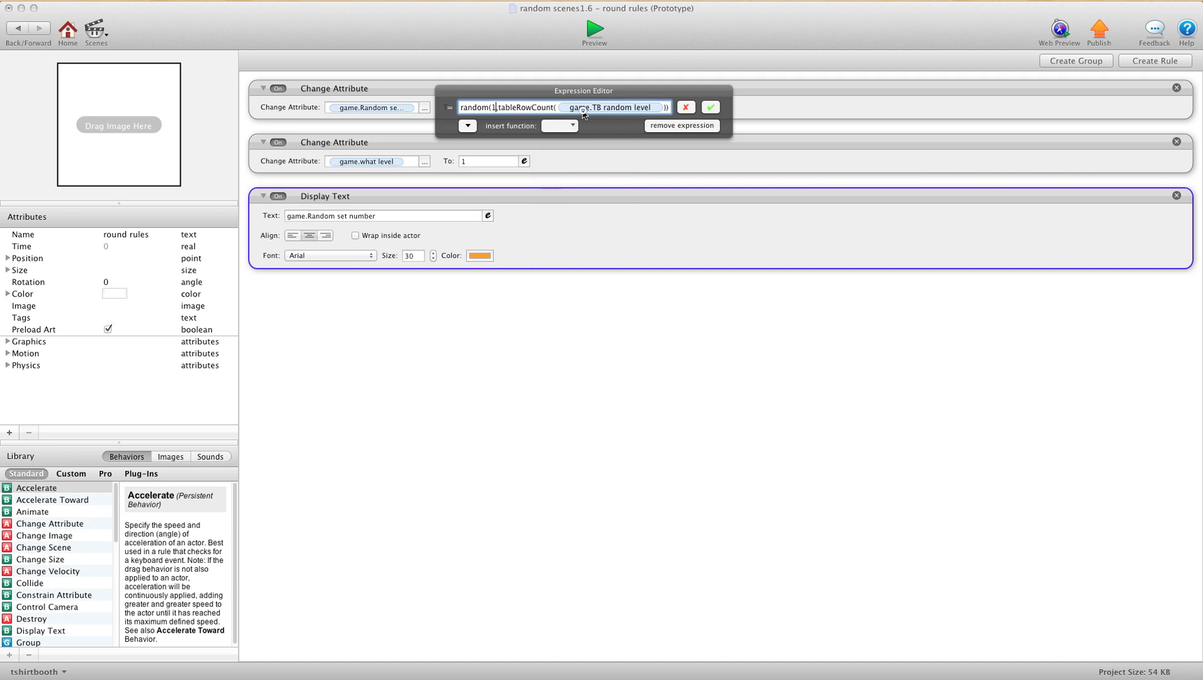
click(612, 107)
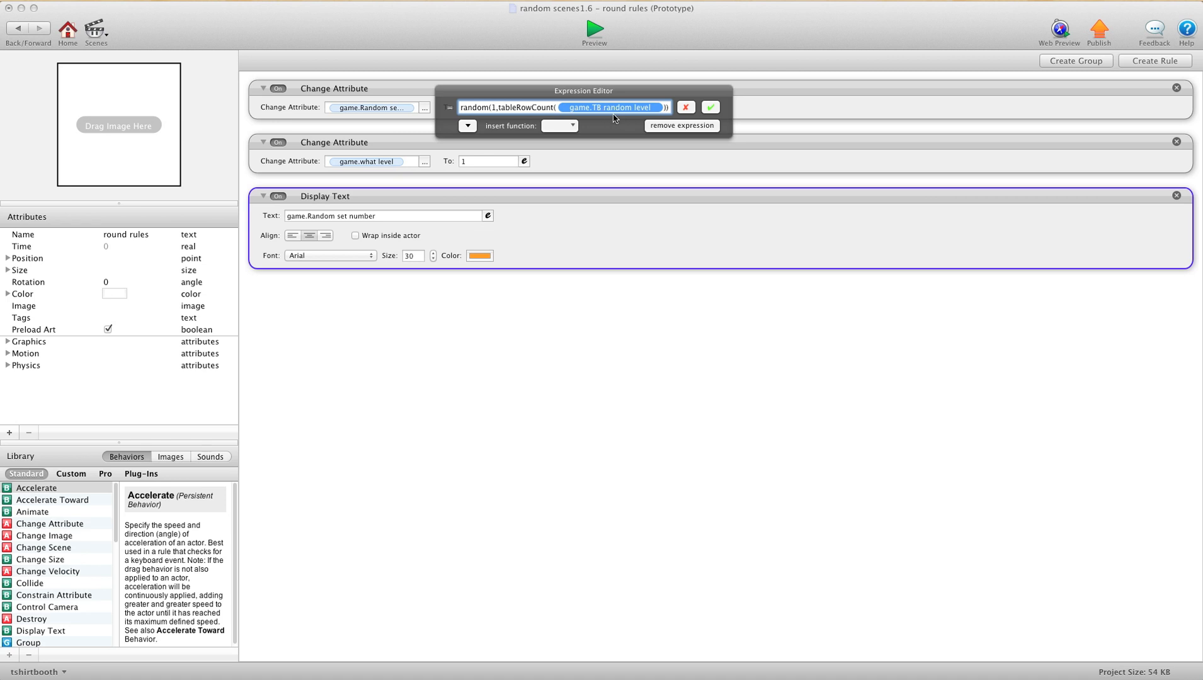
mouse_move(633, 118)
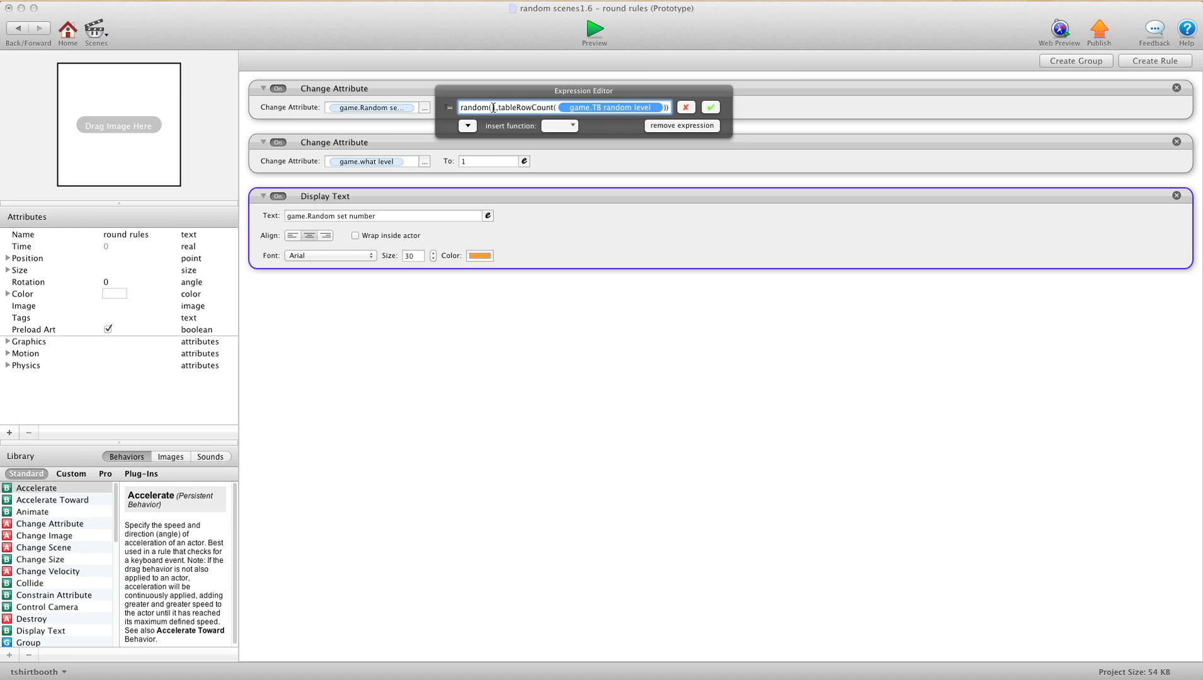
text(1)
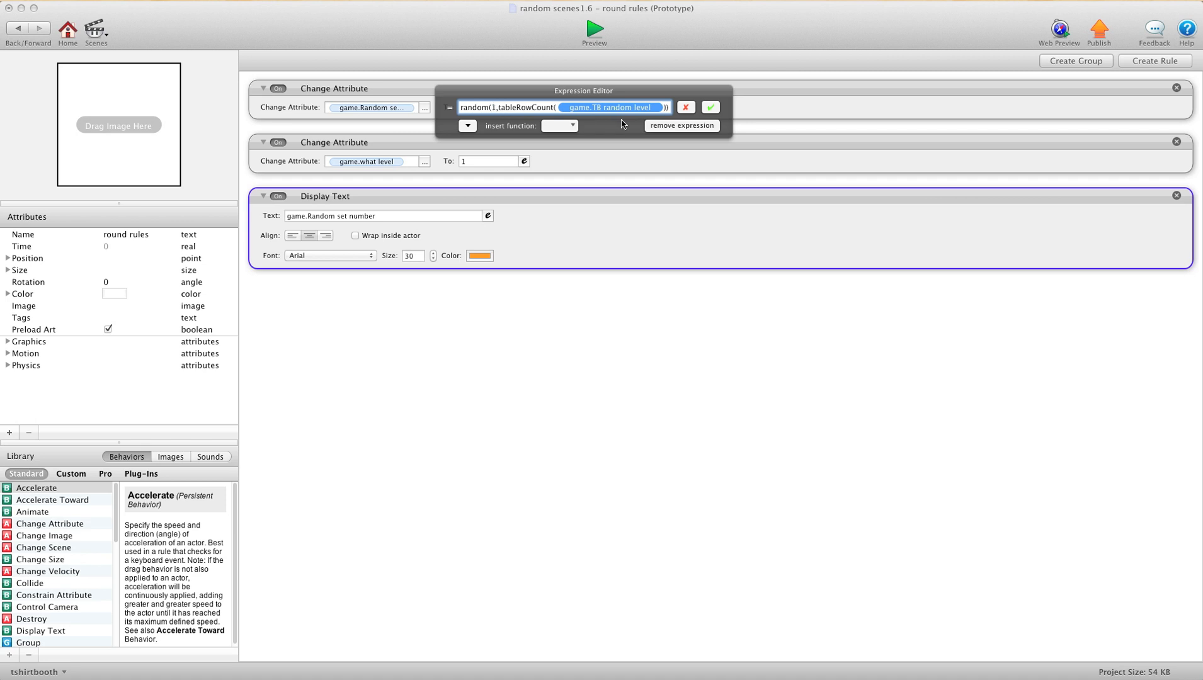
mouse_move(658, 119)
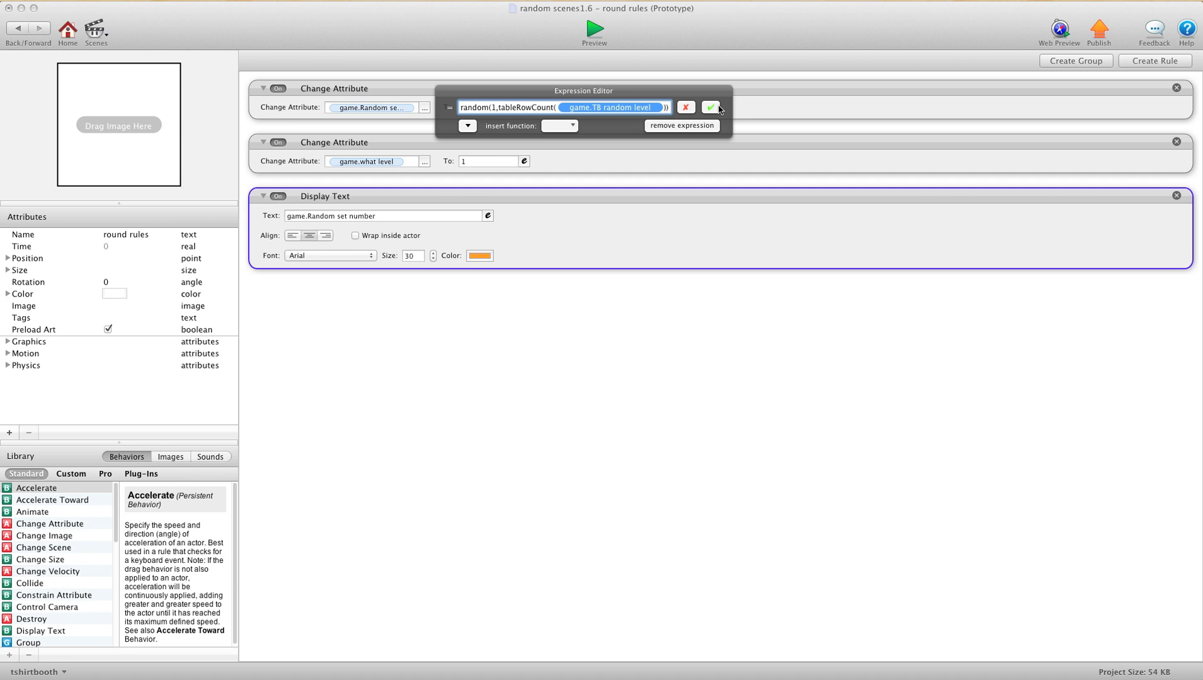
mouse_move(611, 114)
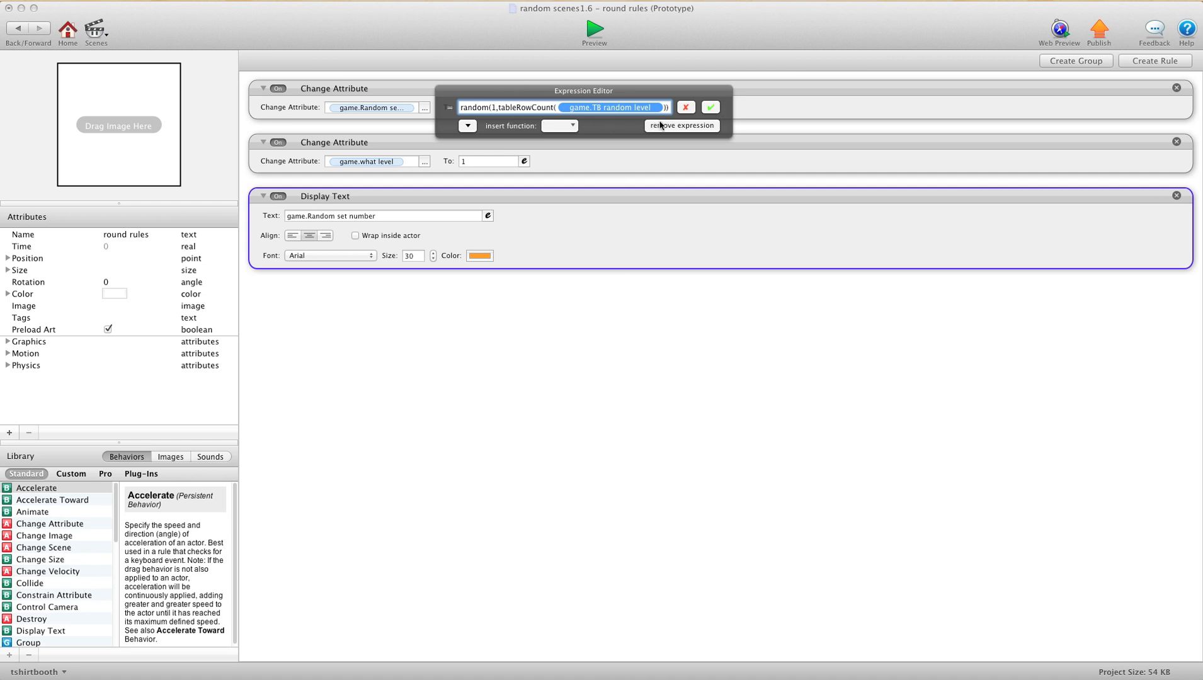
click(709, 107)
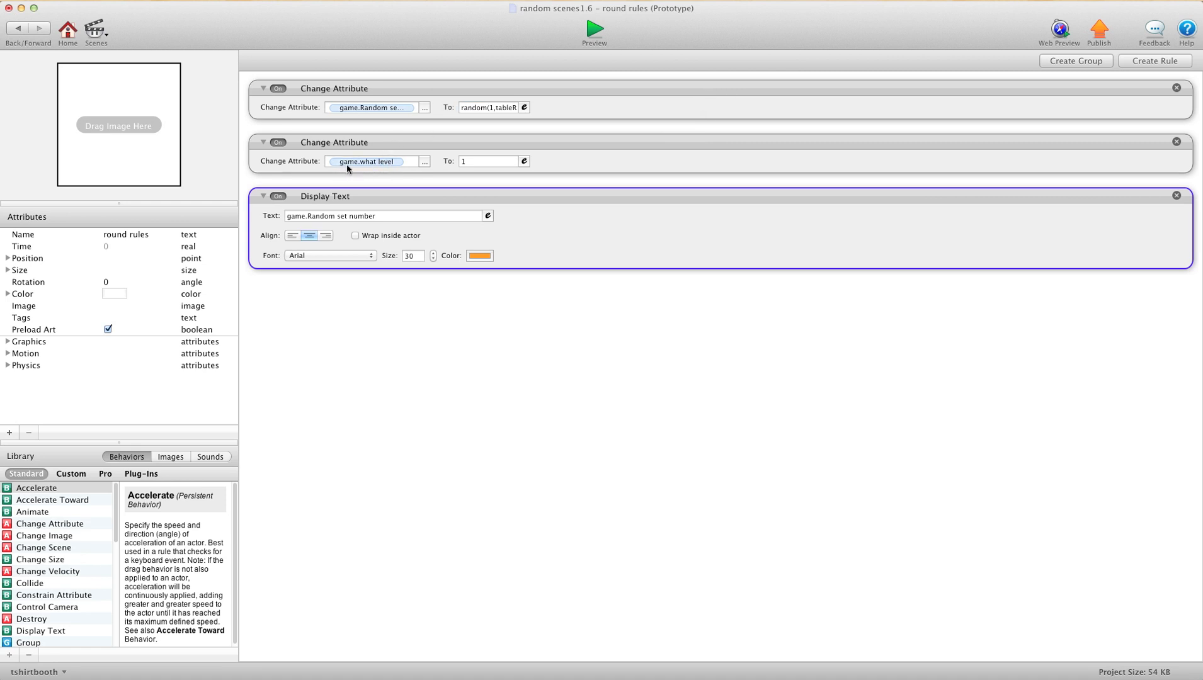
mouse_move(486, 169)
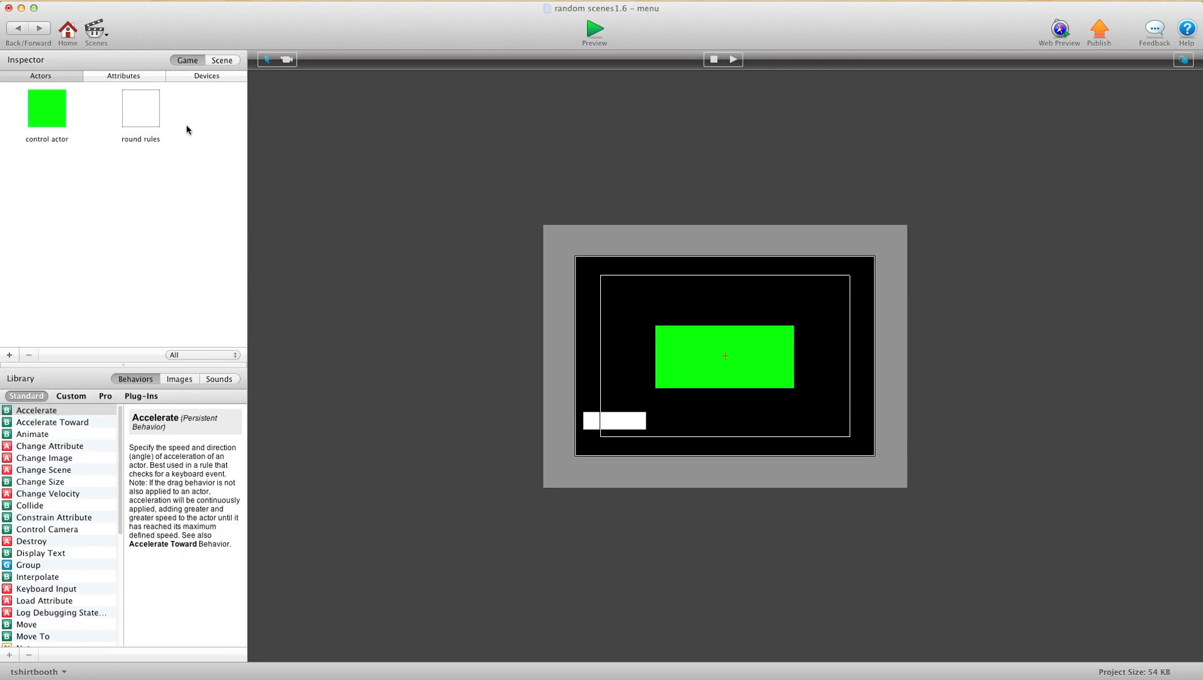
double_click(47, 107)
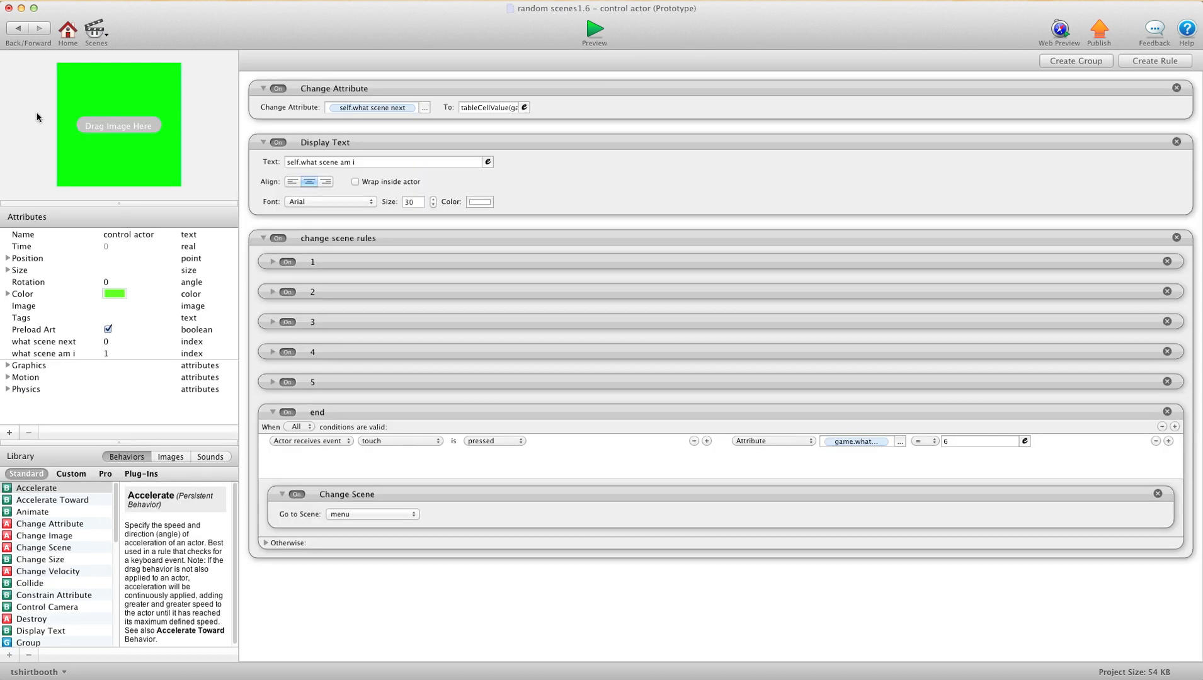
mouse_move(323, 145)
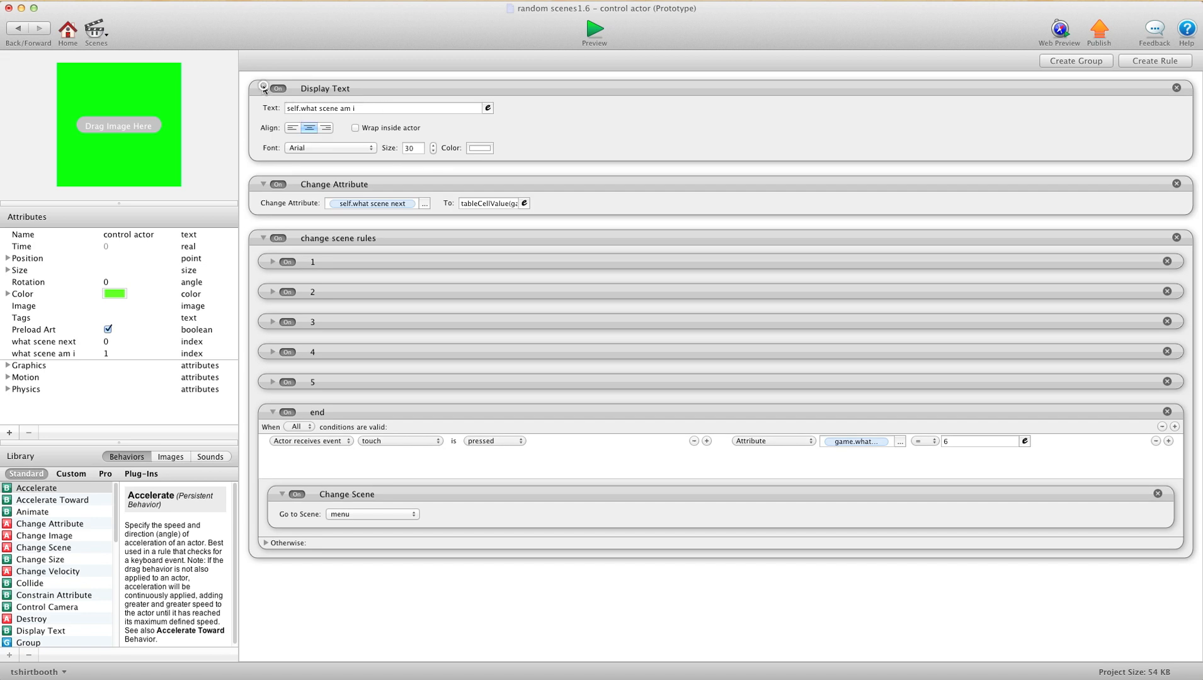
click(264, 88)
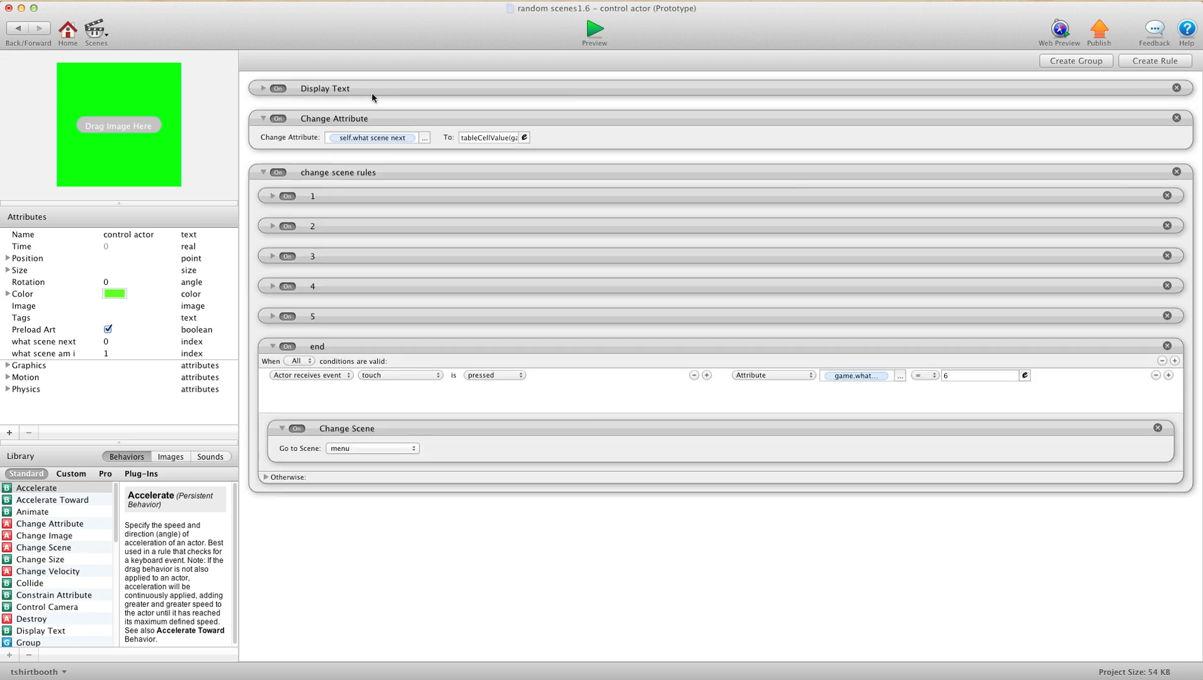
click(333, 118)
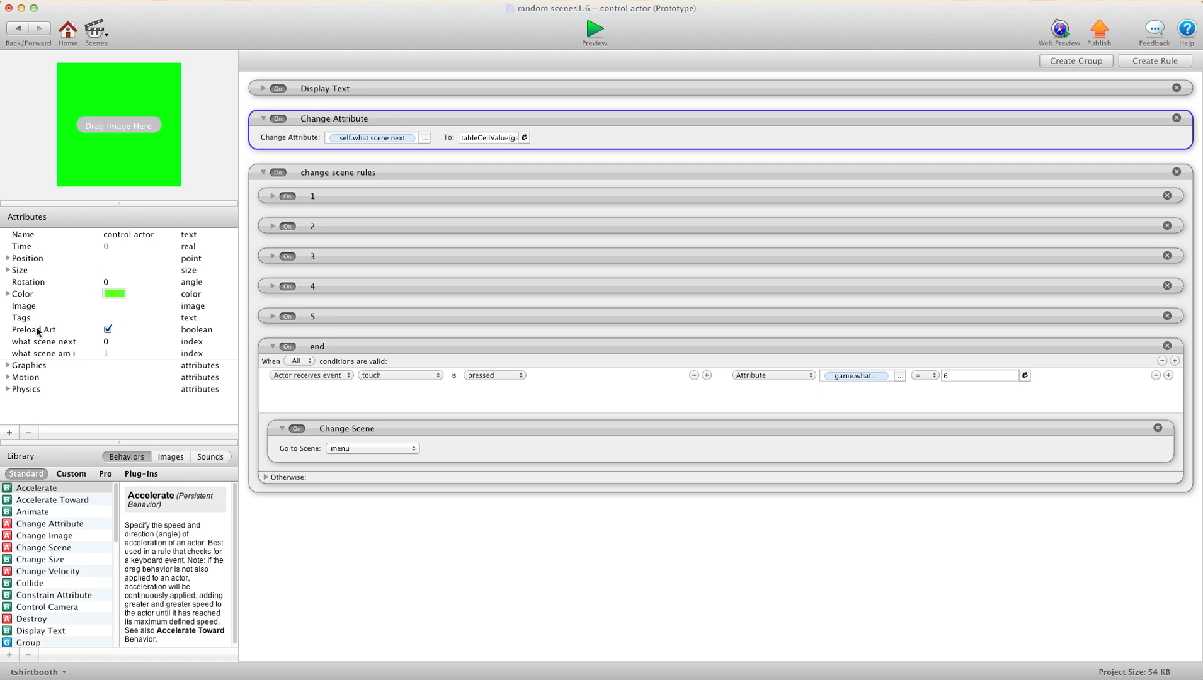
click(43, 342)
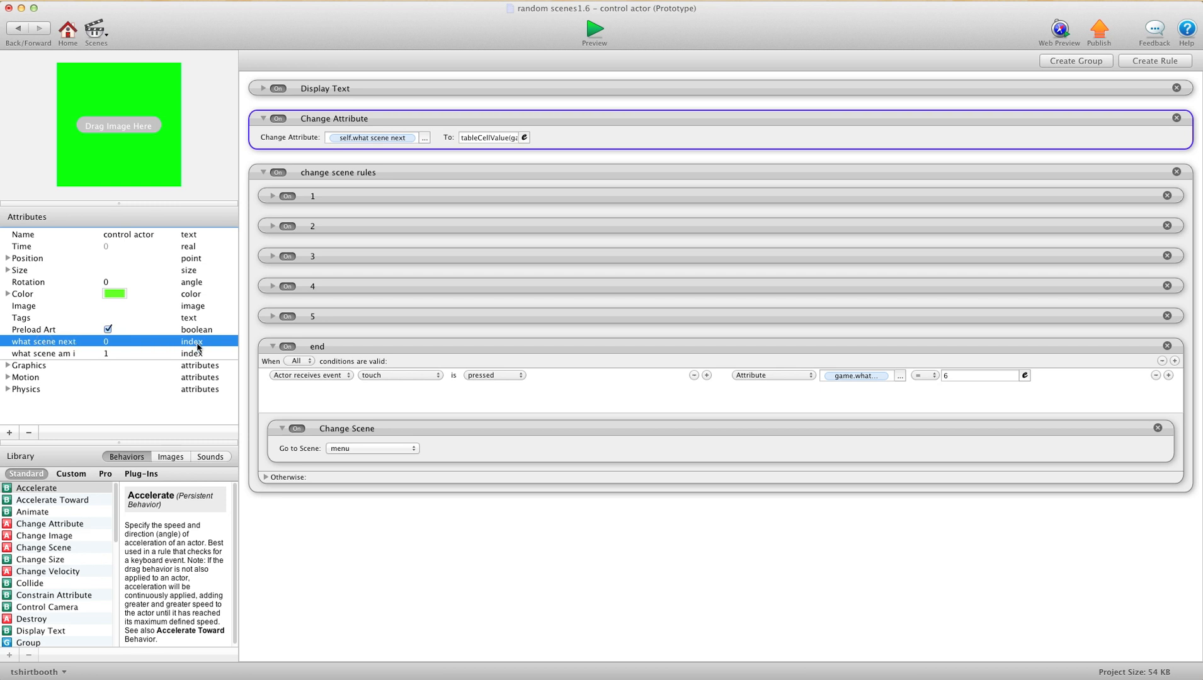
click(43, 352)
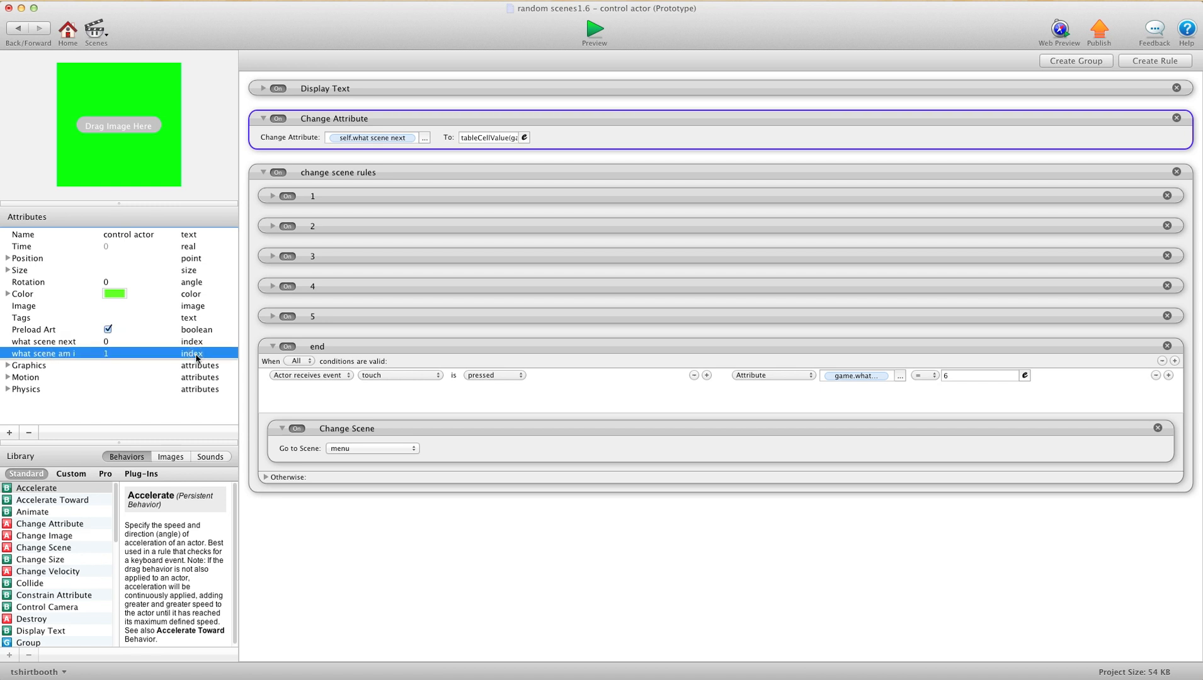
click(44, 342)
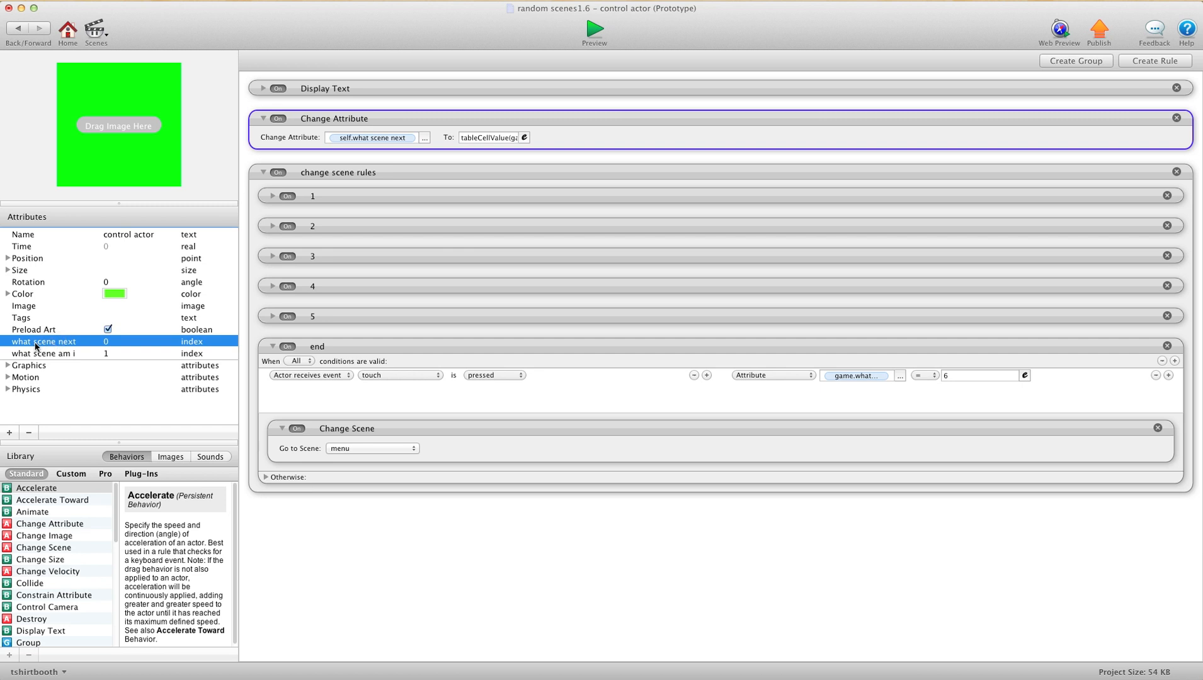
mouse_move(95, 348)
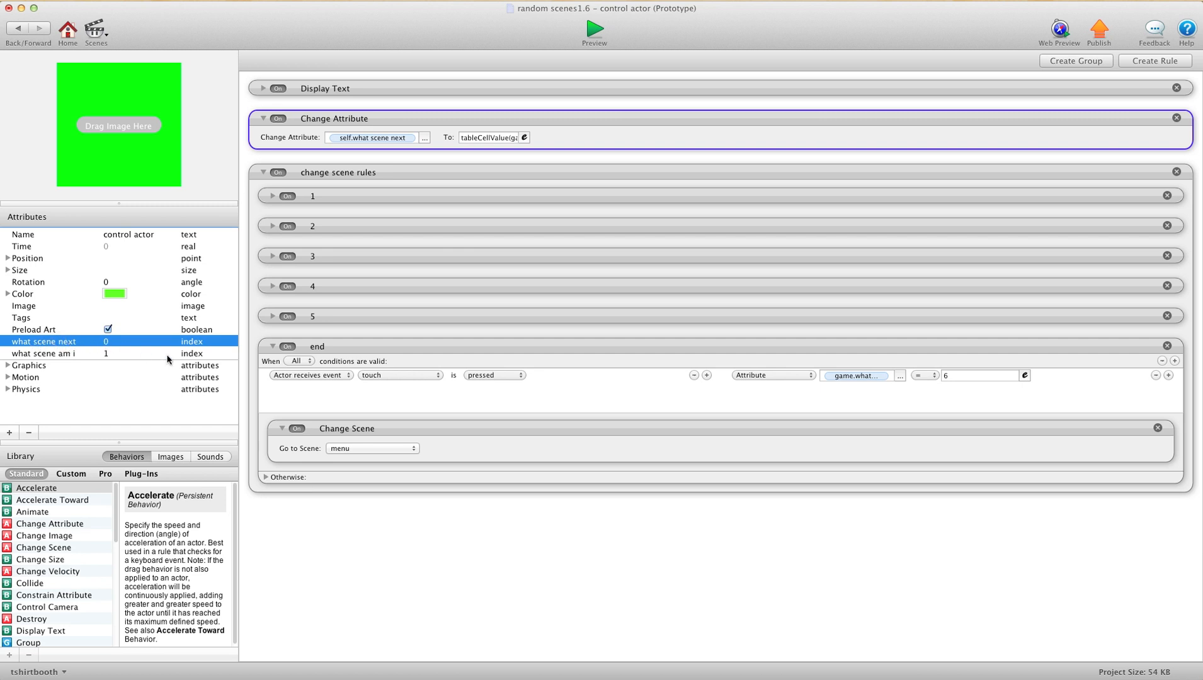
click(43, 353)
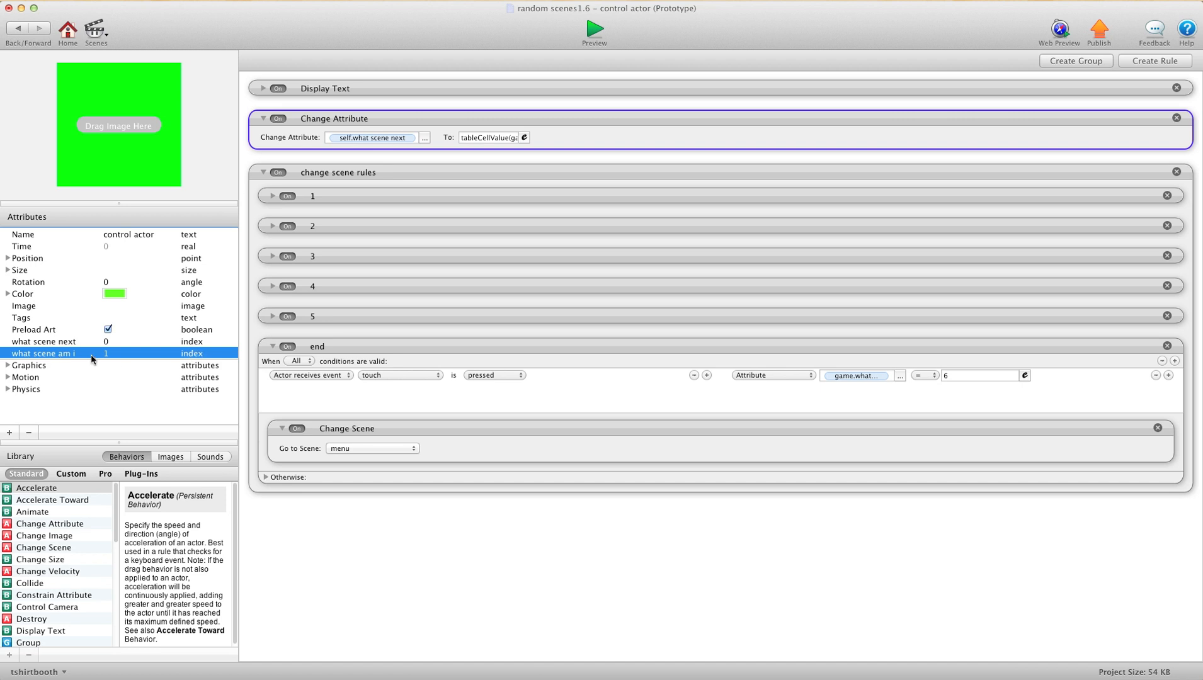
mouse_move(114, 361)
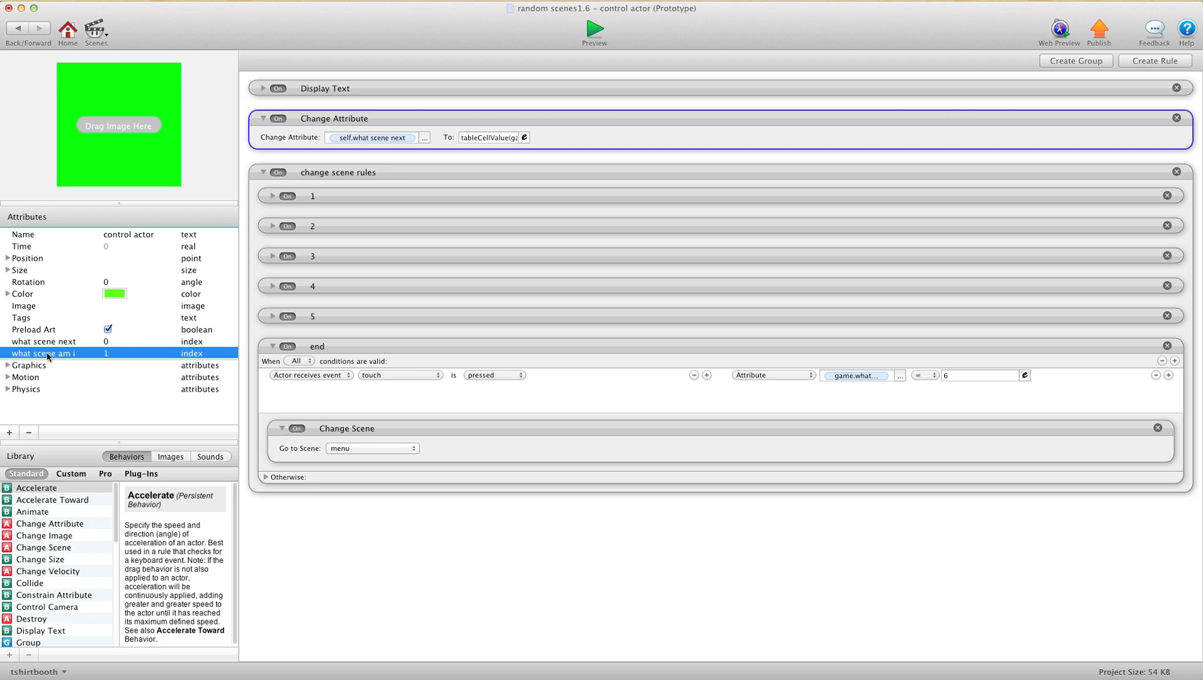
mouse_move(143, 361)
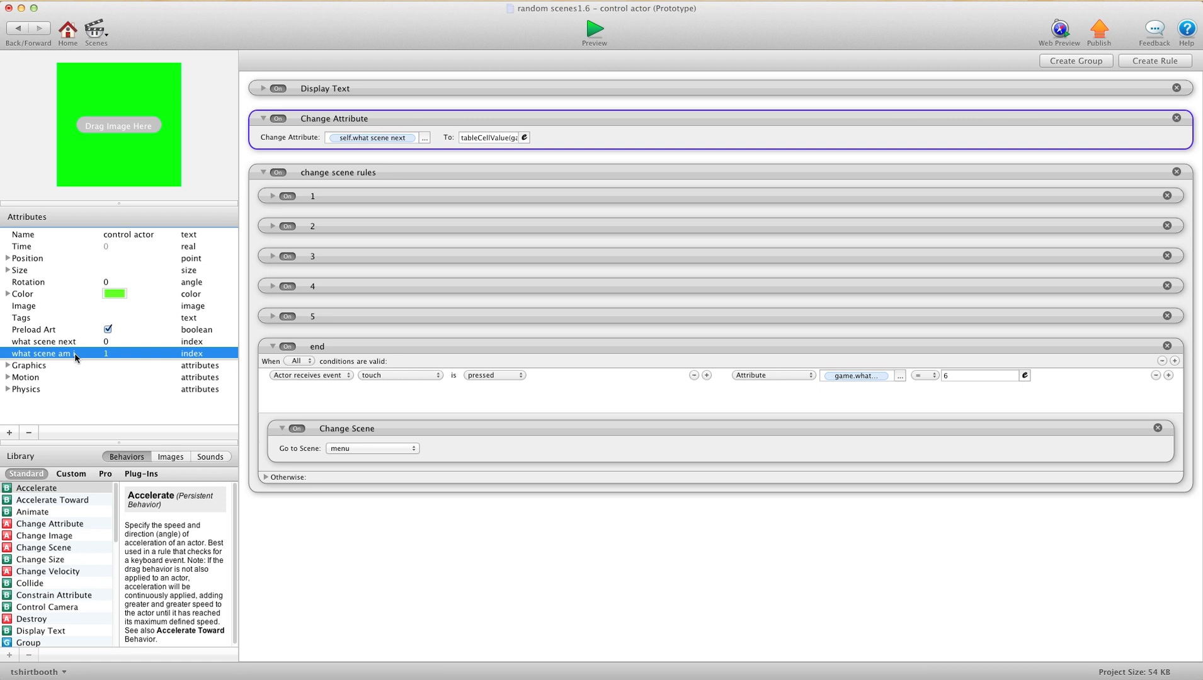
mouse_move(77, 358)
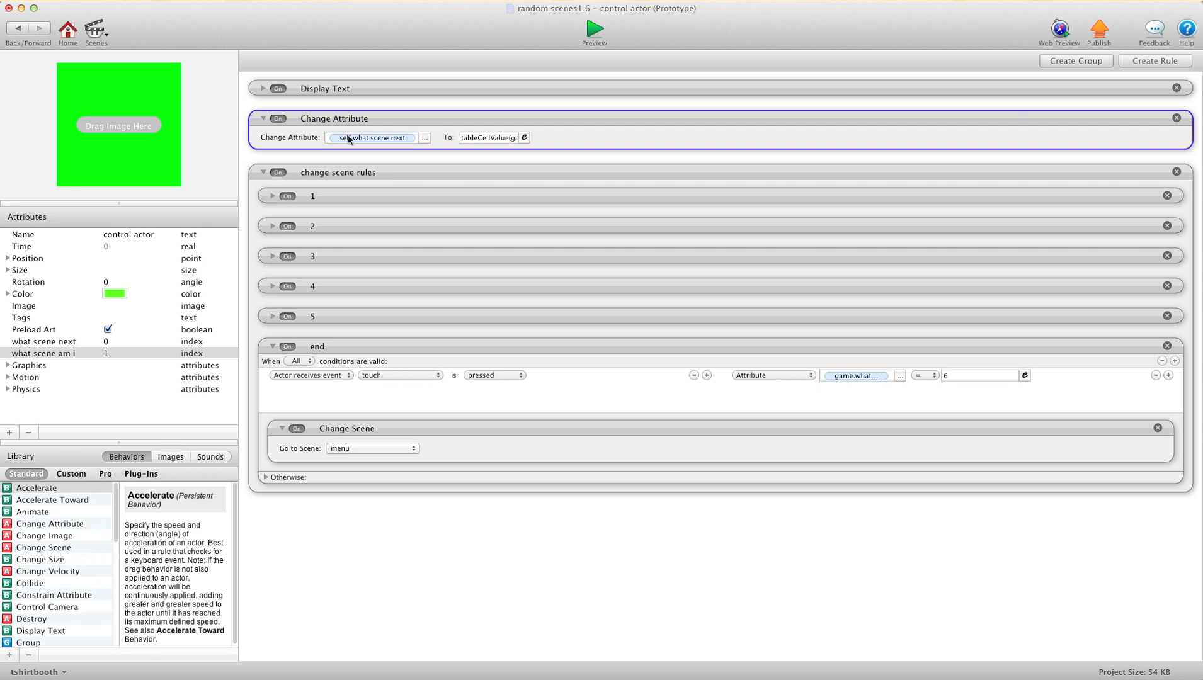
click(373, 138)
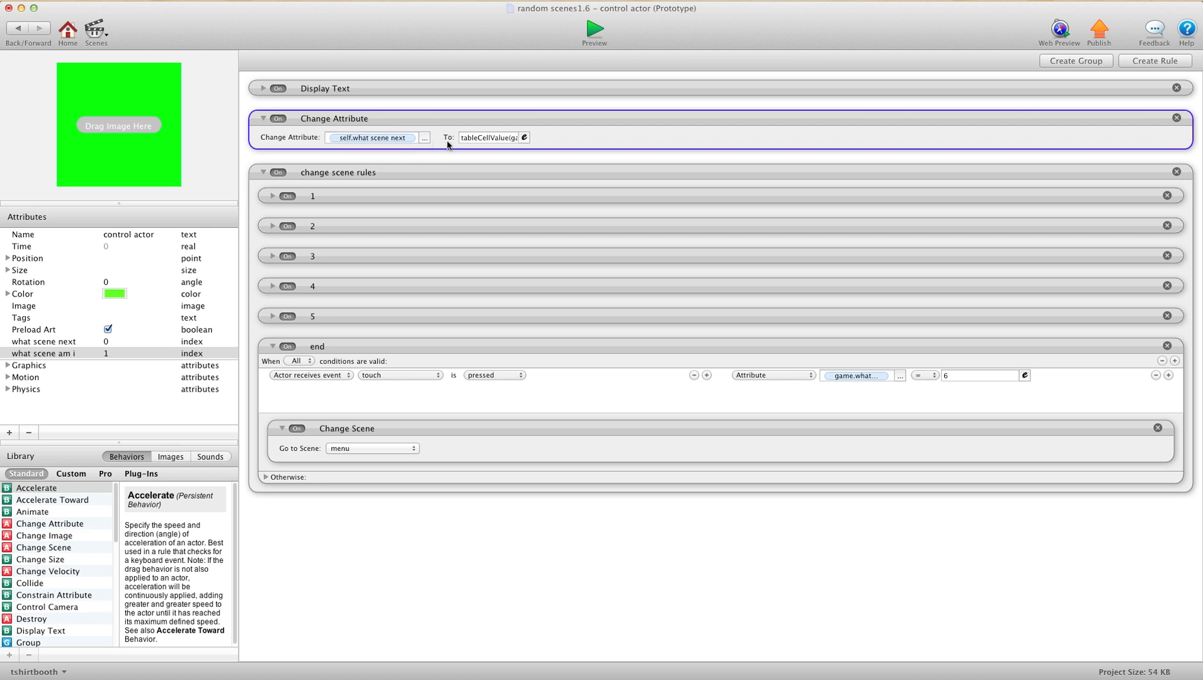
click(491, 138)
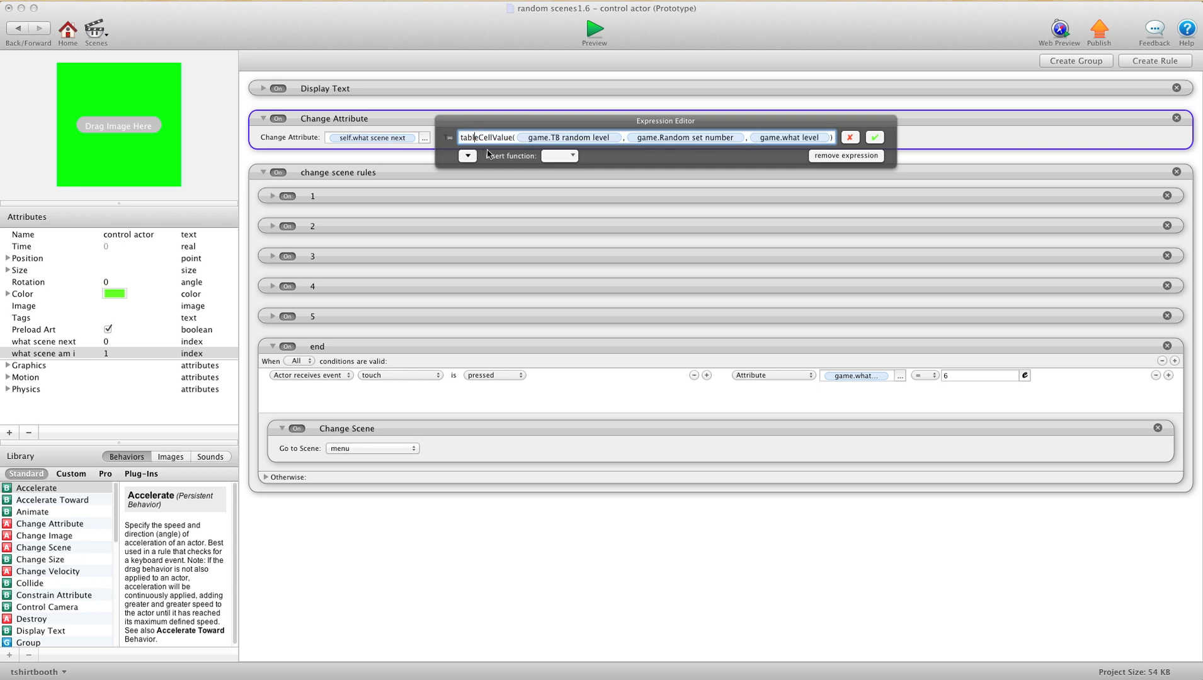
click(560, 156)
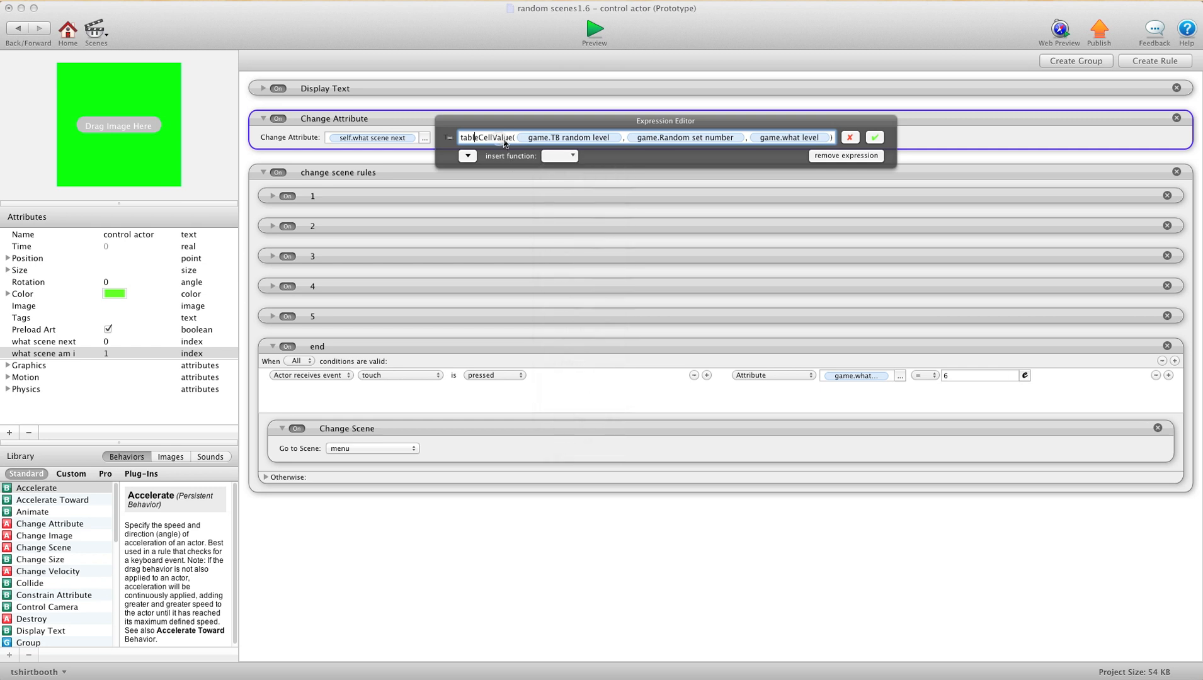
click(686, 137)
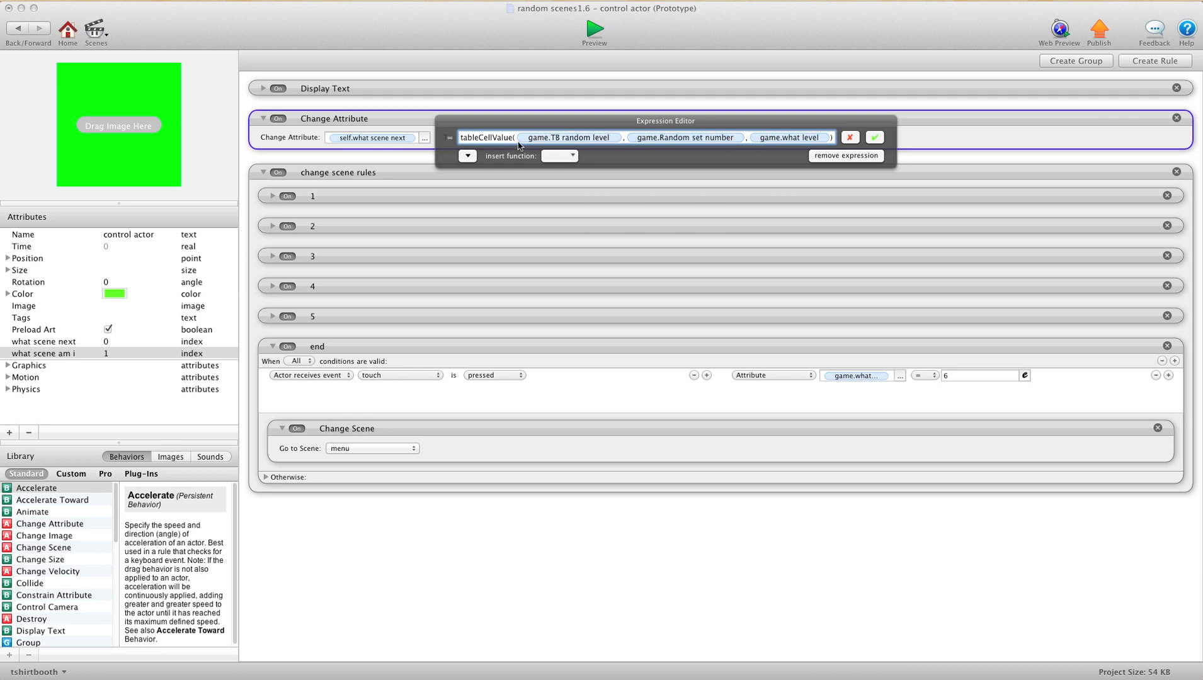
click(568, 138)
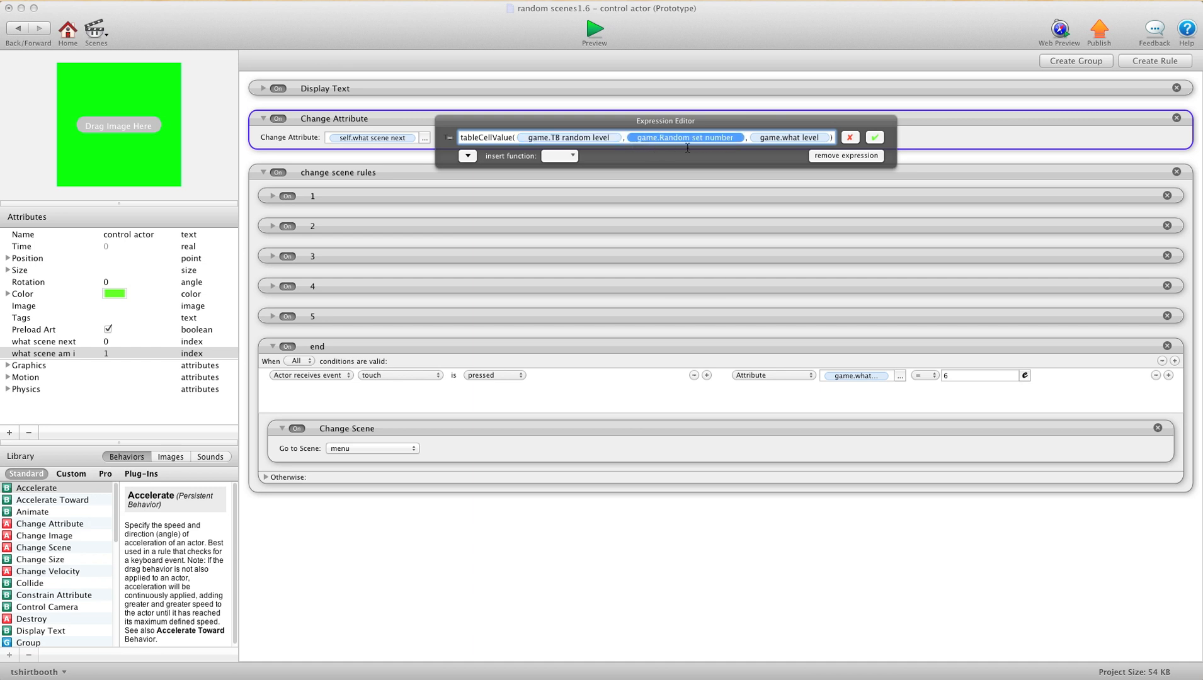
mouse_move(739, 147)
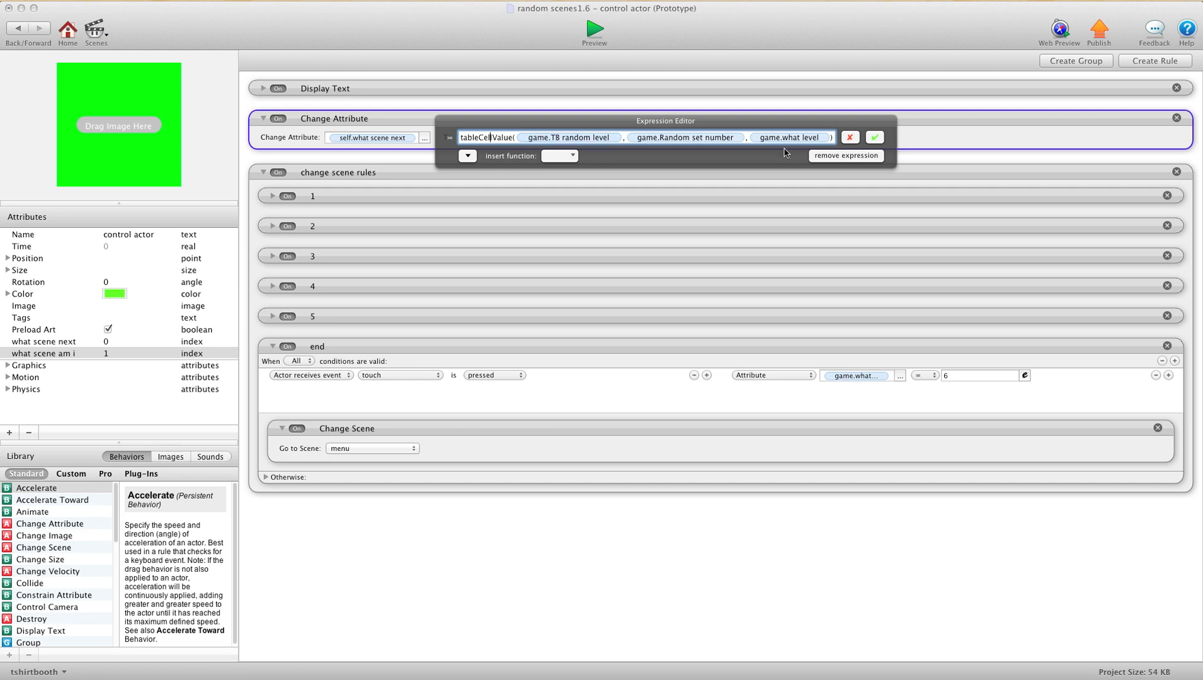
mouse_move(874, 144)
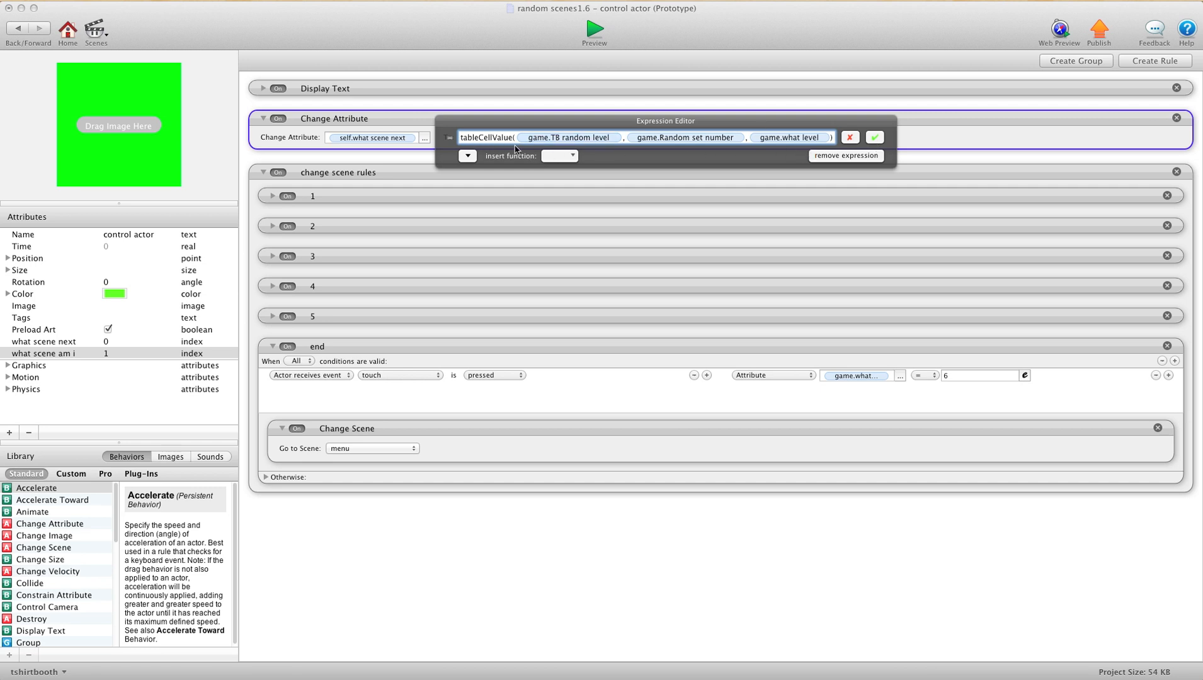
click(569, 138)
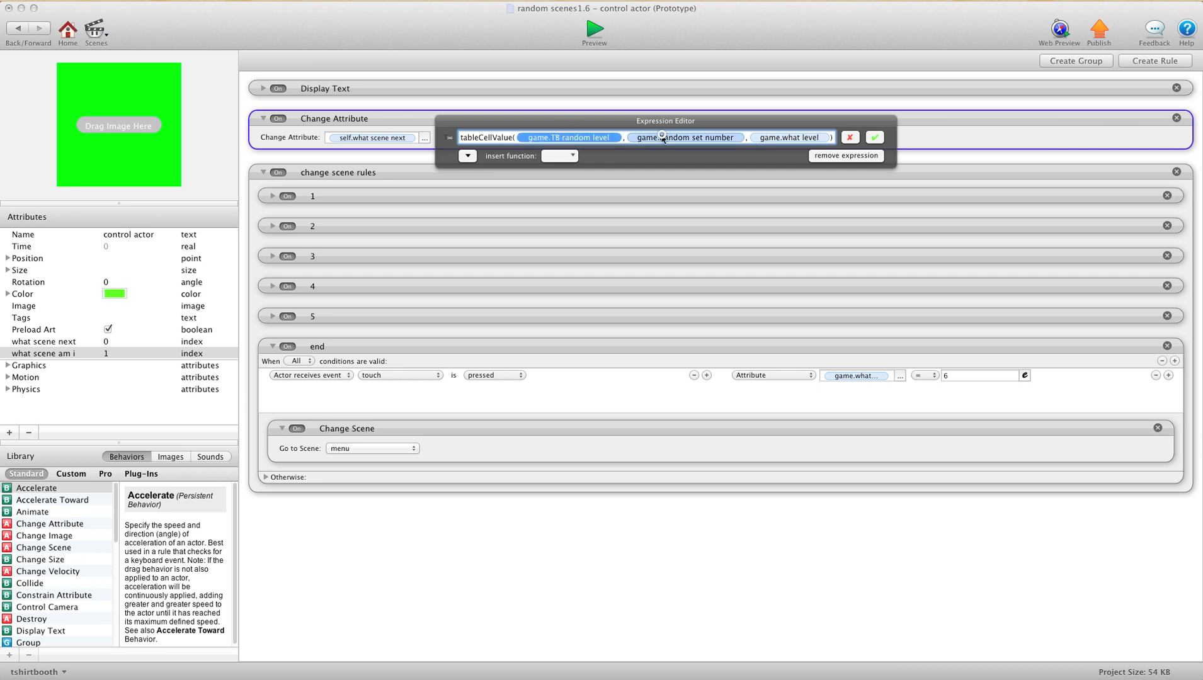
click(685, 137)
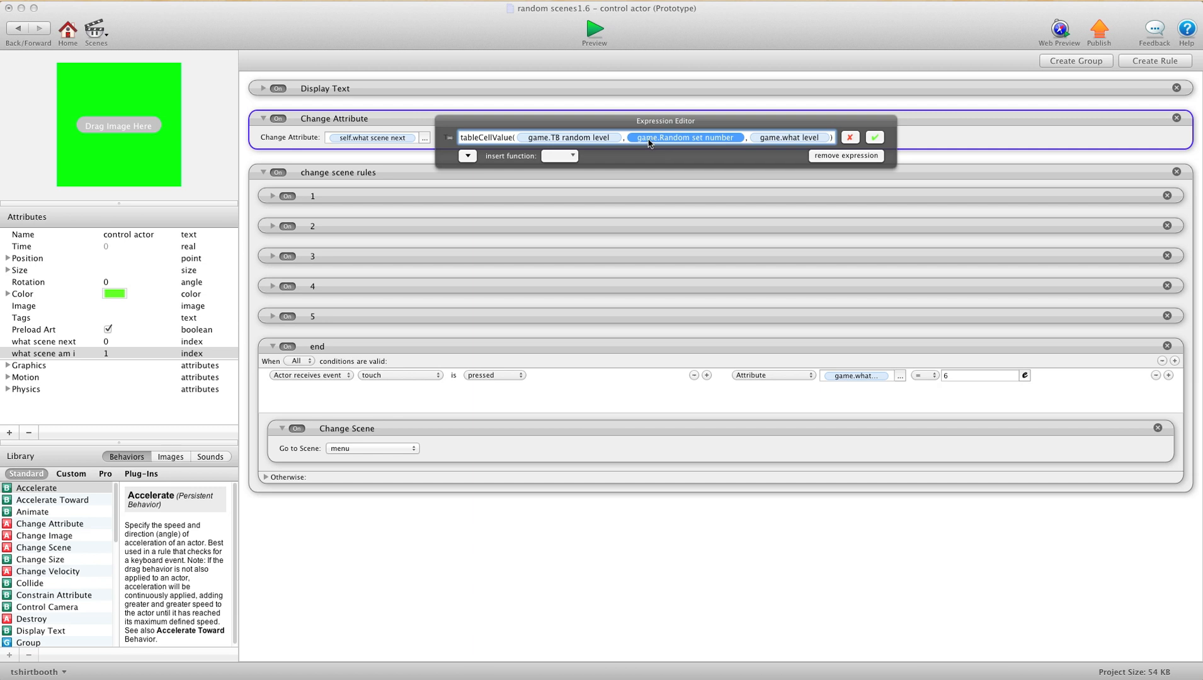
mouse_move(697, 144)
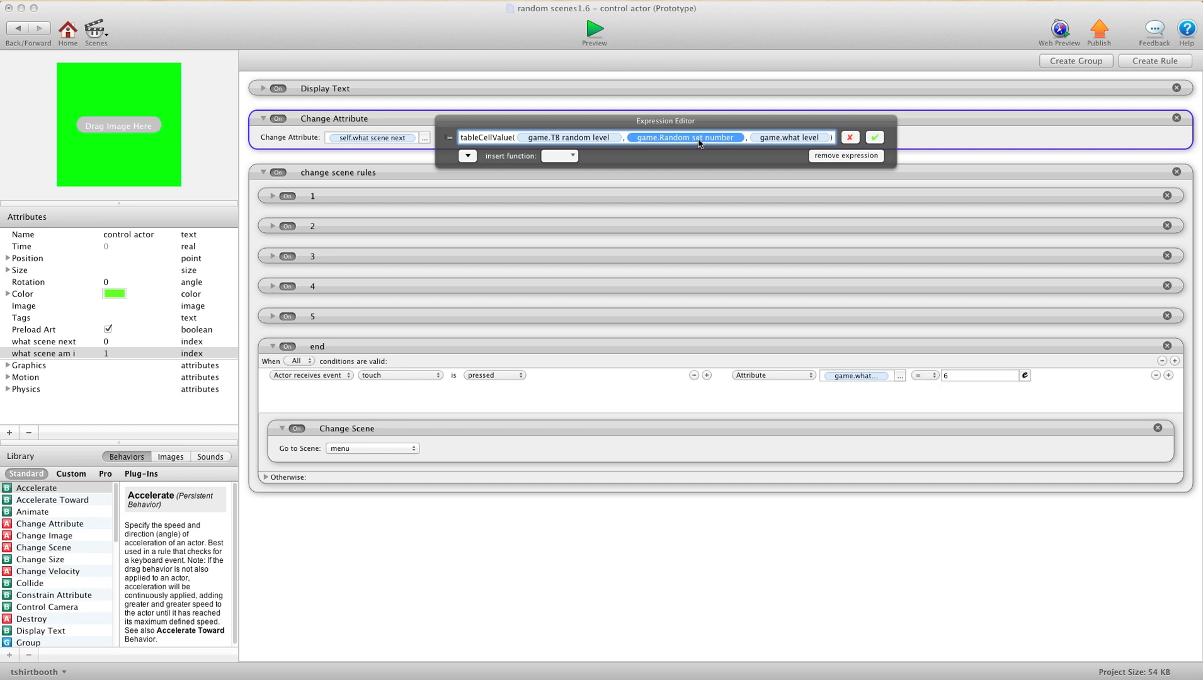
click(792, 137)
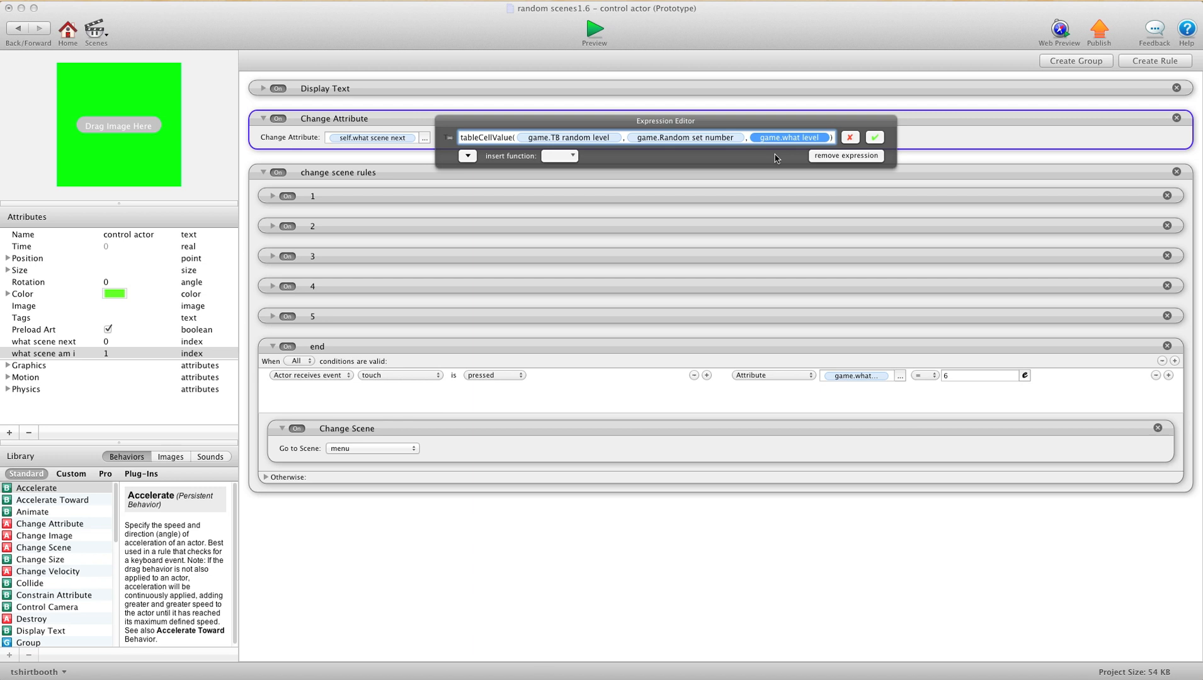
mouse_move(793, 144)
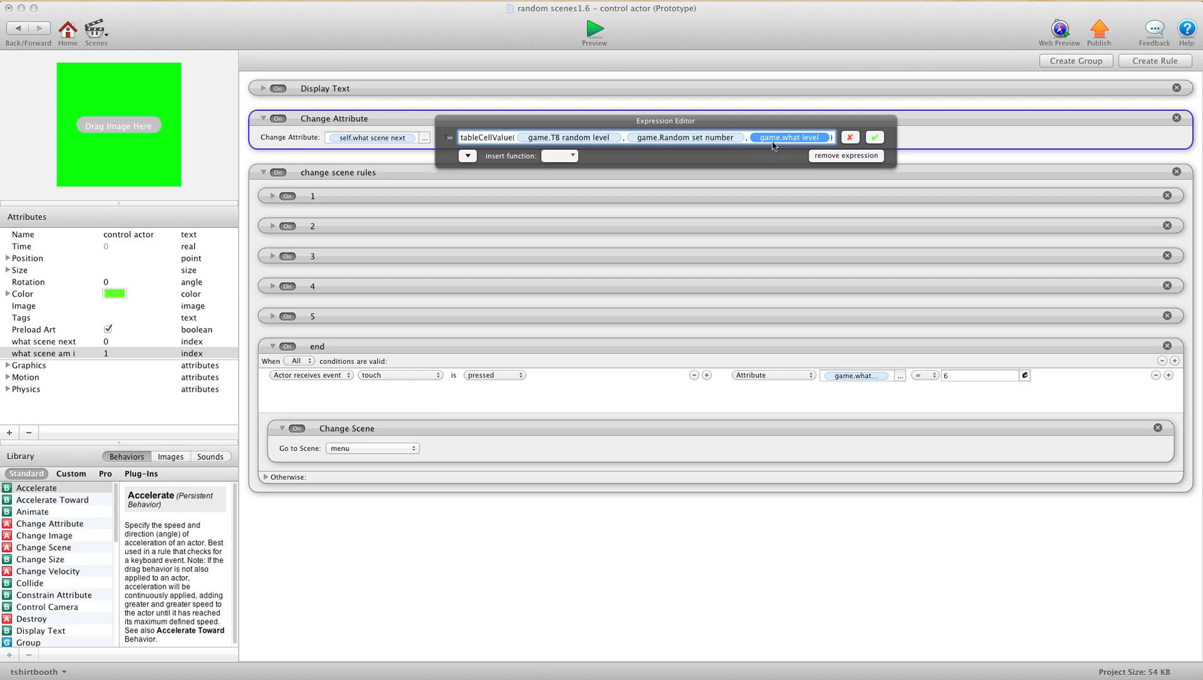
mouse_move(790, 145)
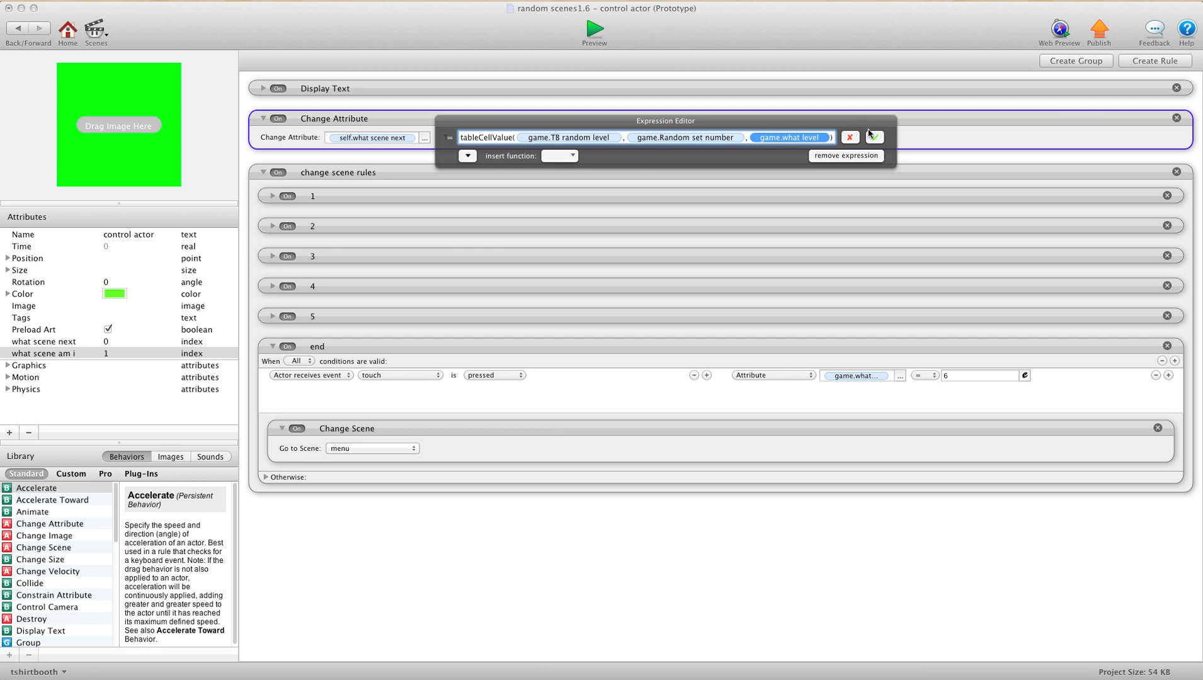
click(874, 137)
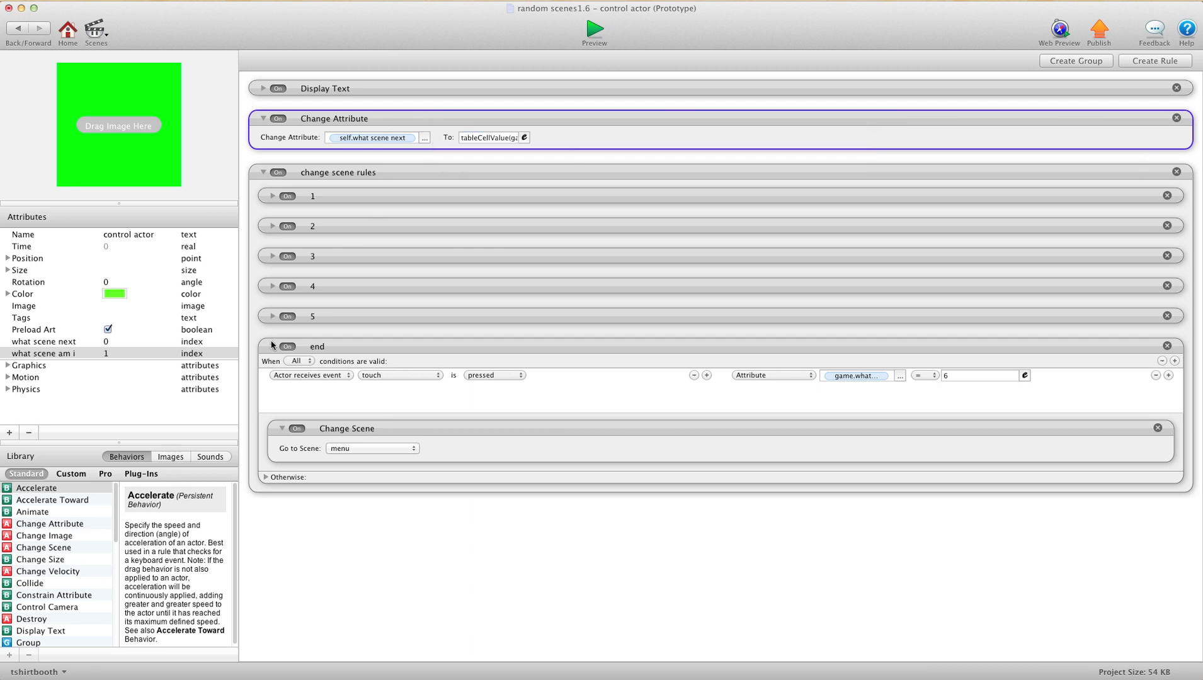
Step: Collapse the end rule and expand rule 1, which increments game.what level and goes to Scene 1
click(272, 346)
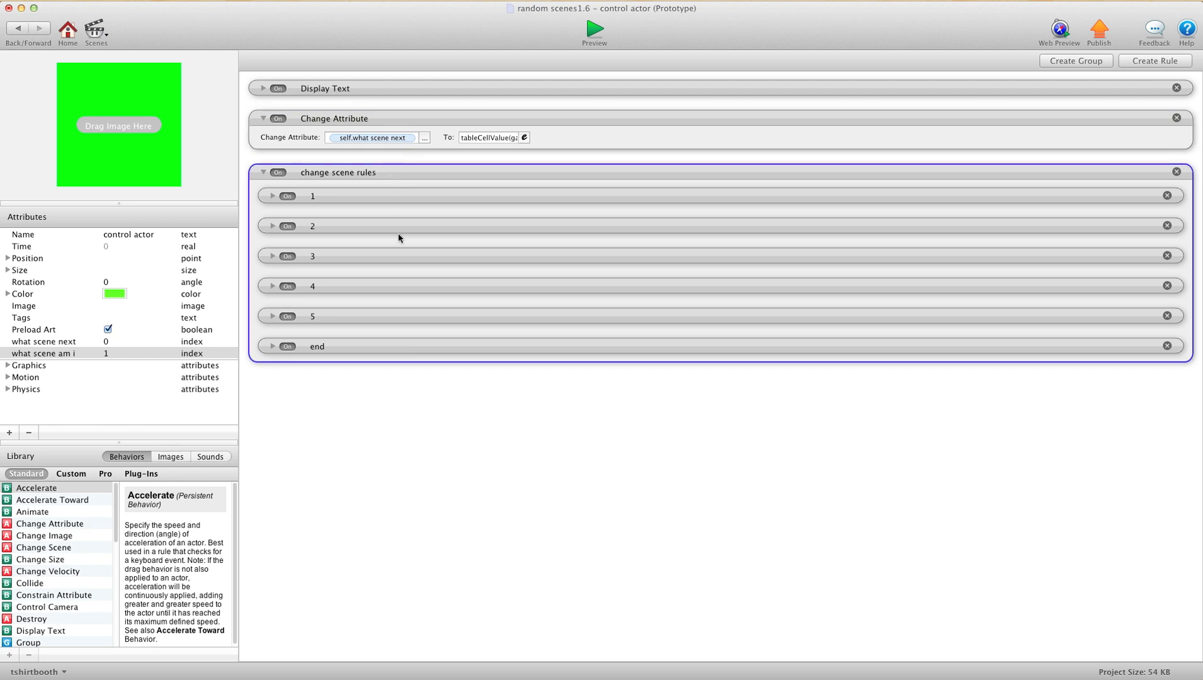
mouse_move(376, 197)
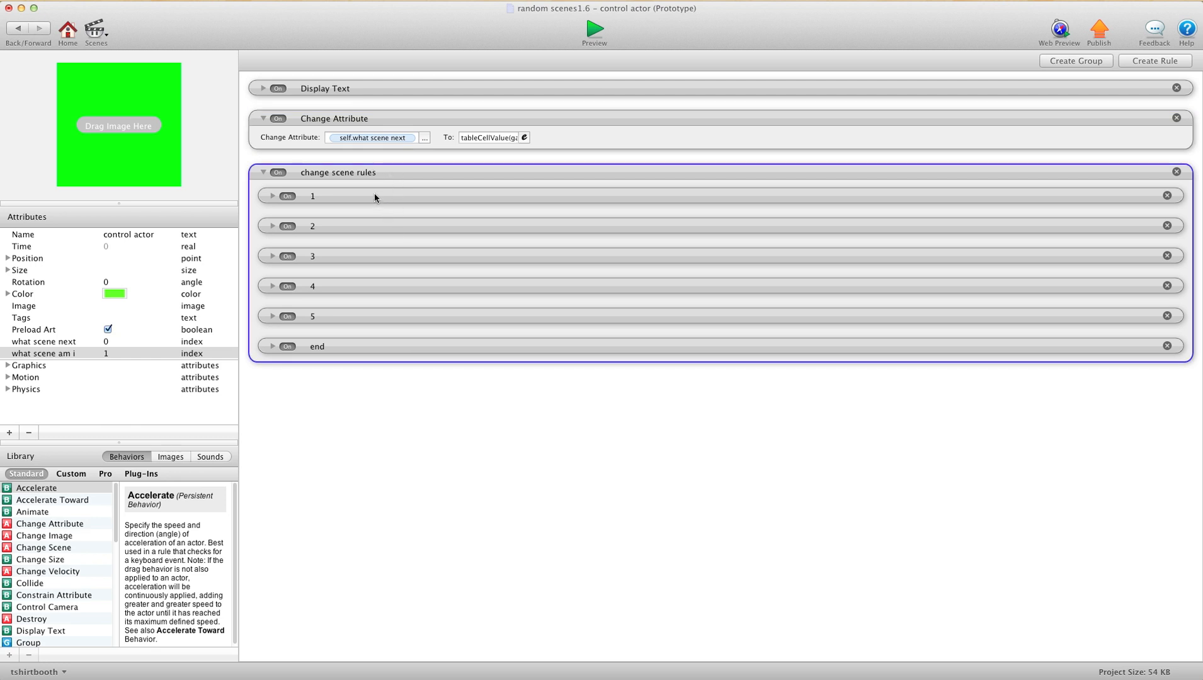
mouse_move(353, 437)
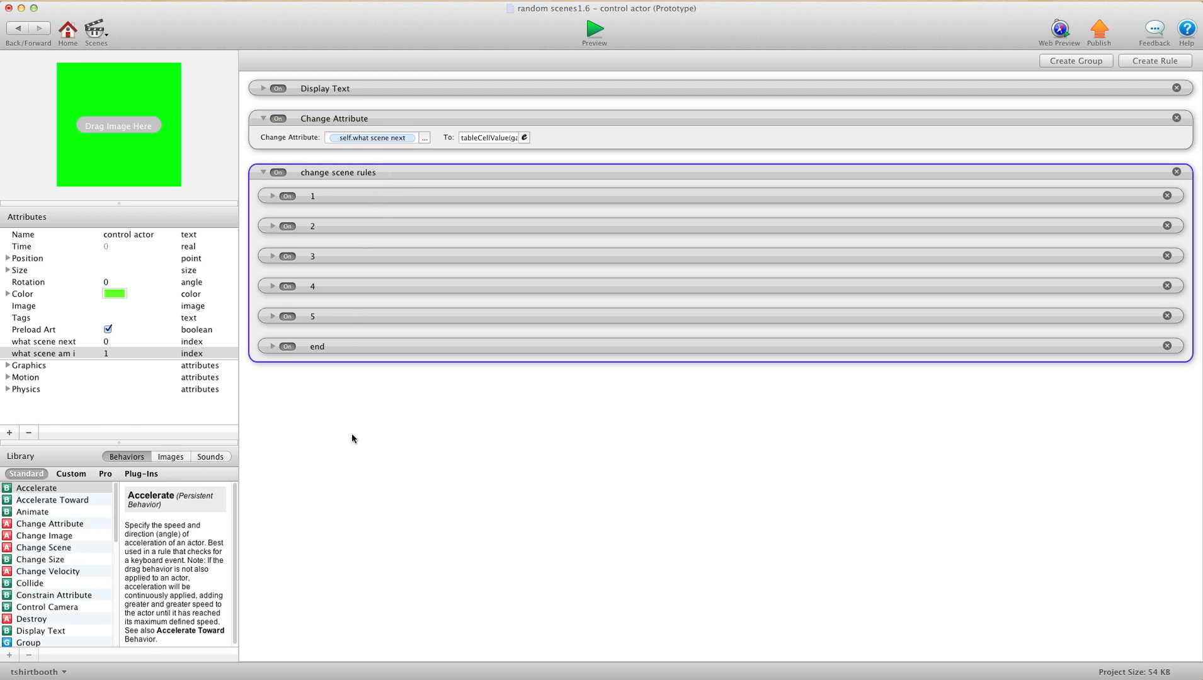
mouse_move(342, 579)
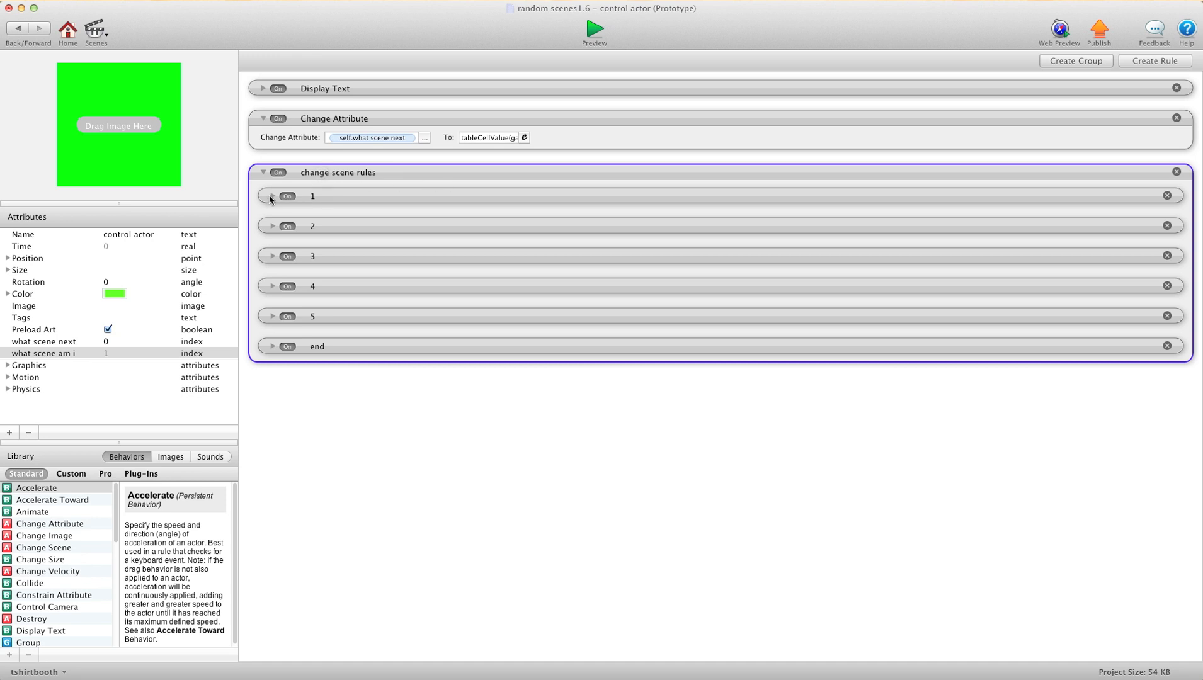
click(270, 195)
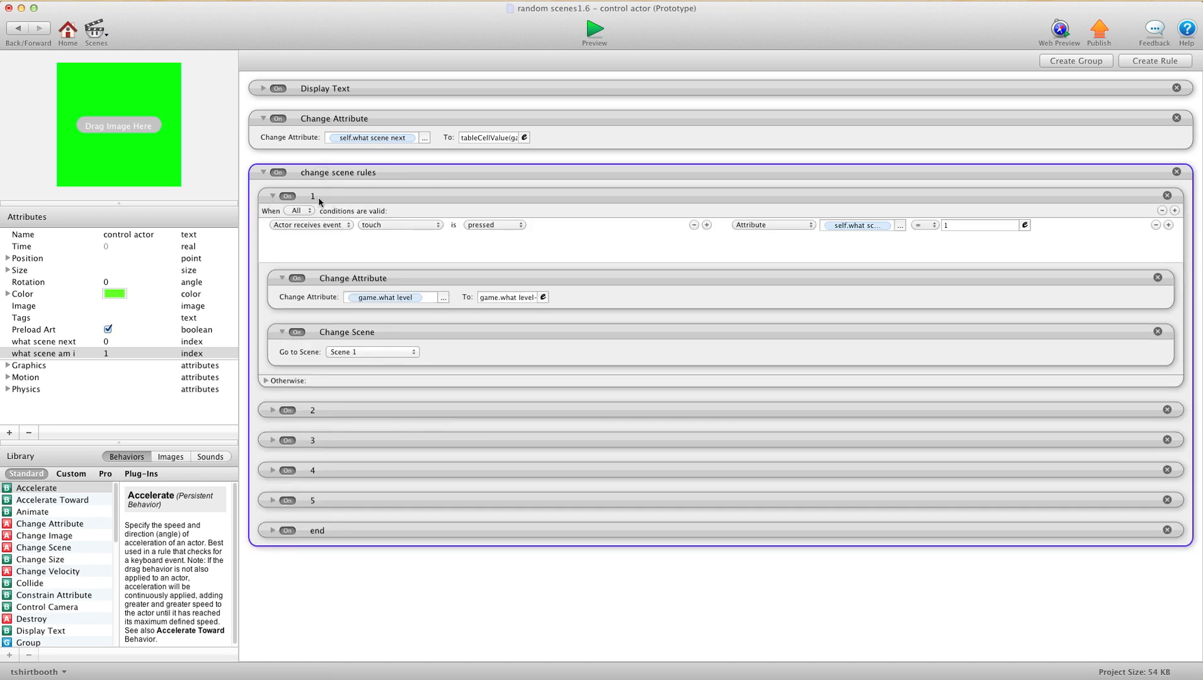
click(313, 195)
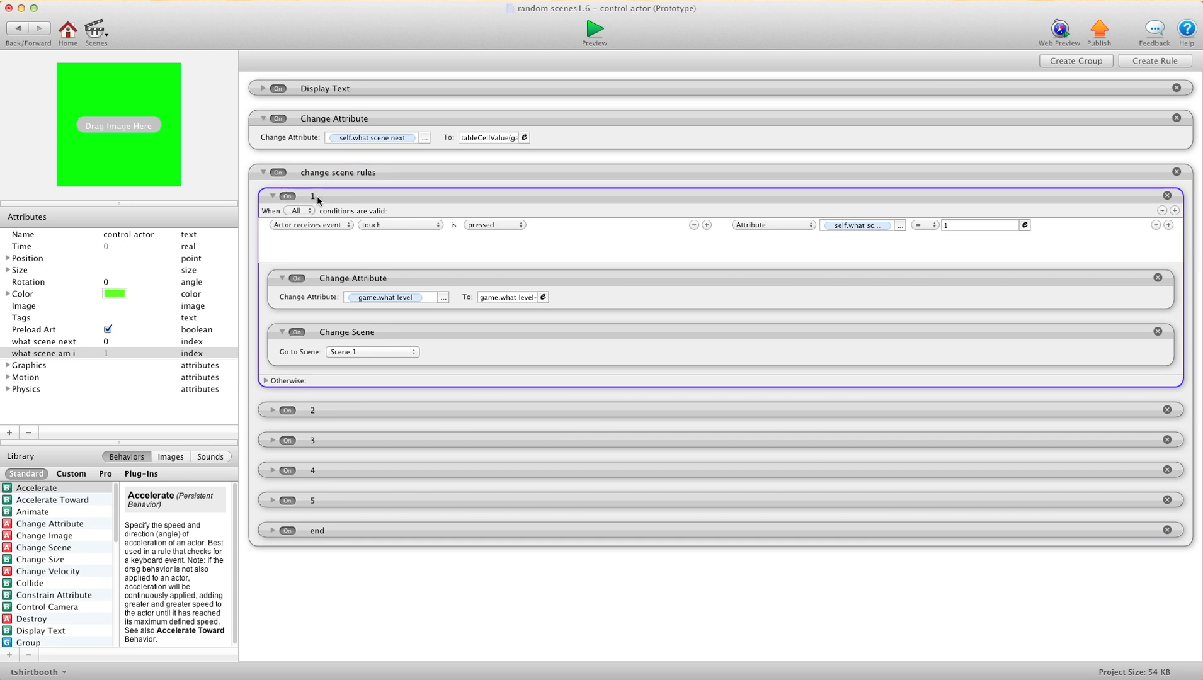
mouse_move(419, 226)
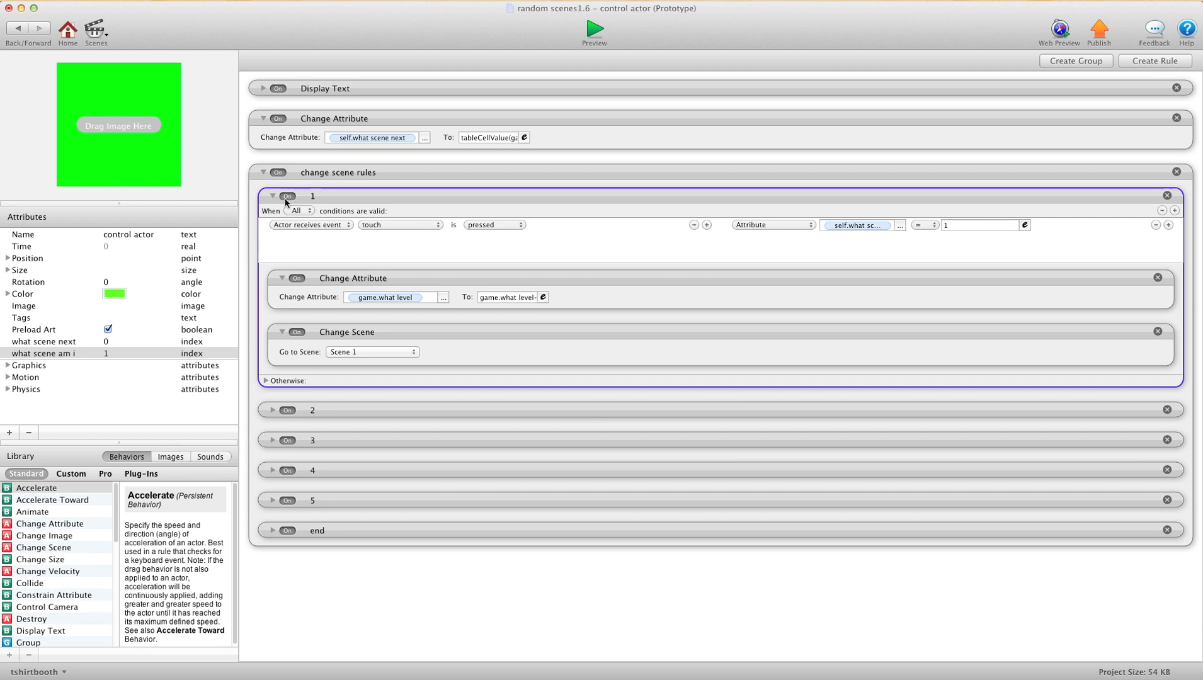
mouse_move(799, 247)
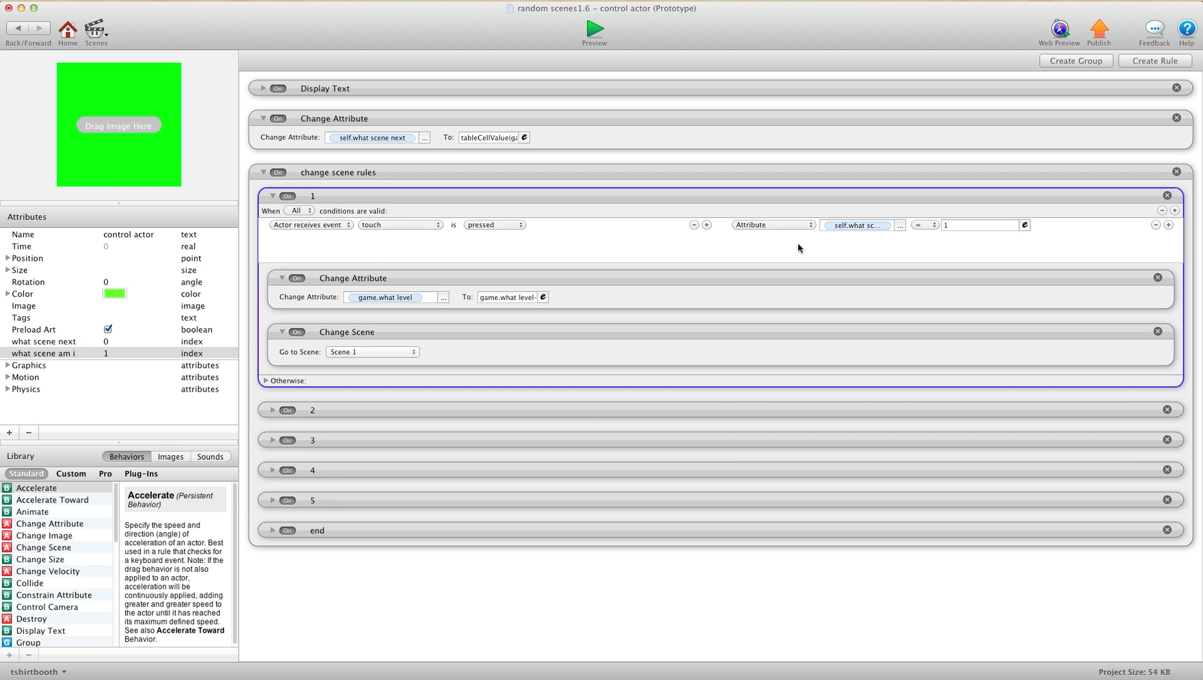
Step: View rule 1's what level Change Attribute expression in the editor, then close it again
click(857, 225)
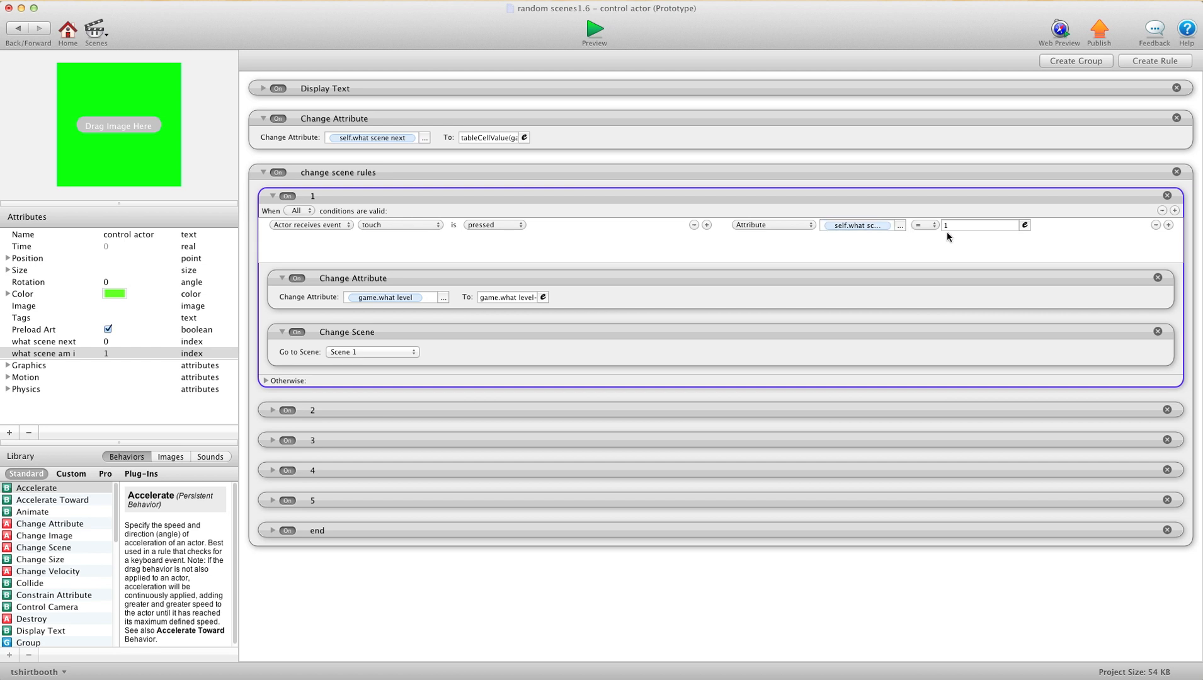
mouse_move(437, 228)
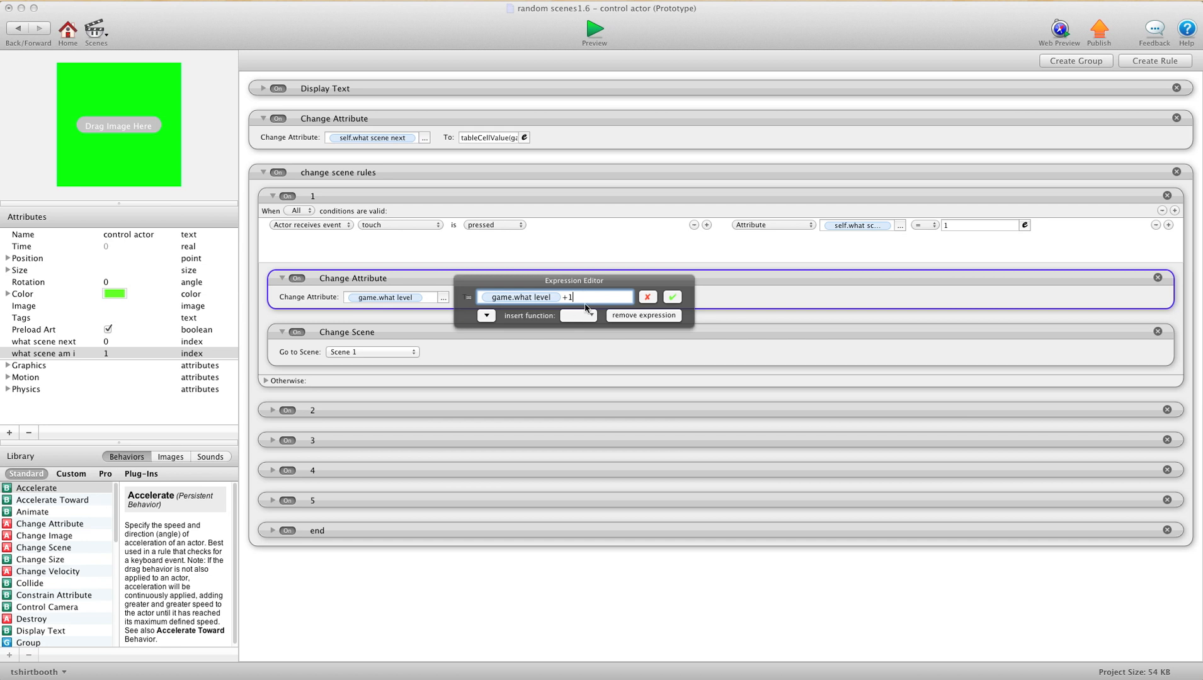
mouse_move(456, 300)
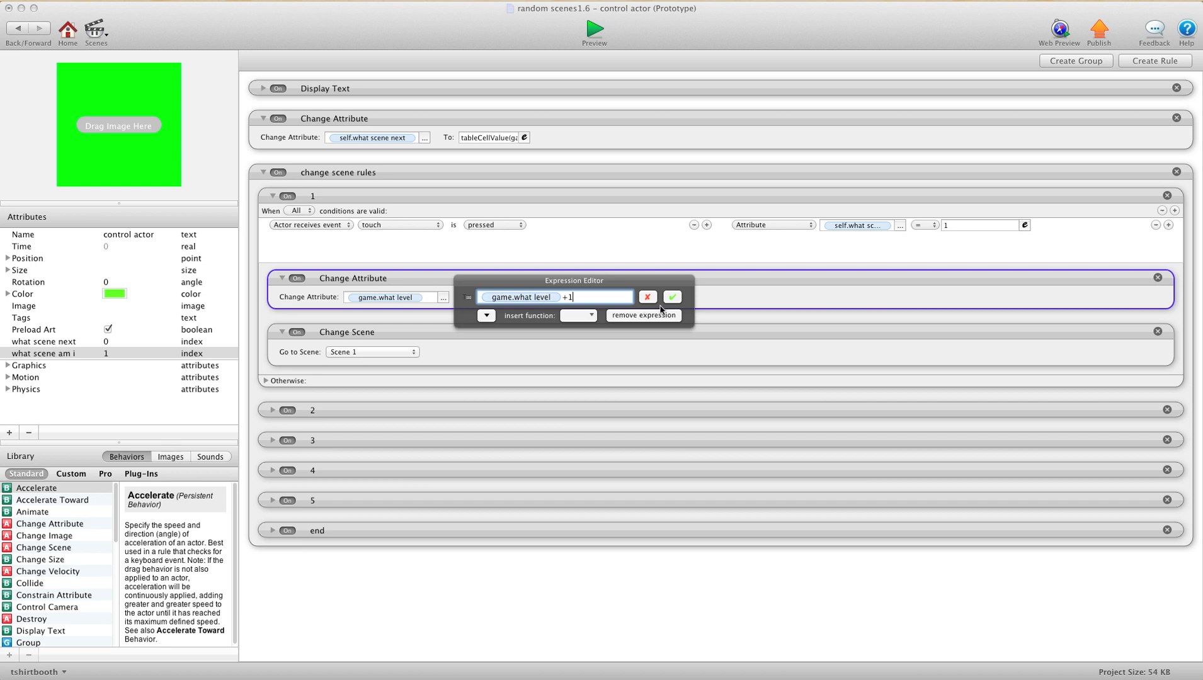
click(672, 297)
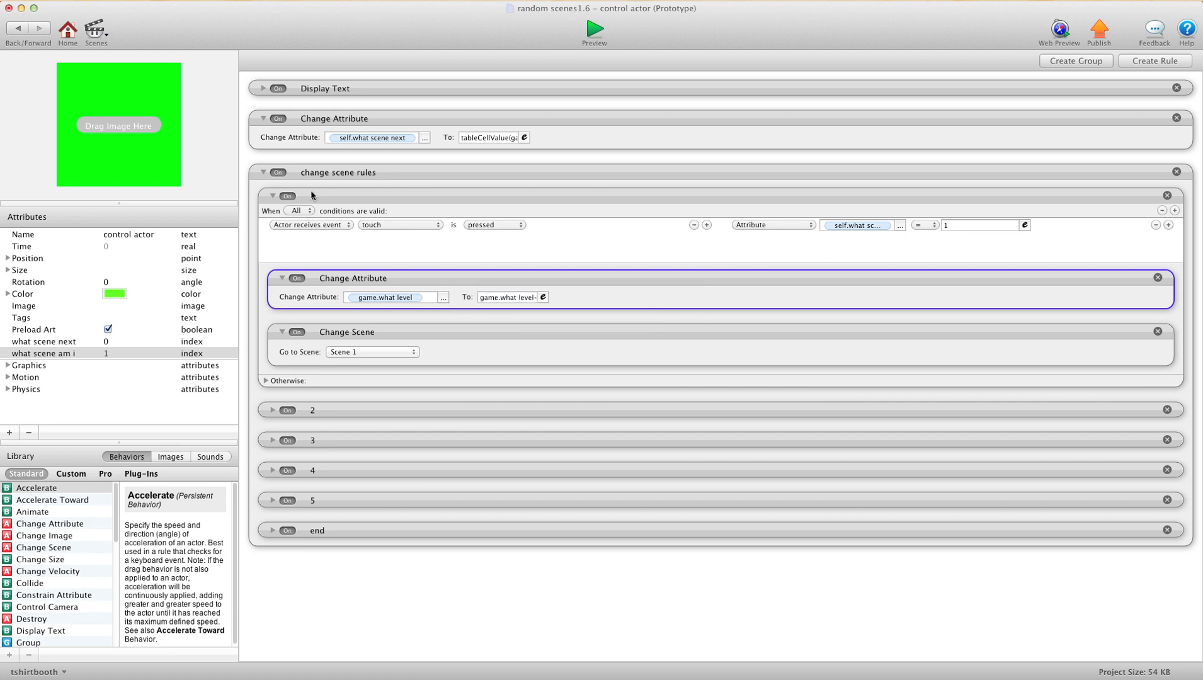
click(858, 225)
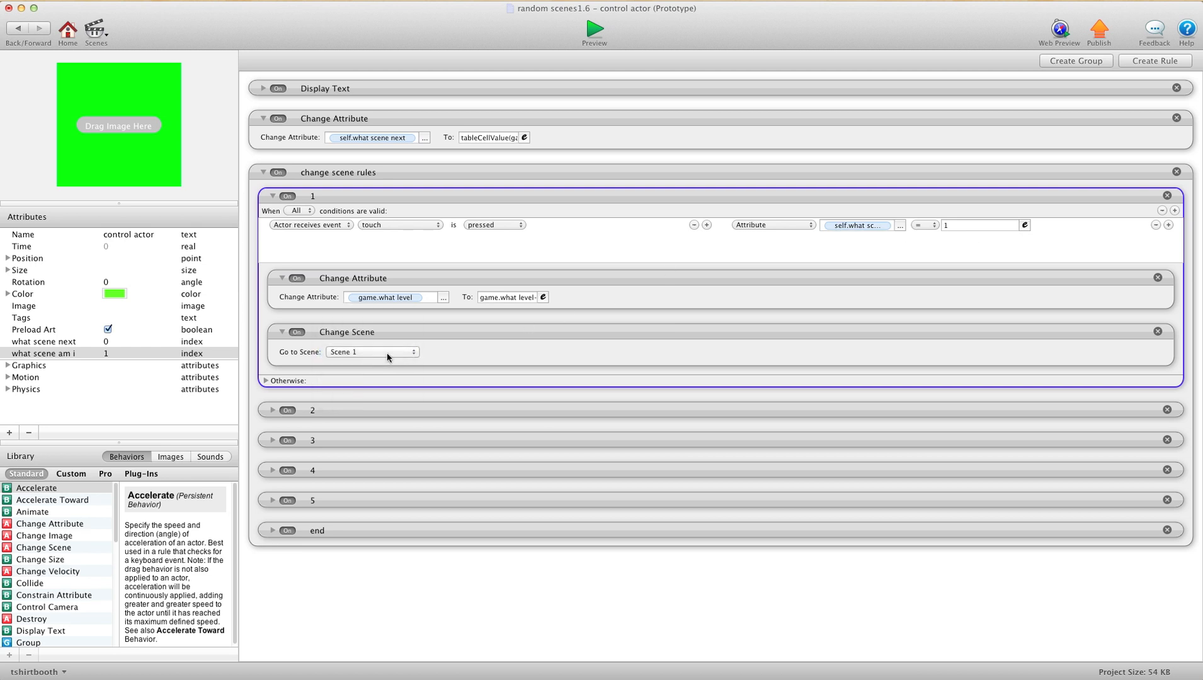
Step: Collapse rule 1 and briefly inspect rule 2's contents
click(272, 195)
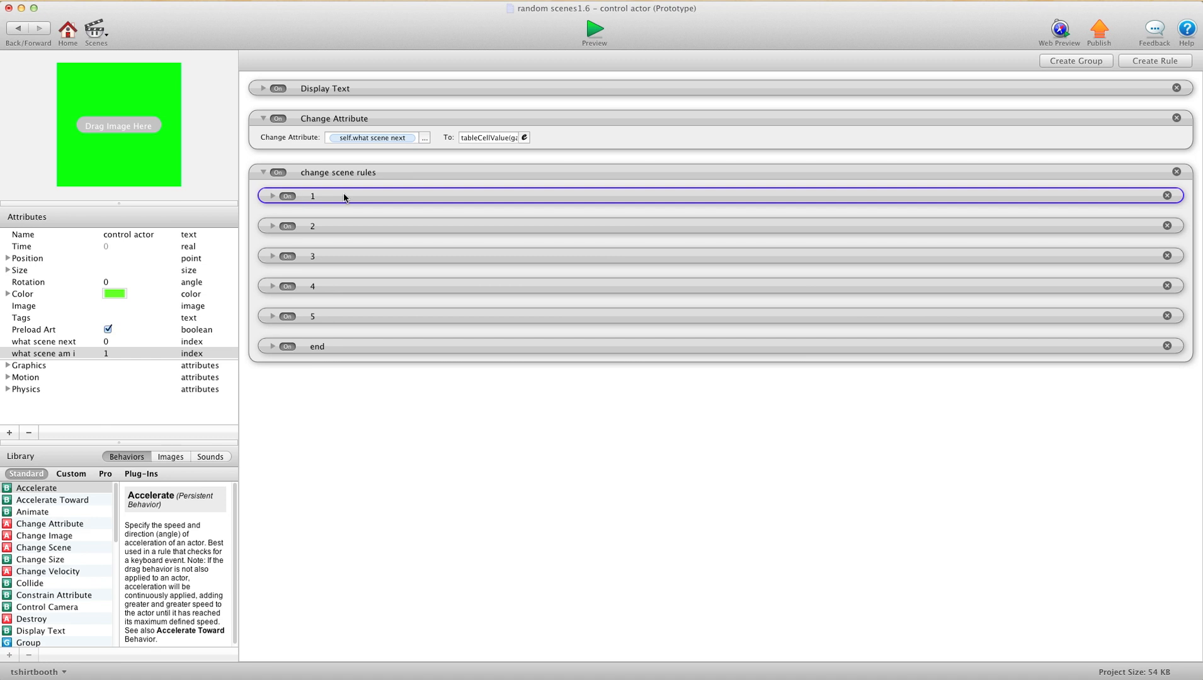
mouse_move(259, 232)
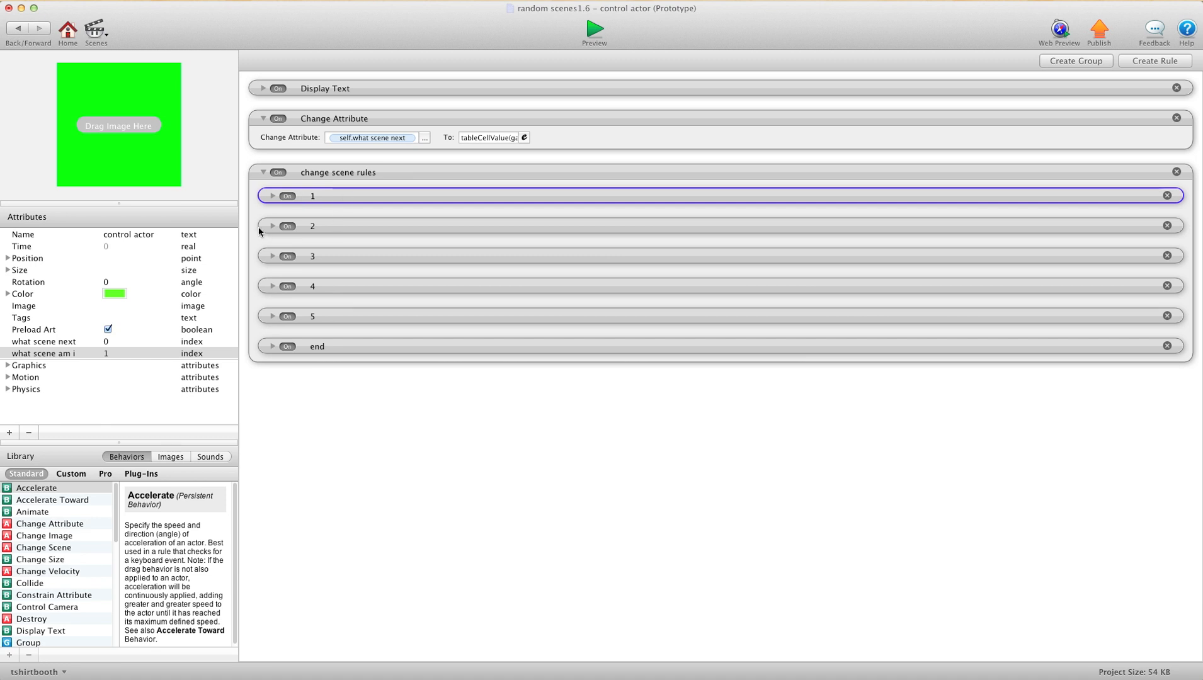
click(272, 226)
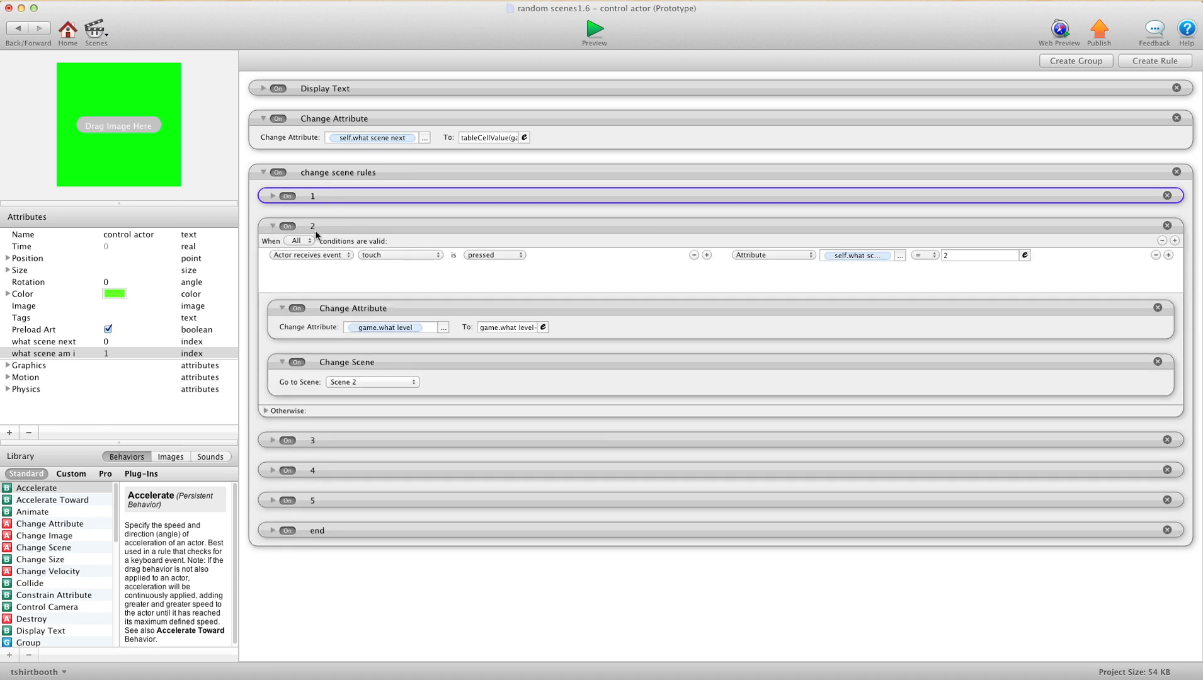
click(982, 255)
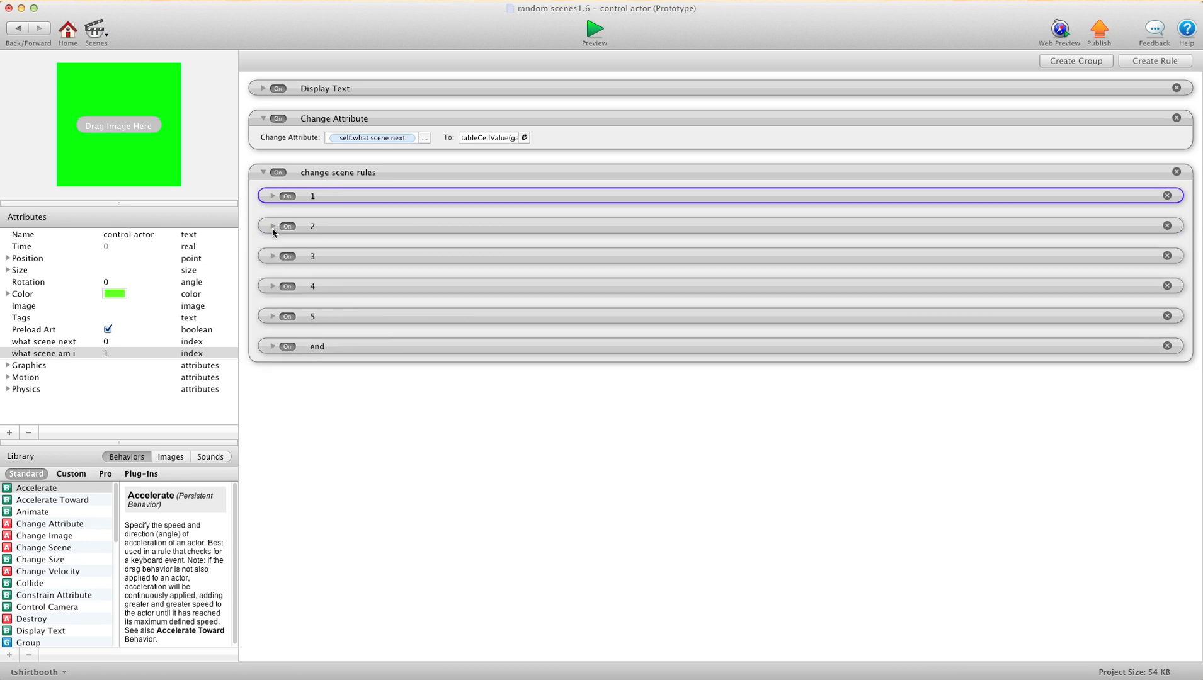
mouse_move(311, 259)
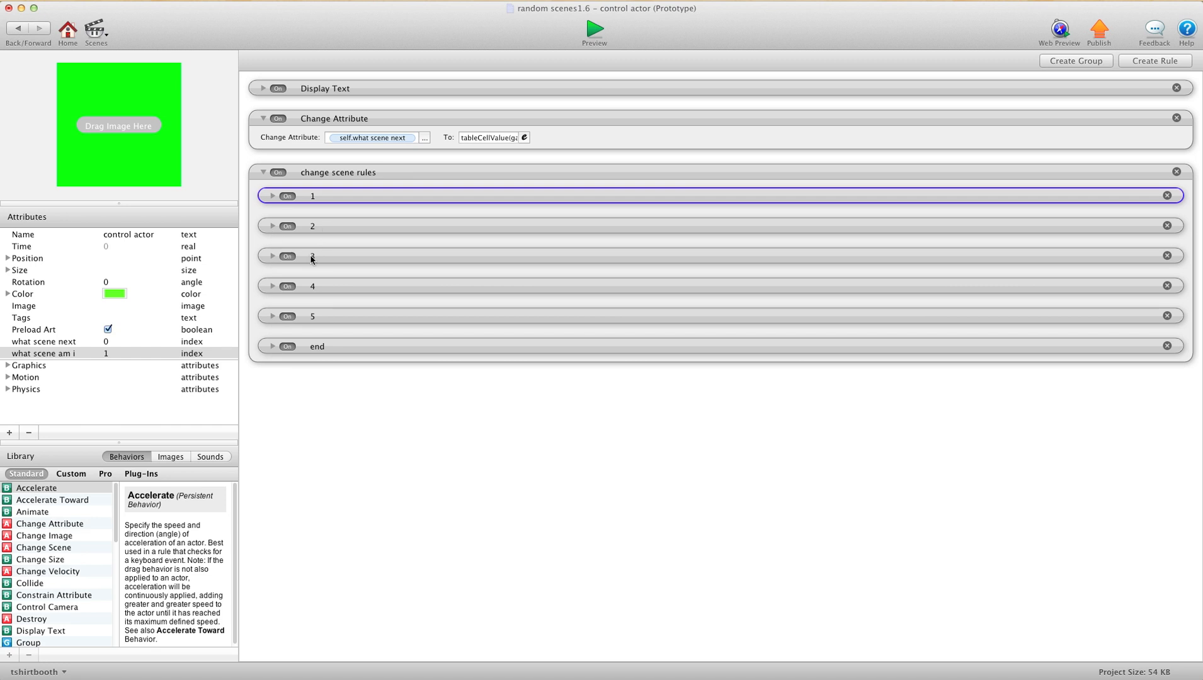
Step: Set rule 3 to check for a what scene next value of 3, then fold it away
click(271, 255)
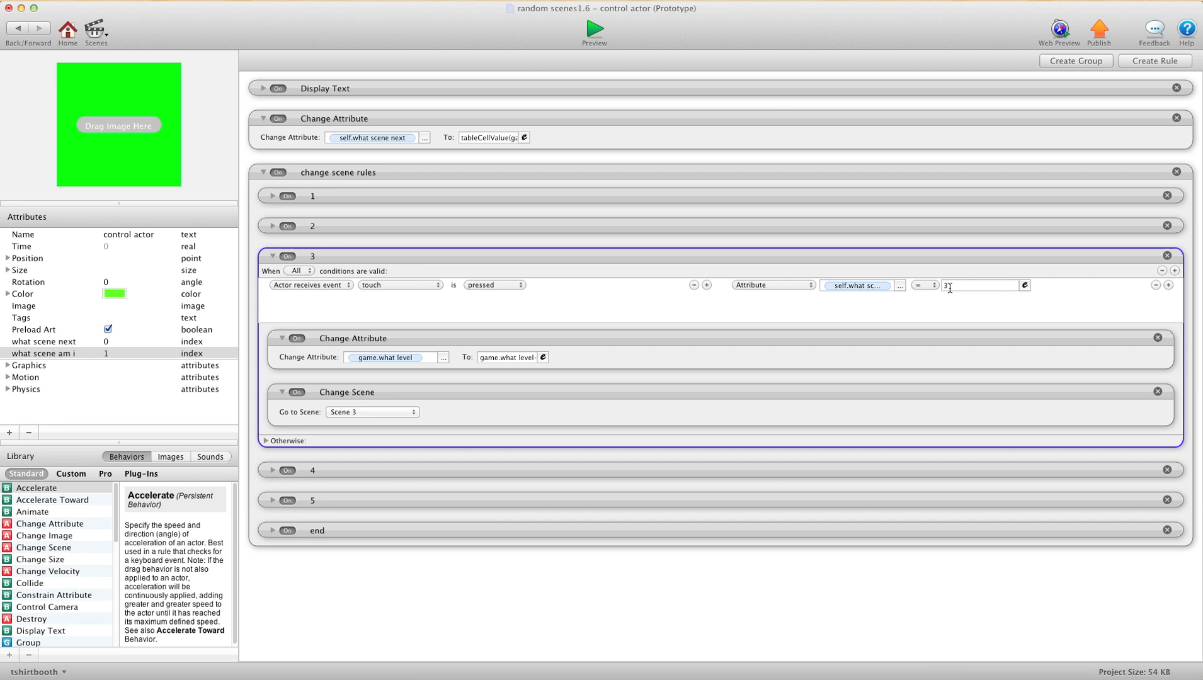
click(372, 412)
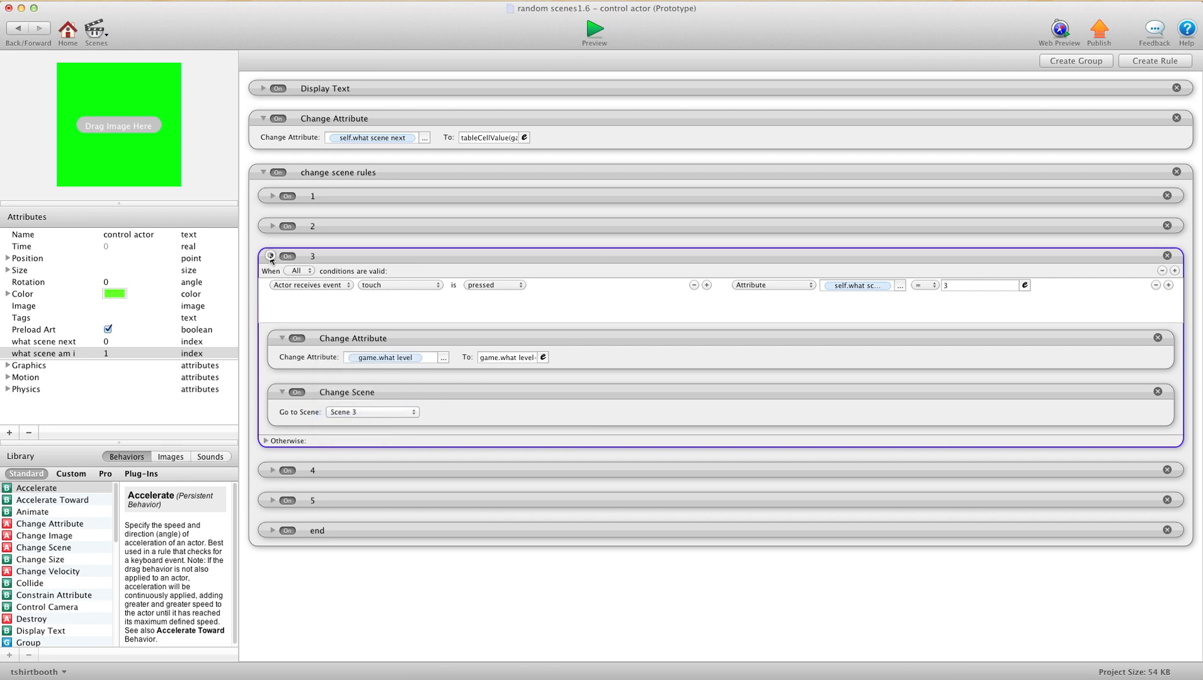
click(270, 257)
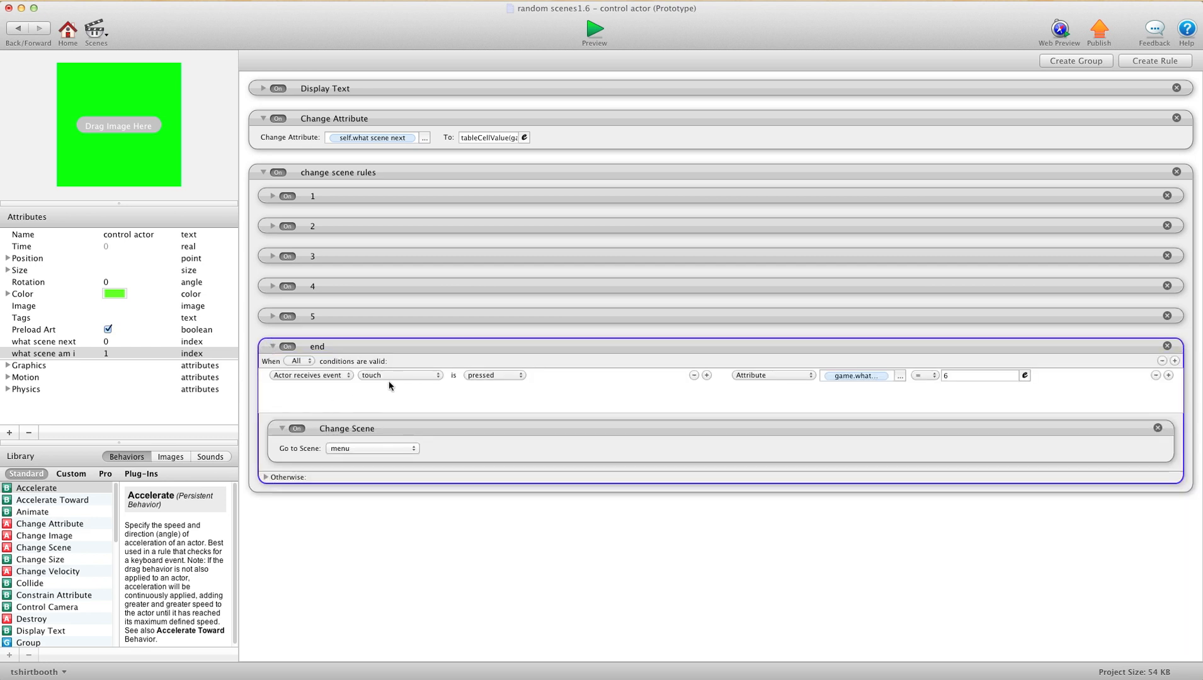
mouse_move(682, 377)
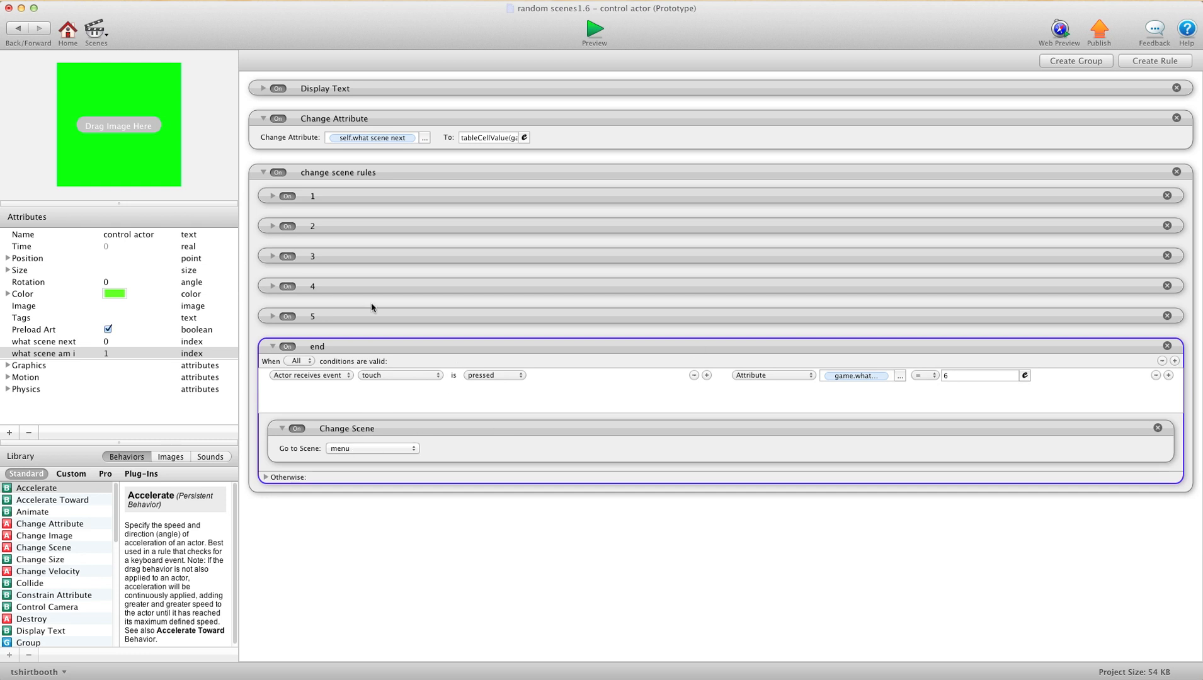
mouse_move(335, 351)
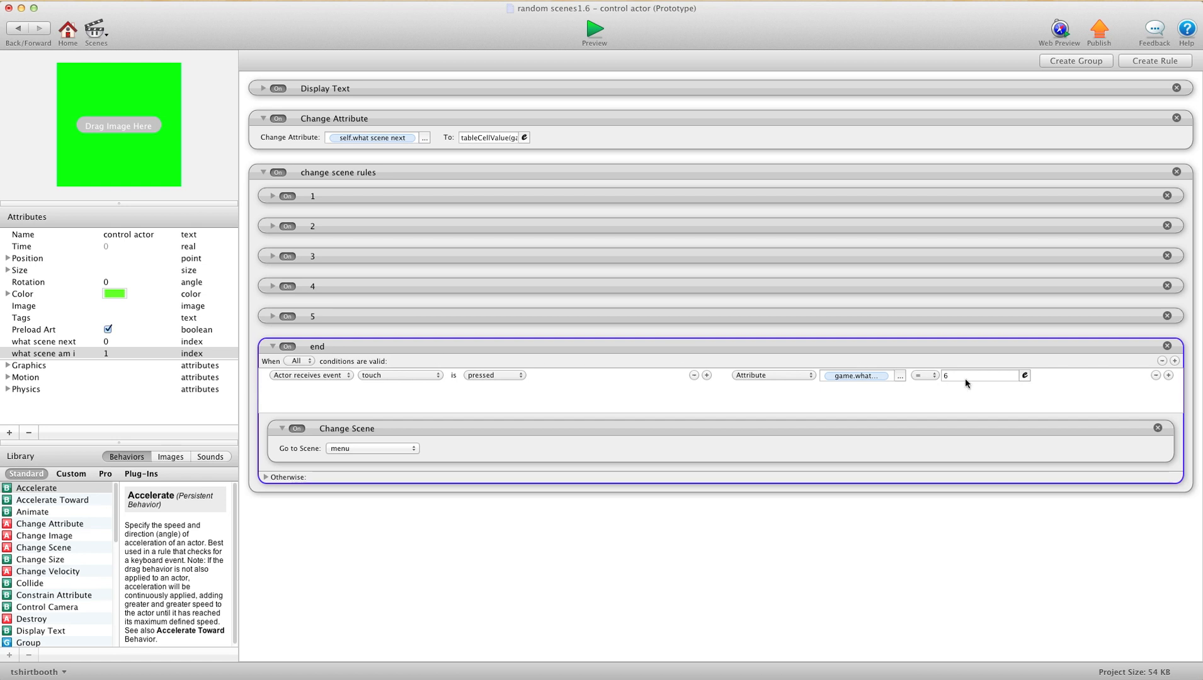
mouse_move(358, 453)
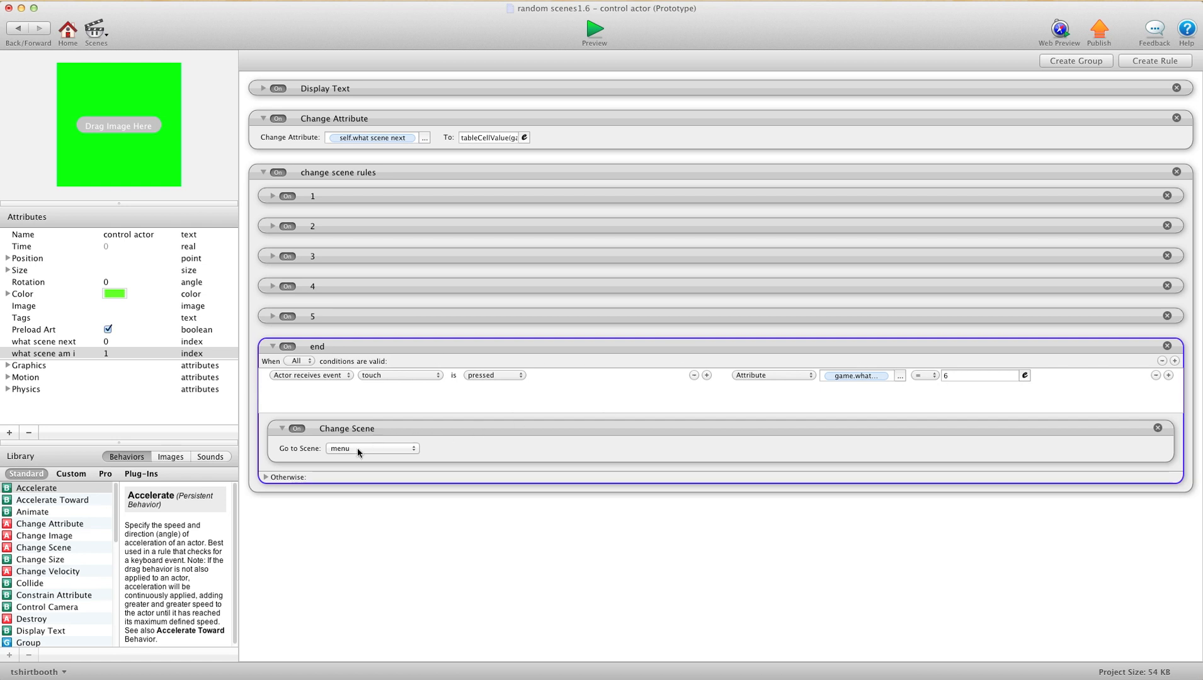
mouse_move(597, 409)
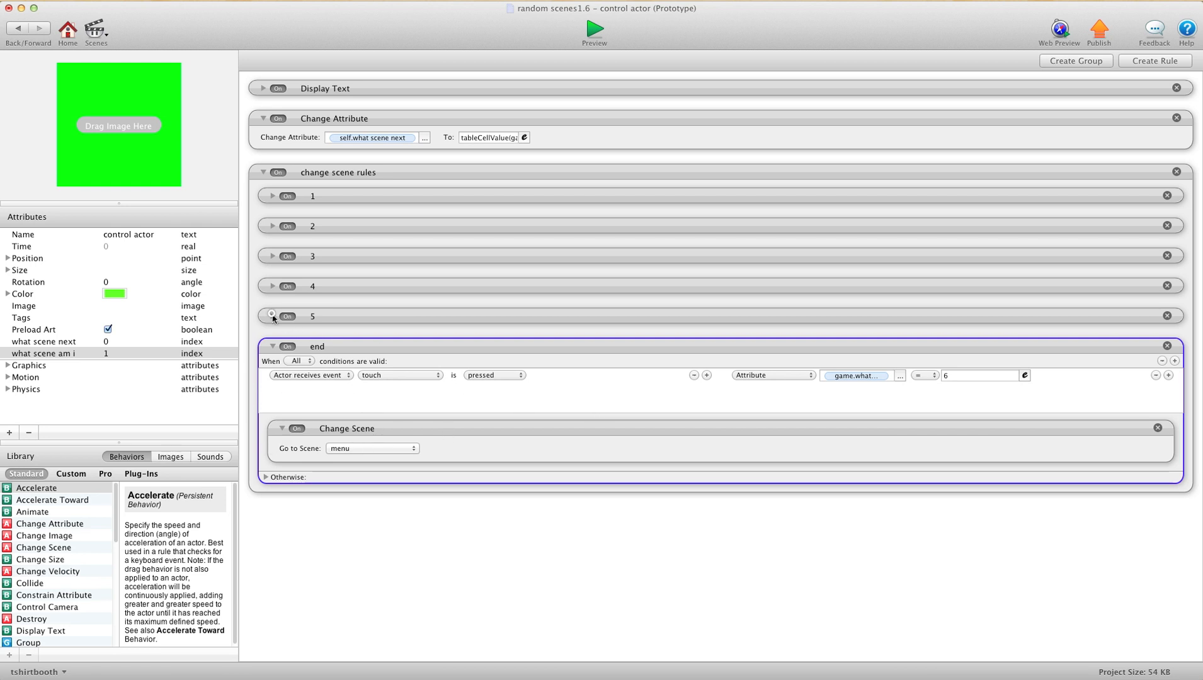
Step: Briefly inspect rule 5, then go back to the menu scene editor
click(272, 316)
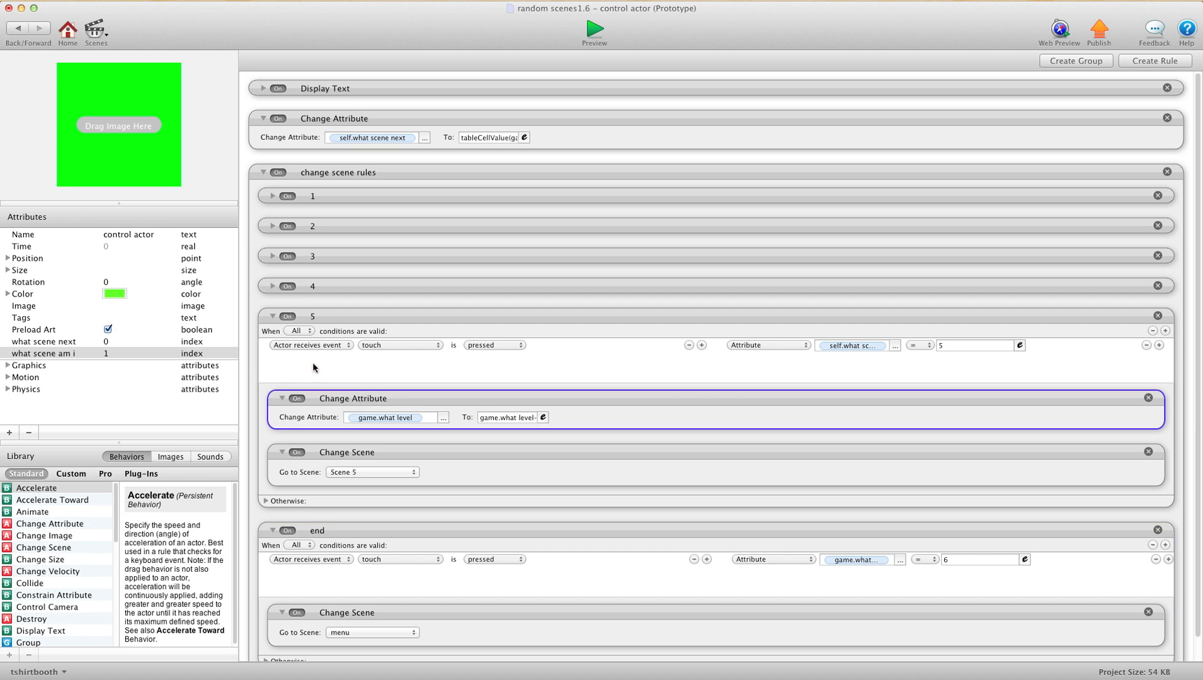
click(272, 316)
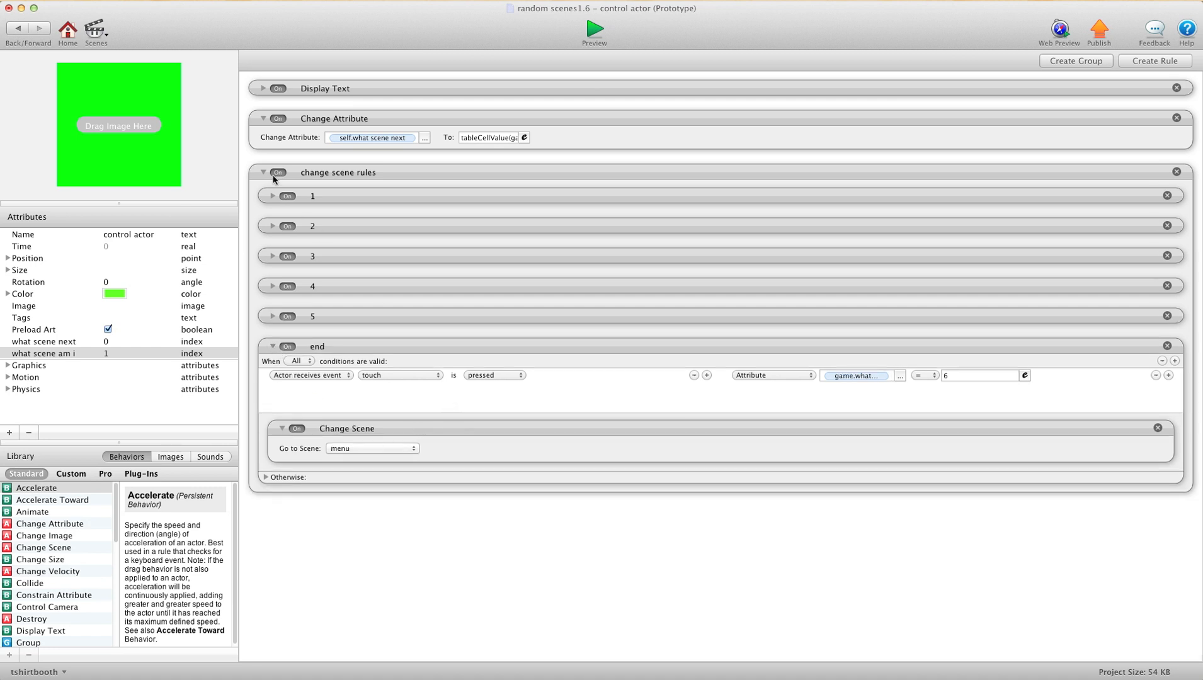
click(264, 172)
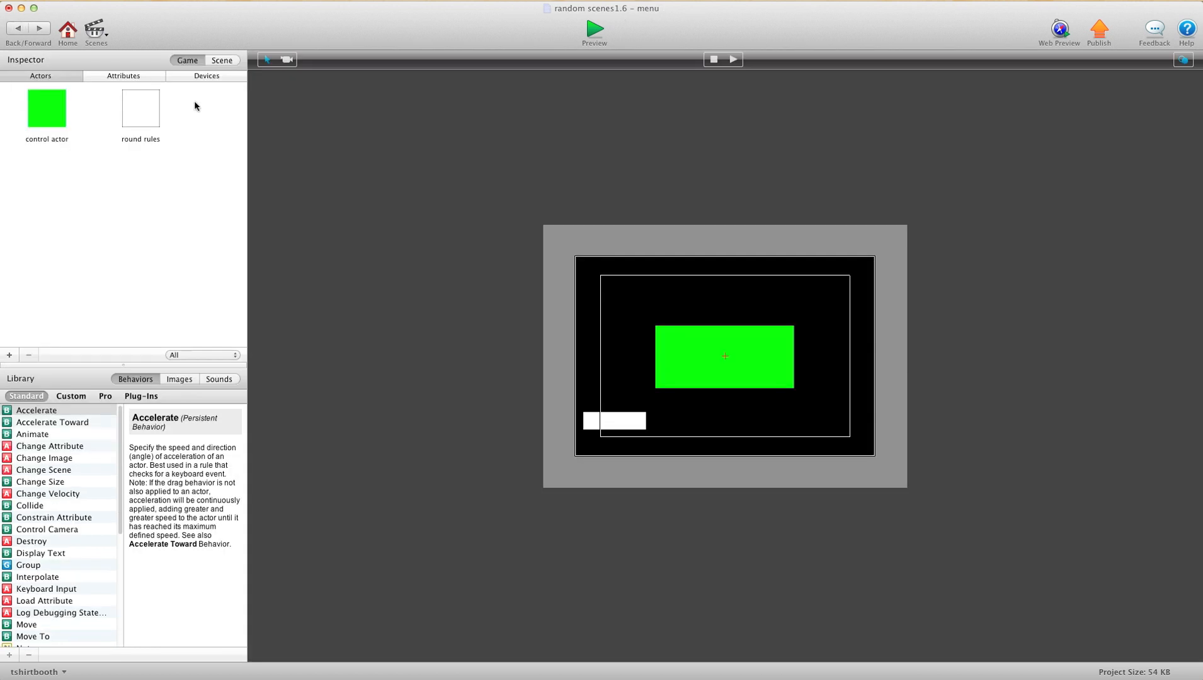
mouse_move(270, 256)
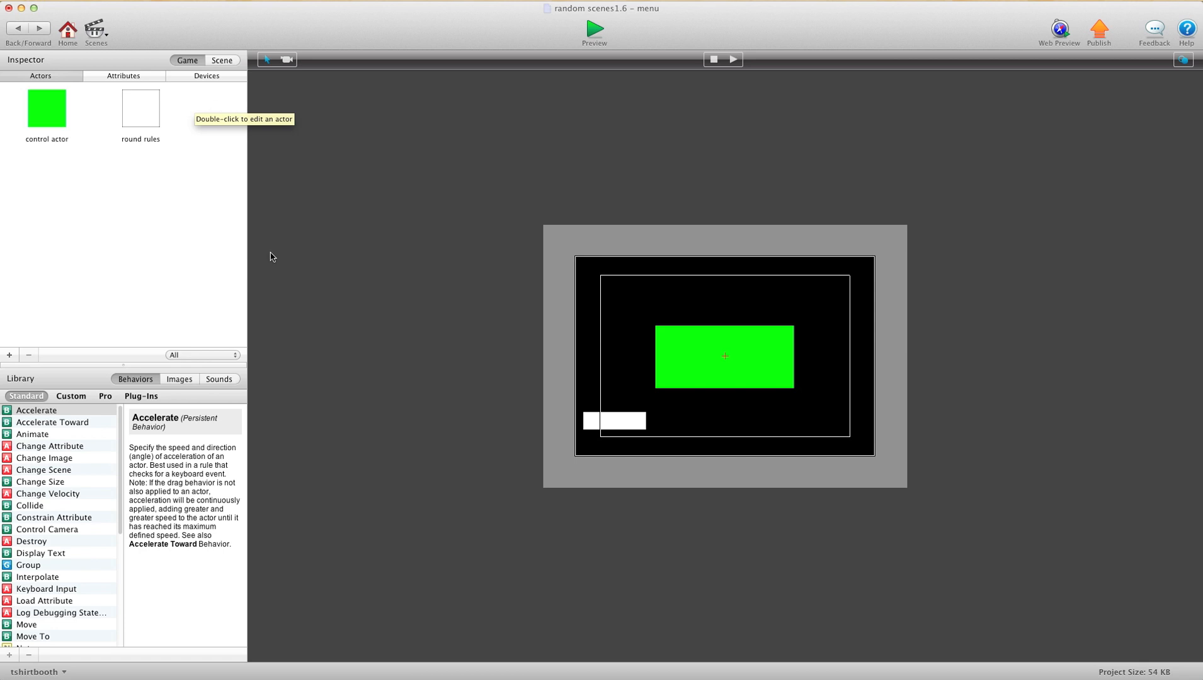
click(724, 355)
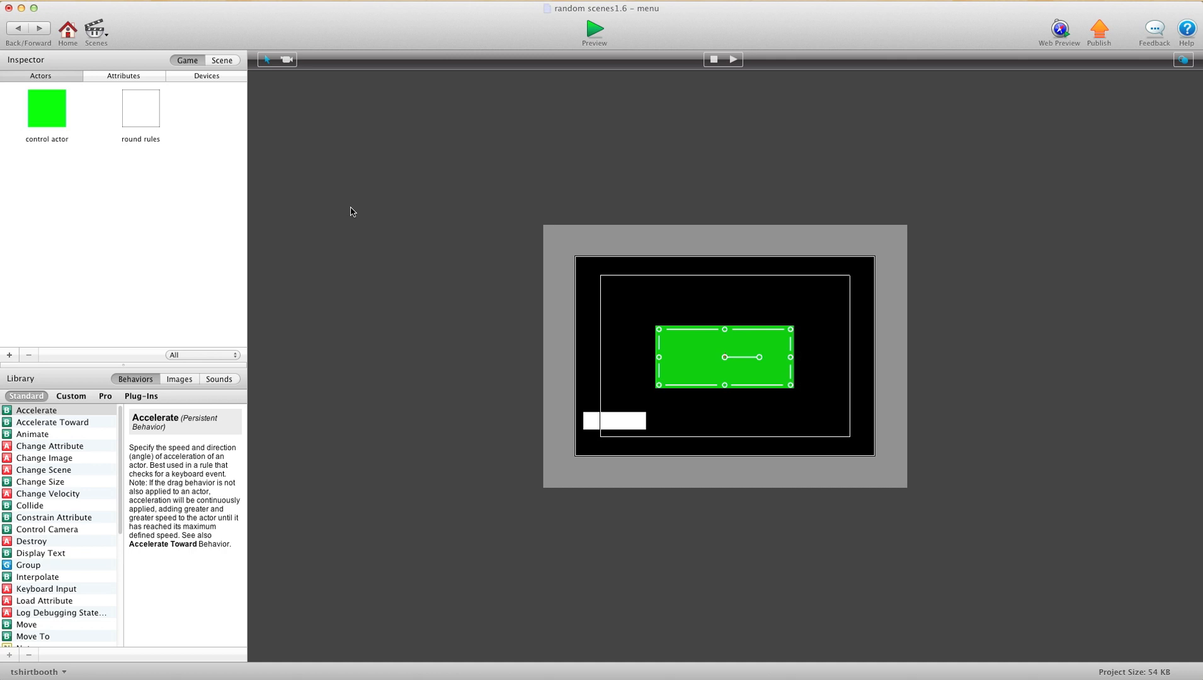
mouse_move(476, 15)
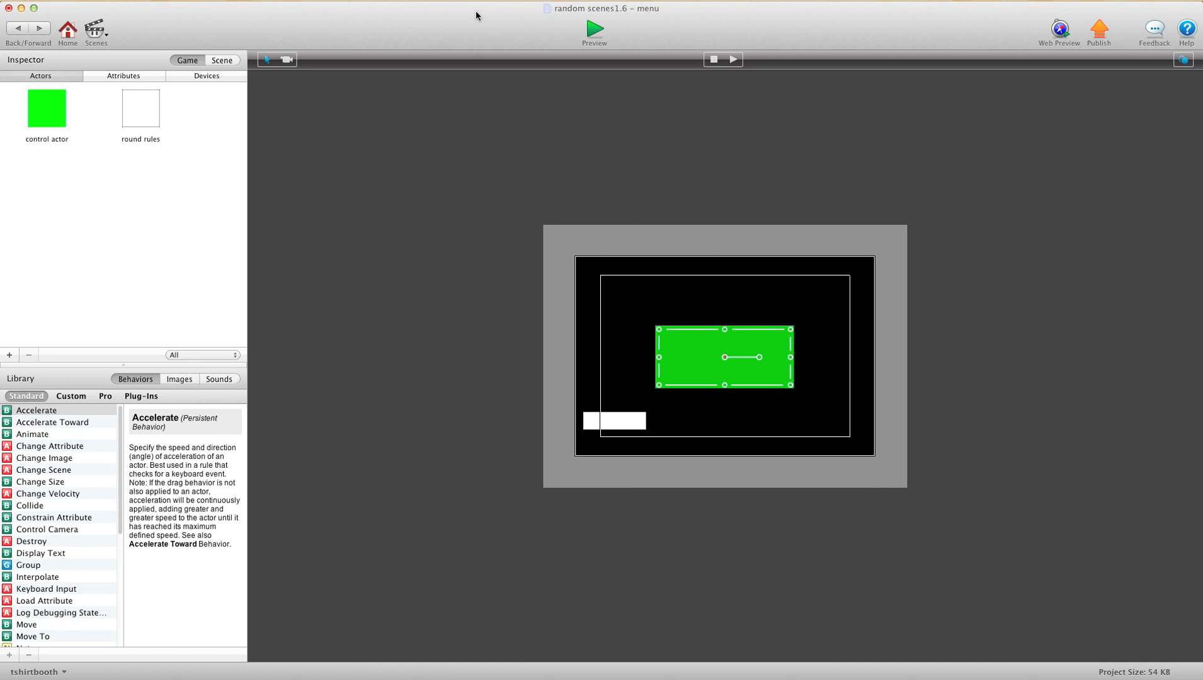
click(593, 29)
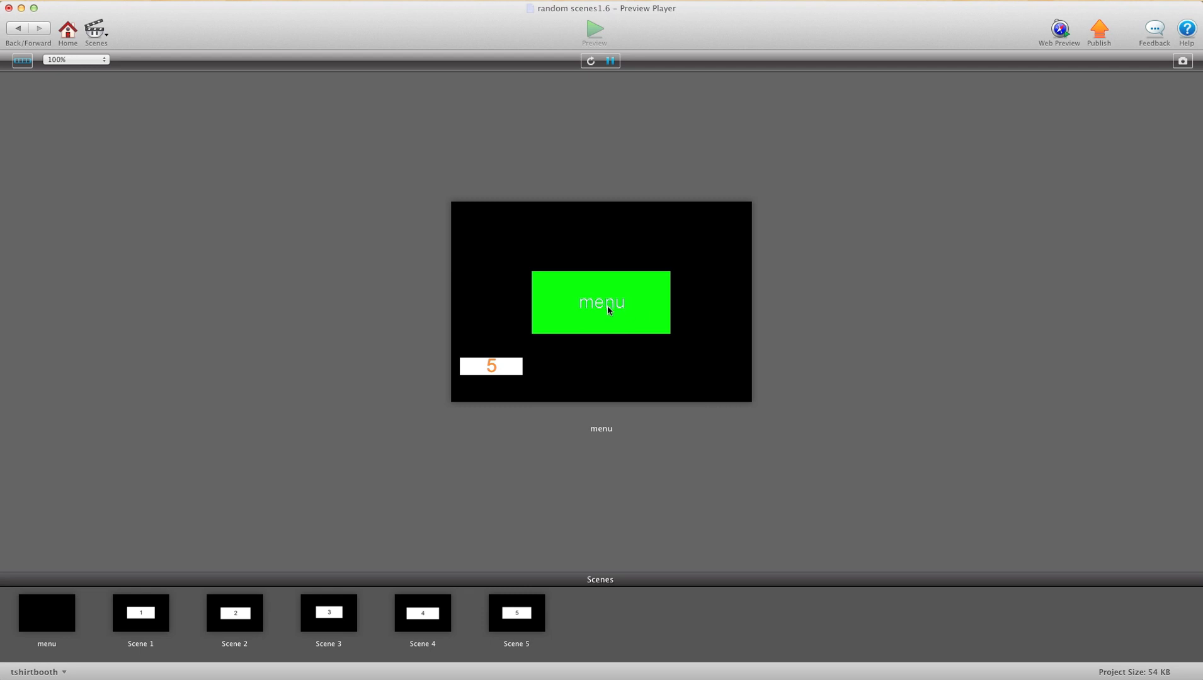
mouse_move(573, 313)
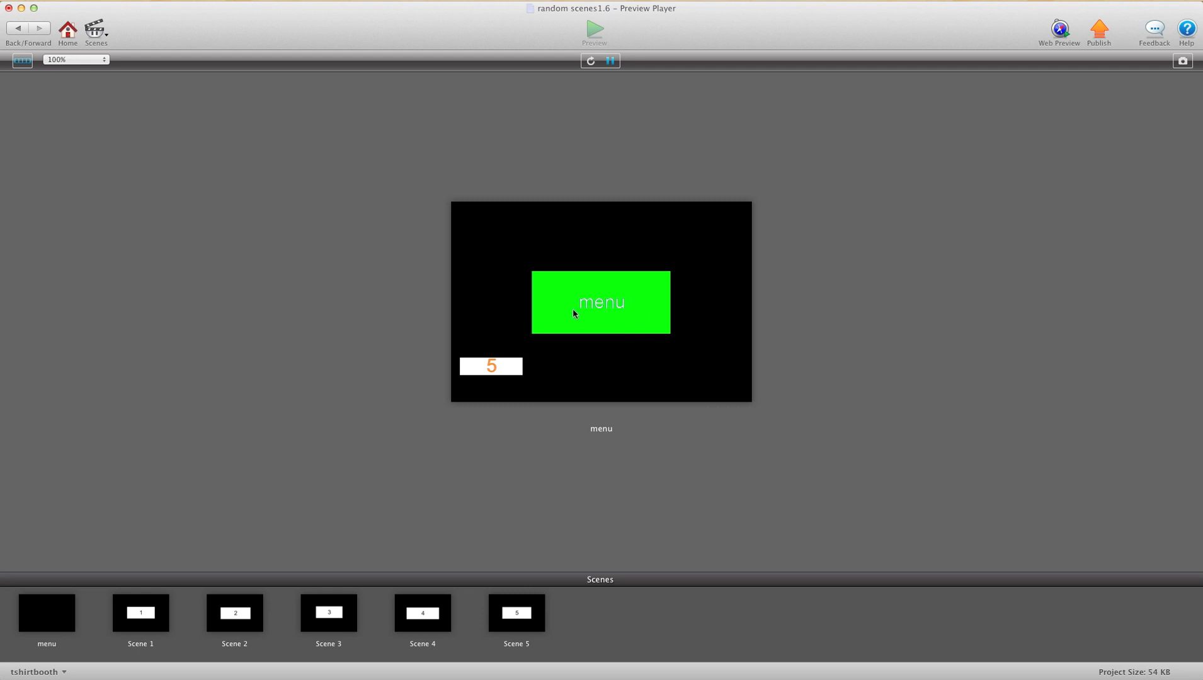
mouse_move(610, 313)
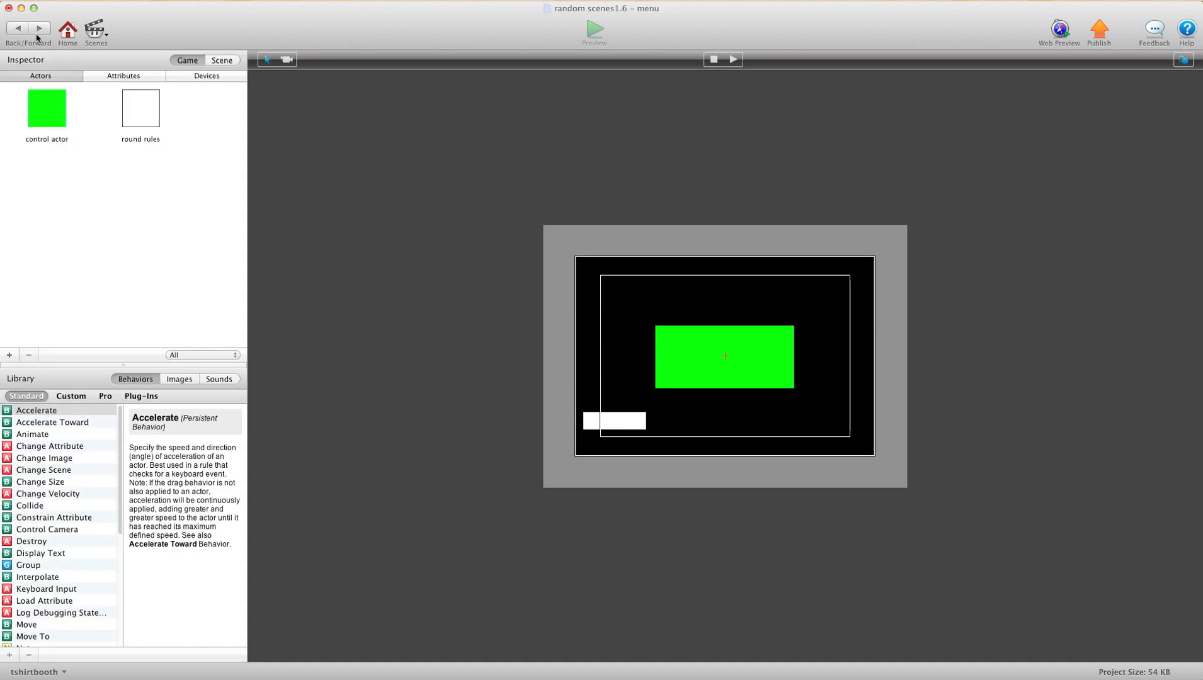
Step: In the control actor's behaviors, change the Timer's After delay from 0.1 to 0.3 seconds
click(724, 356)
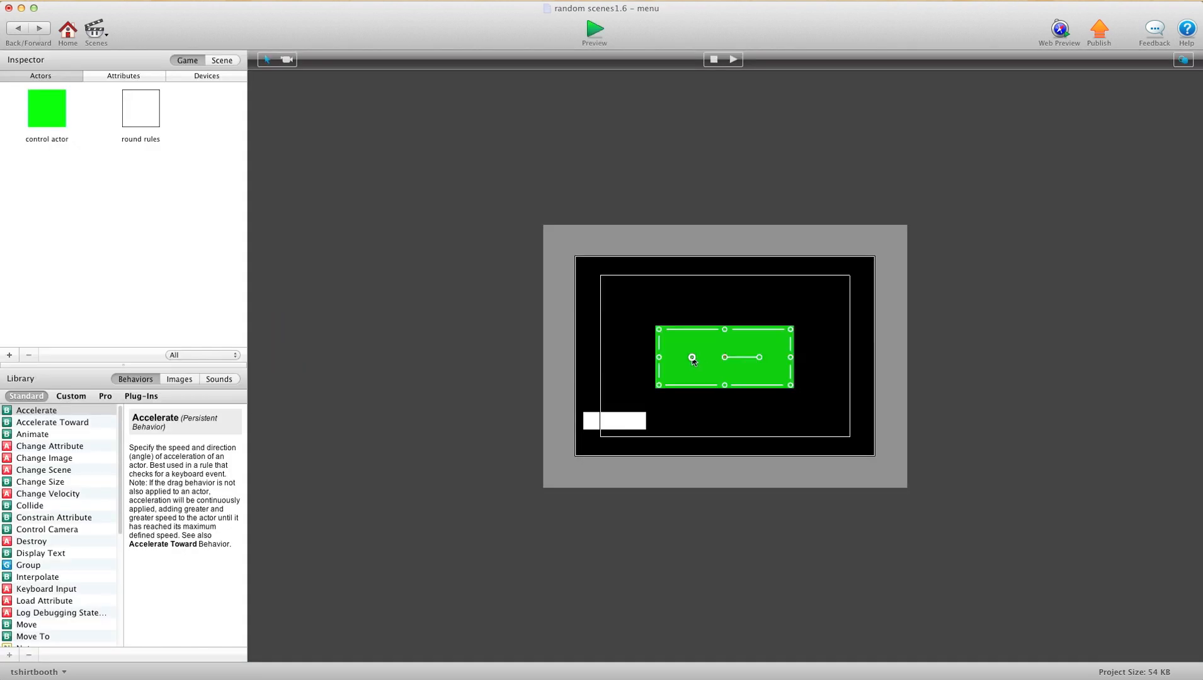
double_click(46, 107)
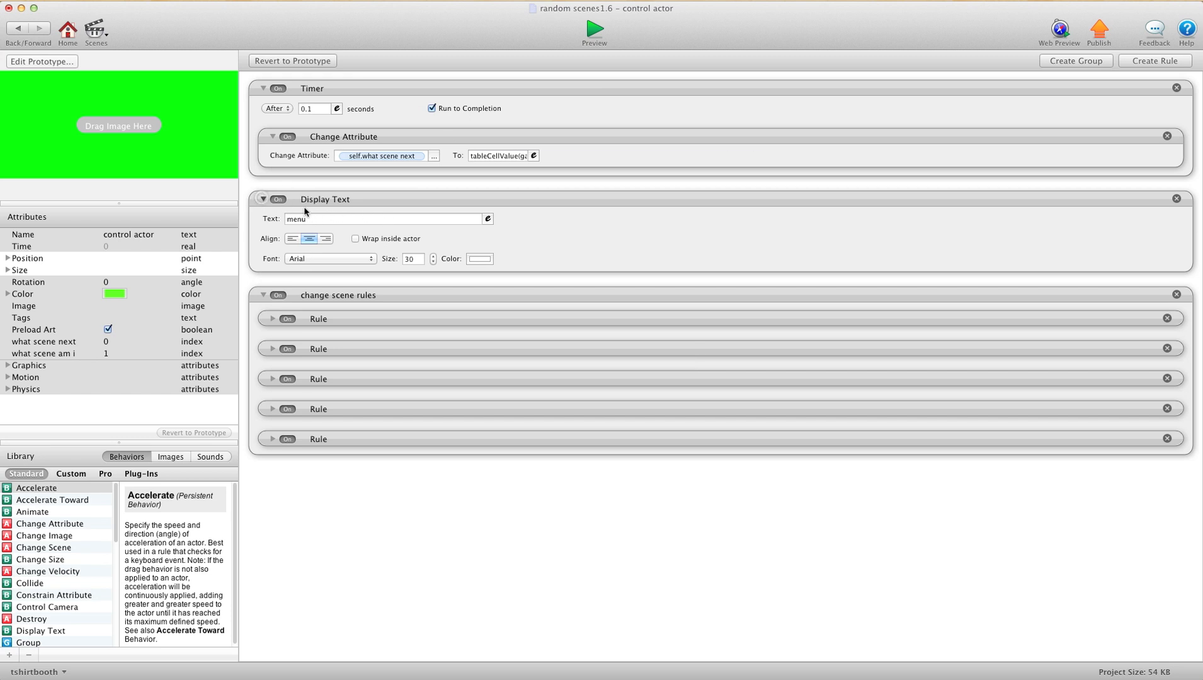
click(263, 200)
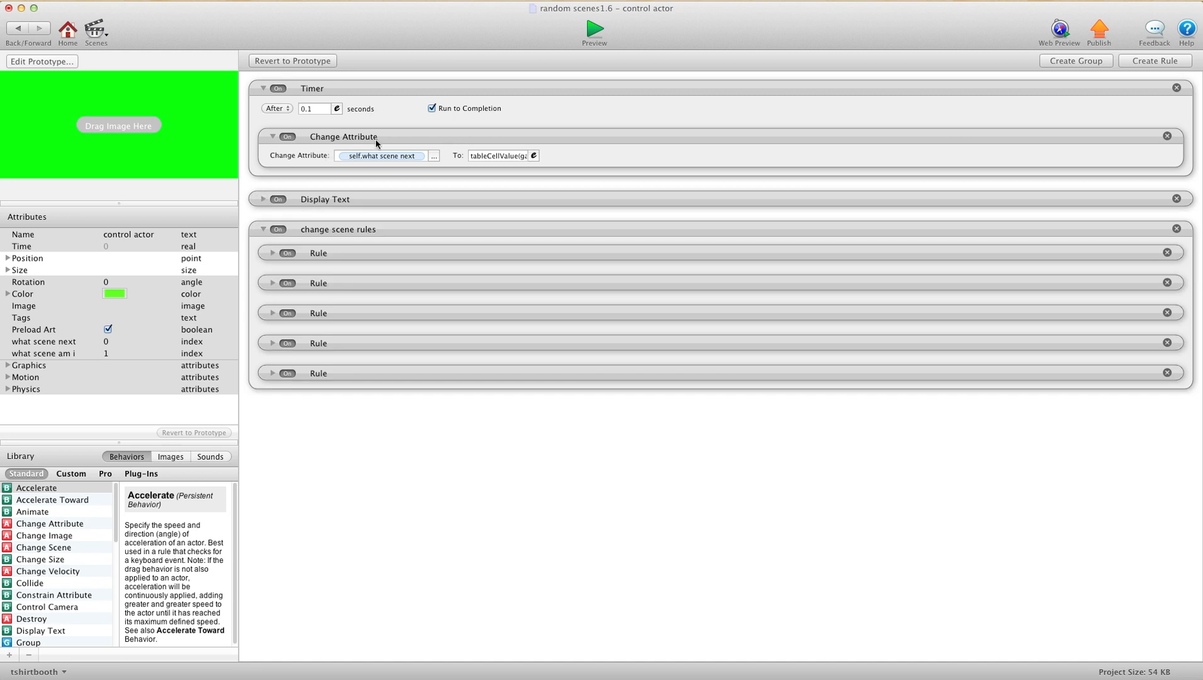
click(376, 145)
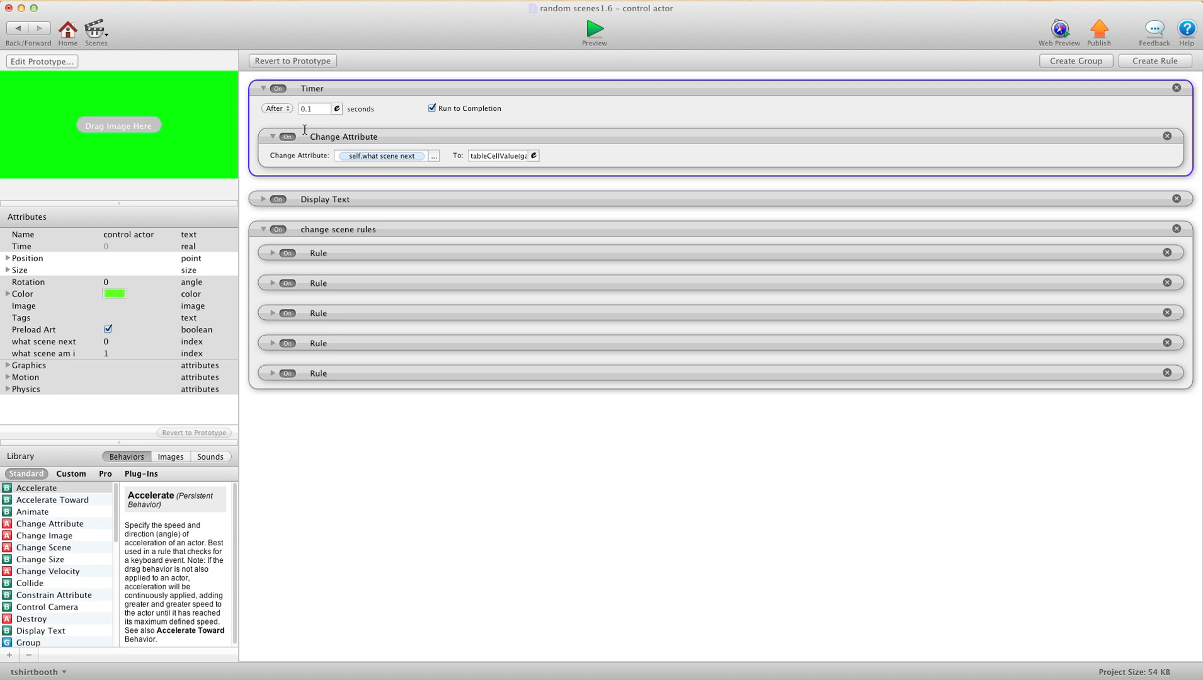
click(313, 108)
text(0.3)
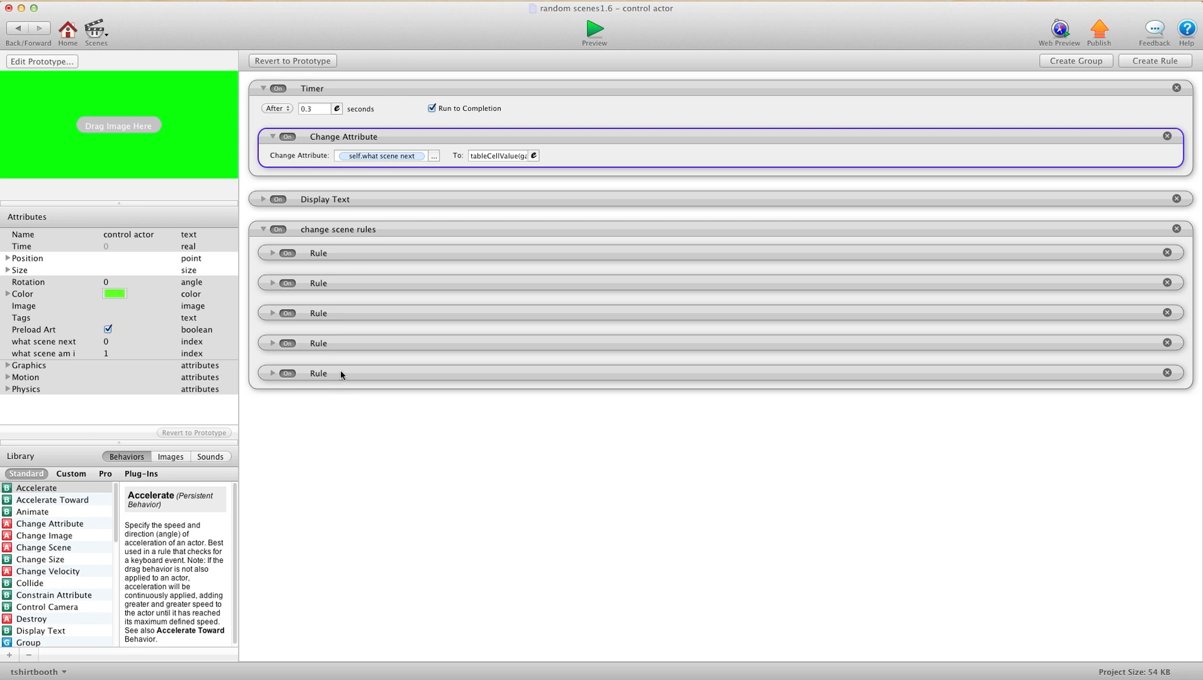
mouse_move(8, 10)
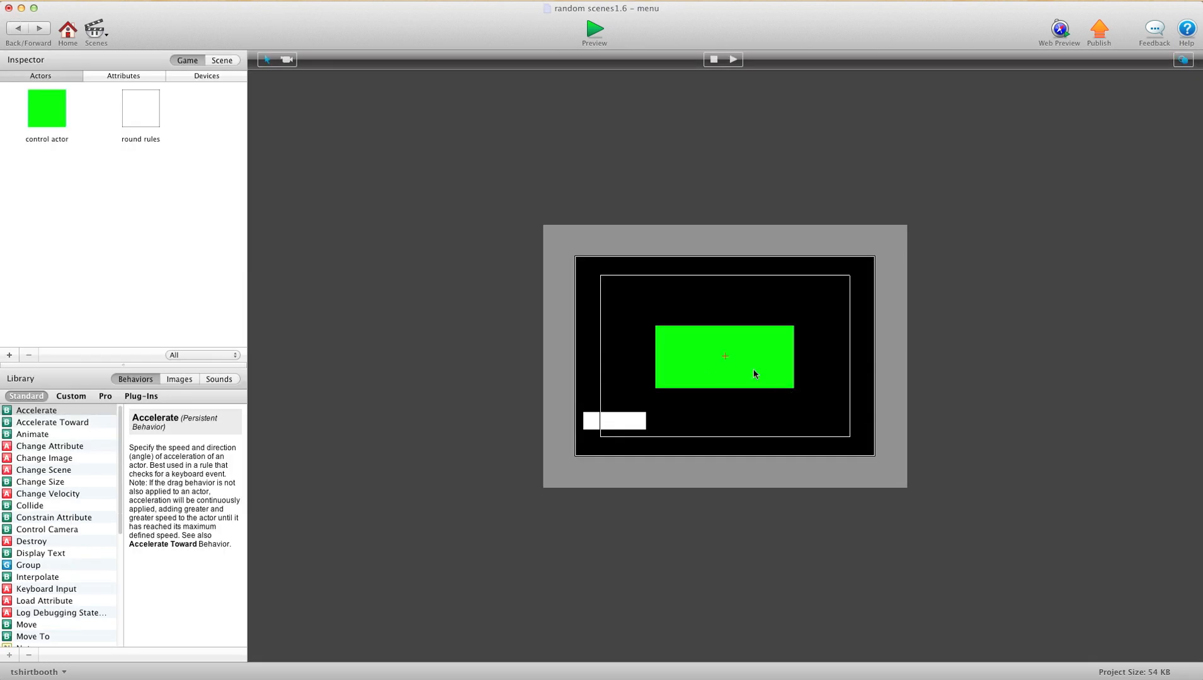
Step: From the scene list, inspect Scene 1's green control actor behaviors
click(724, 356)
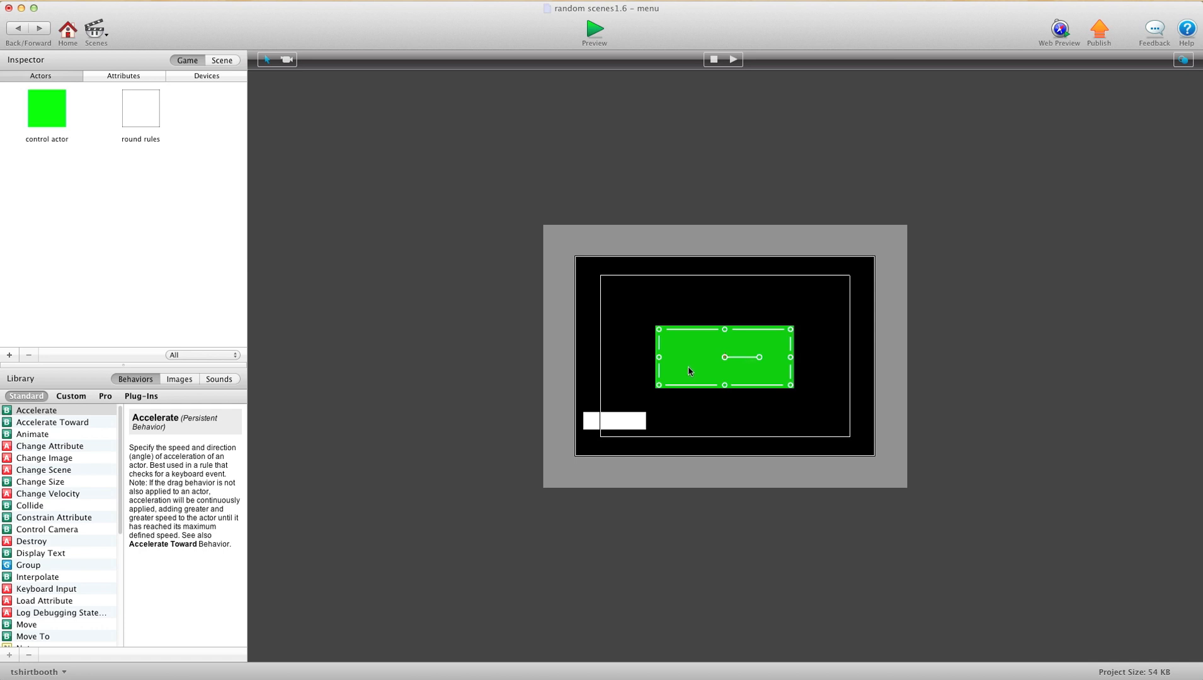
mouse_move(737, 369)
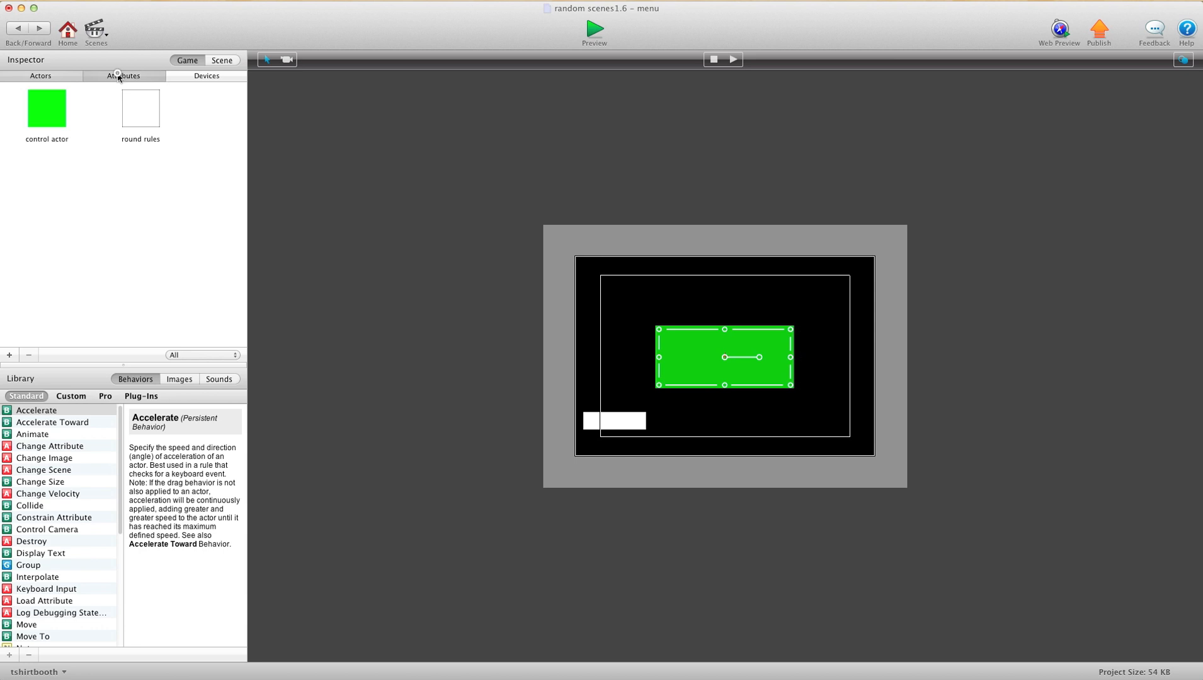
click(96, 31)
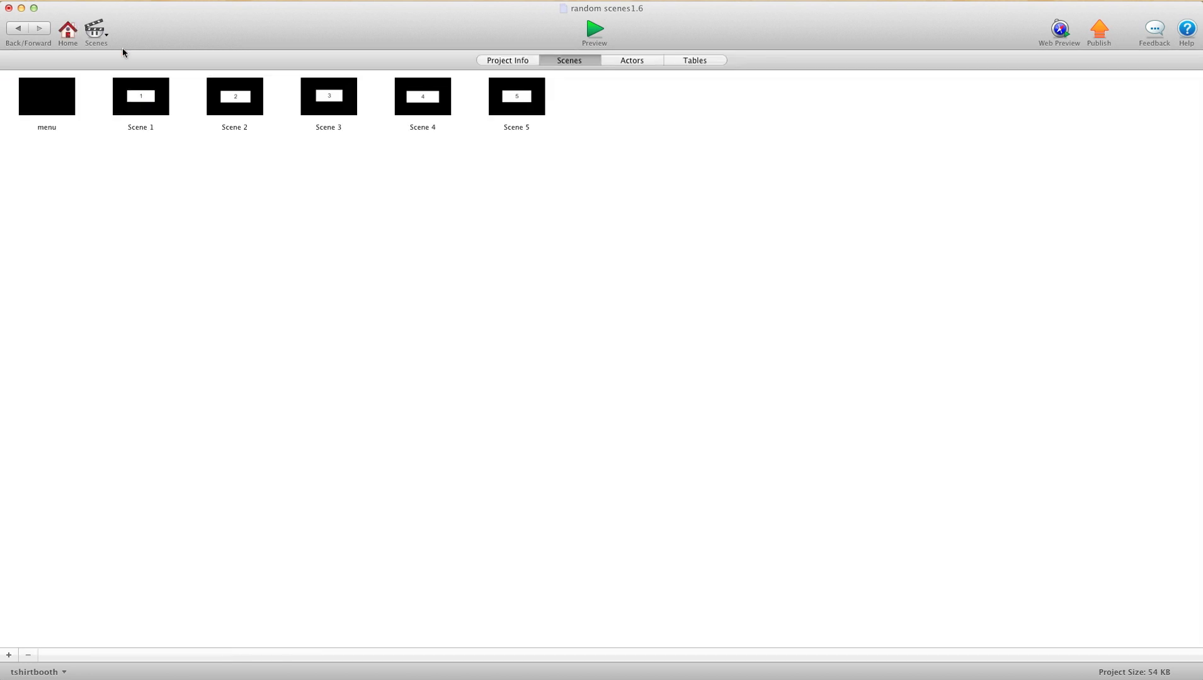
double_click(139, 95)
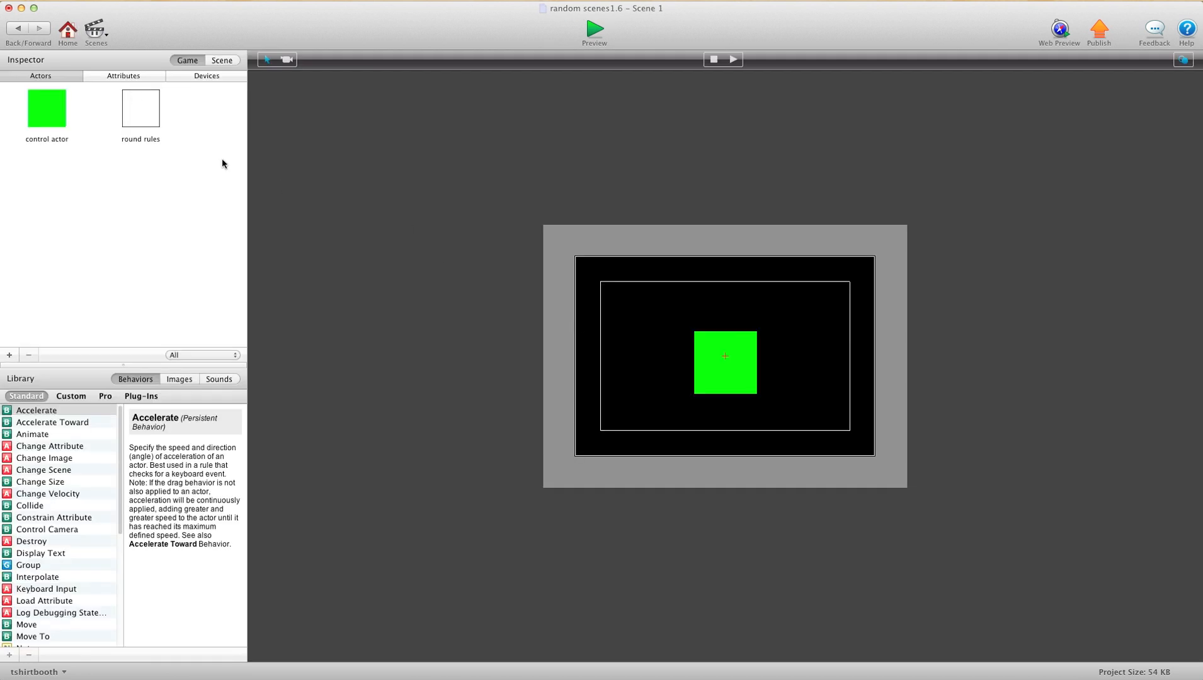
click(724, 361)
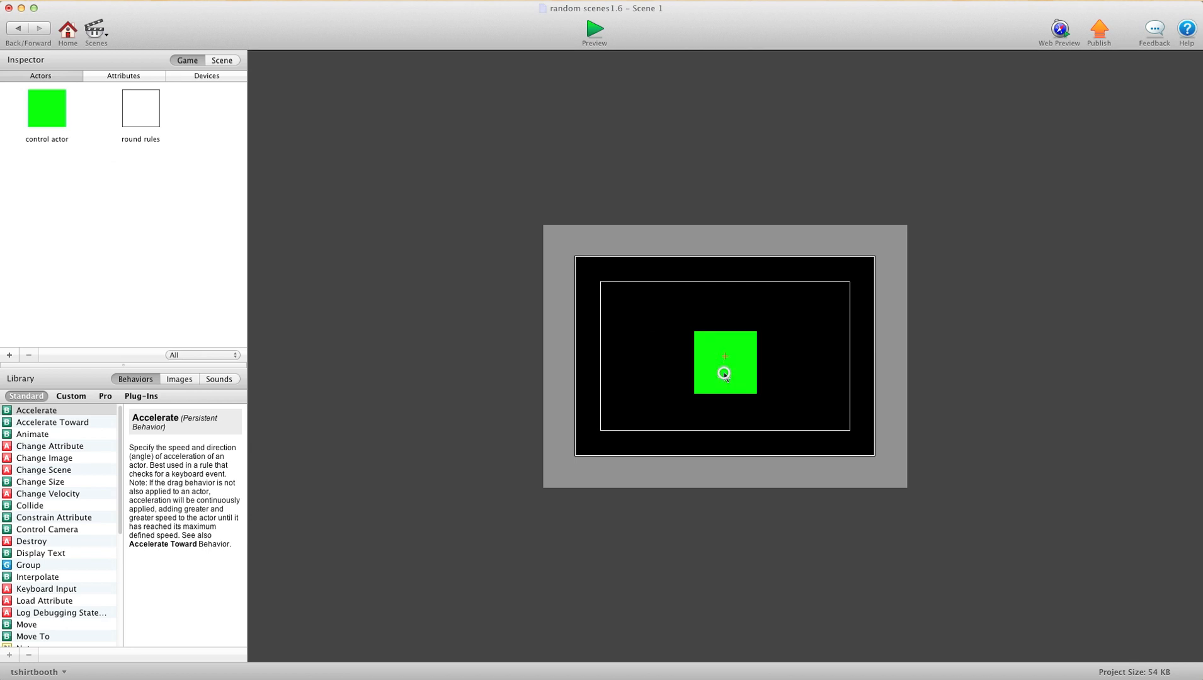
double_click(46, 107)
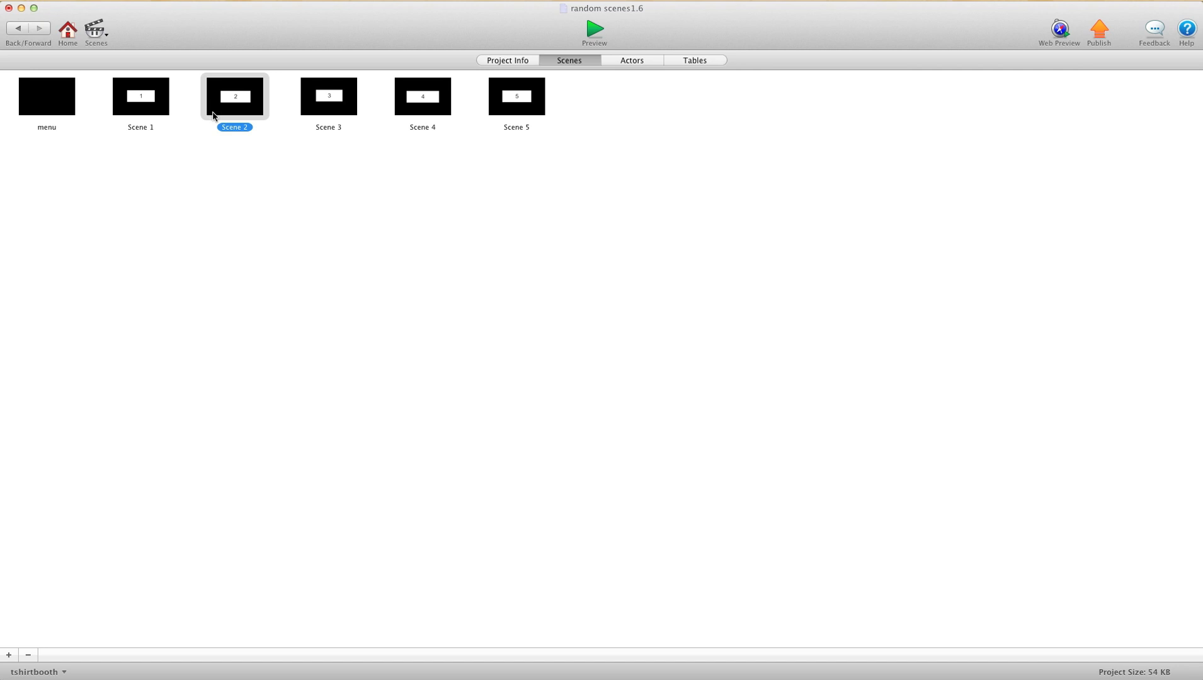
Step: Check Scene 2's control actor has what scene am i = 2, then move on to Scene 3
double_click(235, 96)
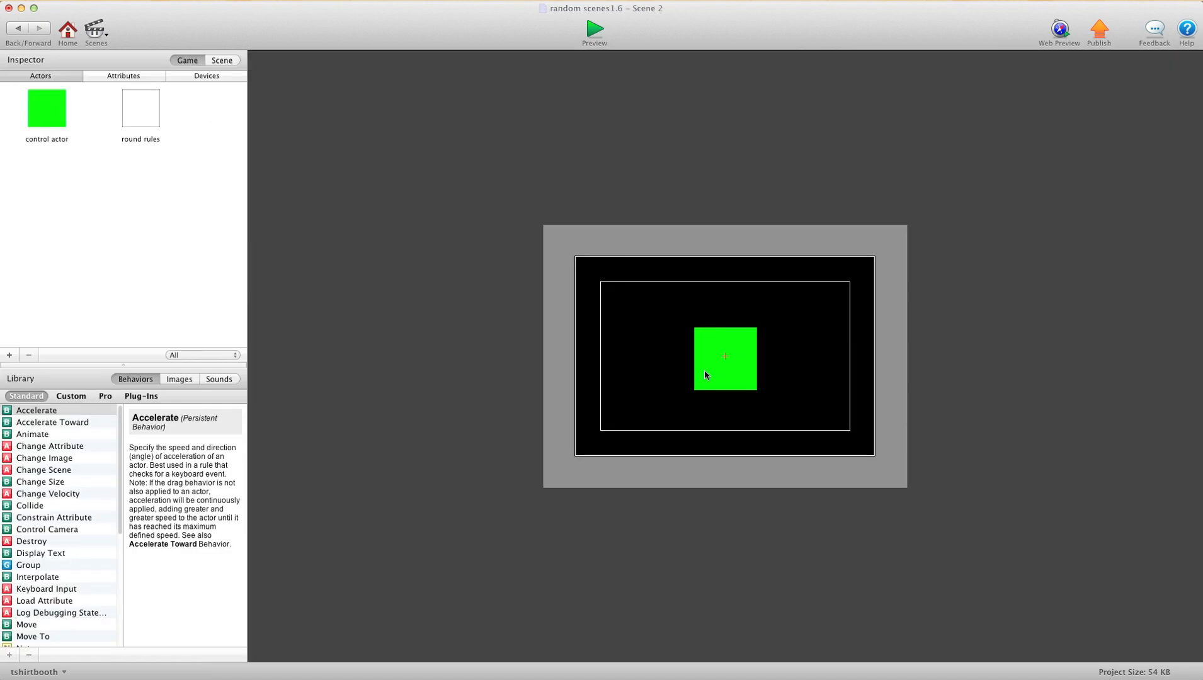
double_click(46, 107)
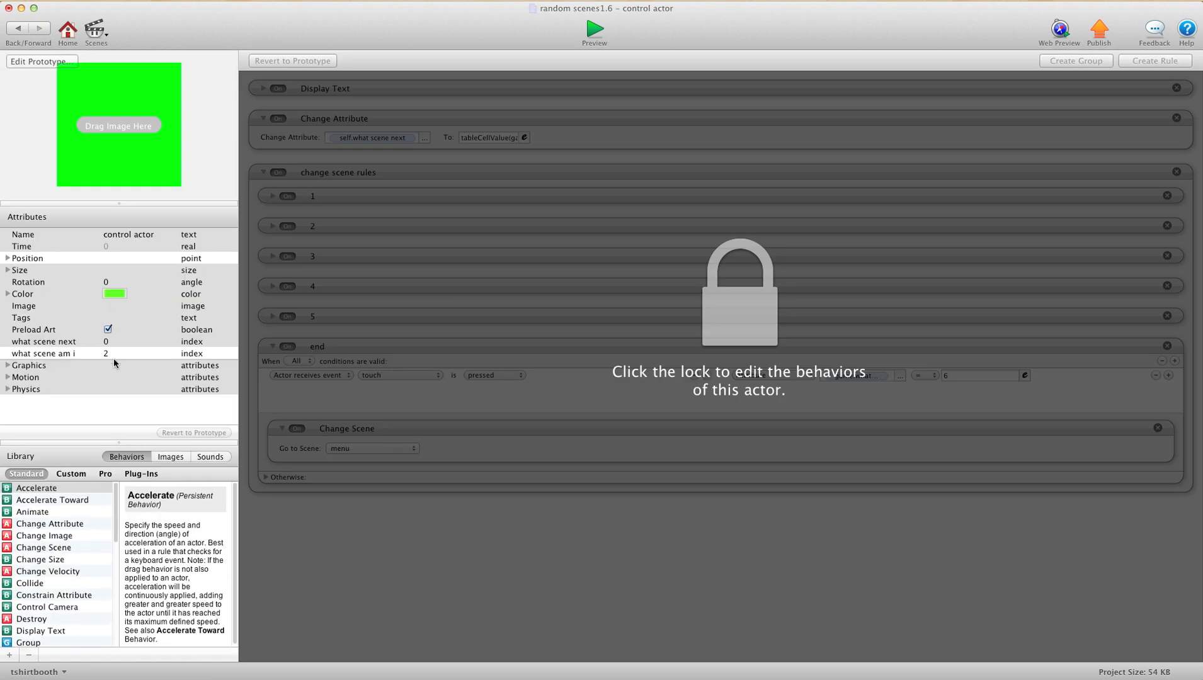
click(738, 291)
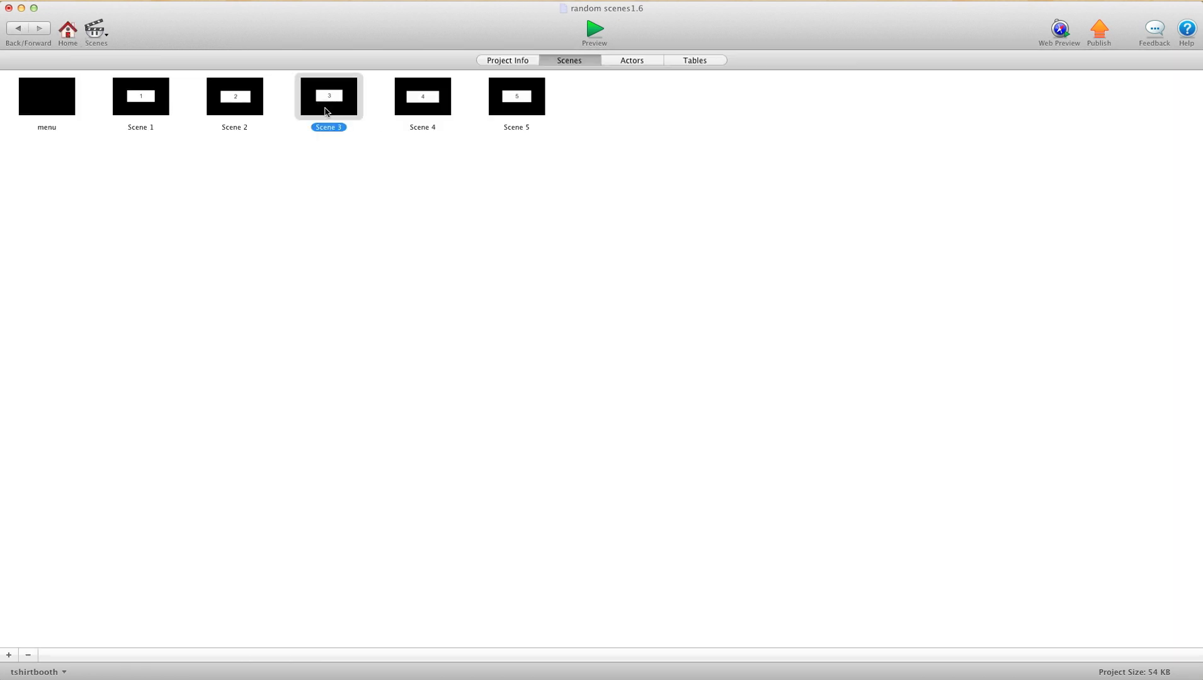
double_click(328, 96)
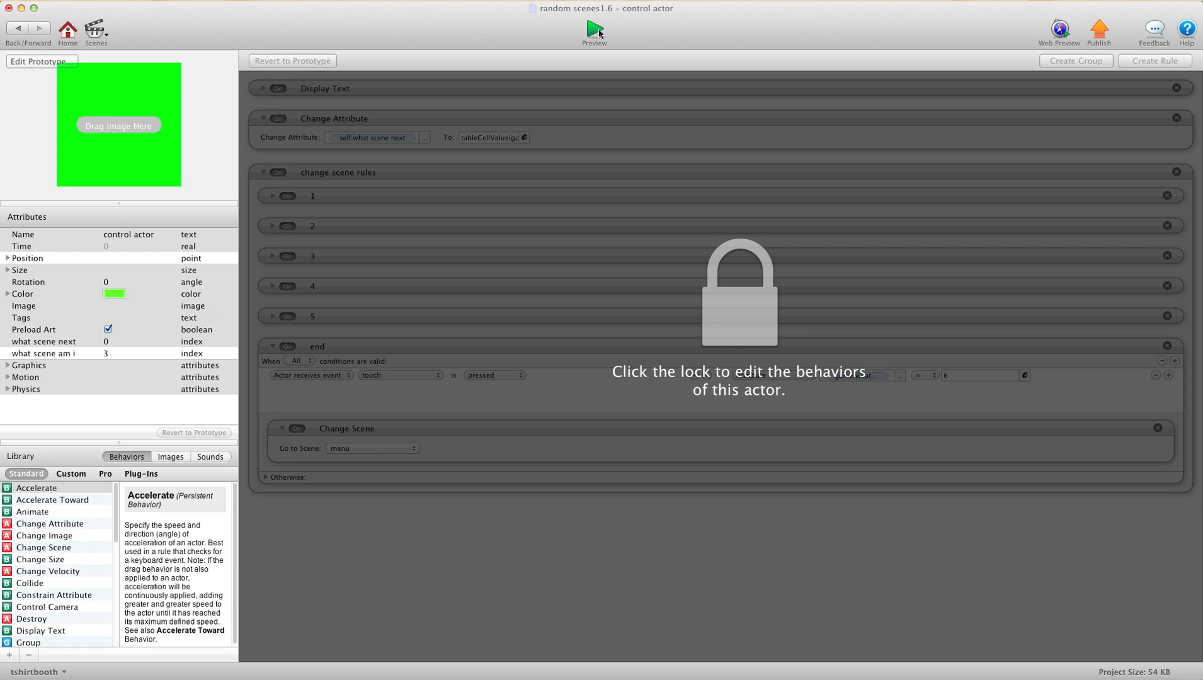
mouse_move(595, 30)
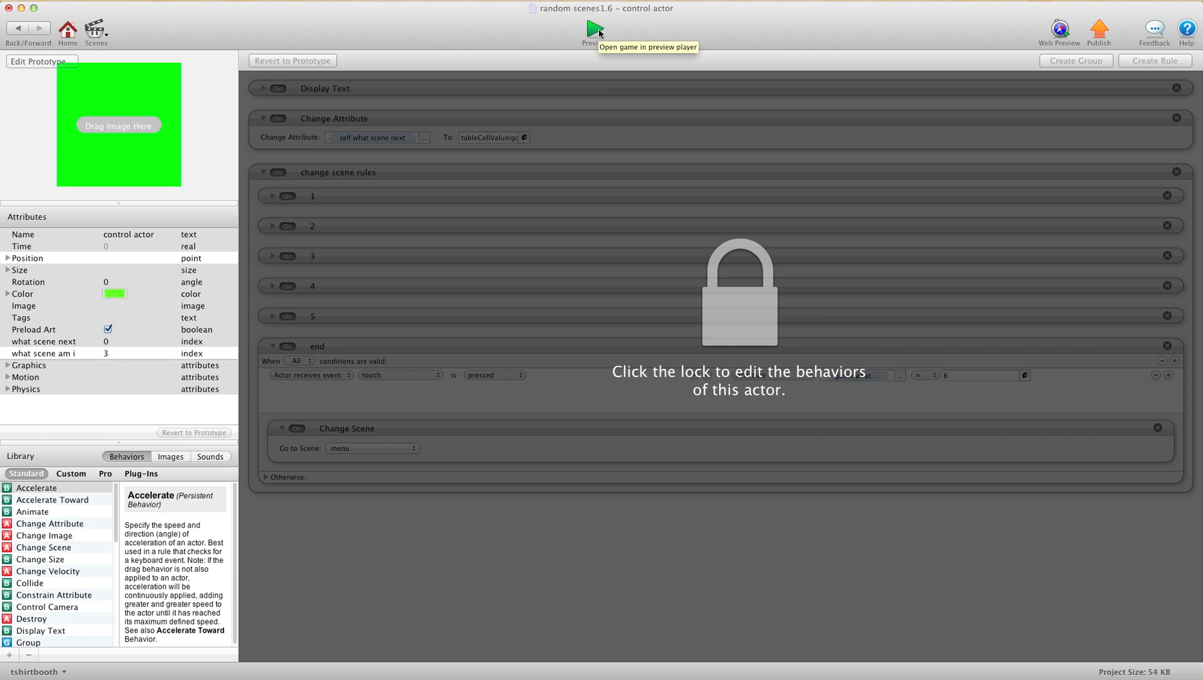
Step: Preview the game and press the menu button repeatedly to watch shuffled scene numbers appear
click(594, 29)
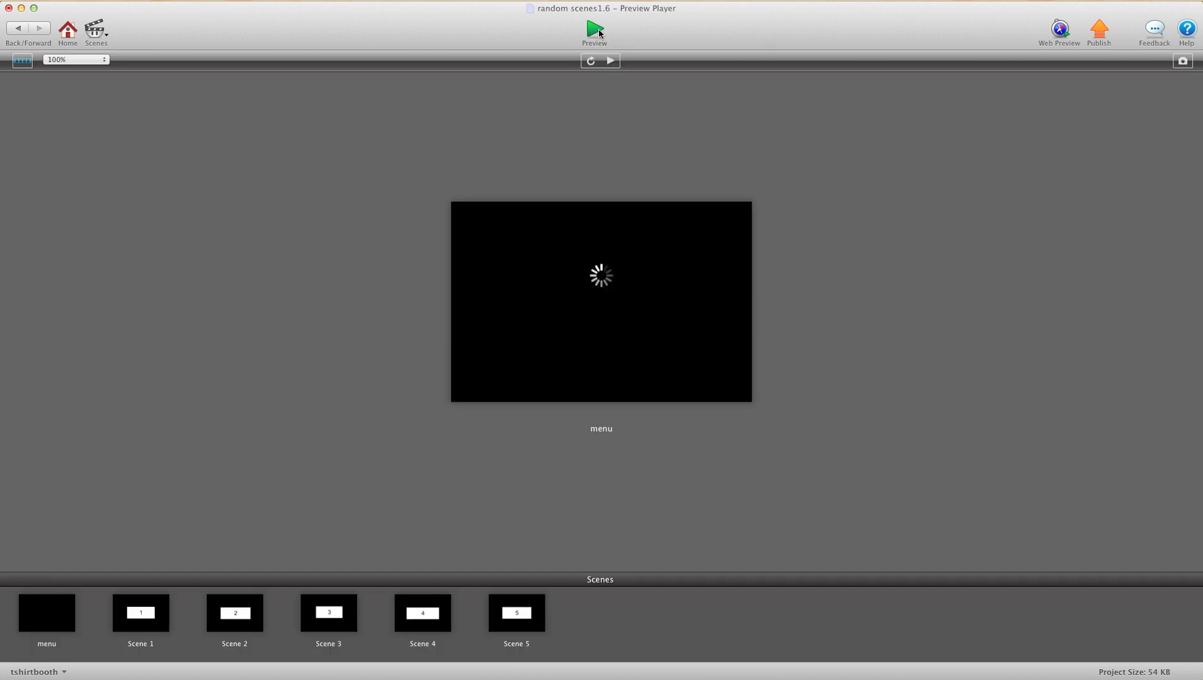
click(594, 29)
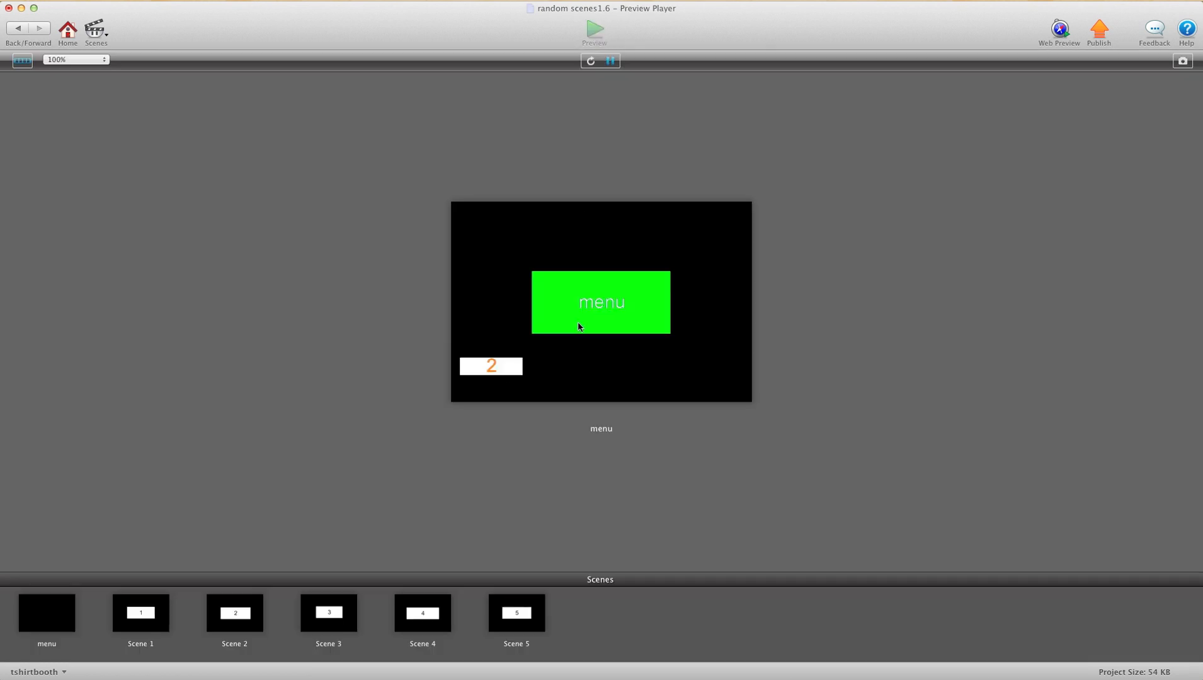
mouse_move(492, 370)
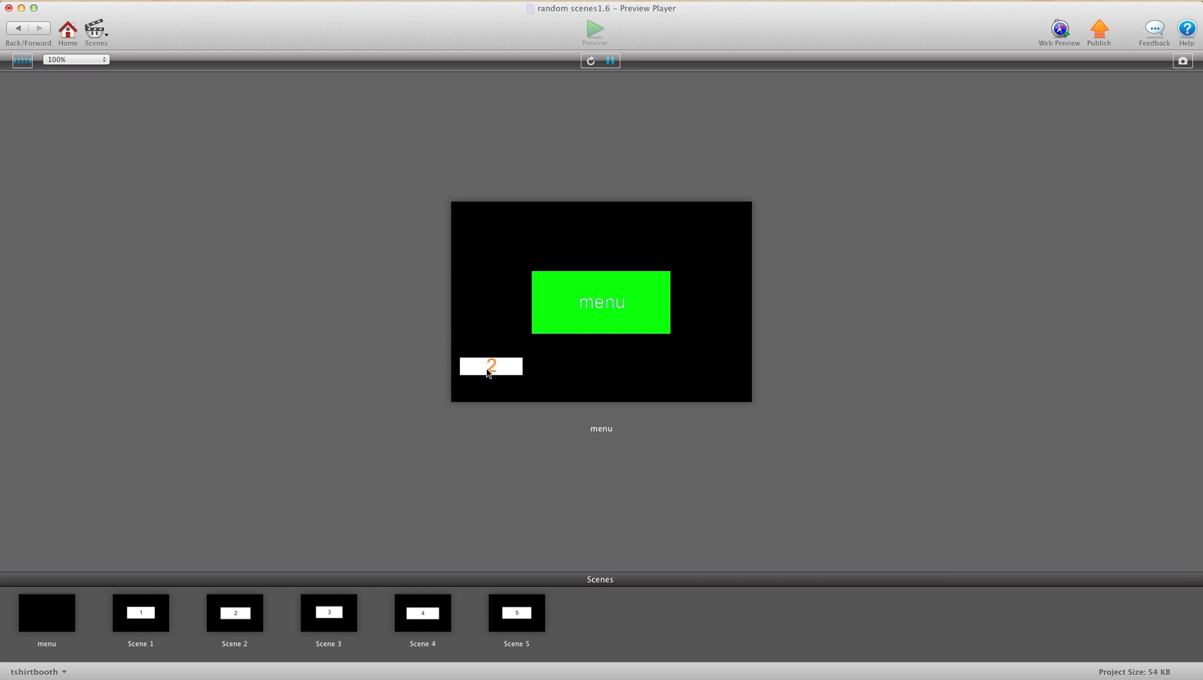
mouse_move(515, 368)
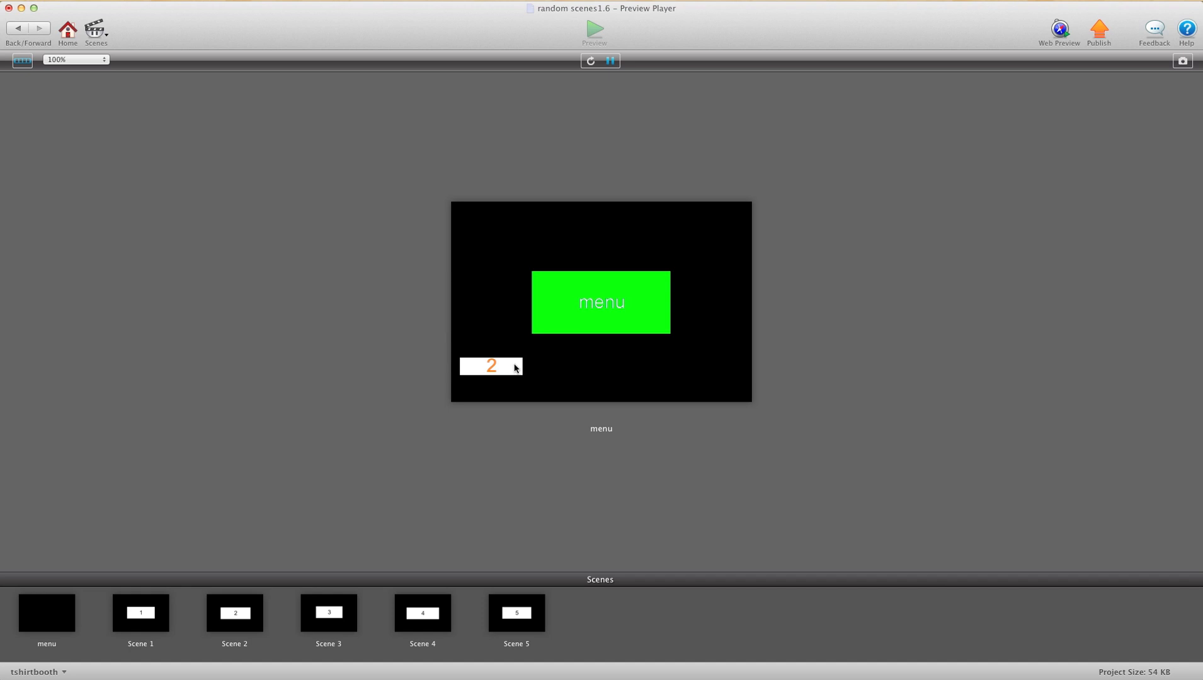
click(601, 301)
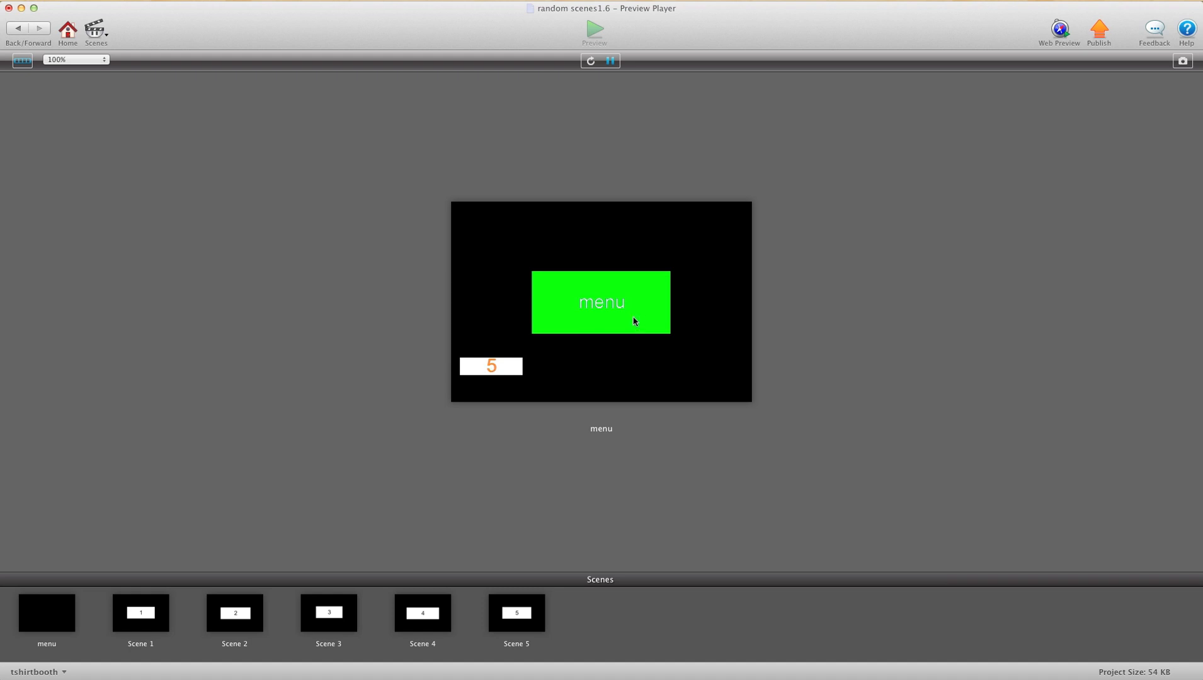
click(600, 302)
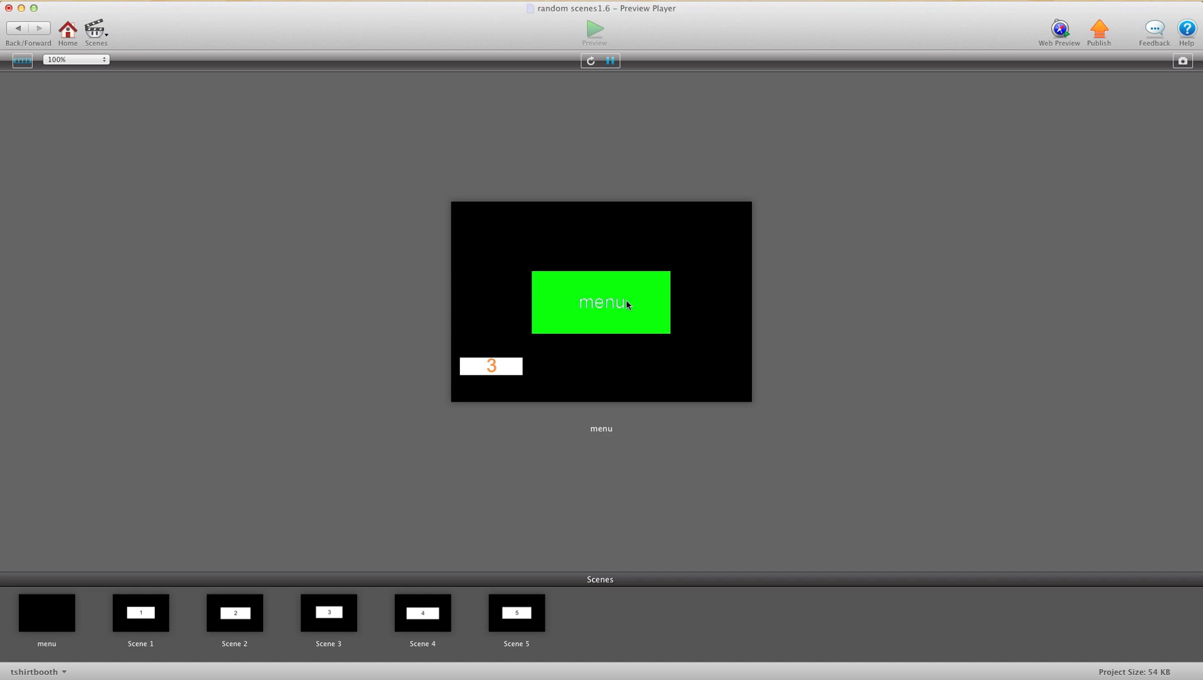
click(601, 302)
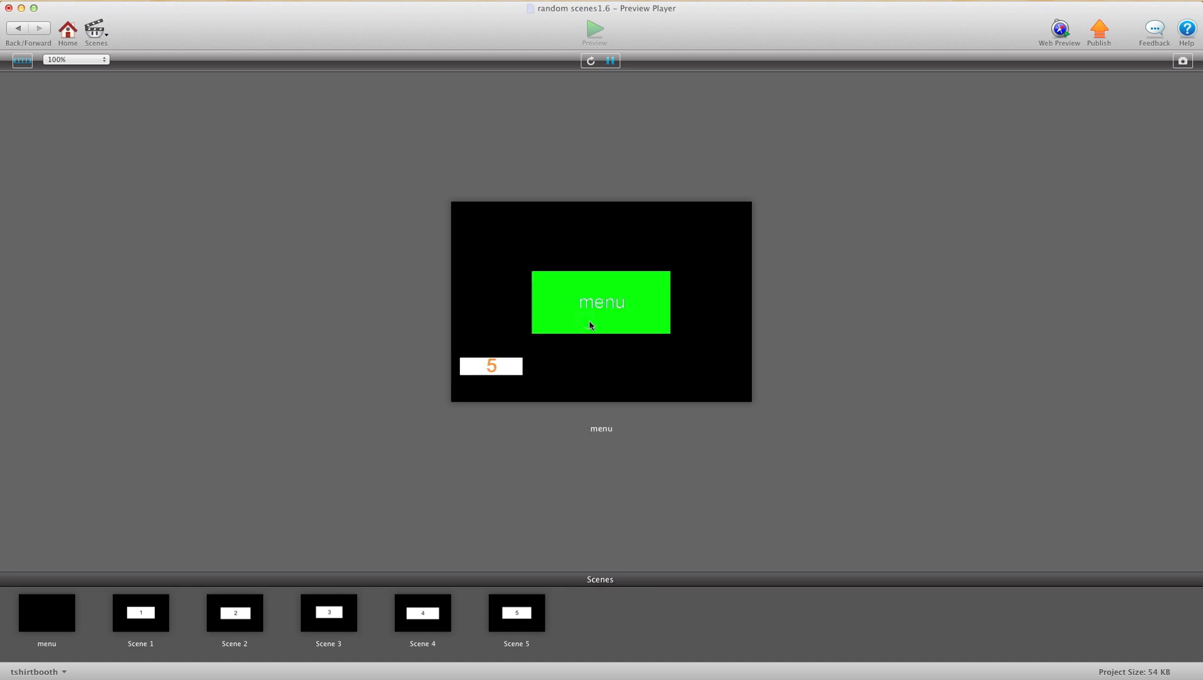
click(600, 301)
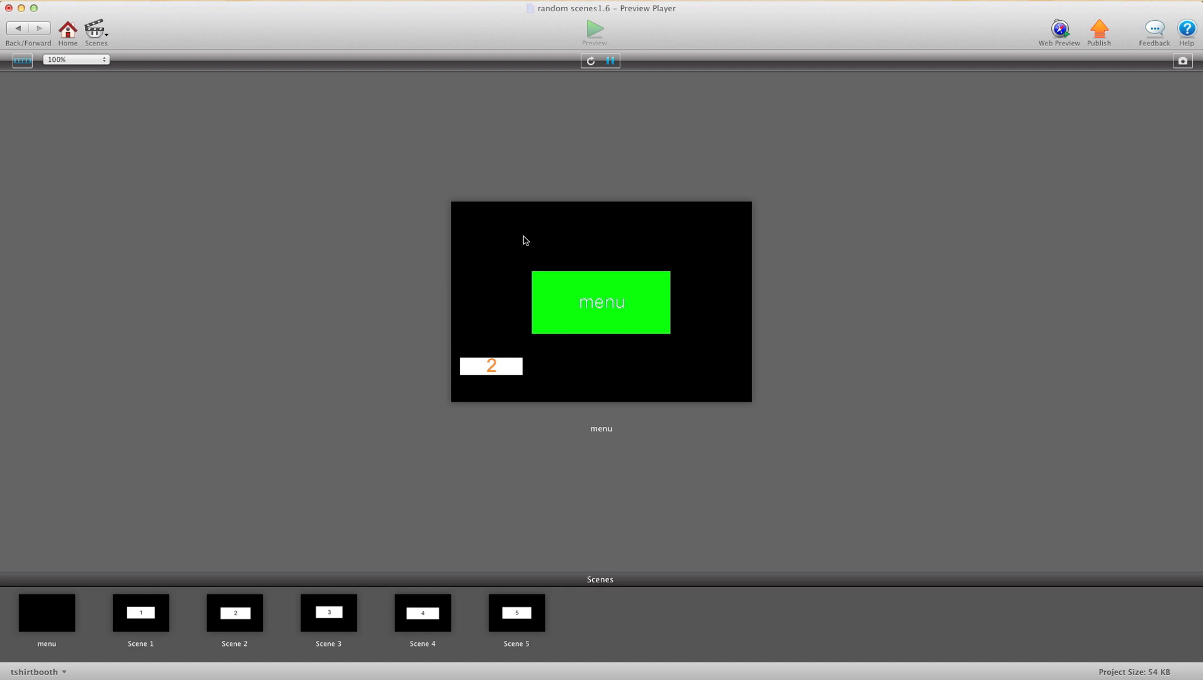
mouse_move(507, 295)
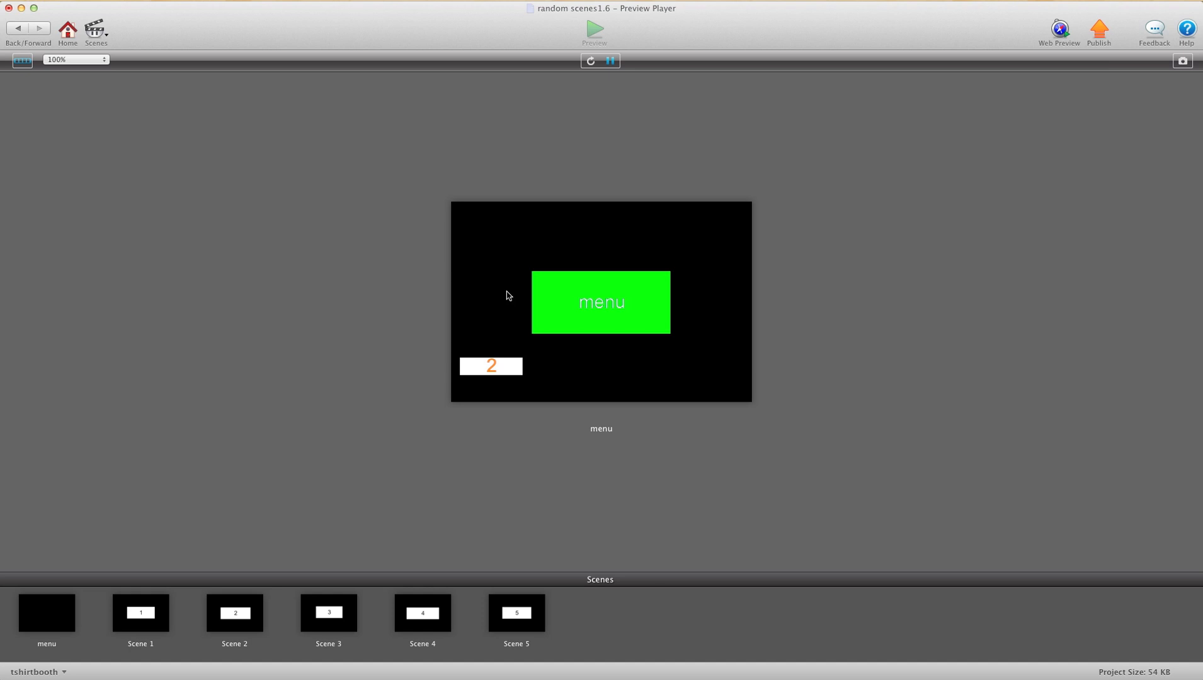
mouse_move(64, 52)
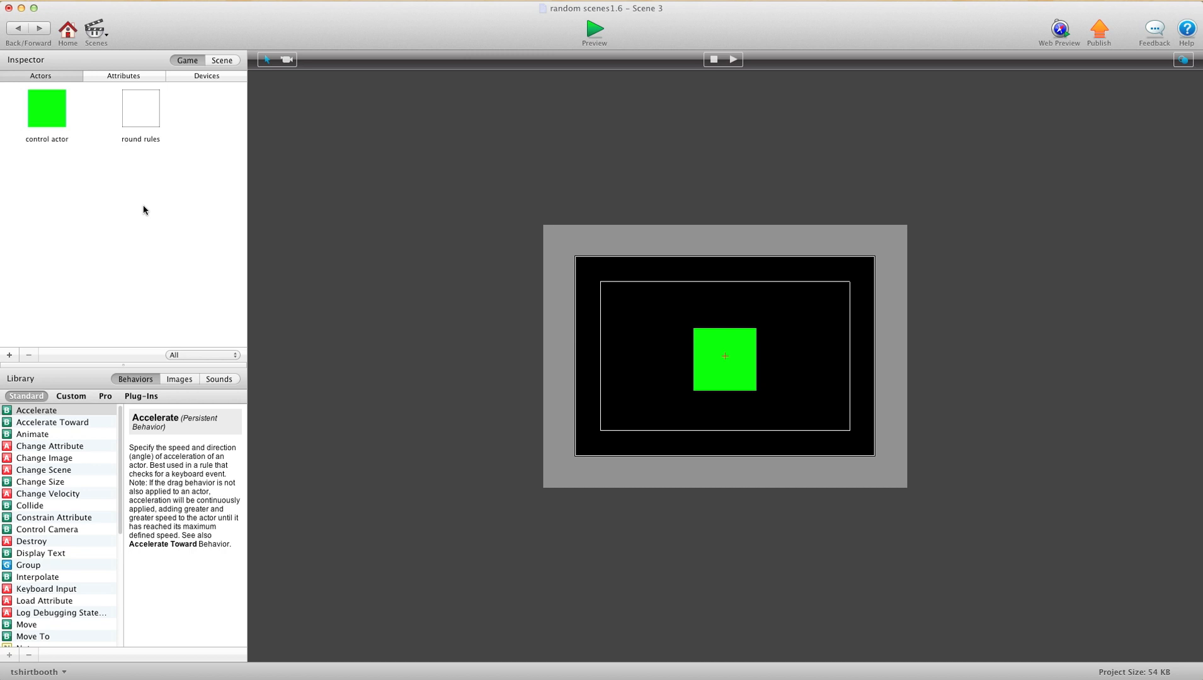
mouse_move(291, 253)
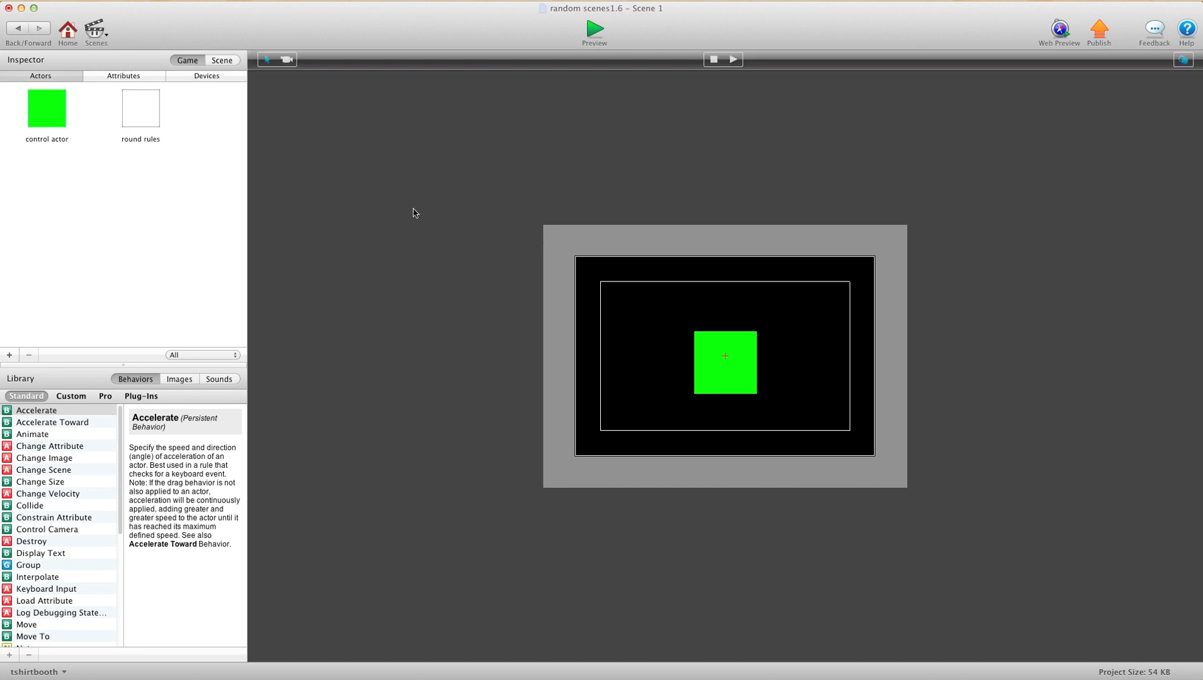
Step: Inspect Scene 1's control actor change scene rules, confirming what scene am i = 1
click(724, 361)
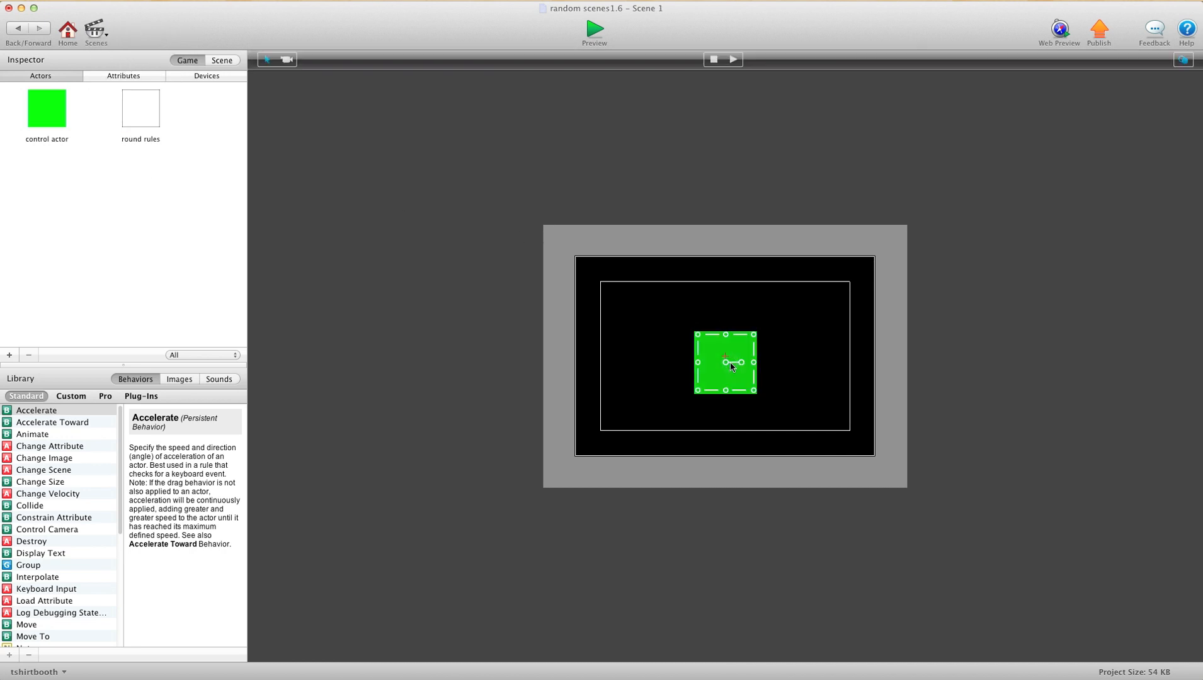
mouse_move(727, 362)
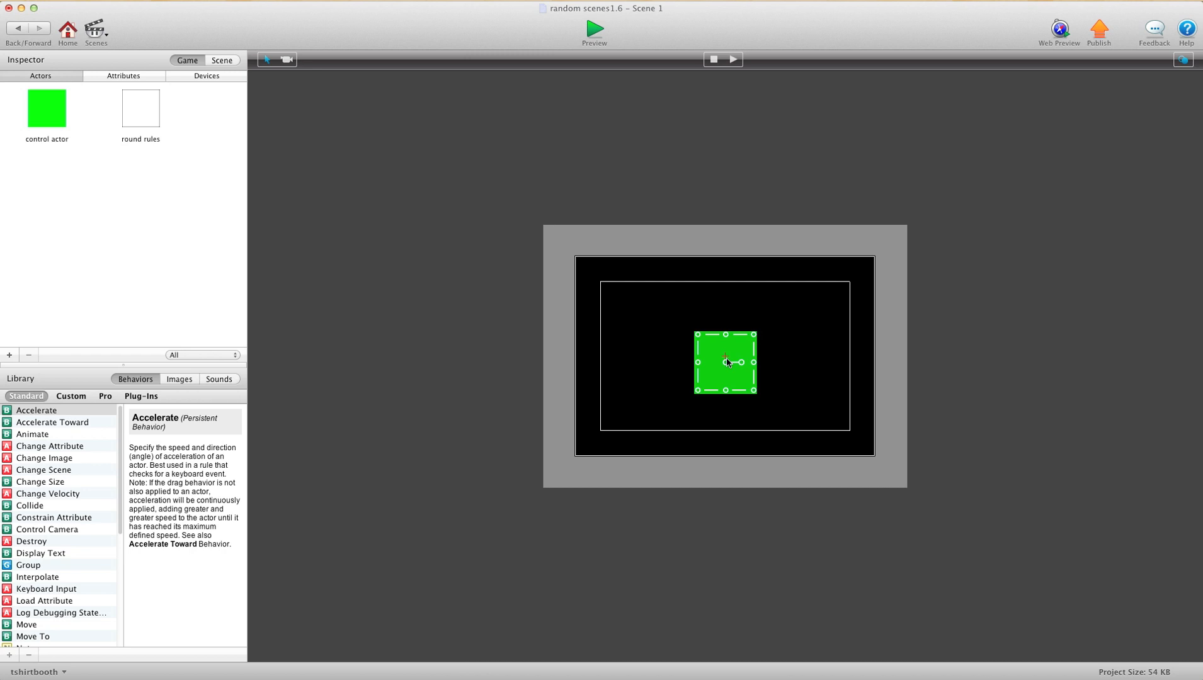
mouse_move(736, 366)
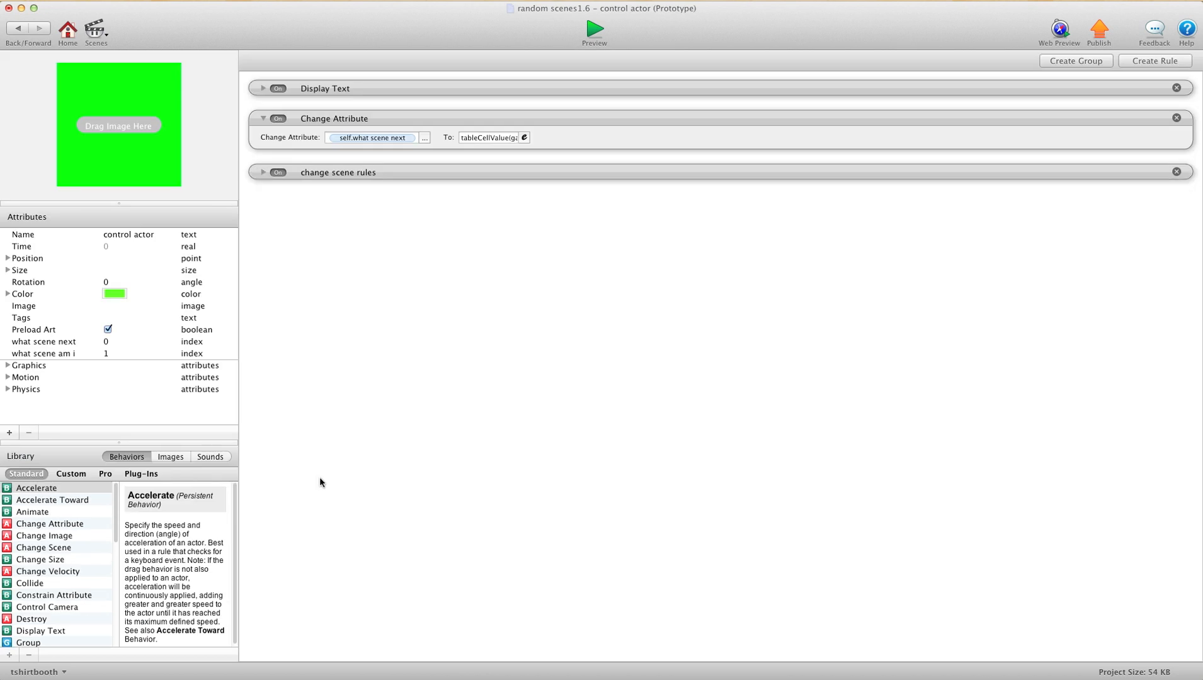
click(263, 172)
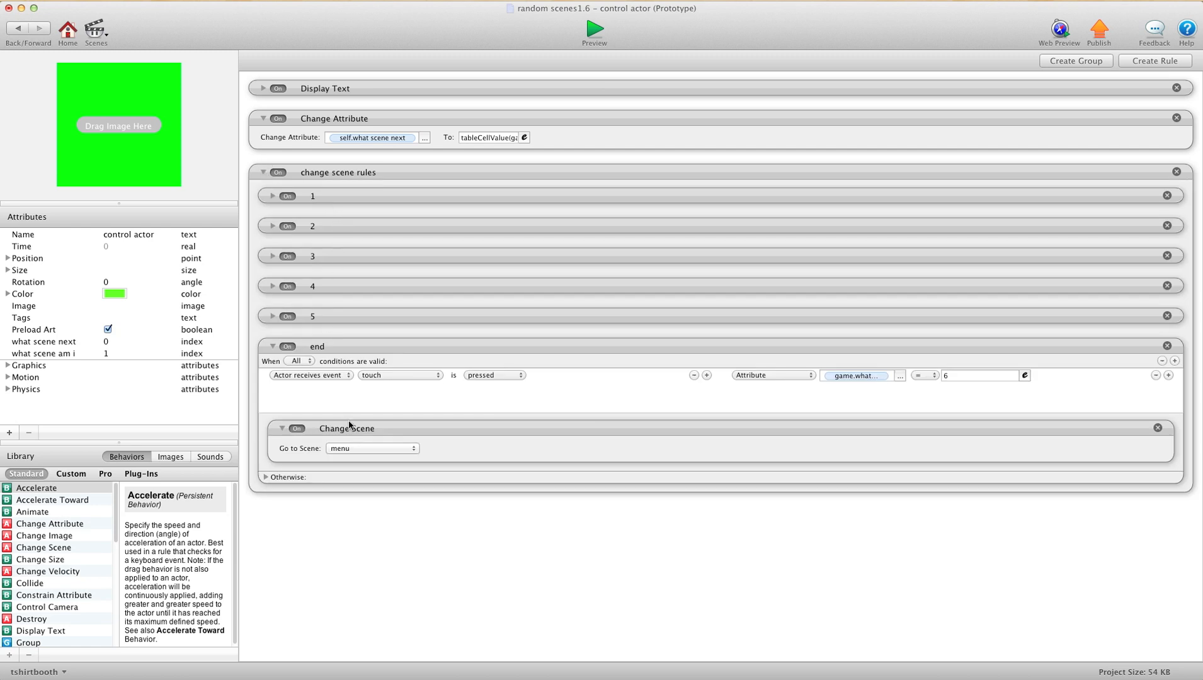
mouse_move(337, 218)
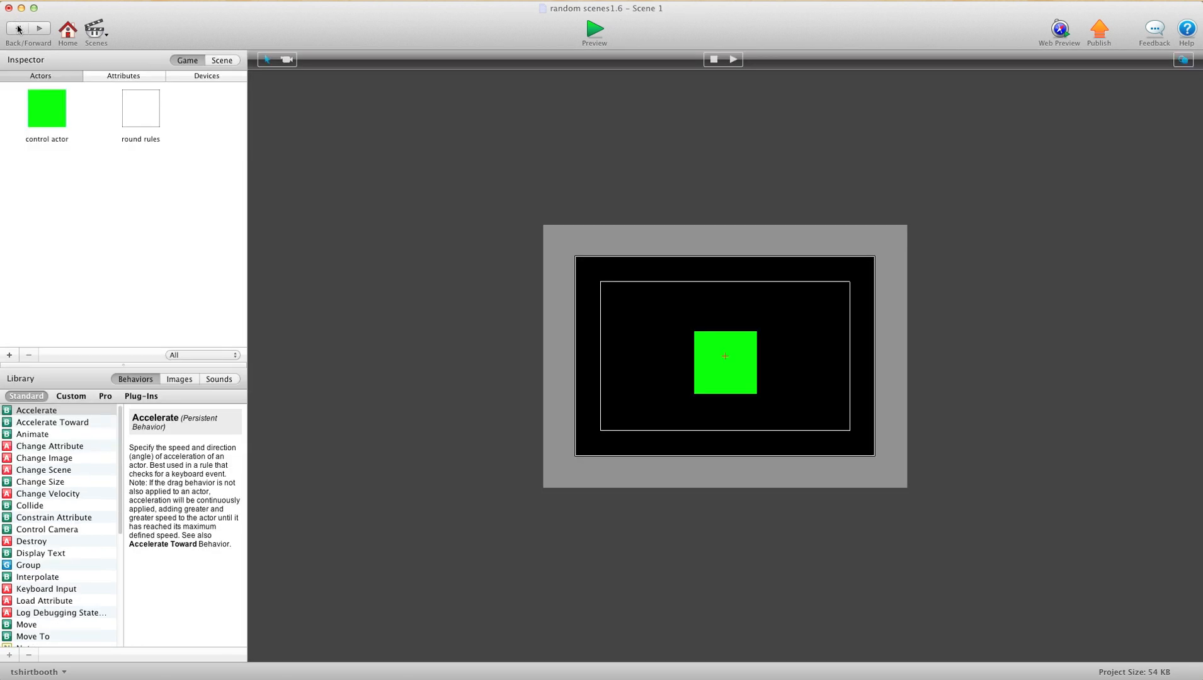
mouse_move(726, 378)
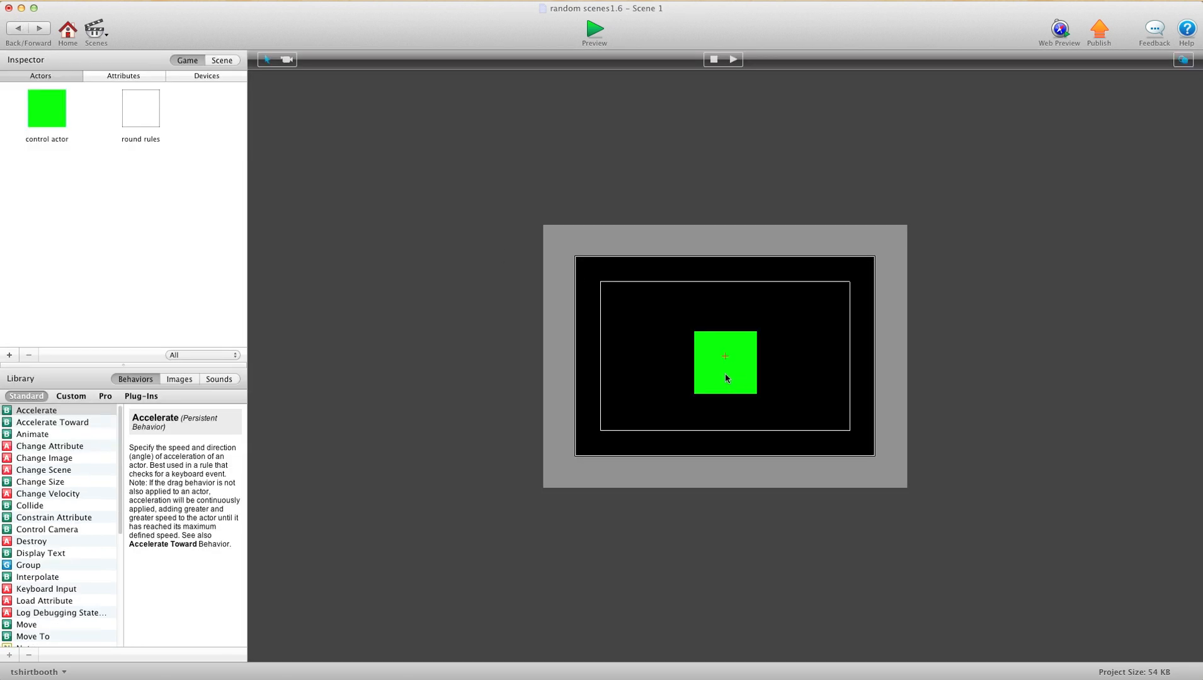
click(724, 362)
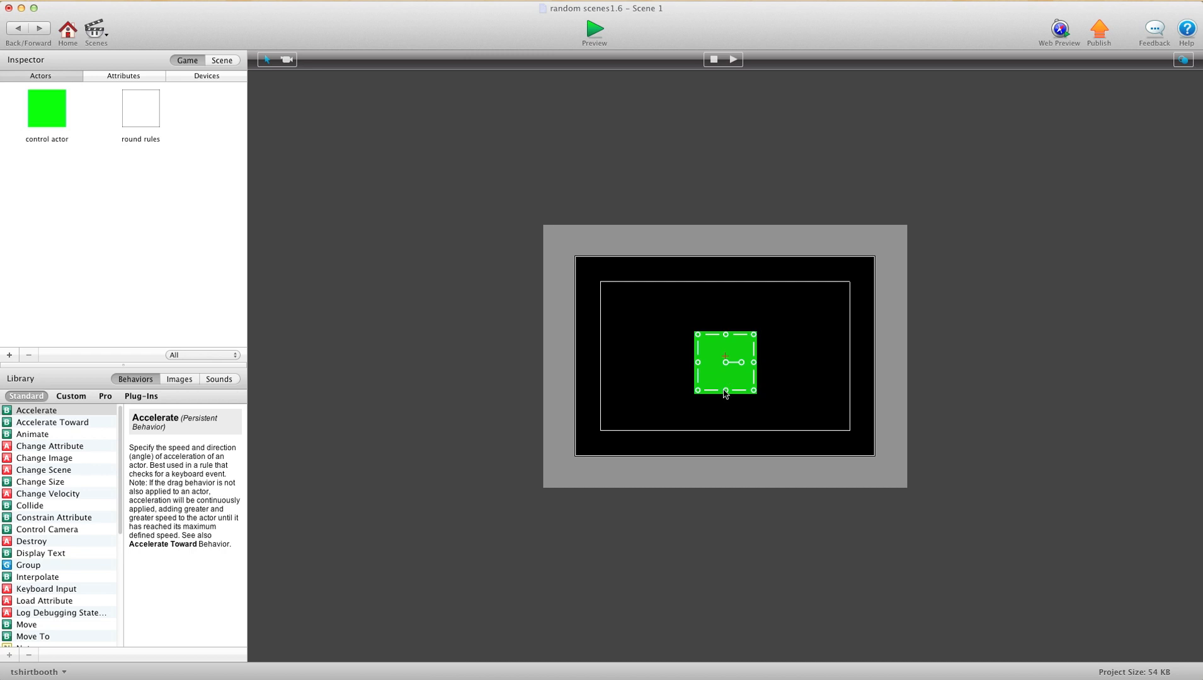
mouse_move(141, 110)
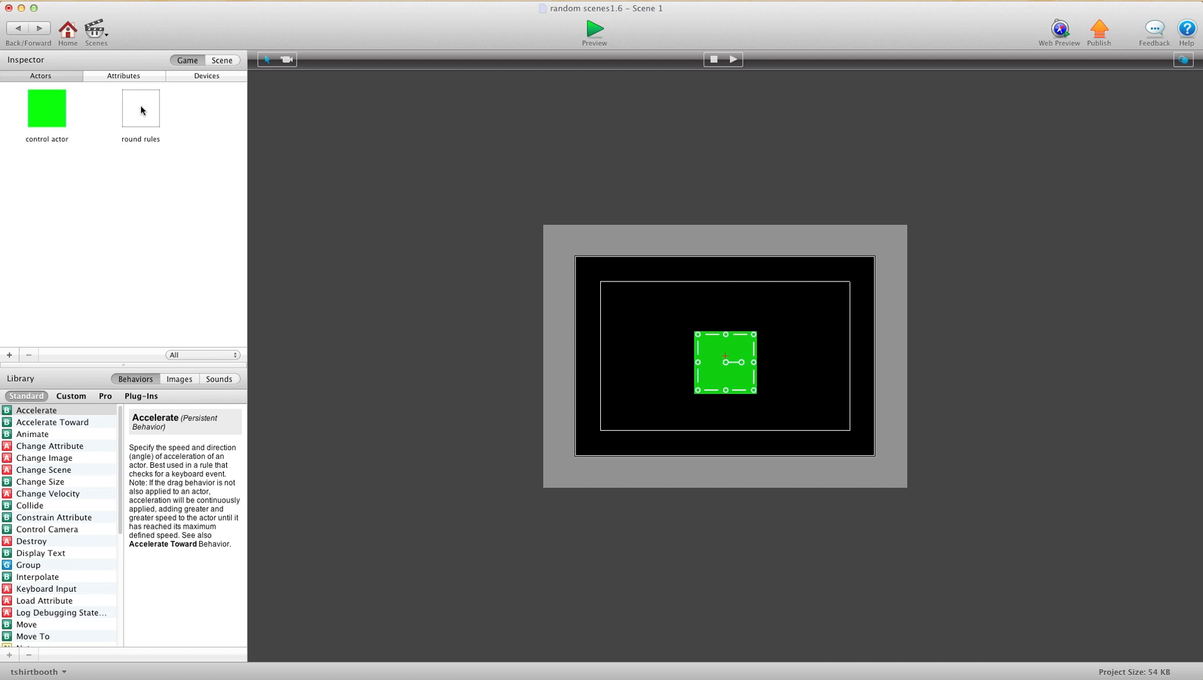
mouse_move(739, 397)
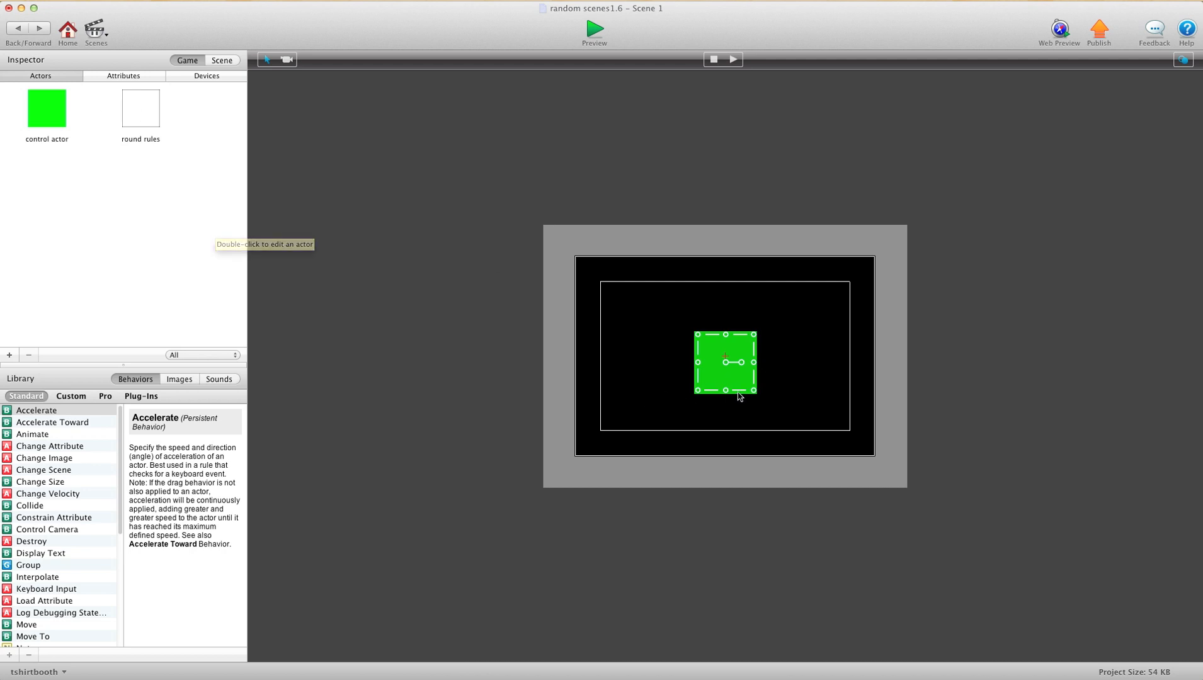
mouse_move(725, 292)
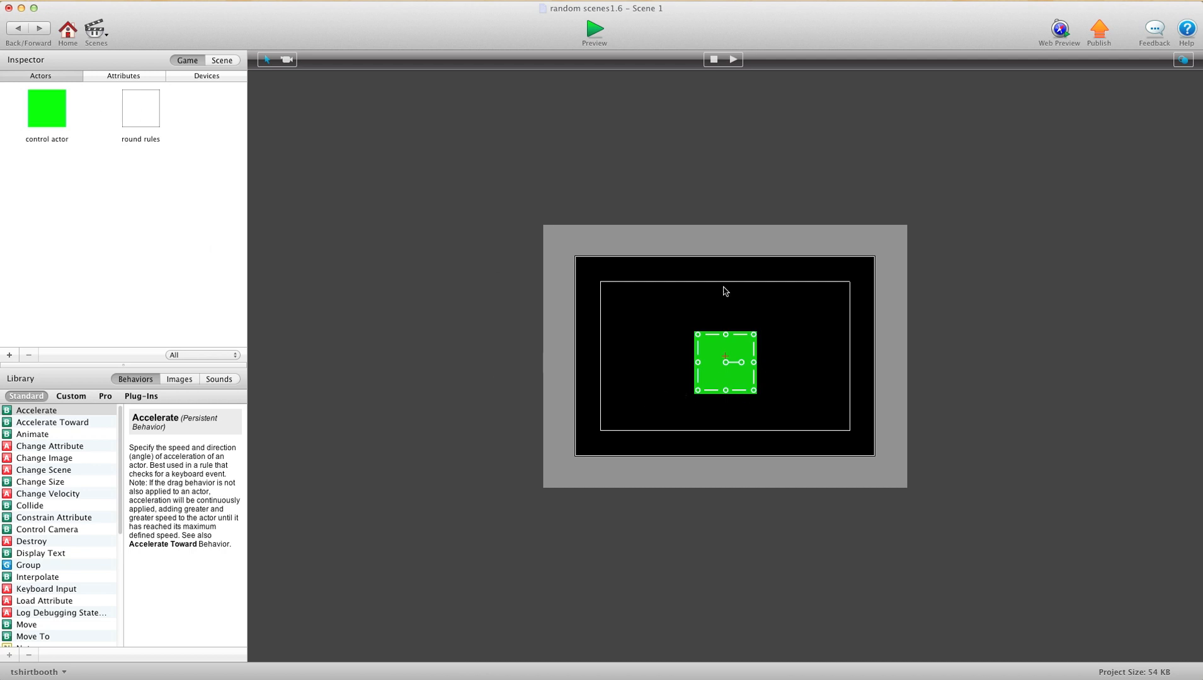
mouse_move(725, 353)
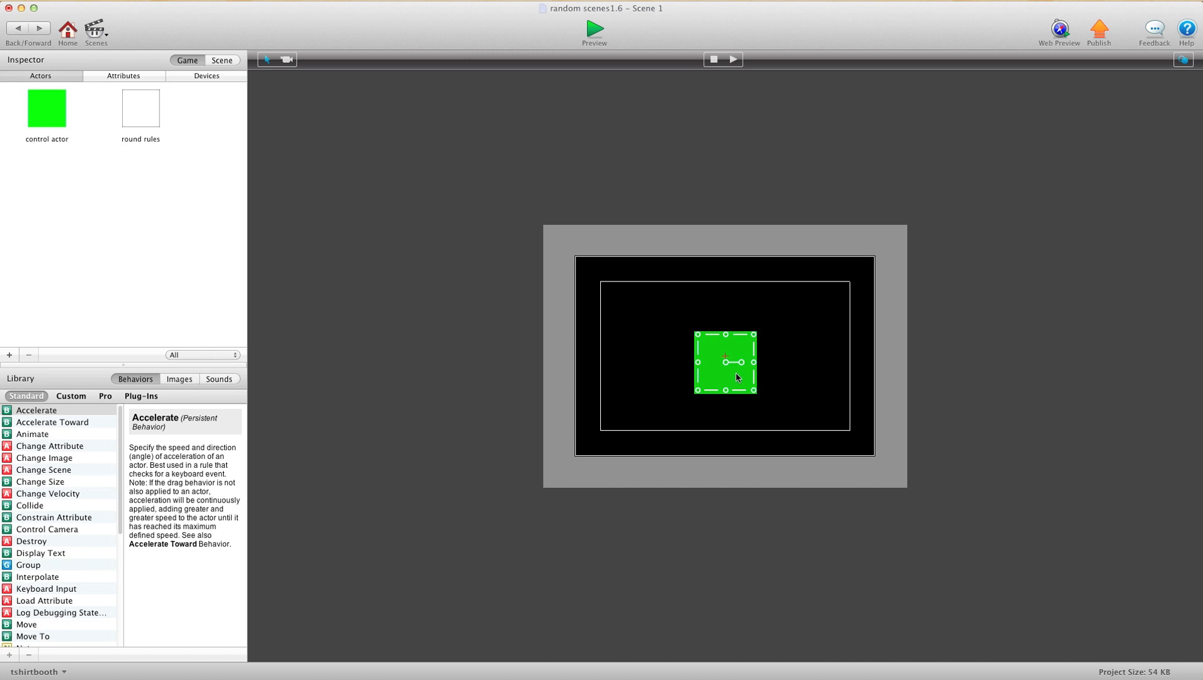
mouse_move(773, 355)
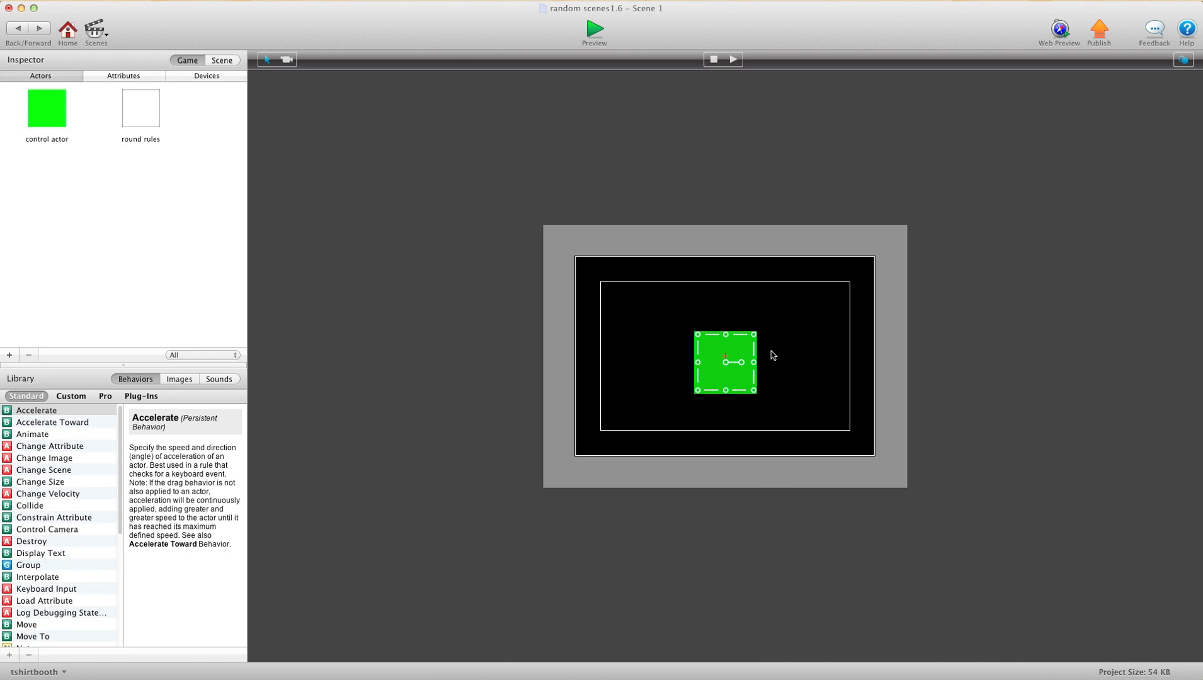